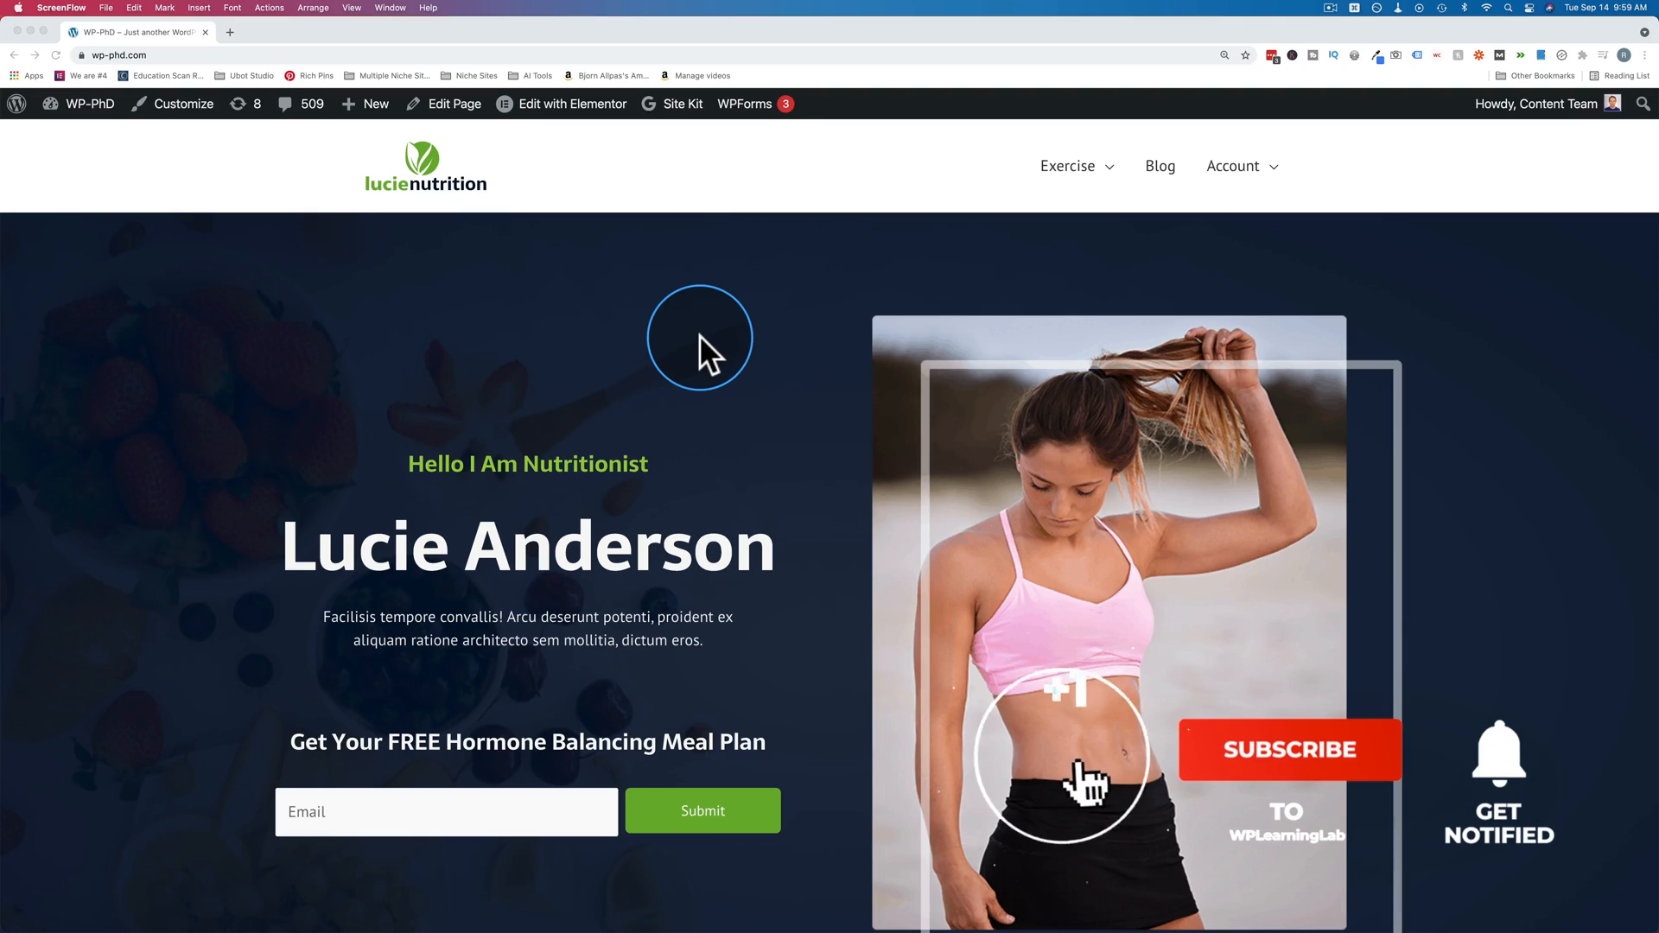
Search the Add Plugins page for 'contact form'
click(1290, 761)
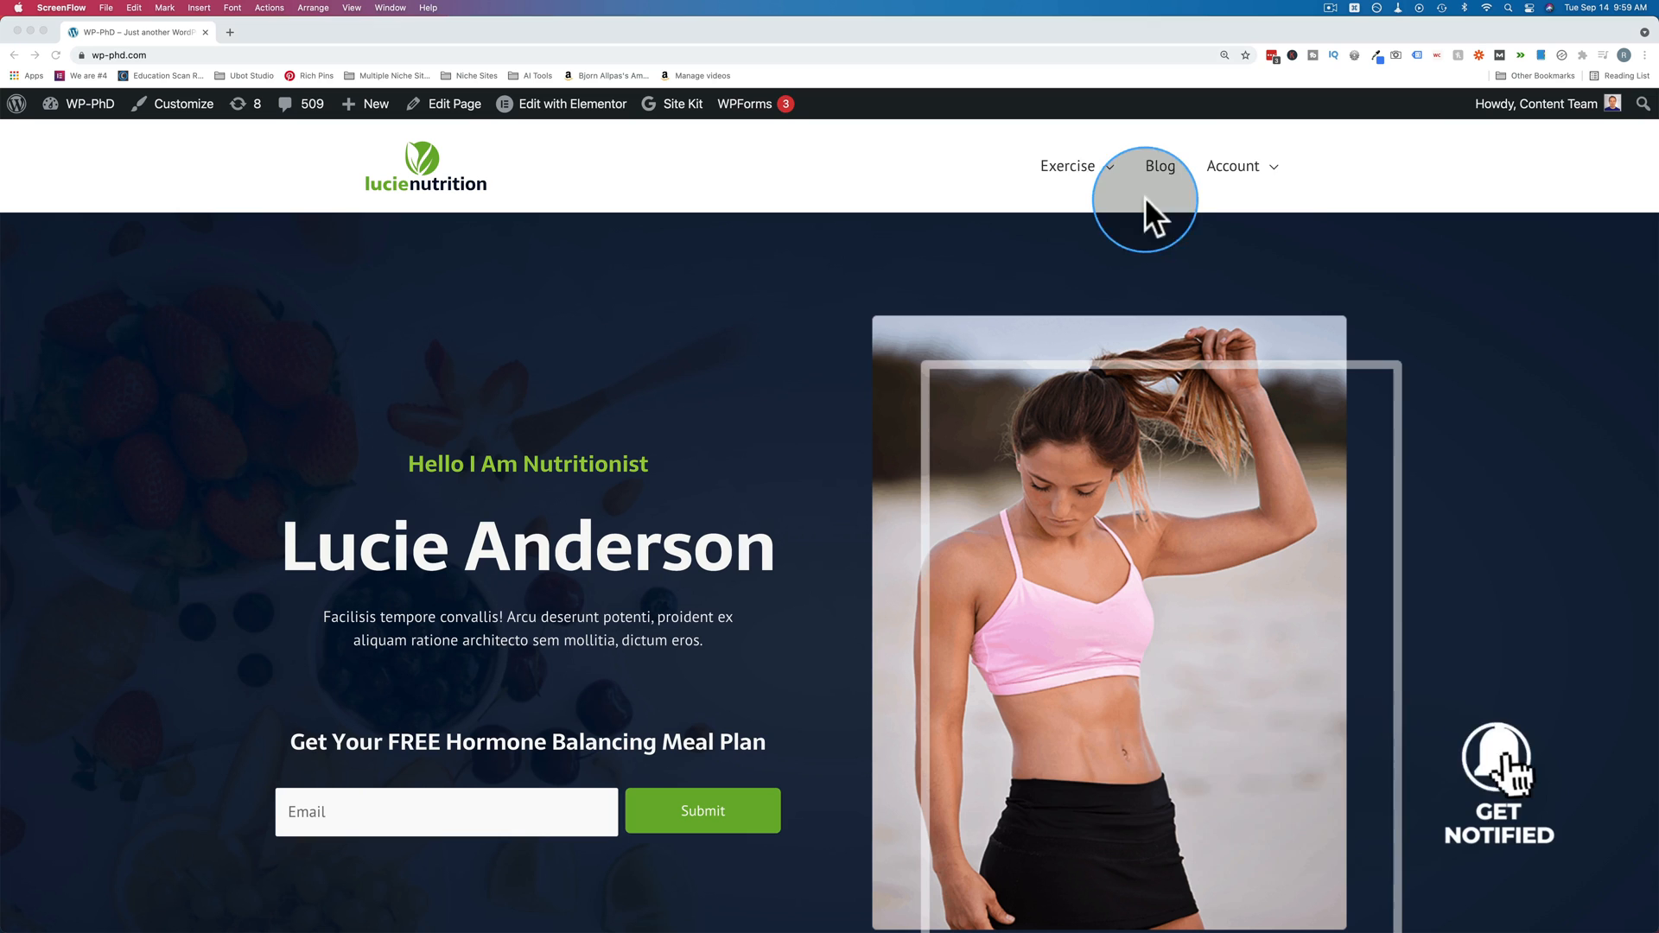
mouse_move(572, 440)
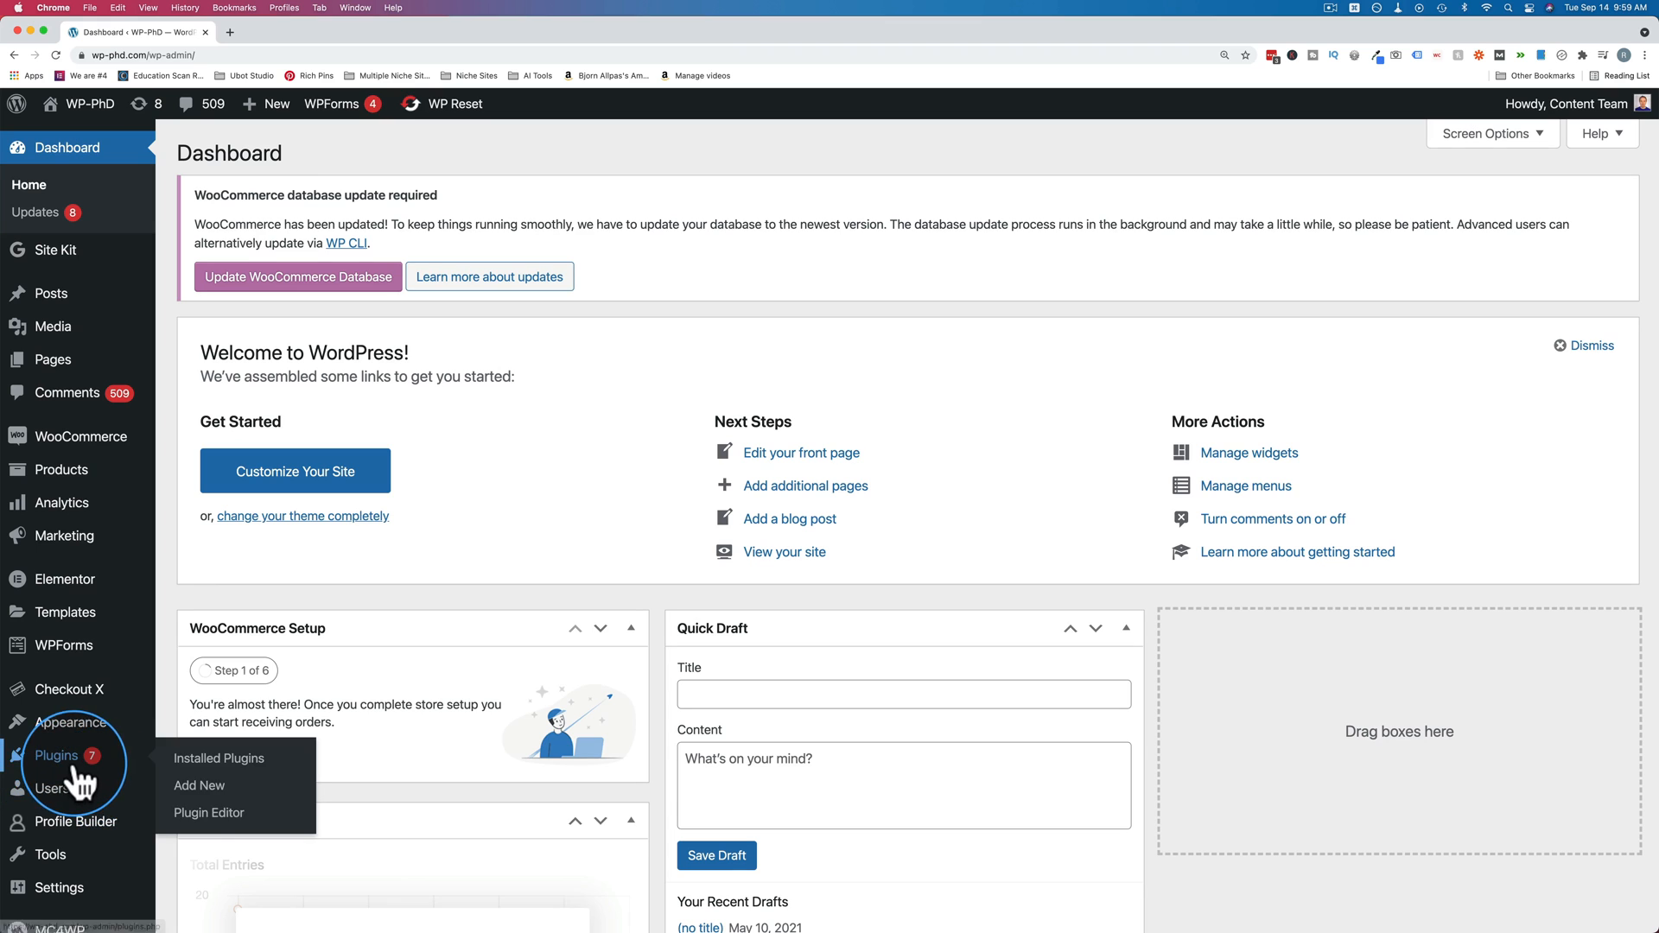
click(201, 785)
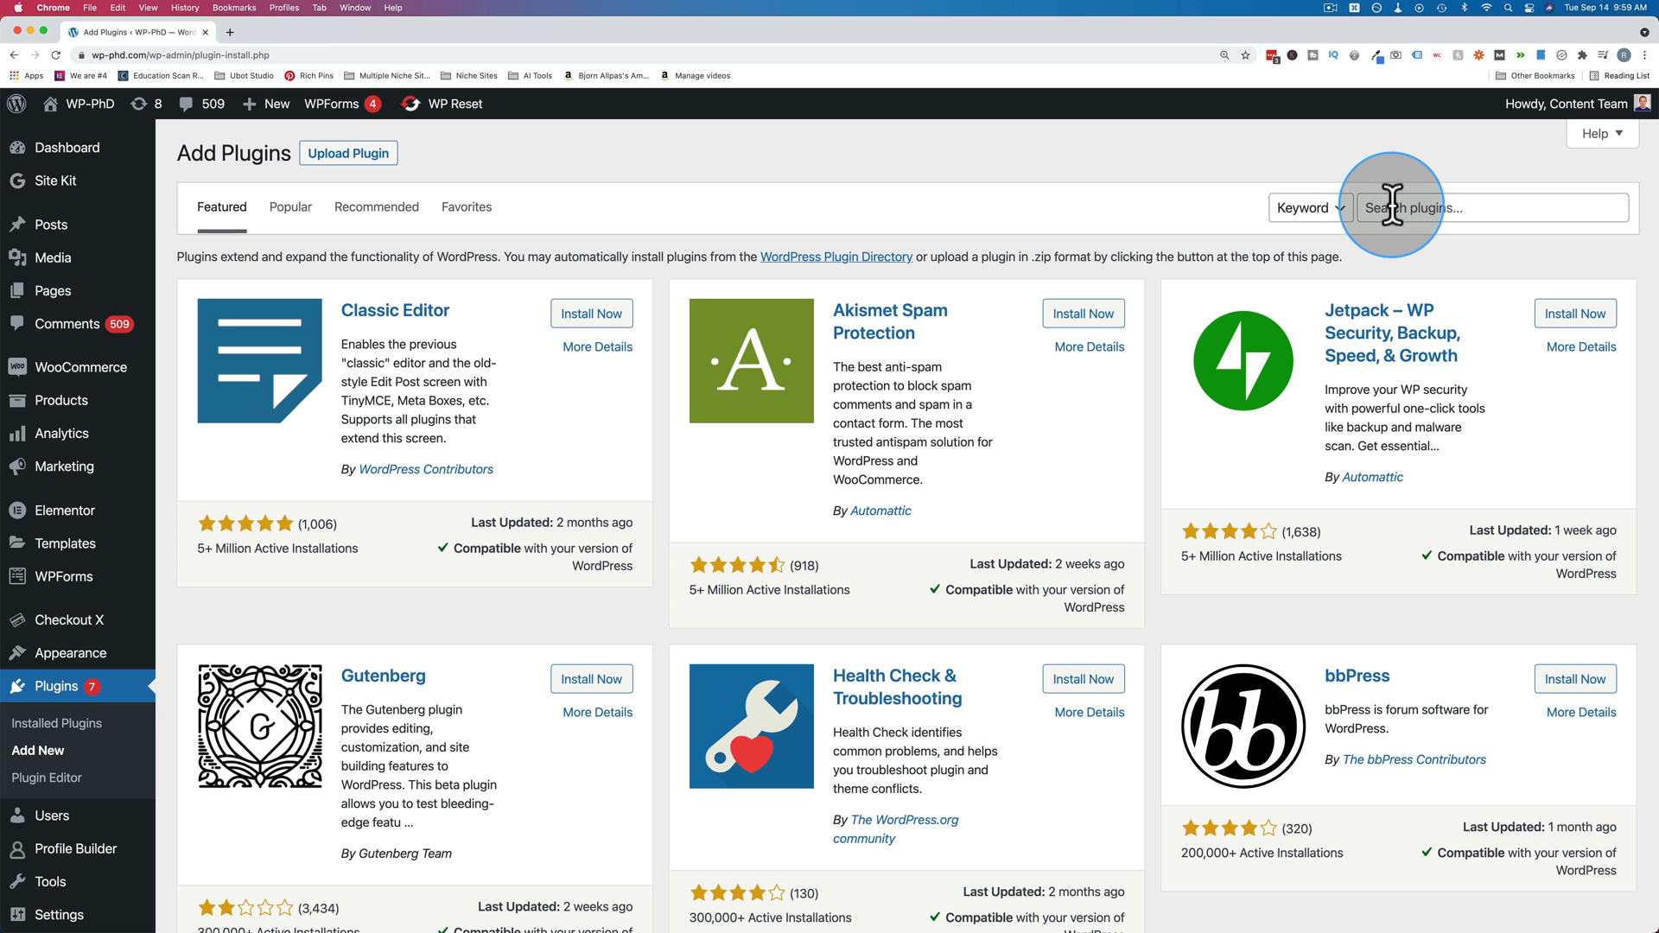
text(contact form 7)
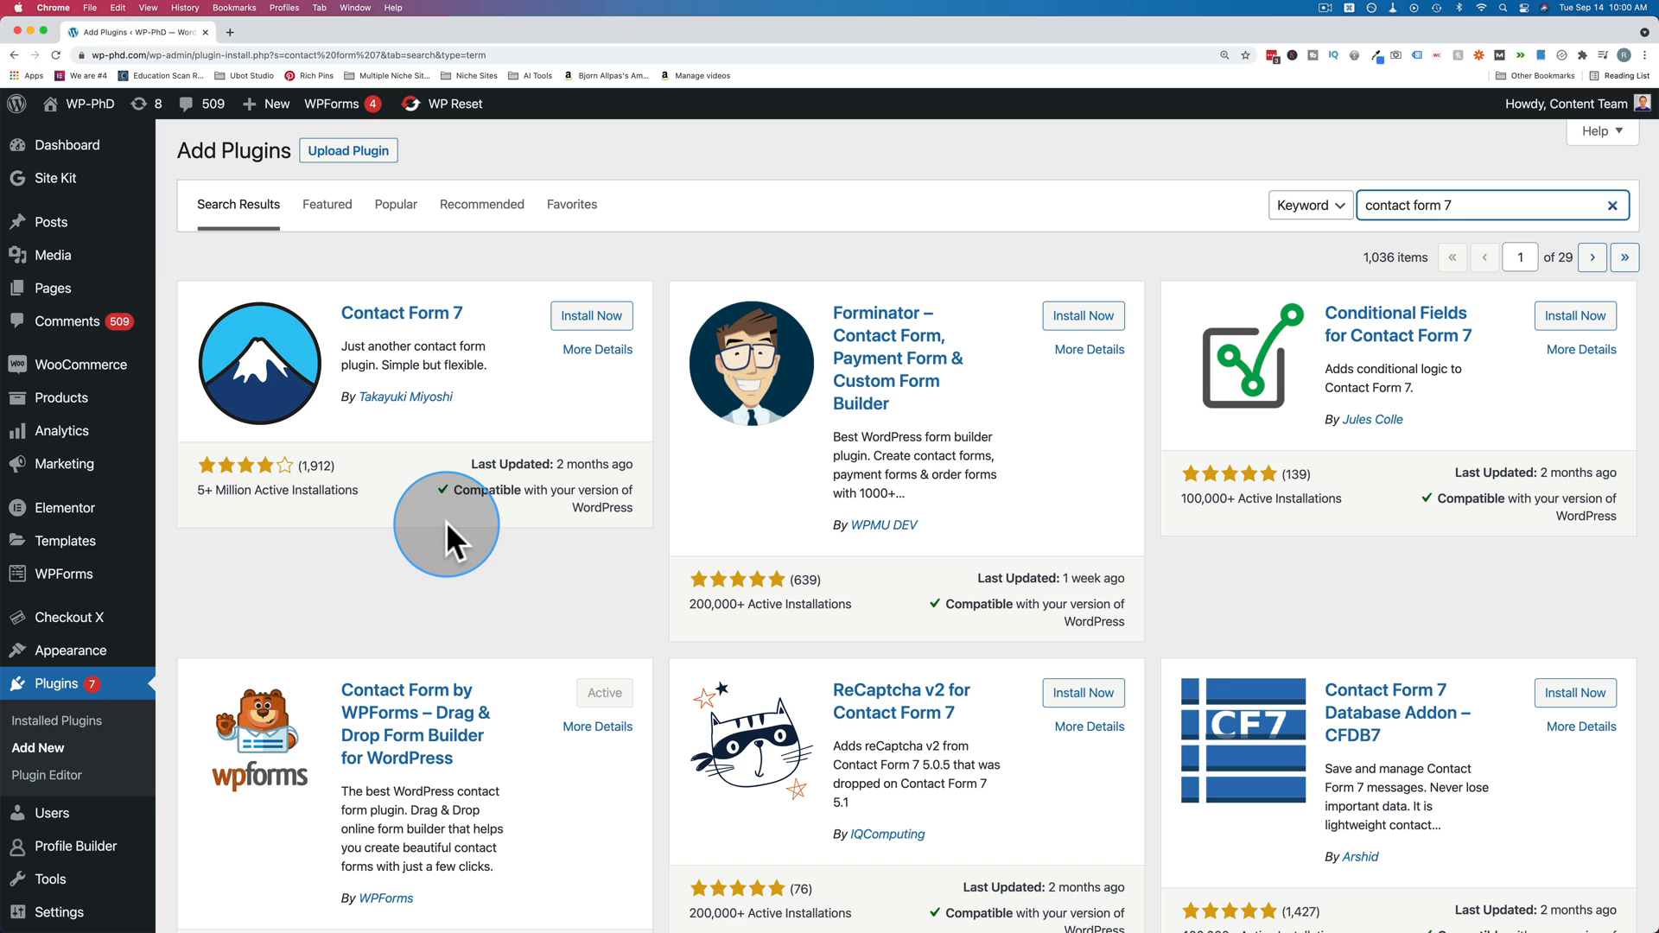
mouse_move(588, 543)
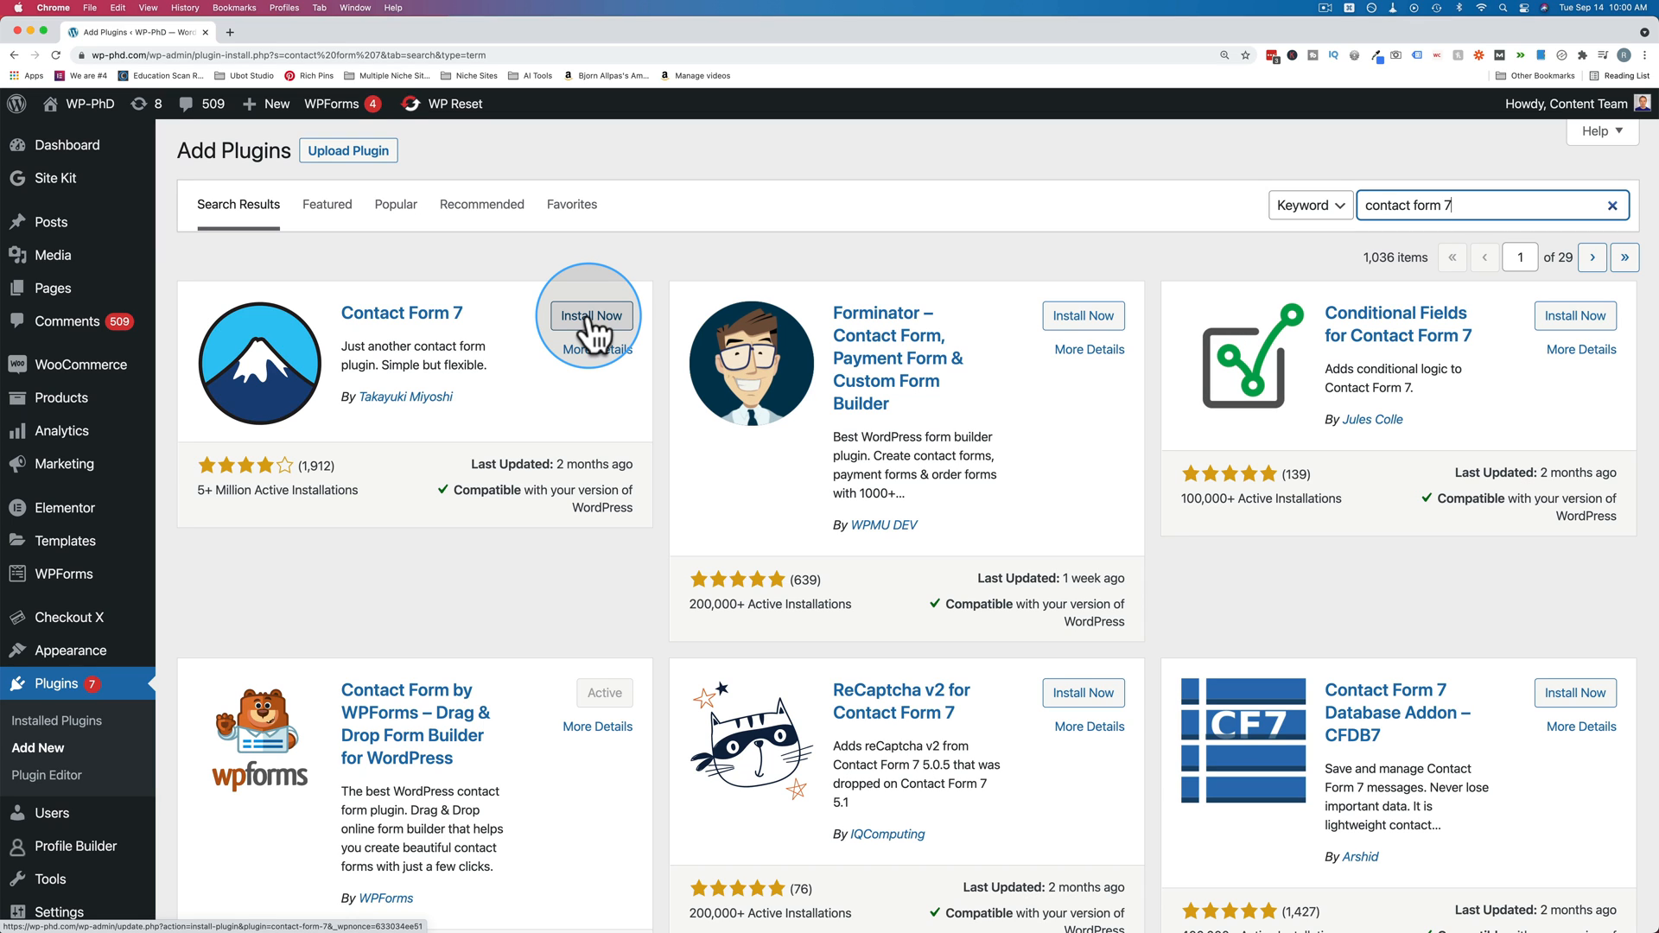
Install and activate the Contact Form 7 plugin
click(592, 314)
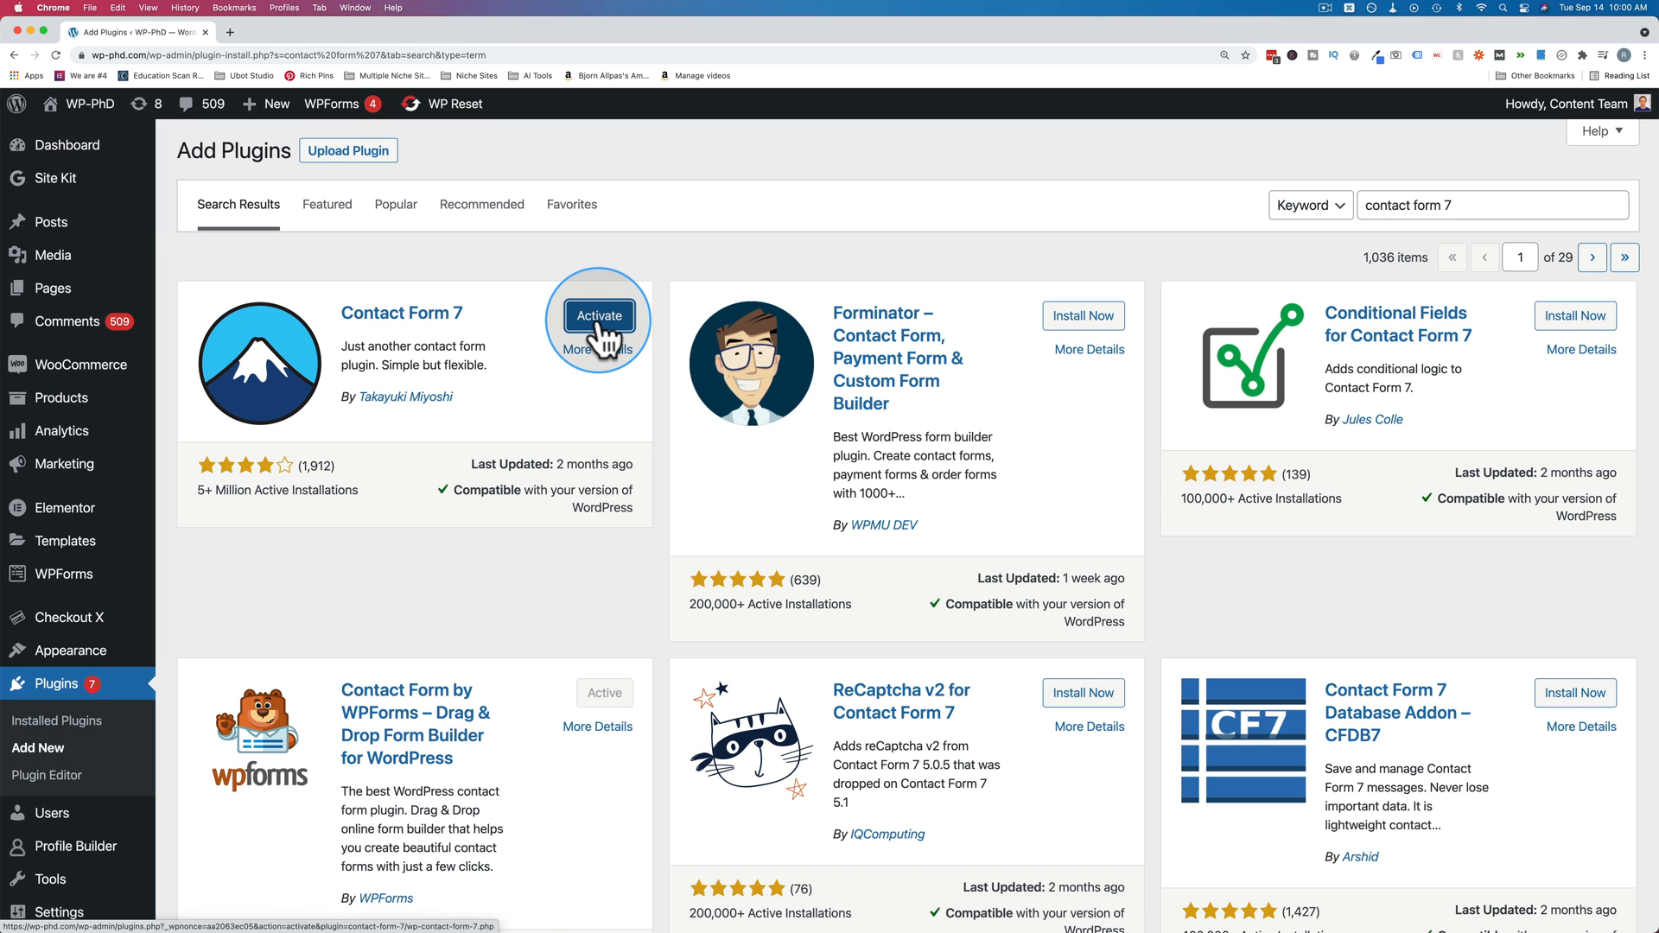
click(598, 316)
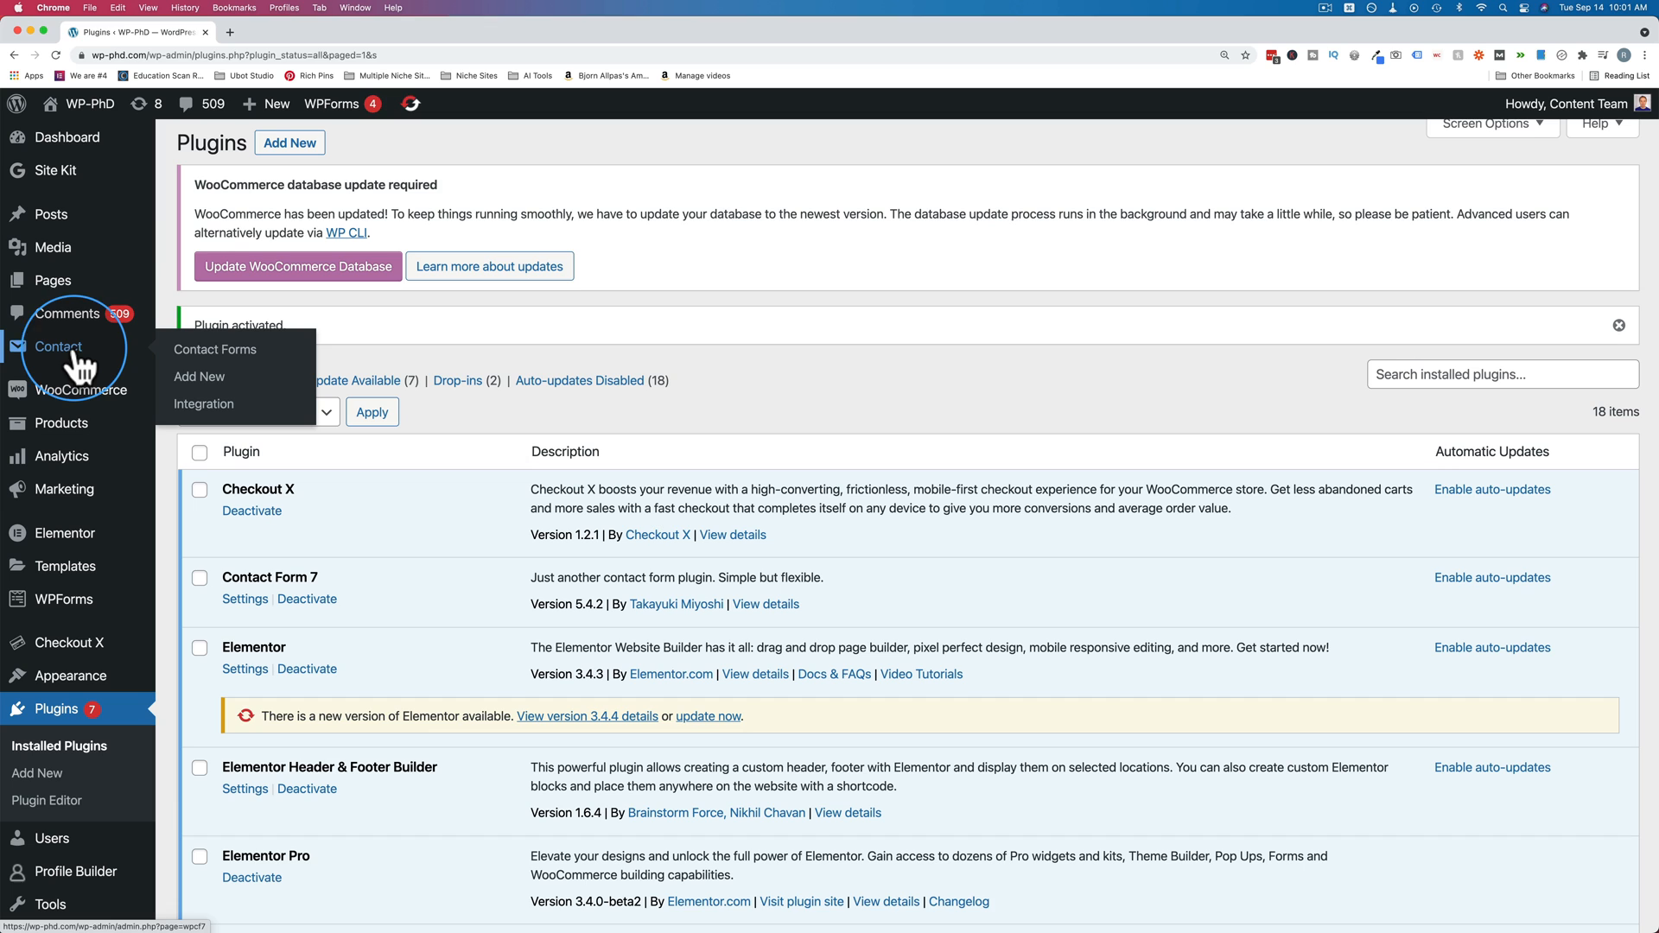
Open Contact form 1 in the Contact Form 7 editor from the Contact Forms list
click(215, 349)
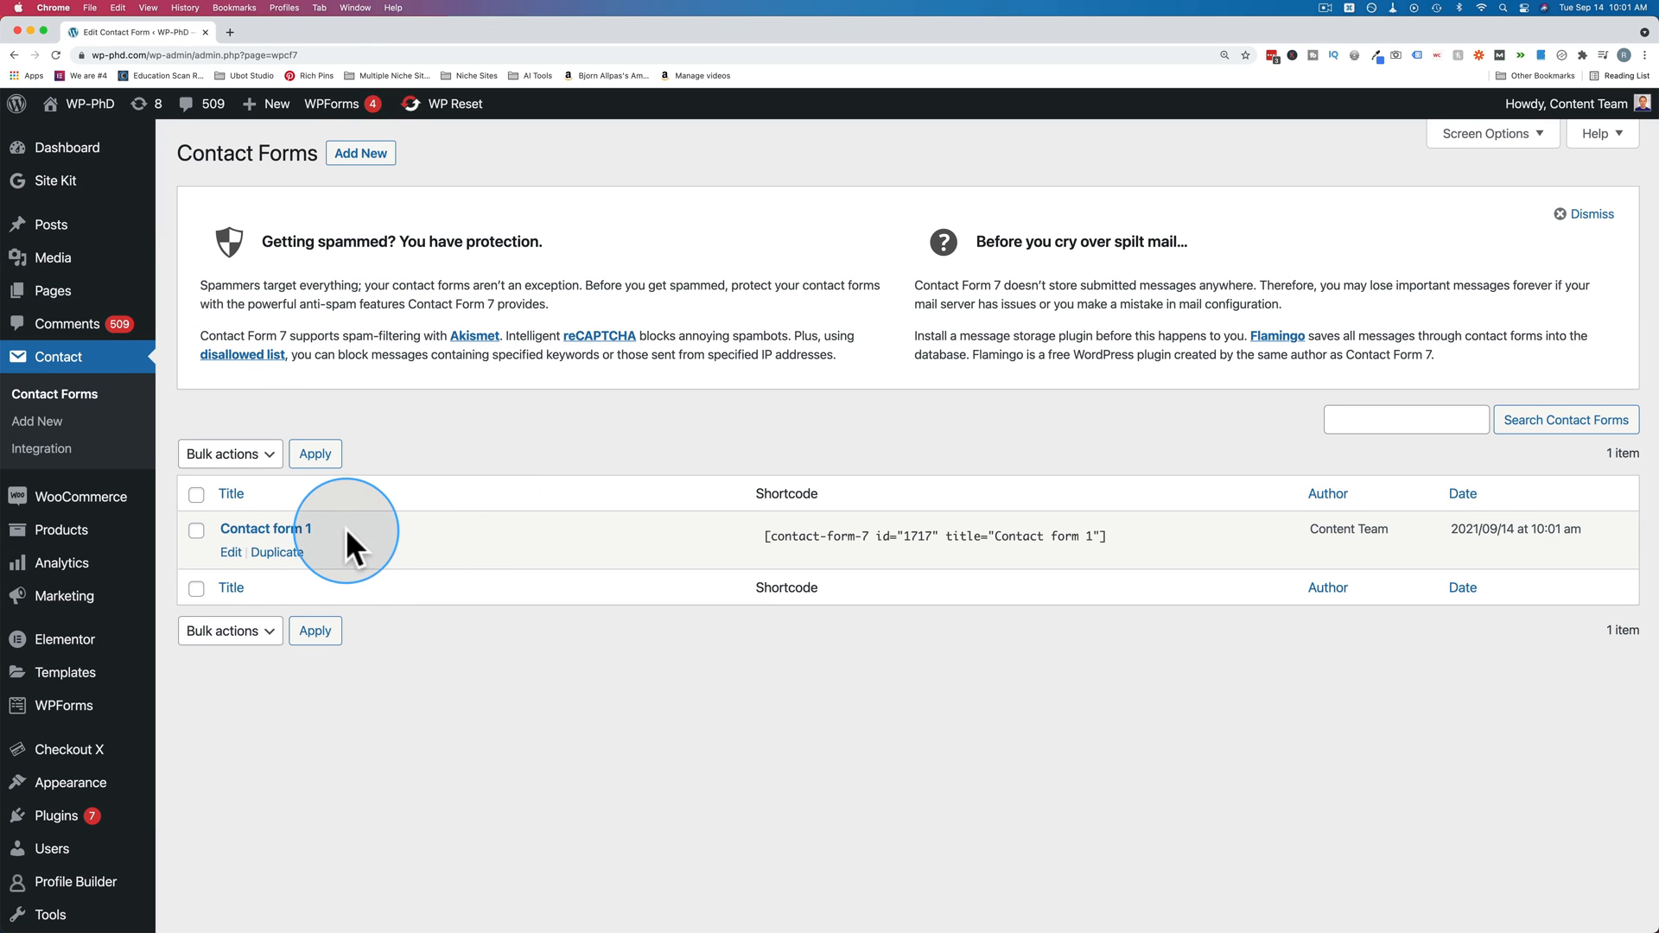
mouse_move(503, 543)
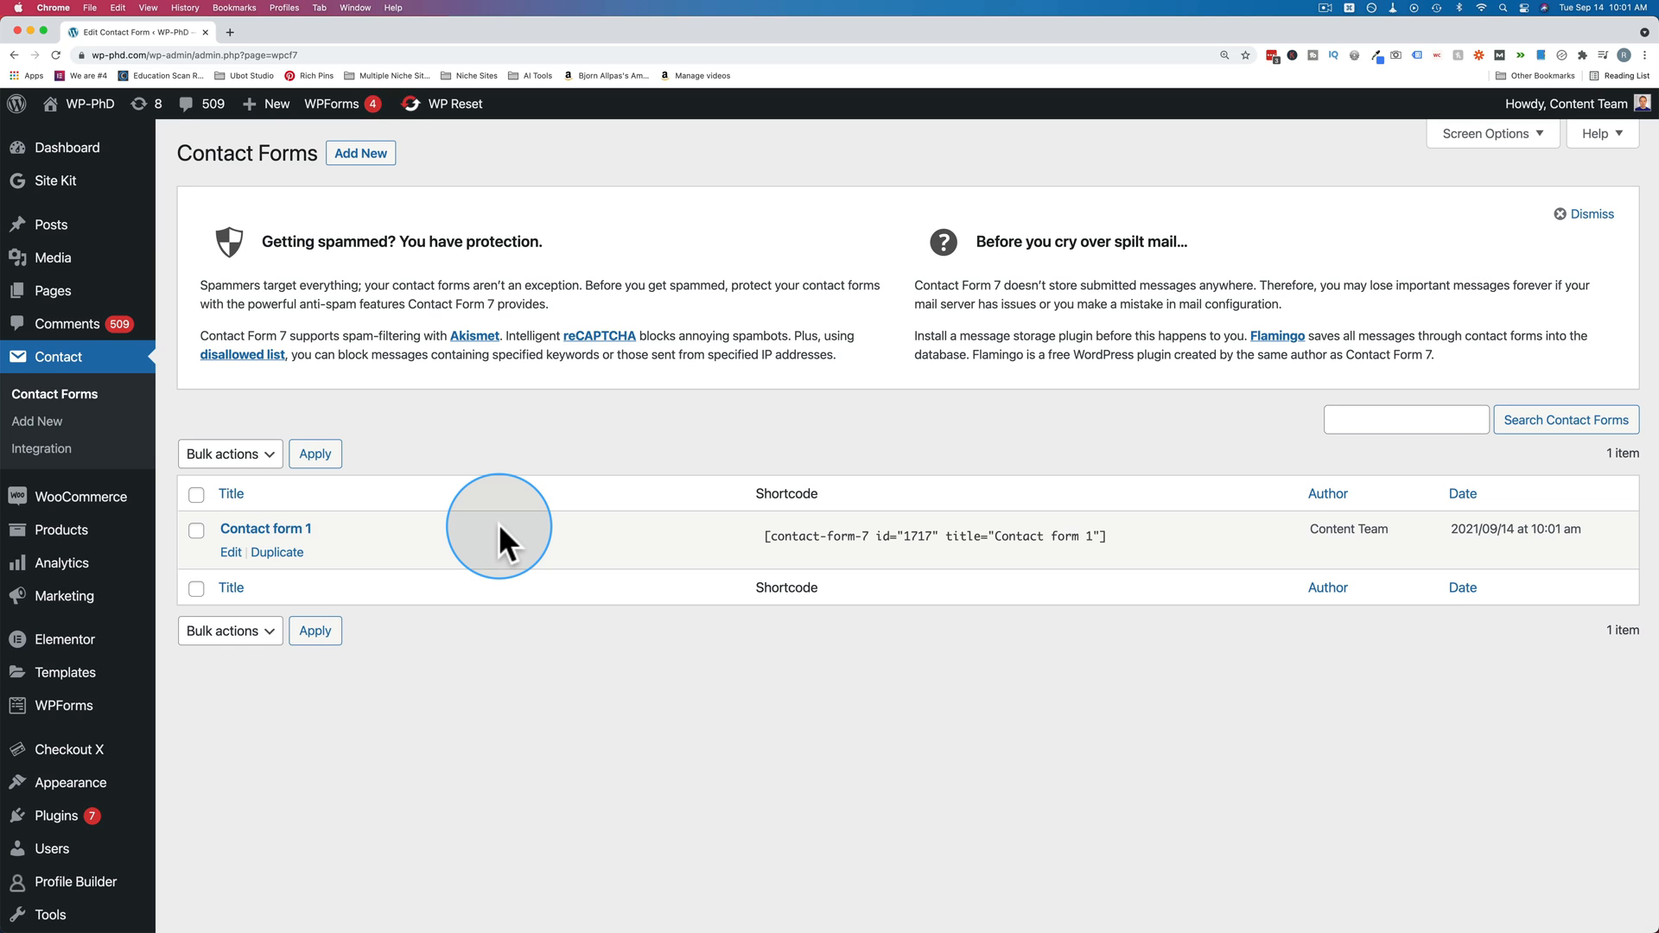
mouse_move(380, 228)
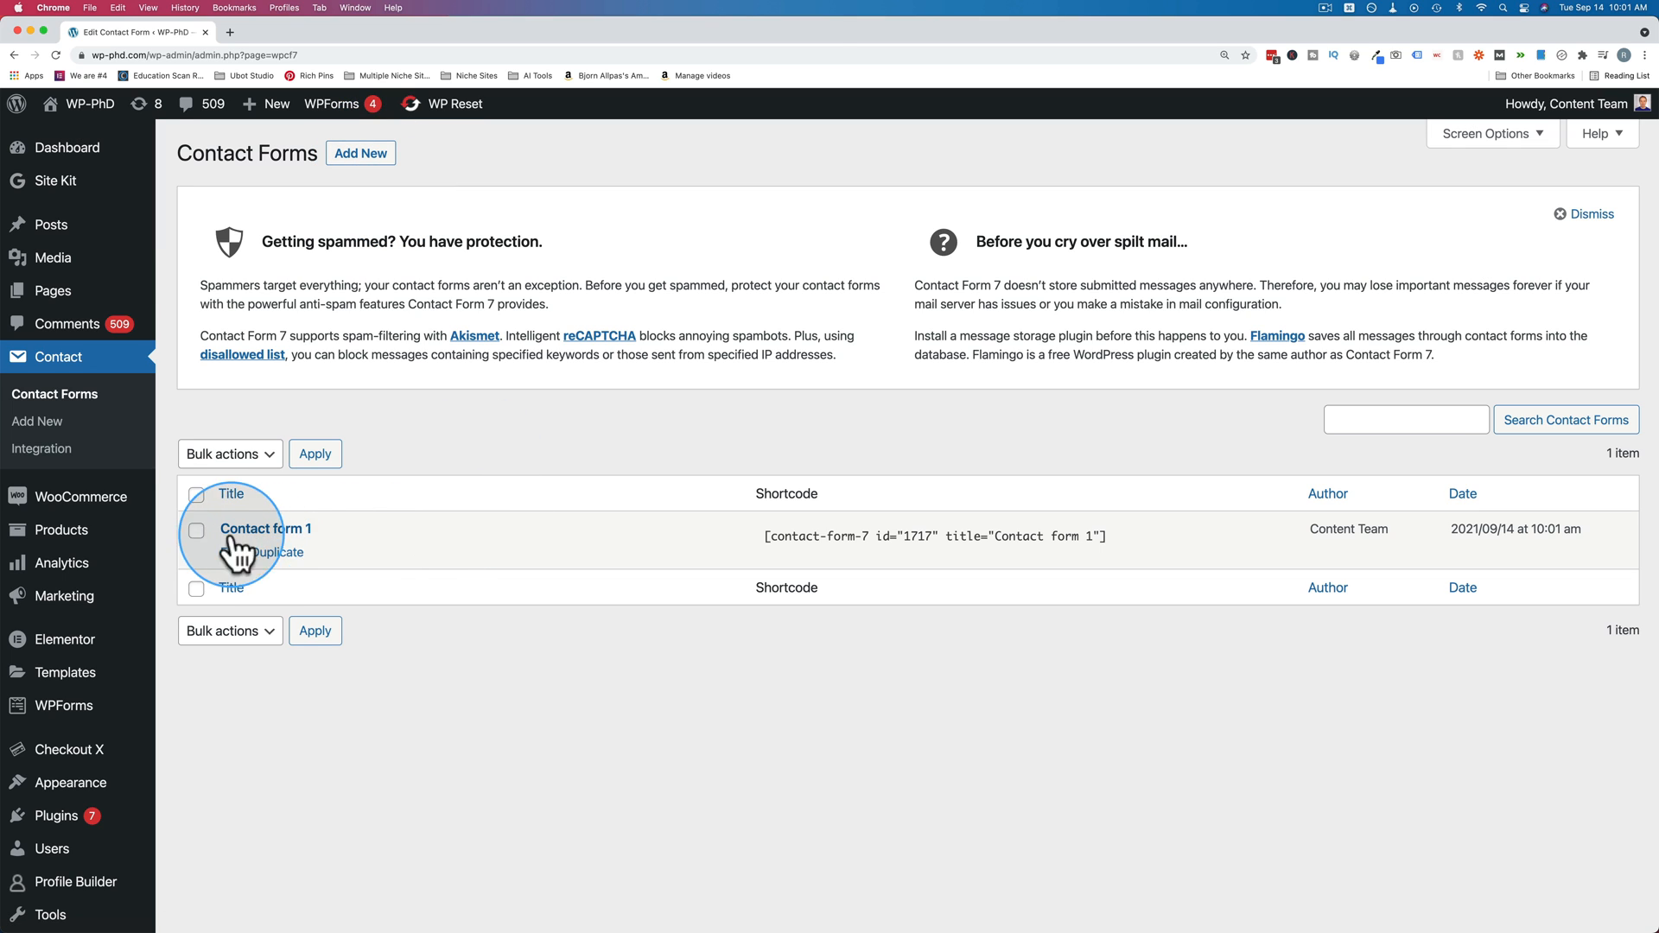
mouse_move(235, 576)
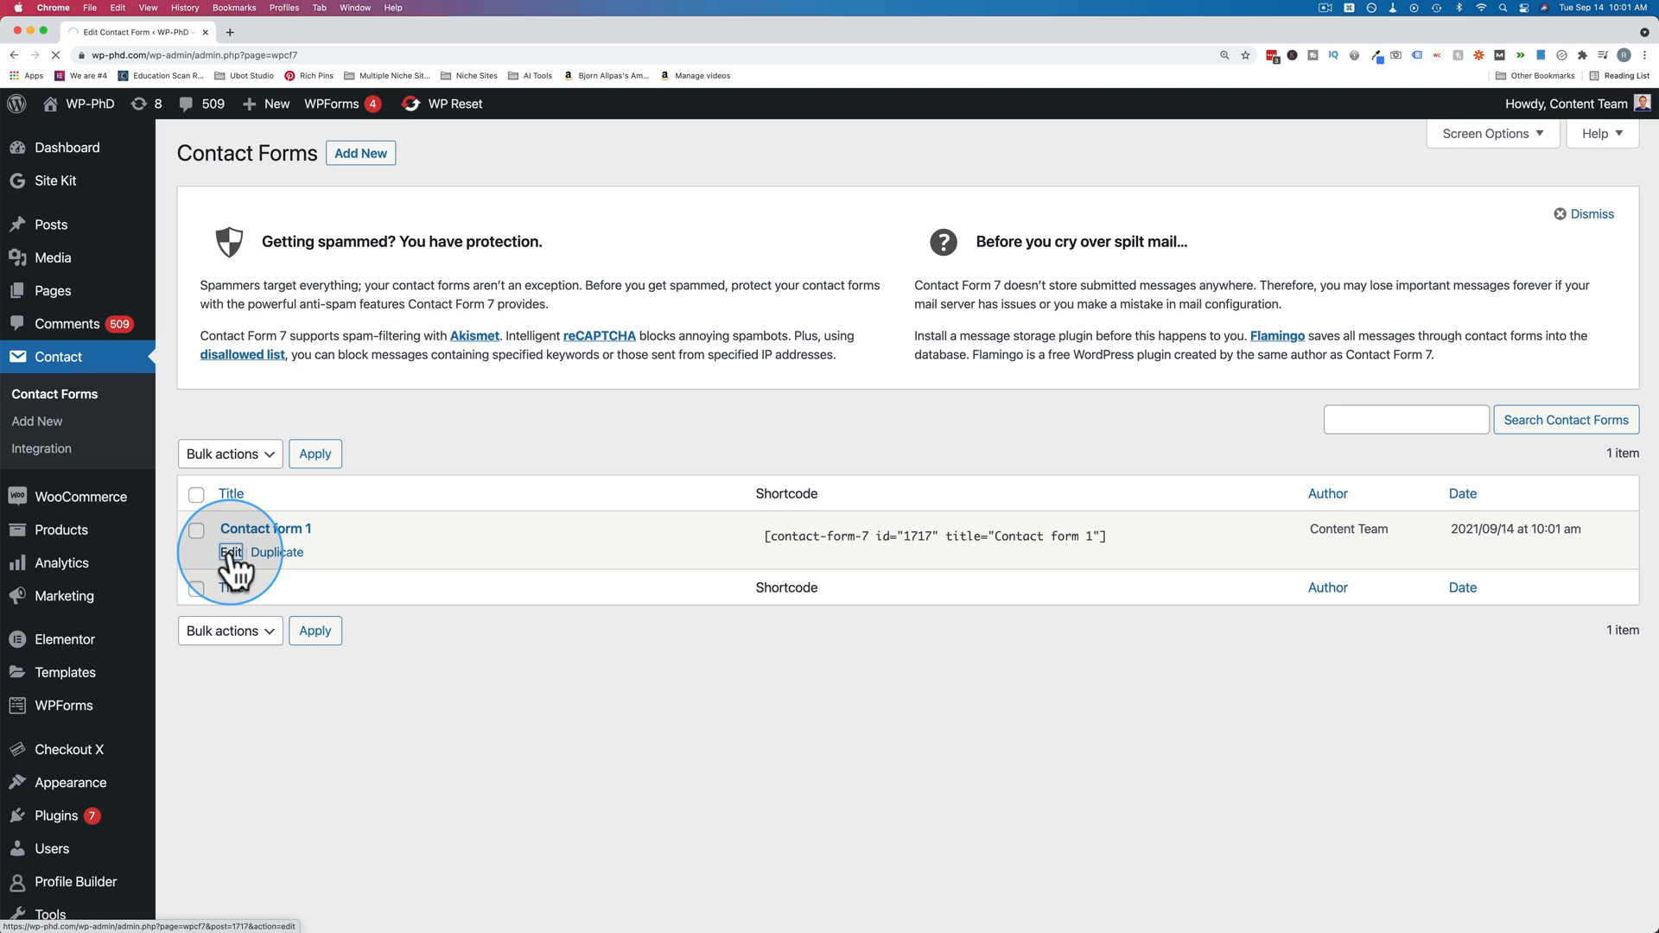
click(230, 553)
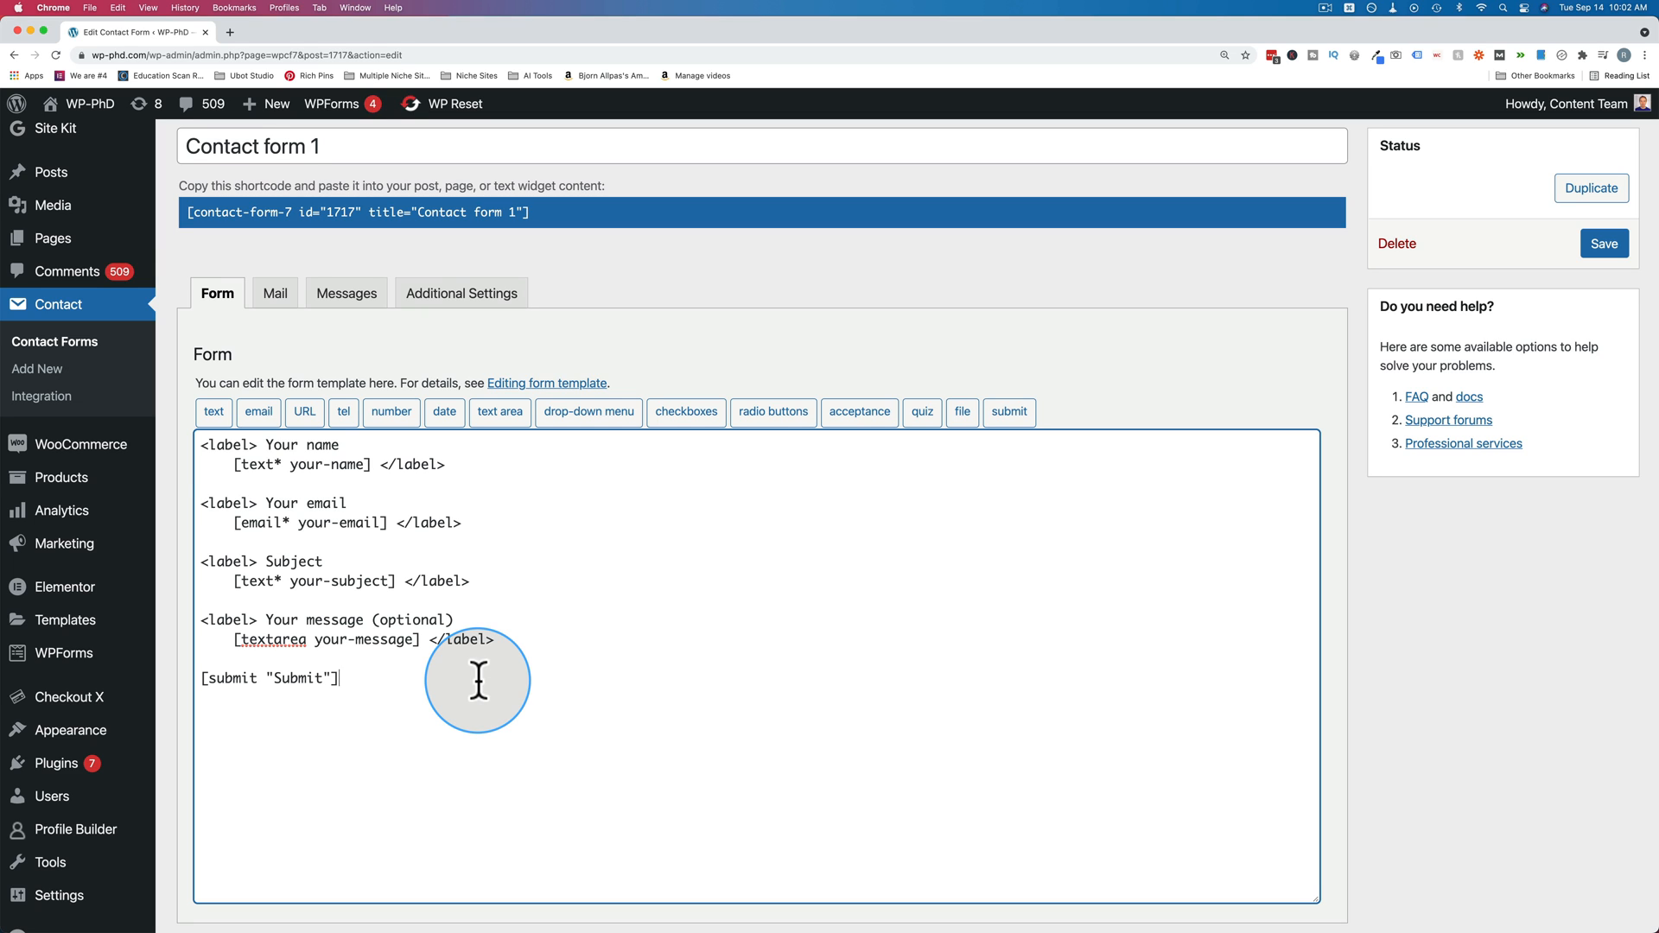
mouse_move(202, 446)
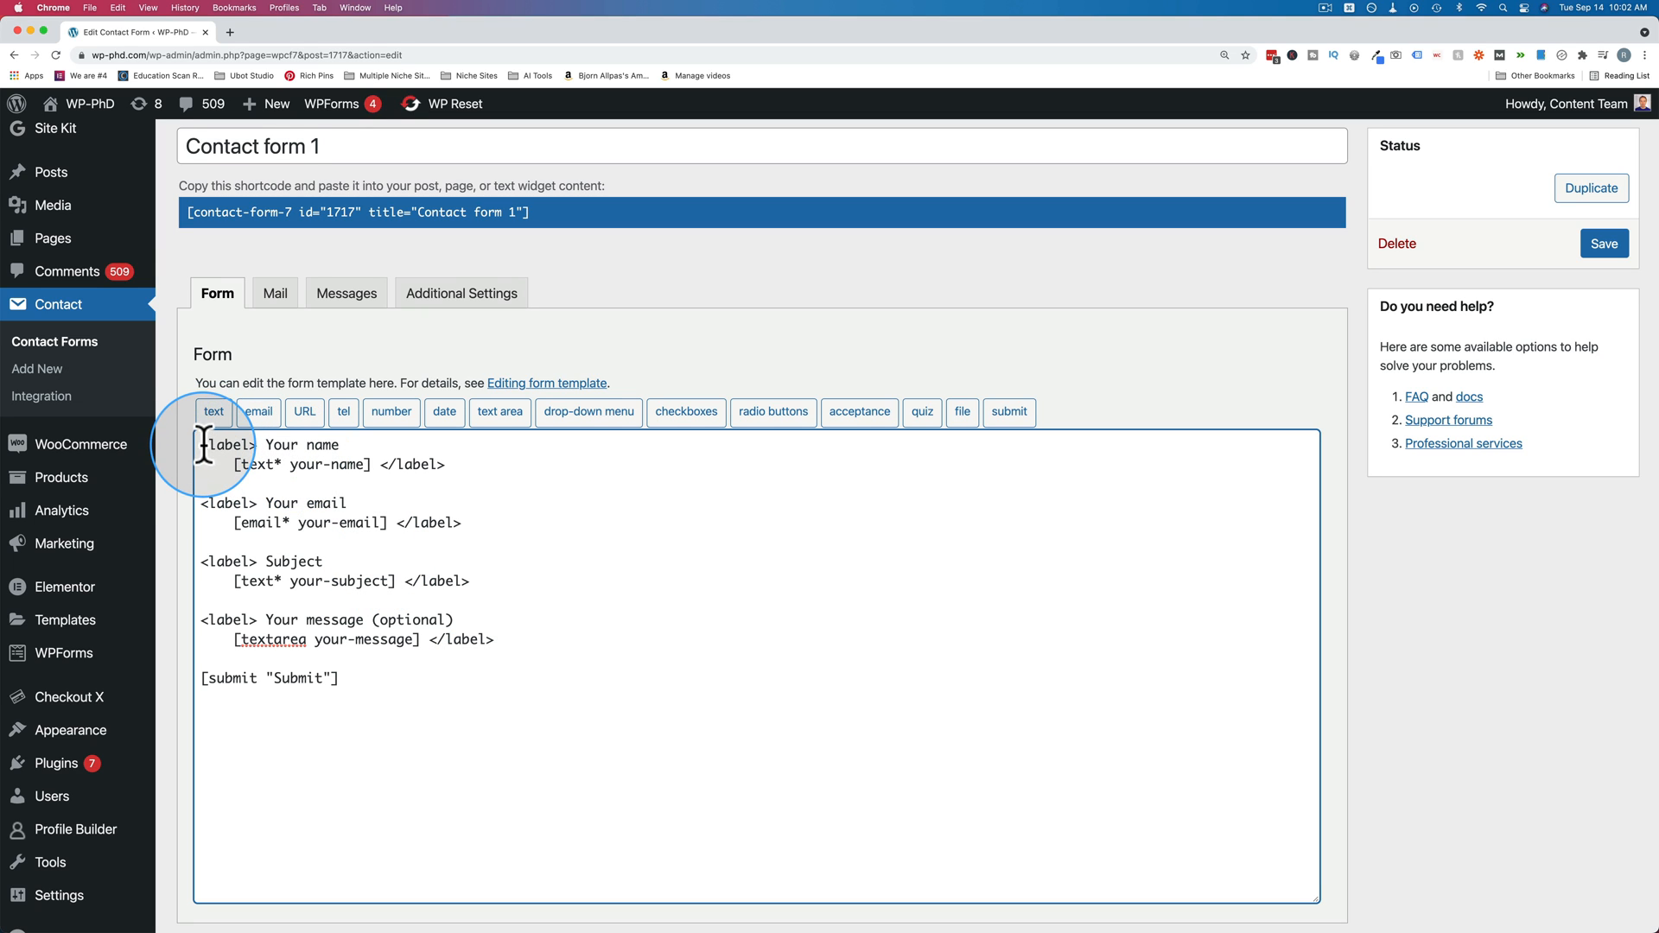
Select the whole Your message label and textarea block in the form template
double_click(228, 446)
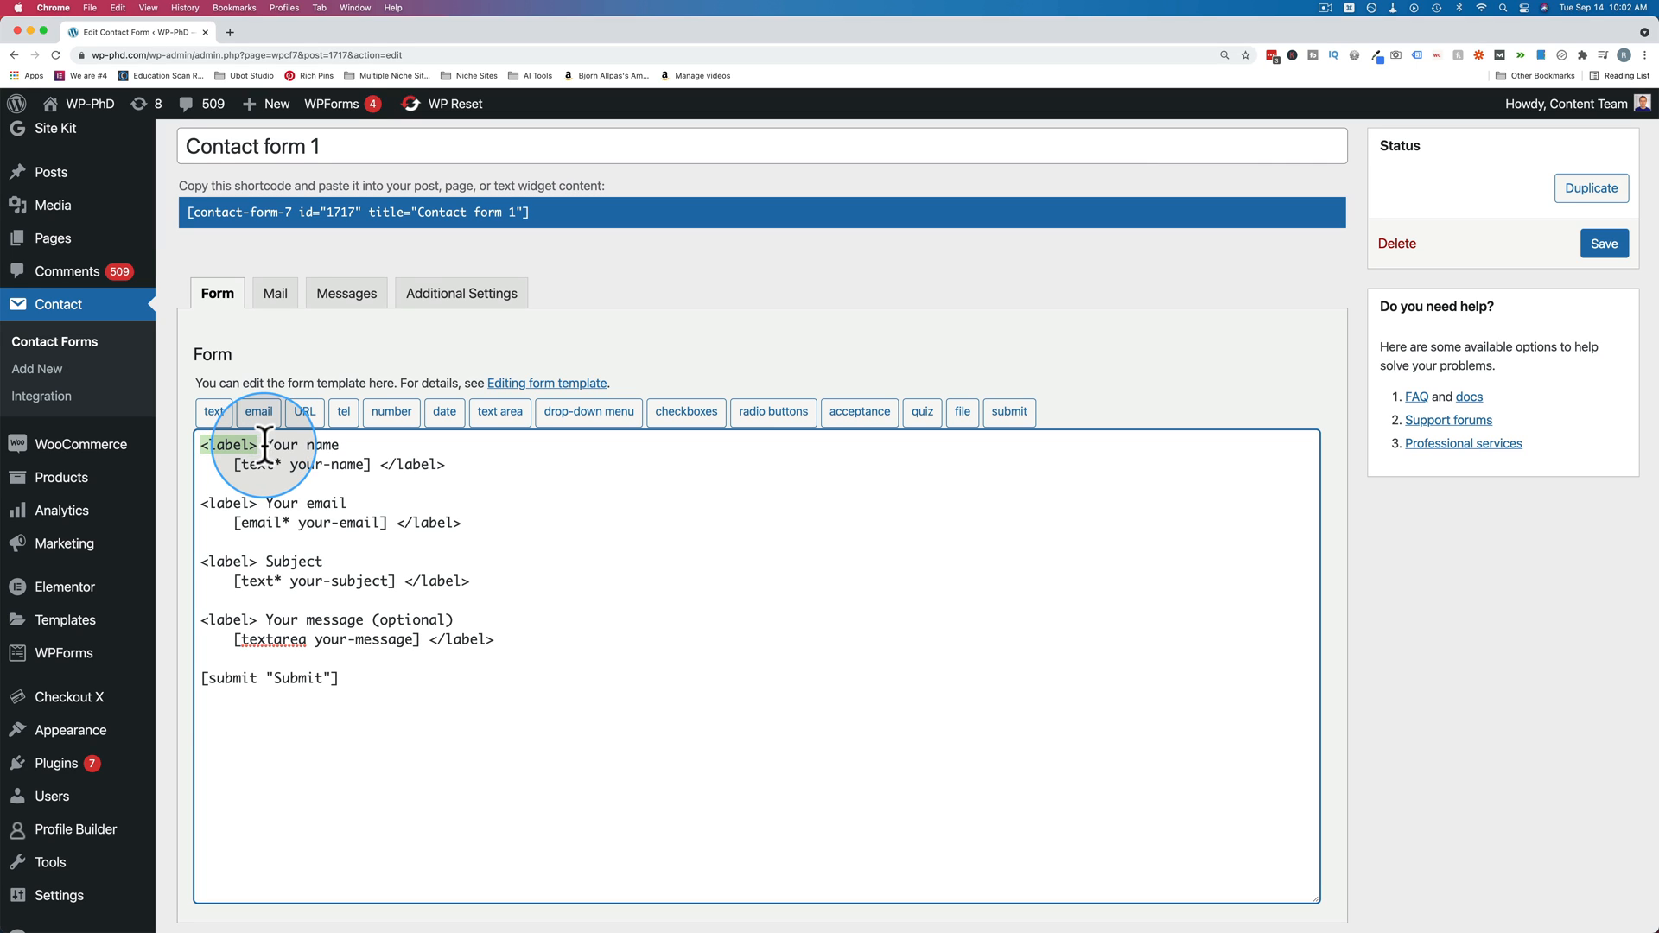
double_click(301, 446)
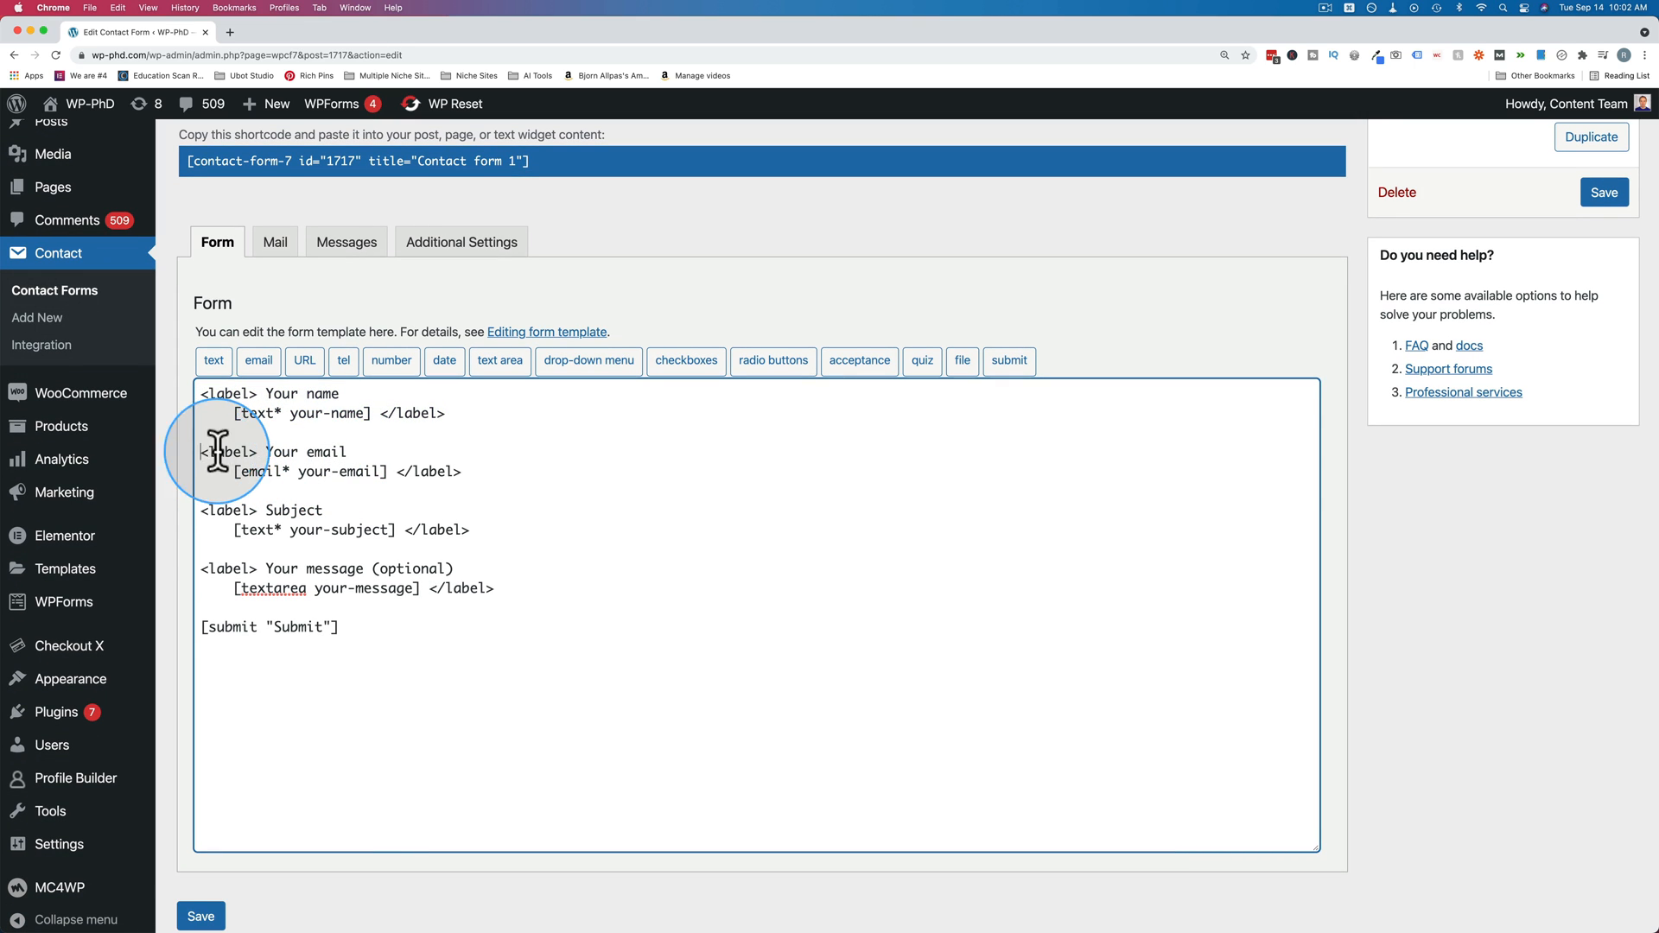
drag(199, 451, 463, 470)
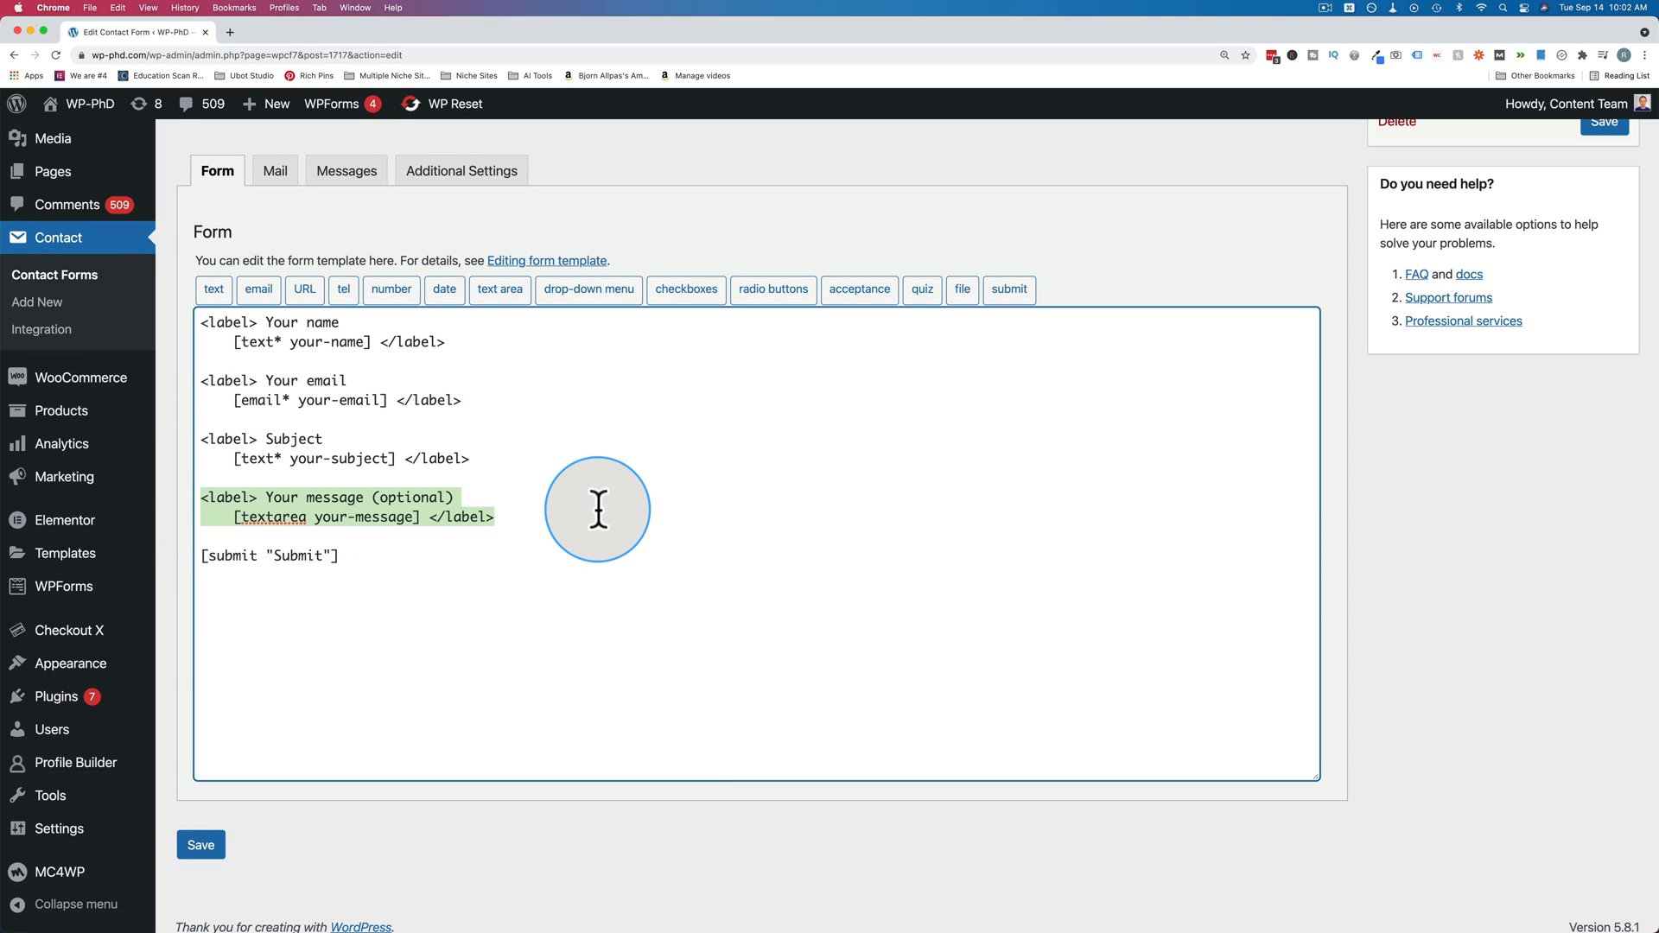
Copy the message field block and paste a duplicate on a new line below it
right_click(251, 509)
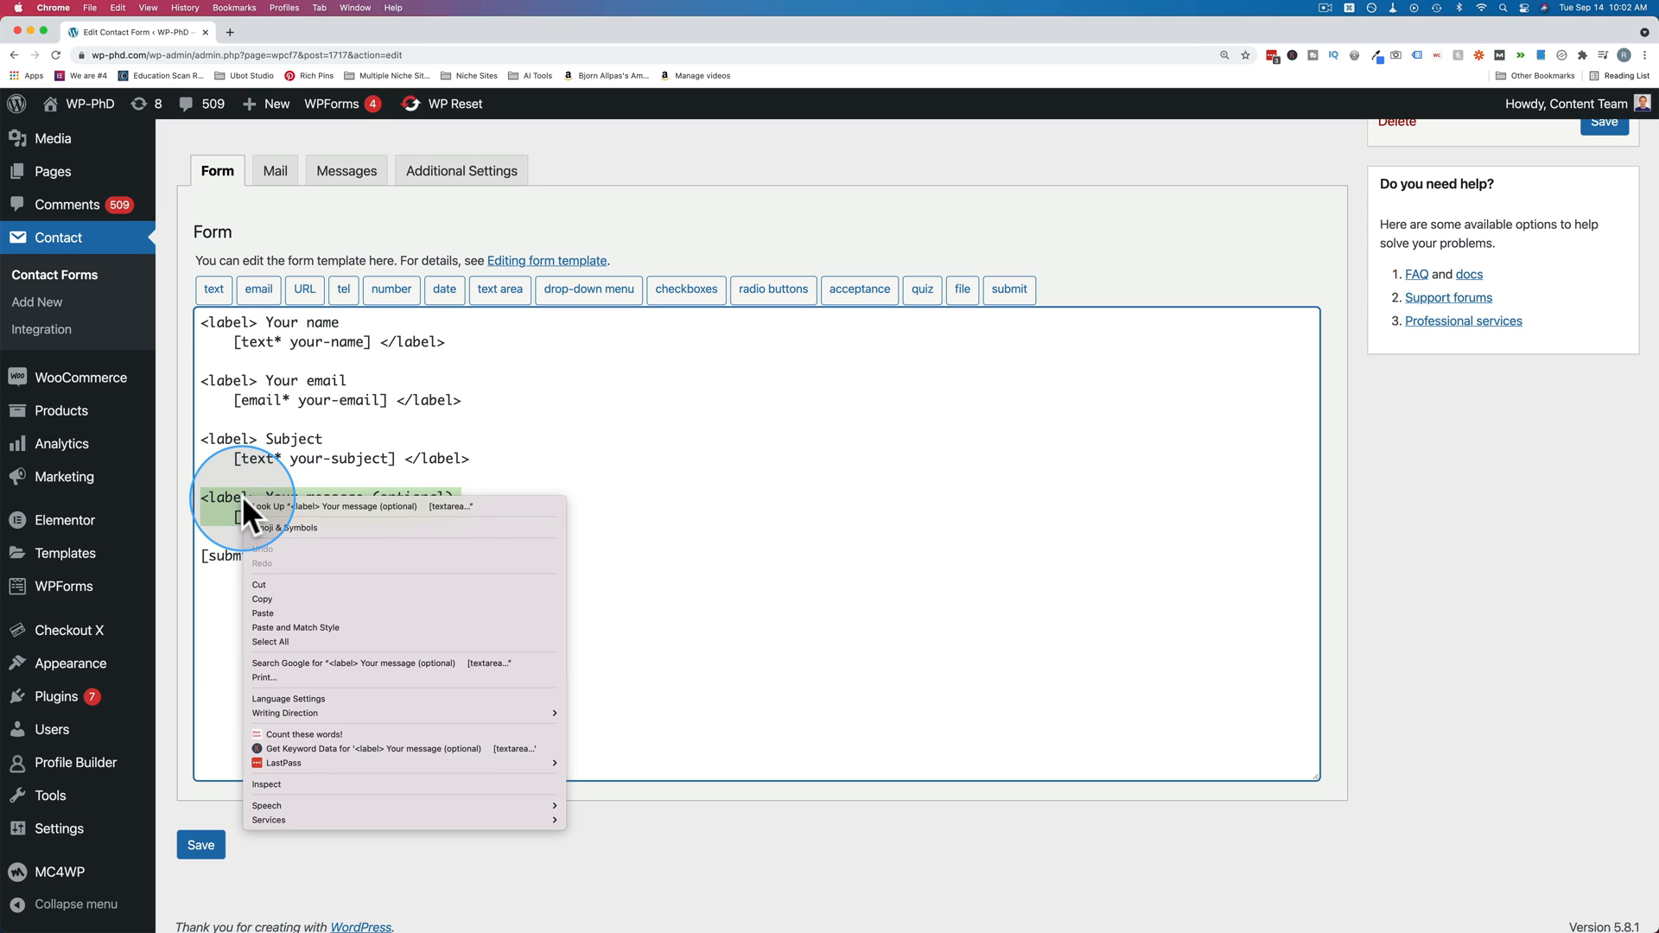
click(235, 503)
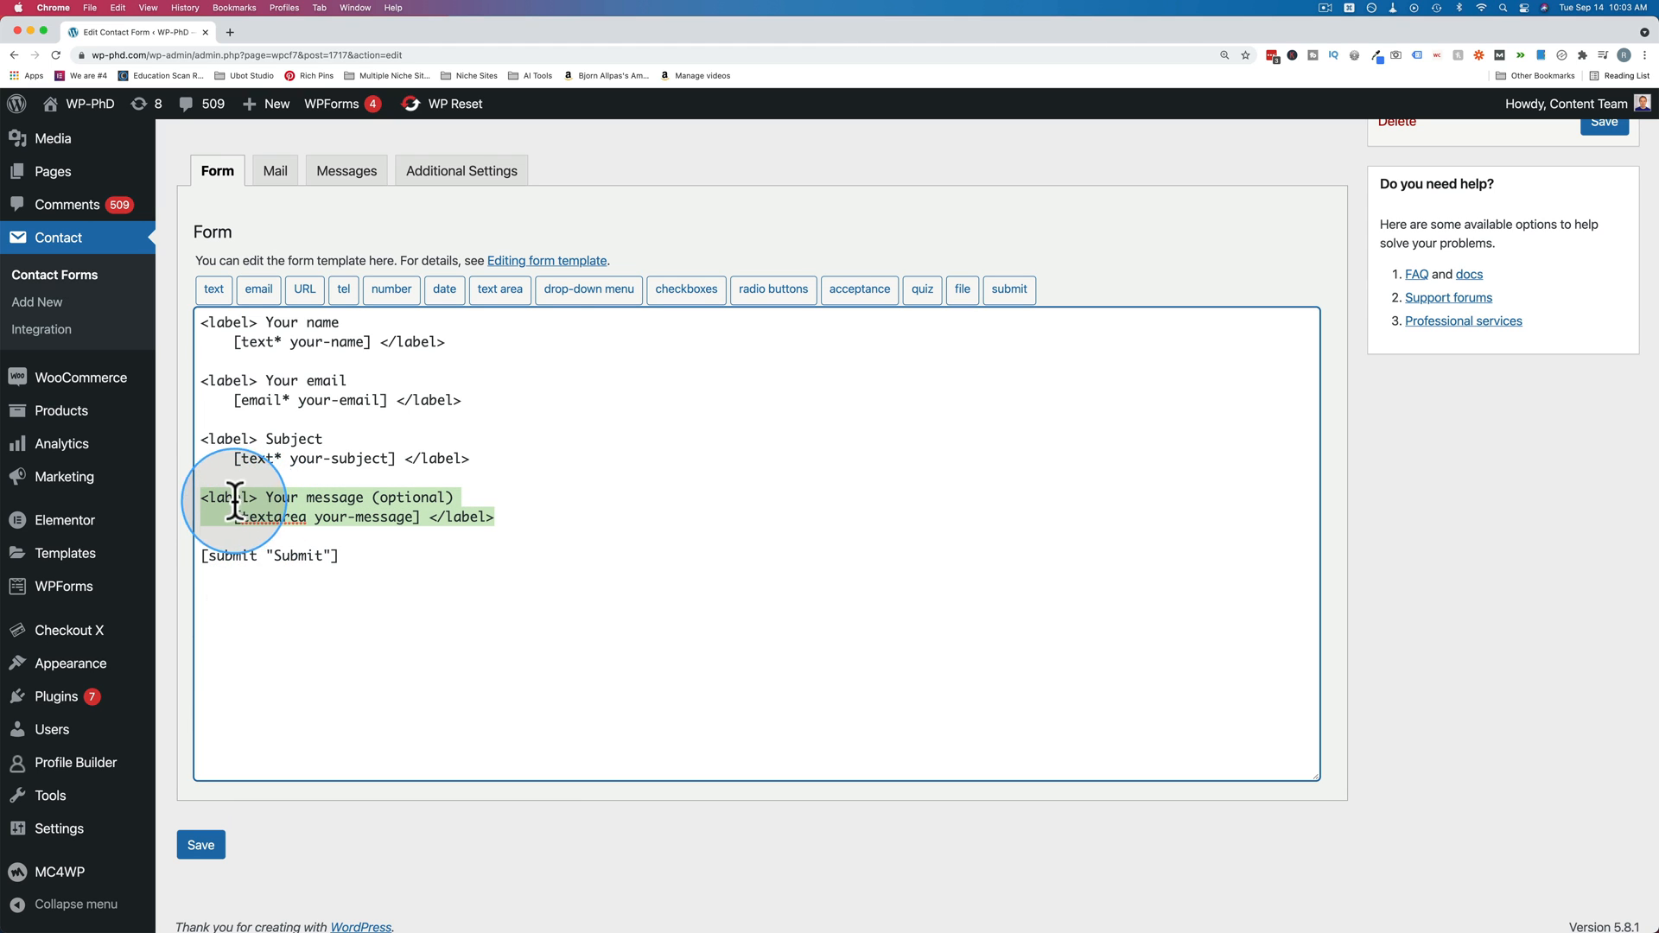
click(494, 517)
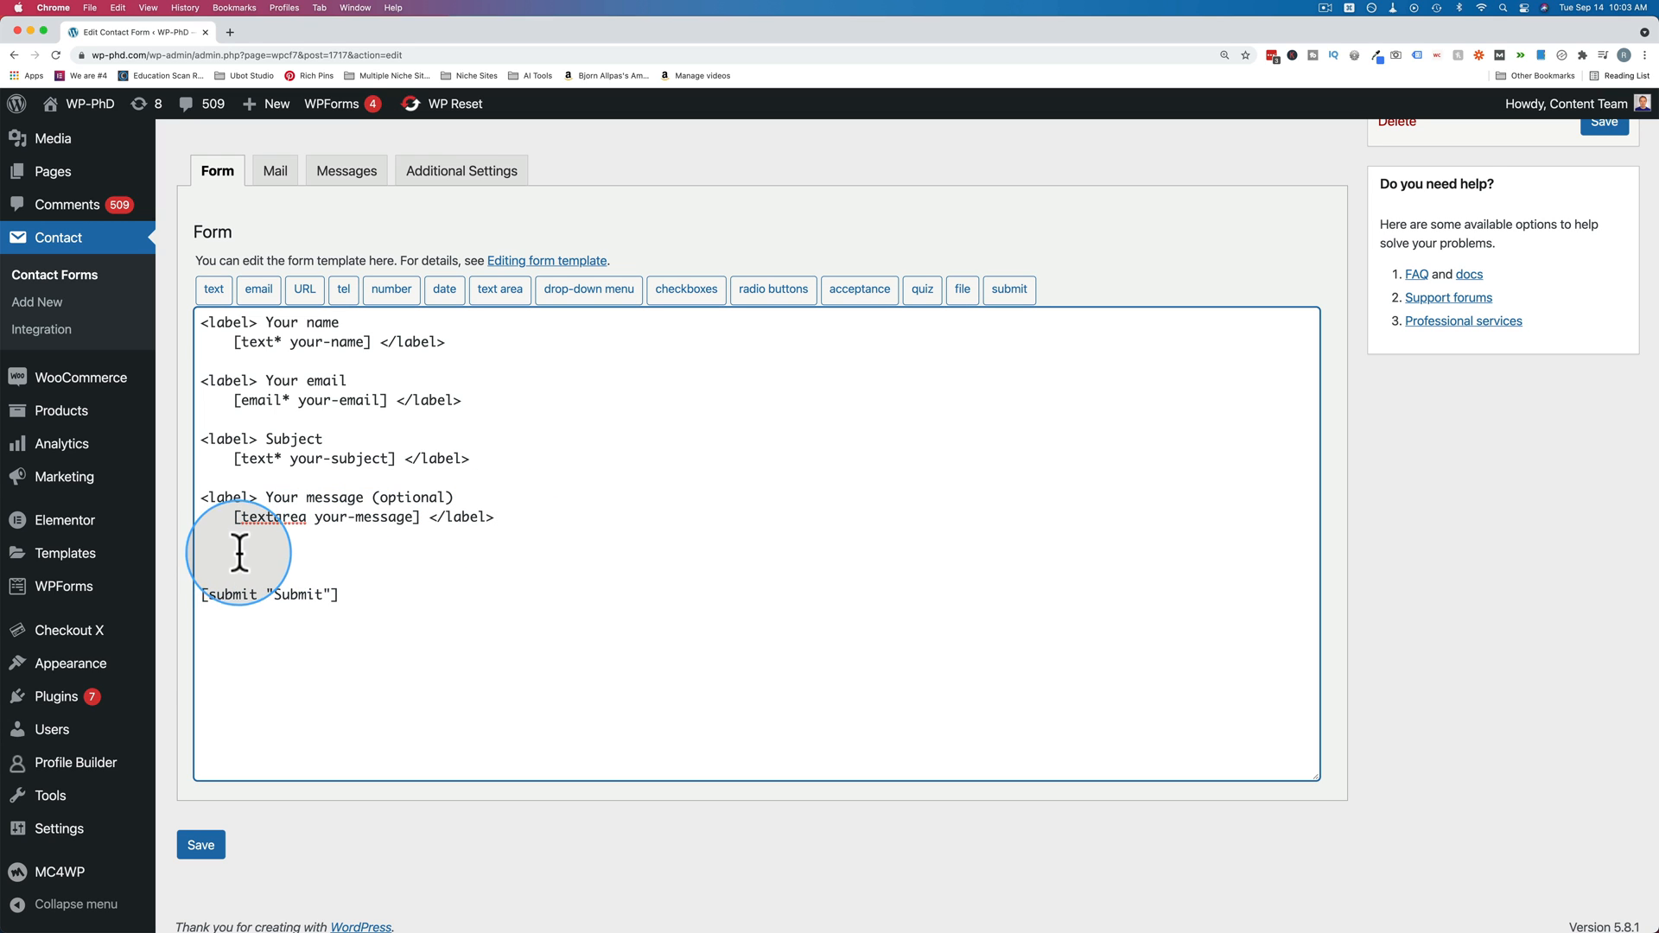
right_click(240, 553)
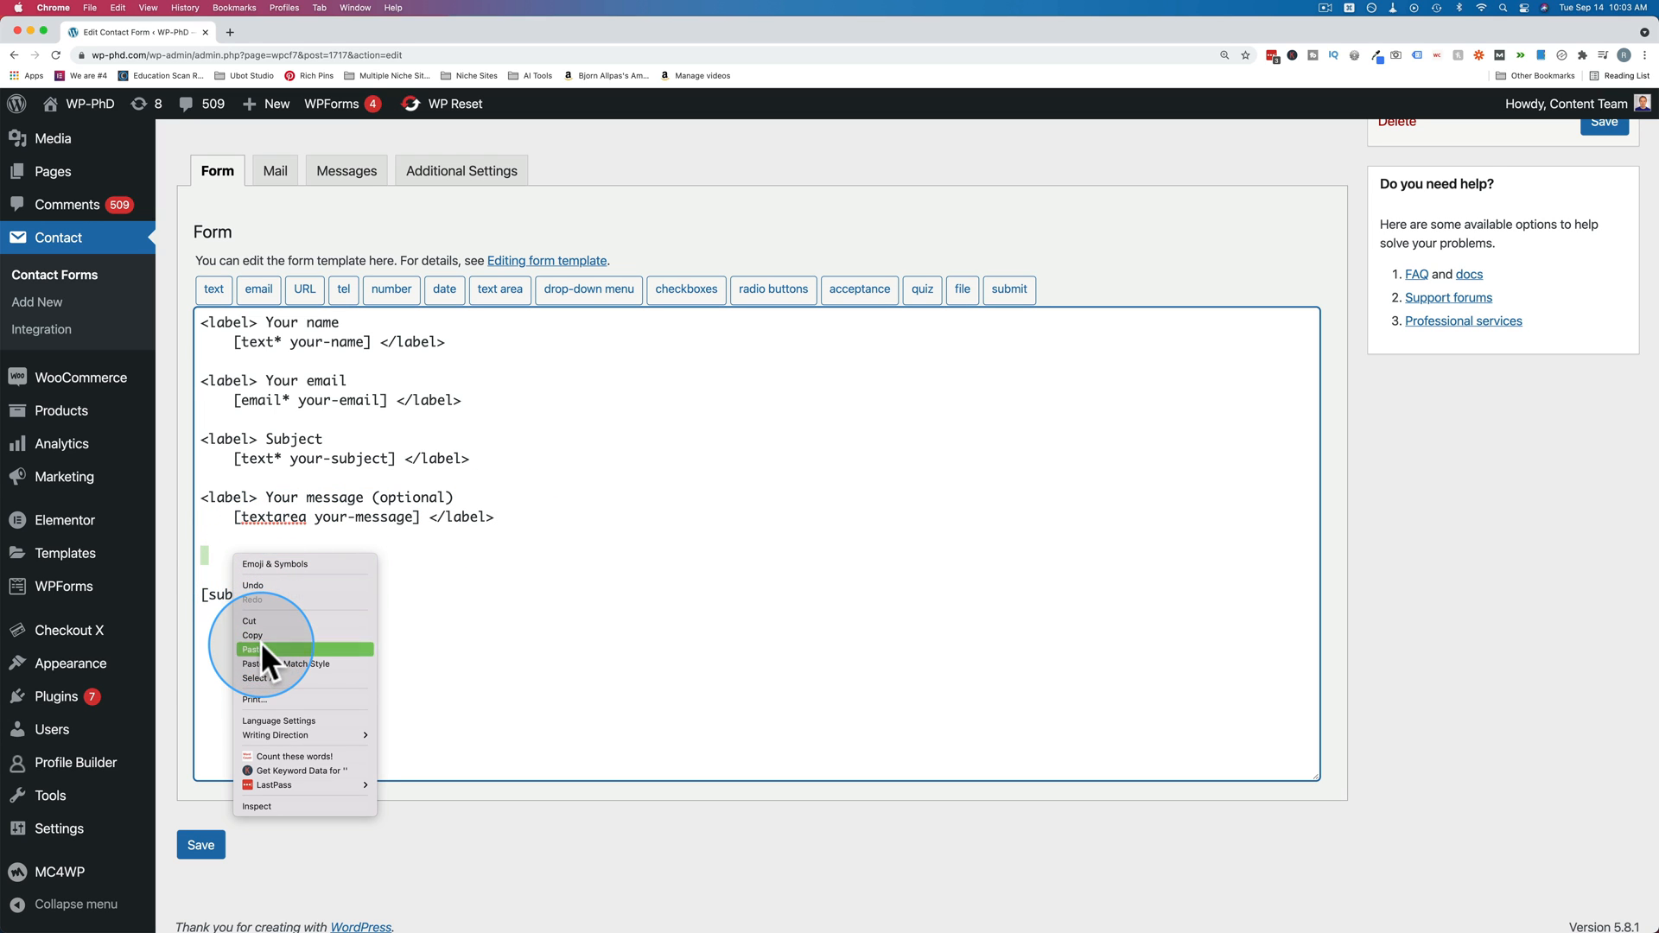
click(250, 648)
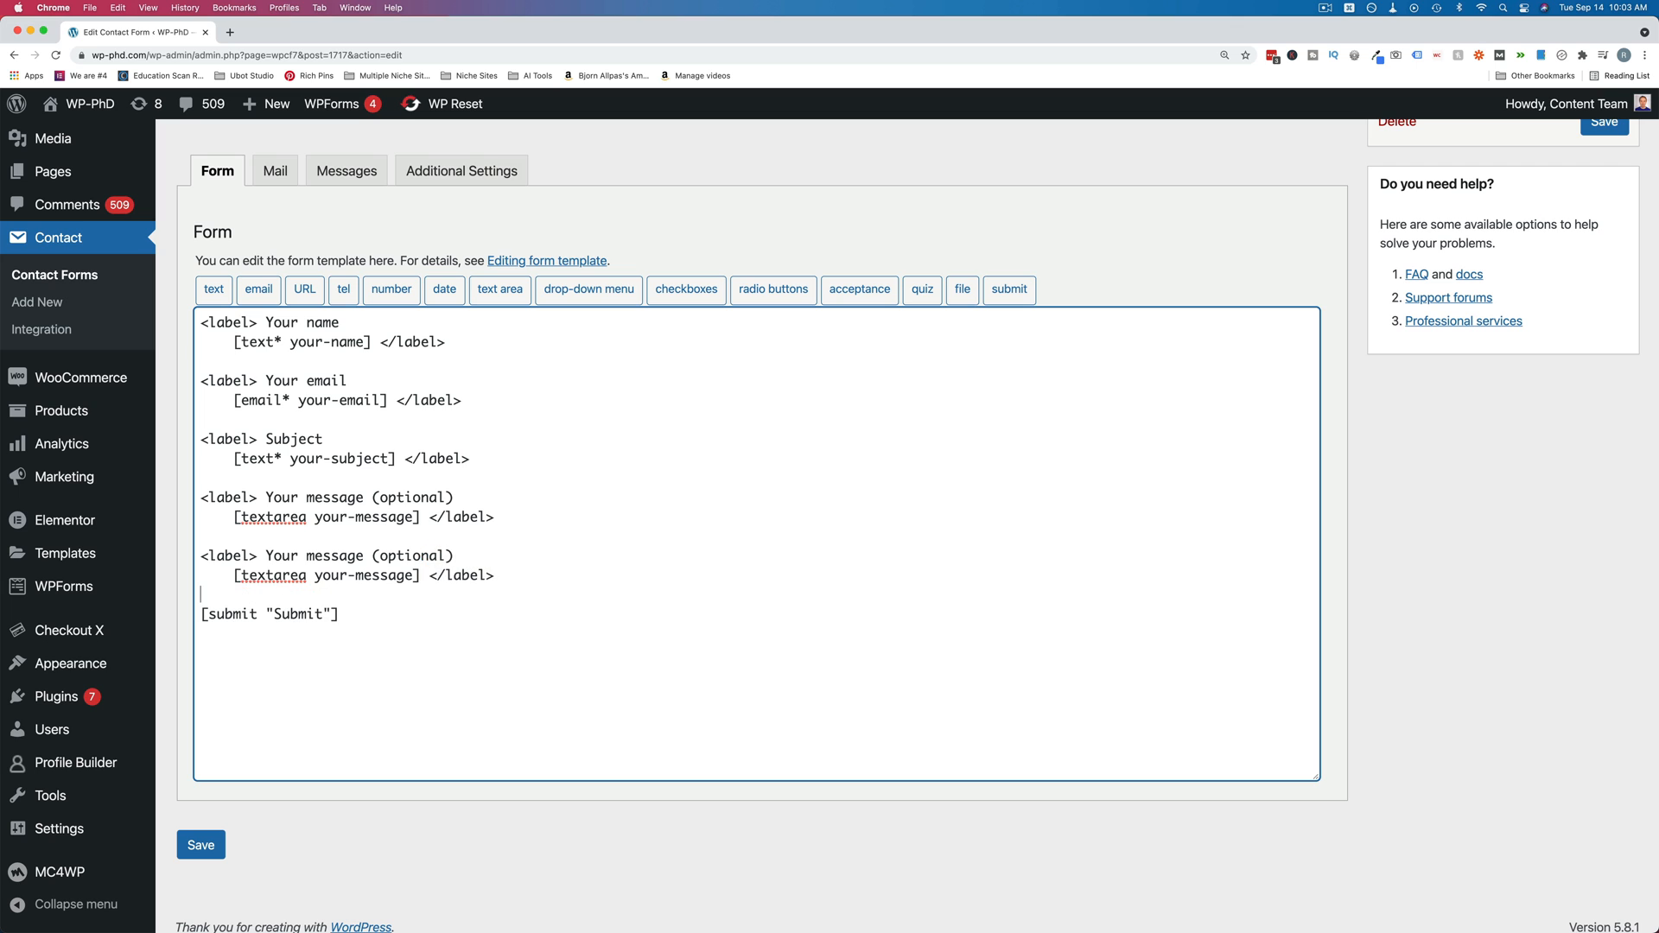
mouse_move(263, 560)
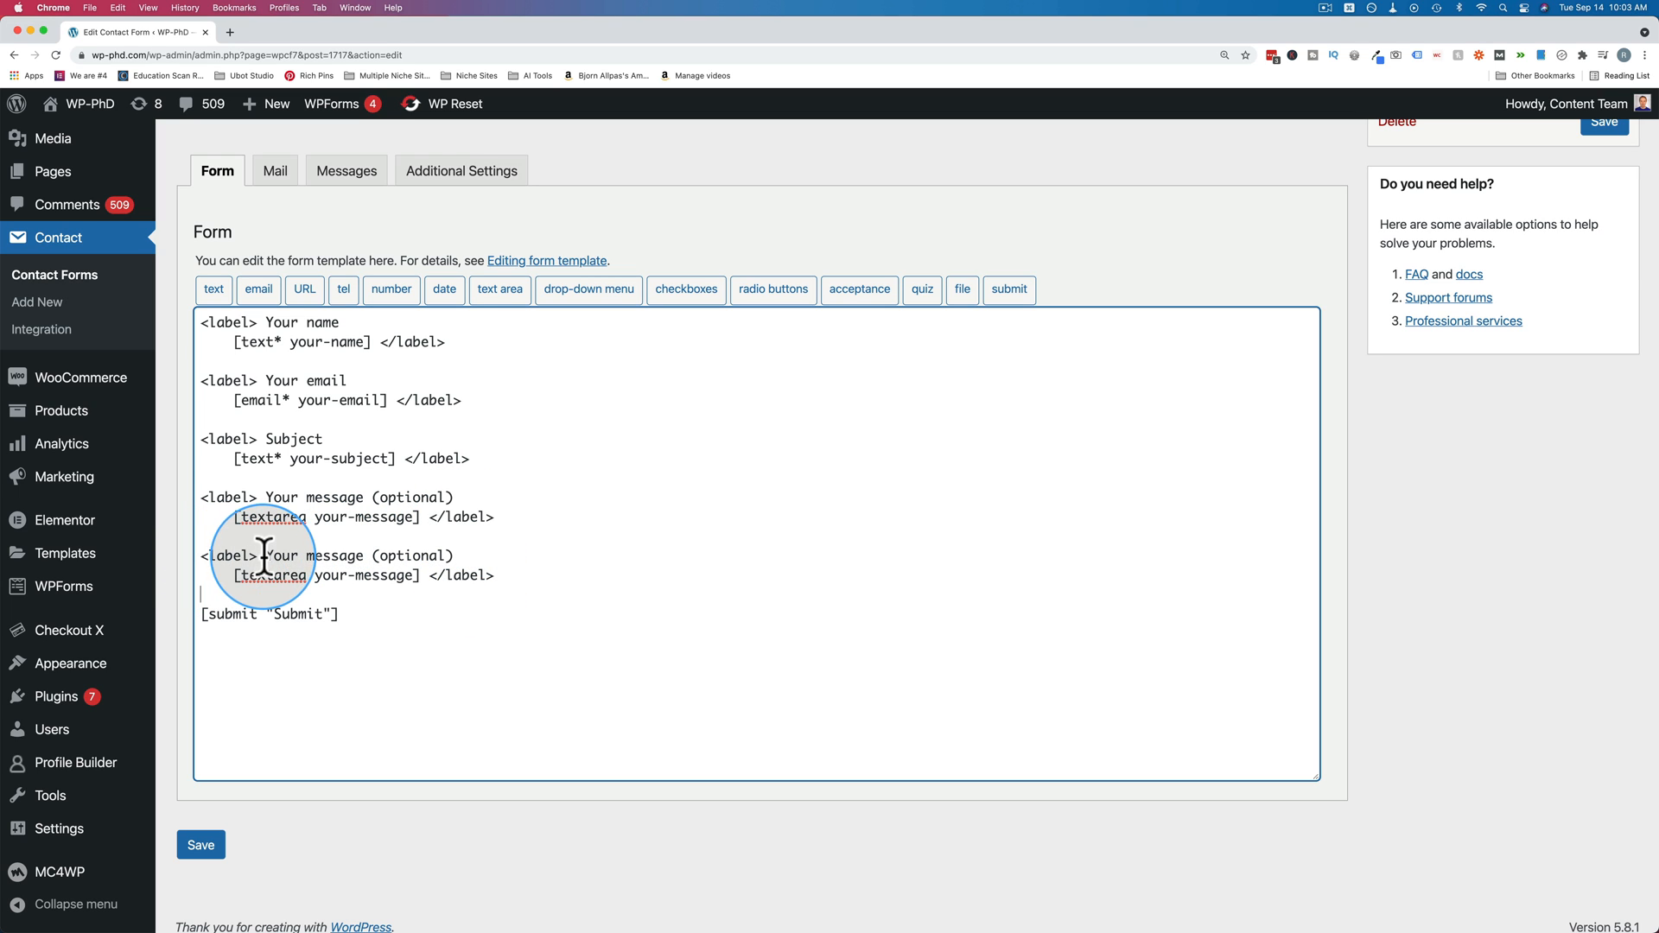
mouse_move(410, 573)
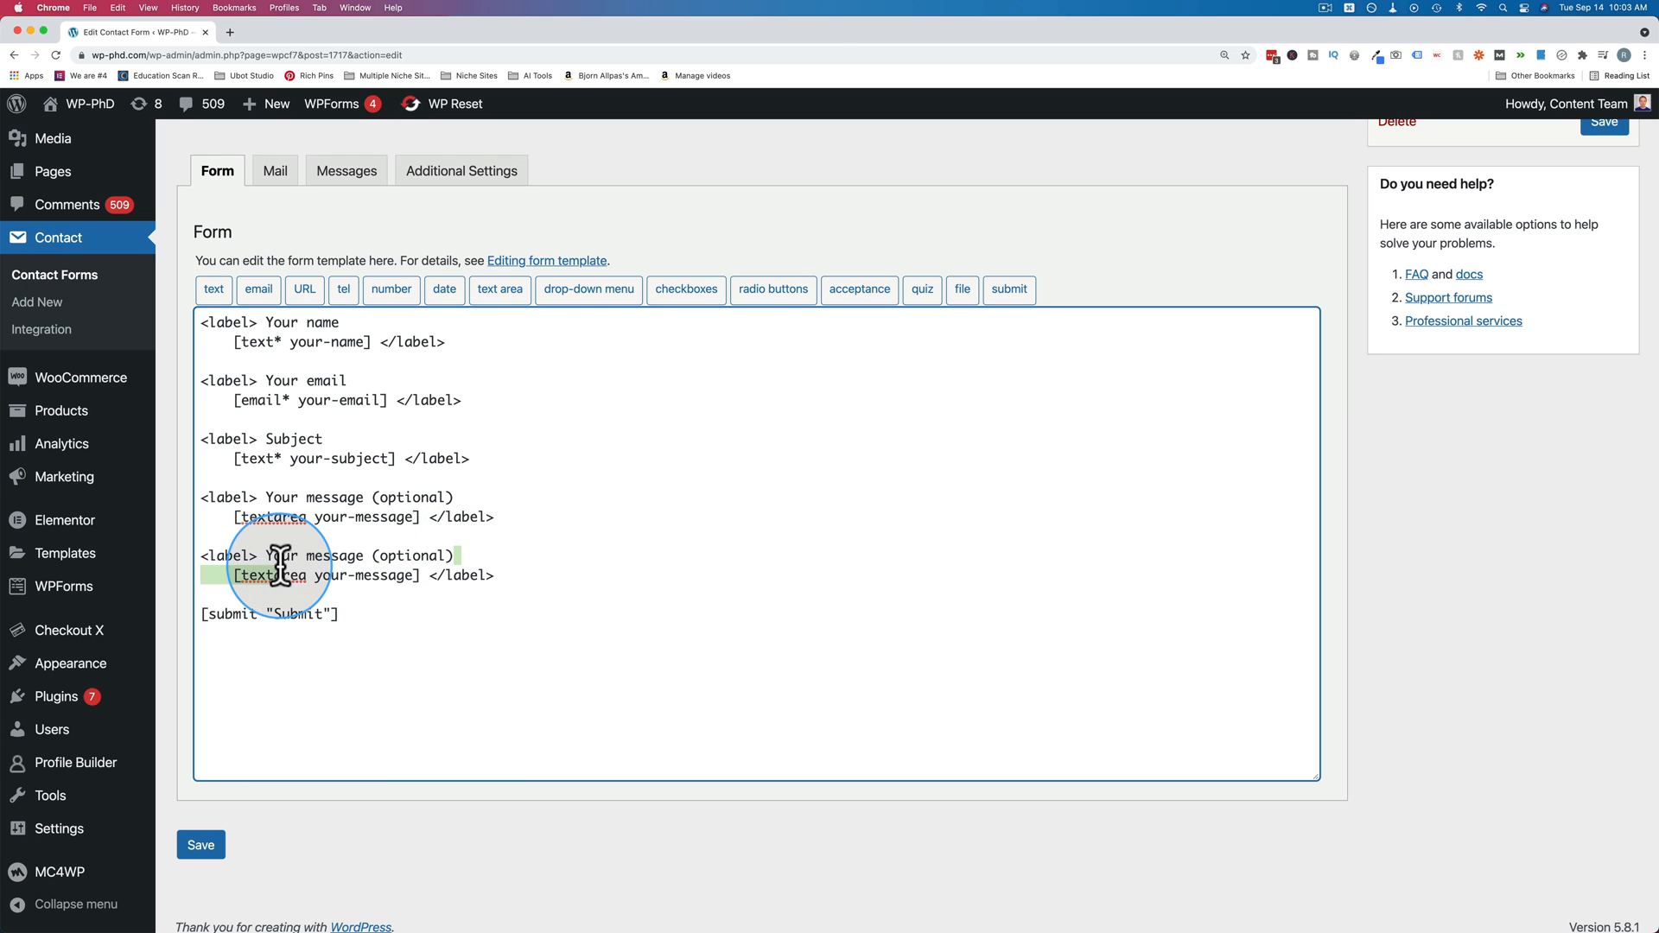
Relabel the duplicate 'Upload your file (or image)' and delete its textarea tag
text(Upload)
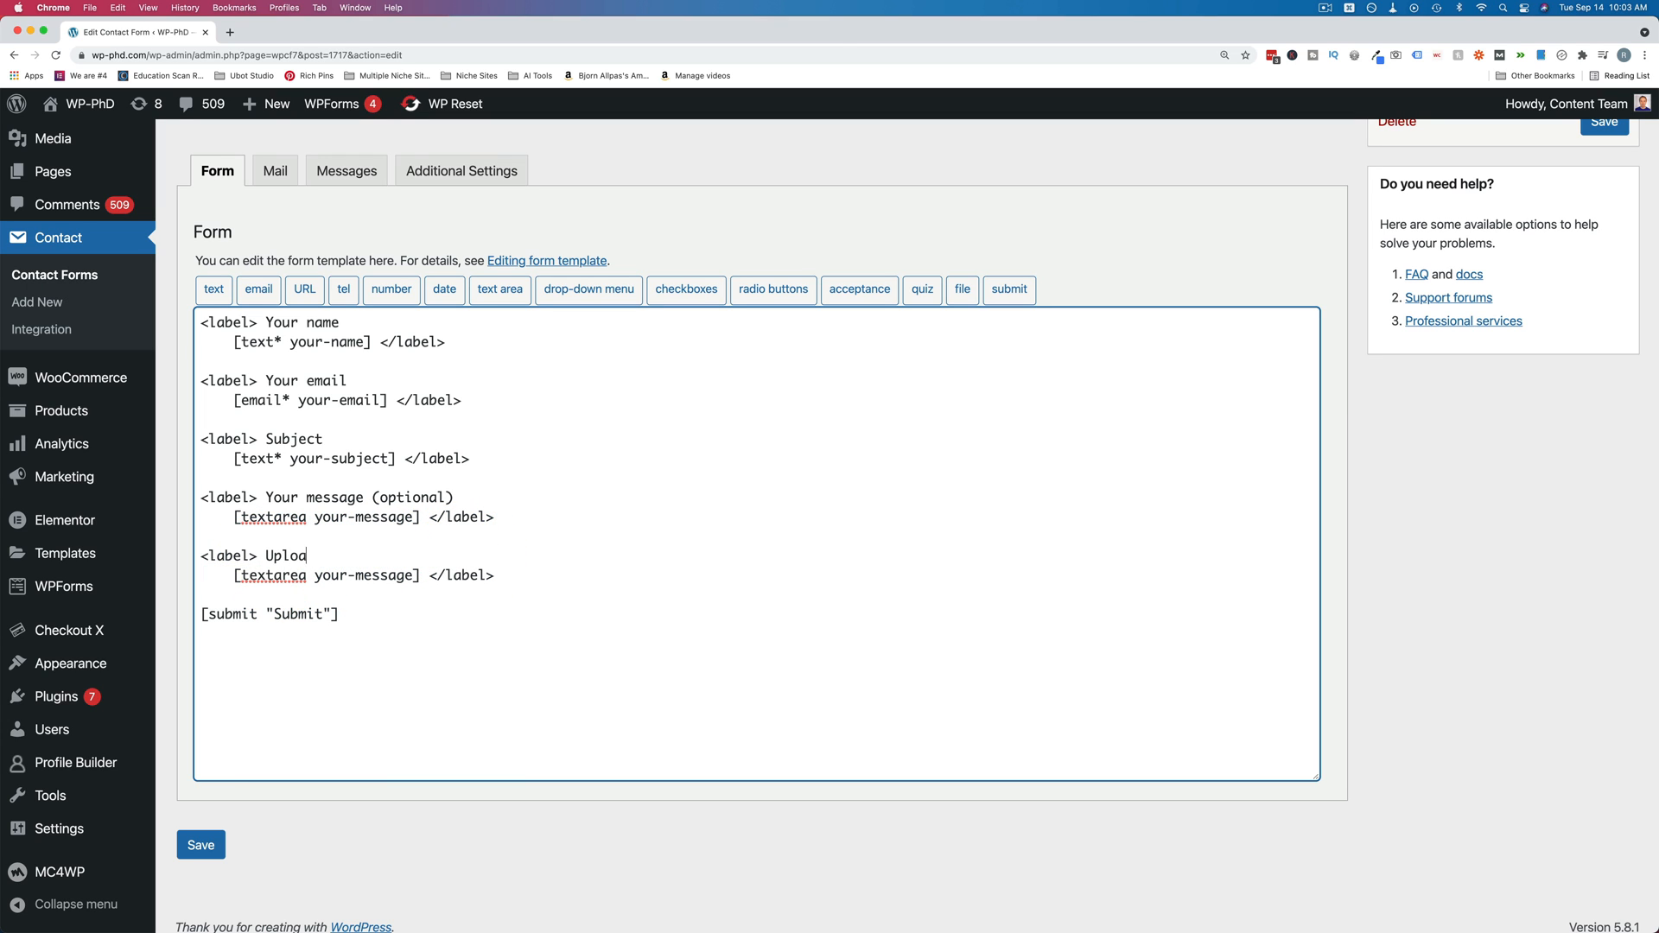
text(your file)
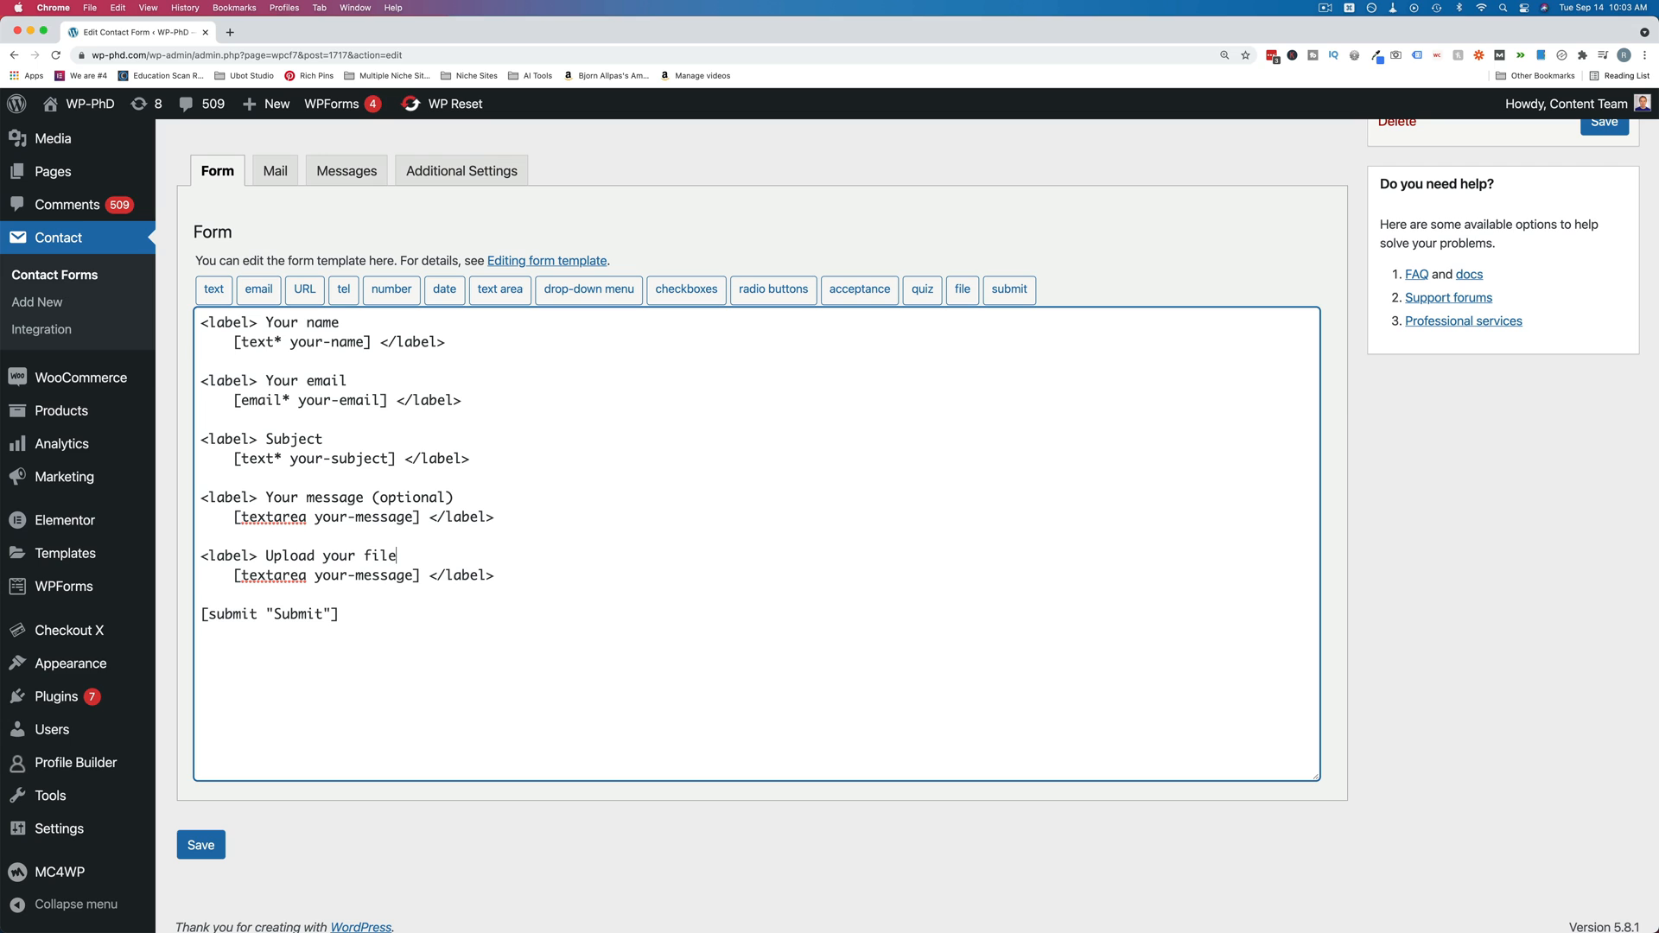
text((or image))
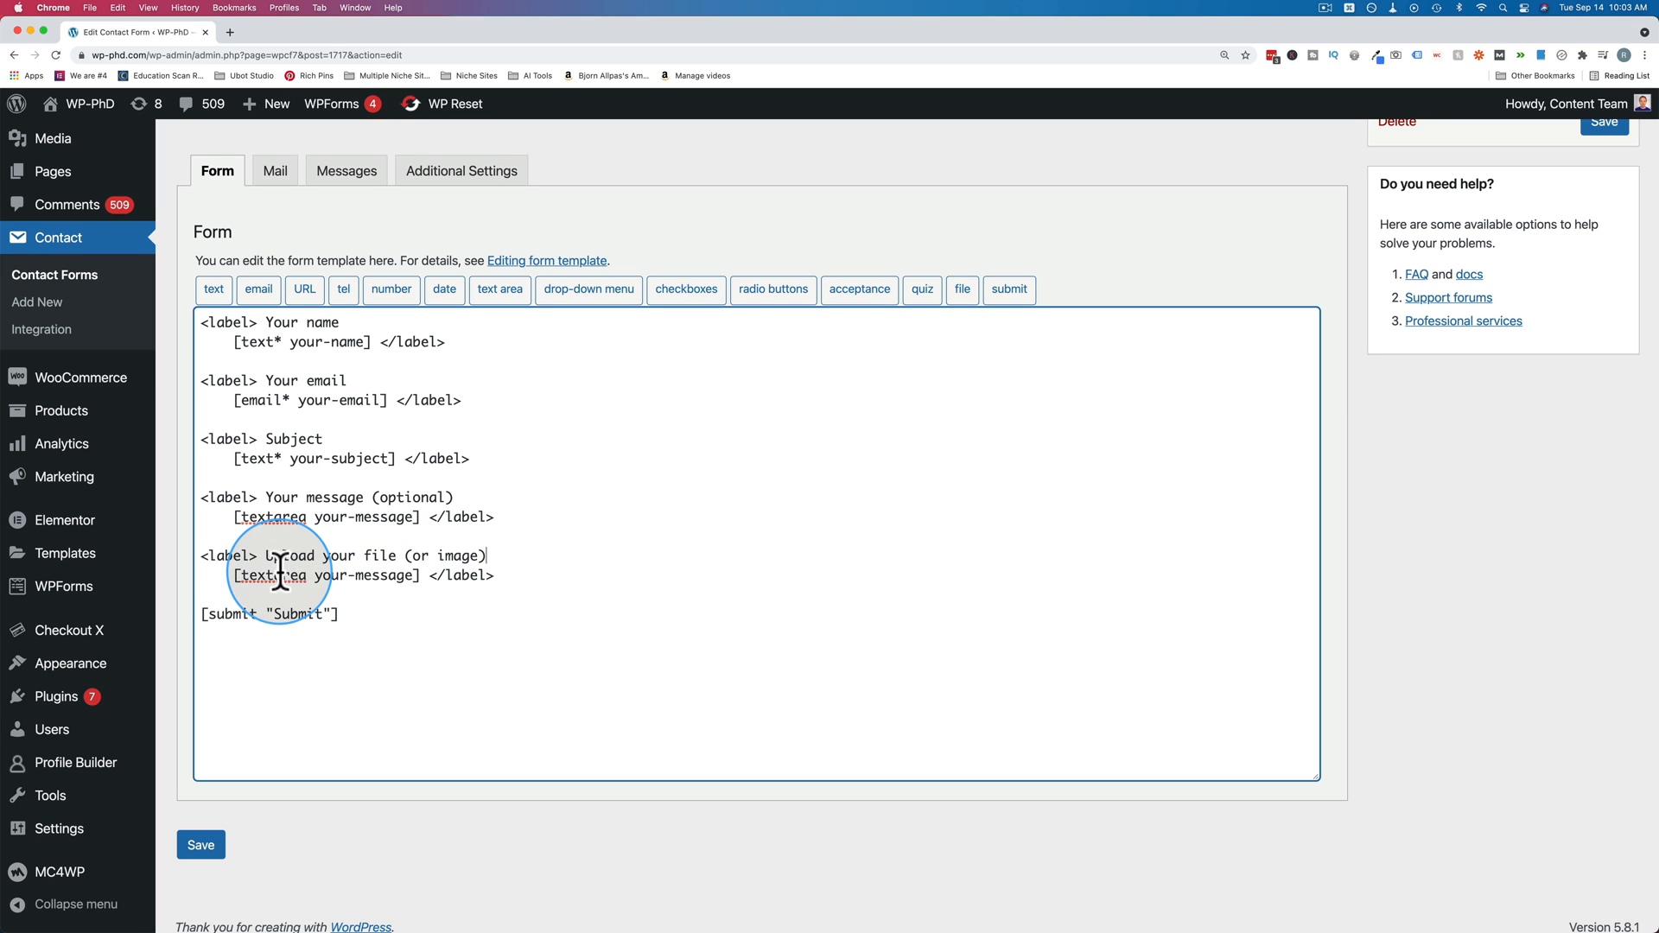
drag(235, 574, 421, 574)
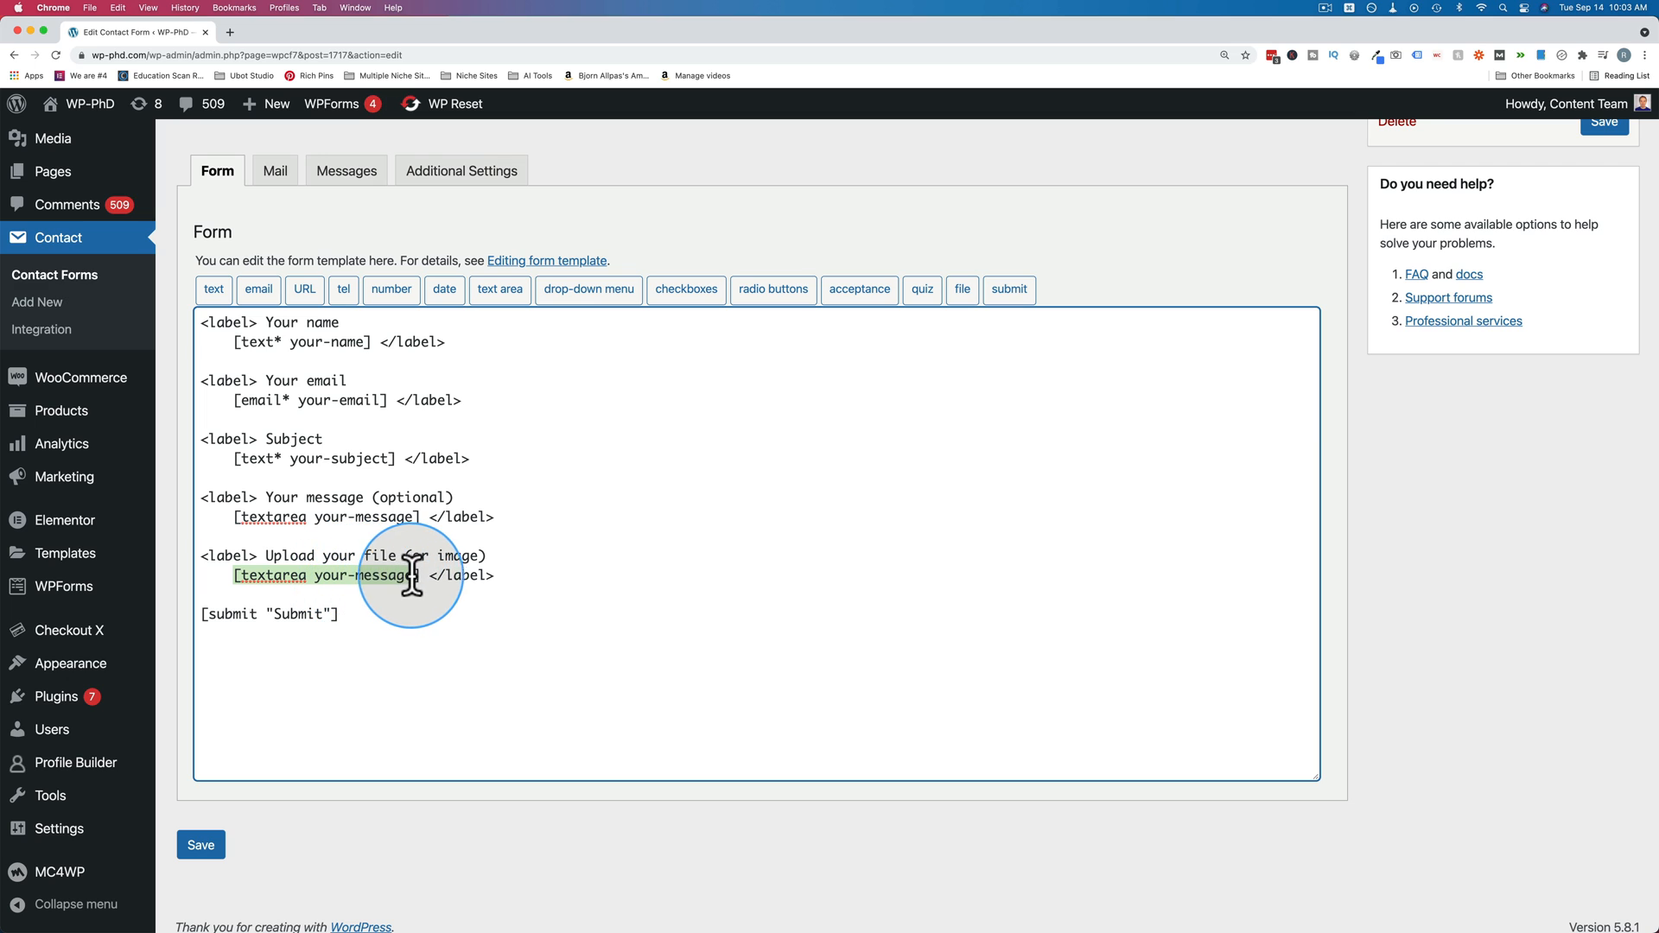
key(Delete)
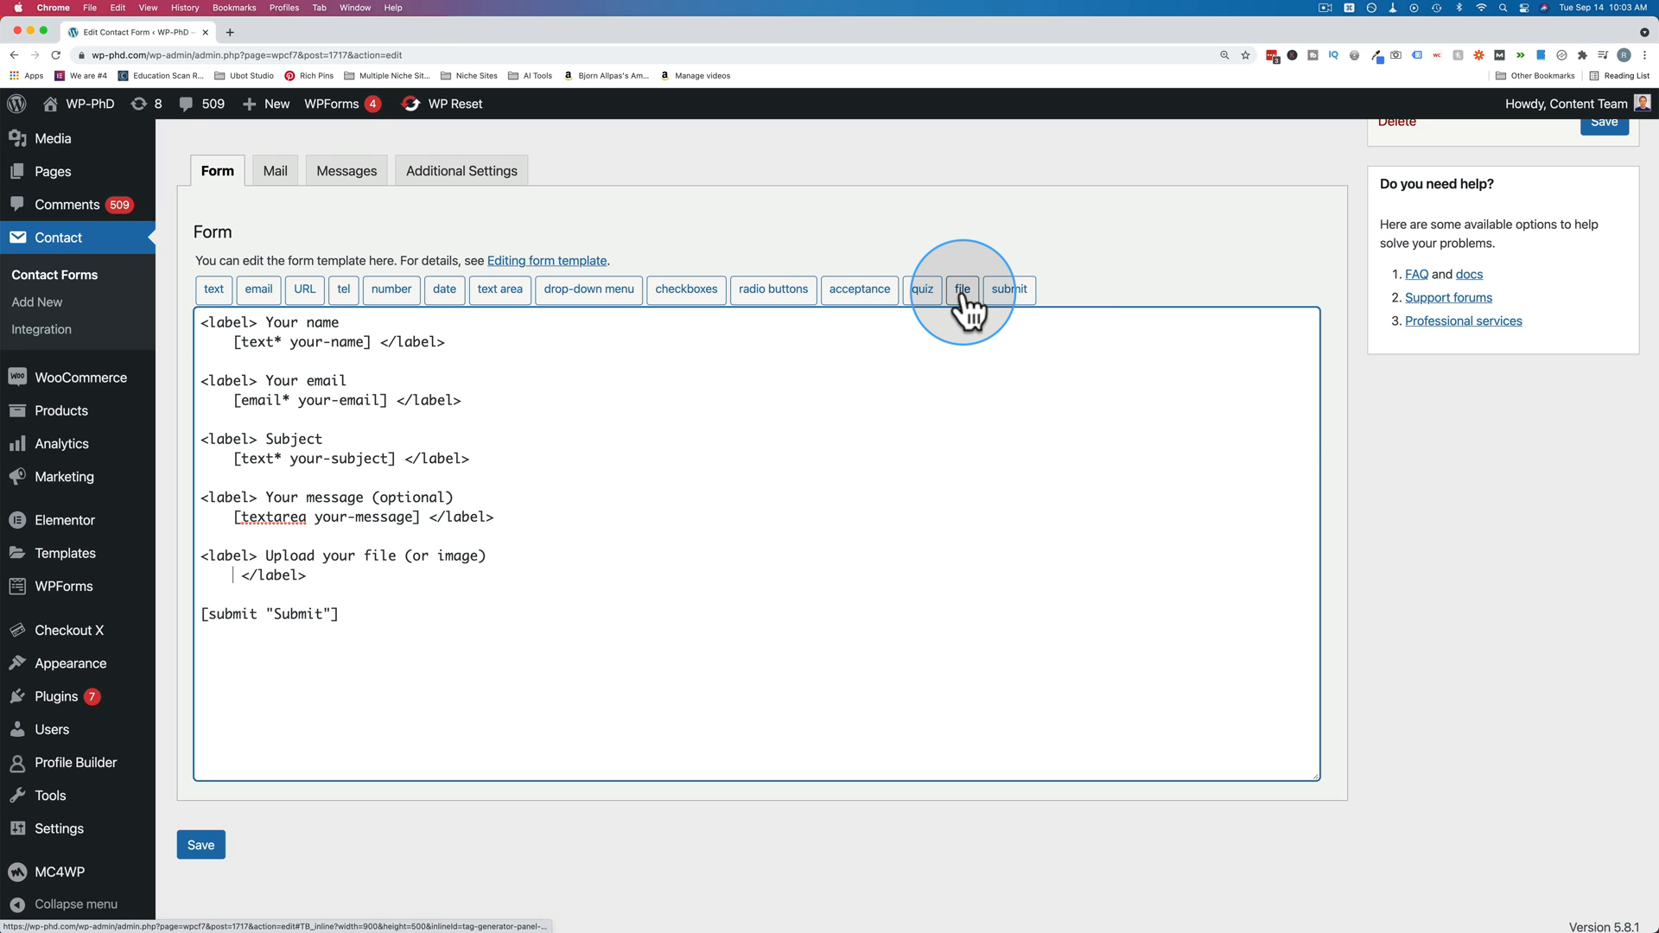
Start a file upload form-tag and enter 10mb as its file size limit
click(961, 290)
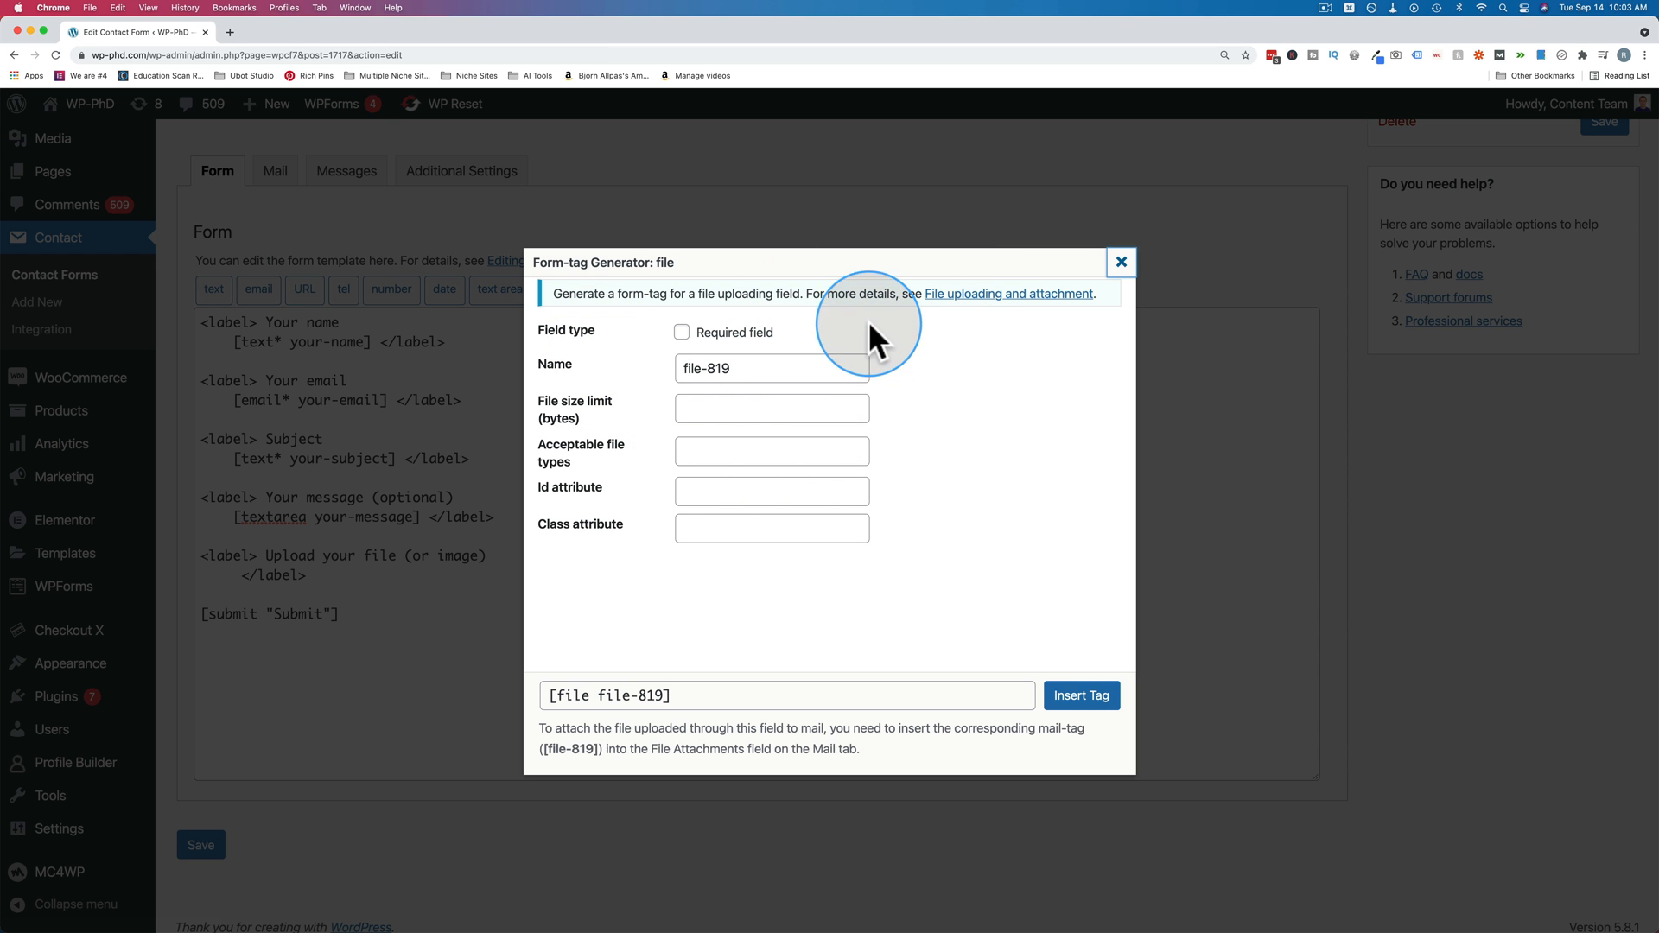
mouse_move(857, 343)
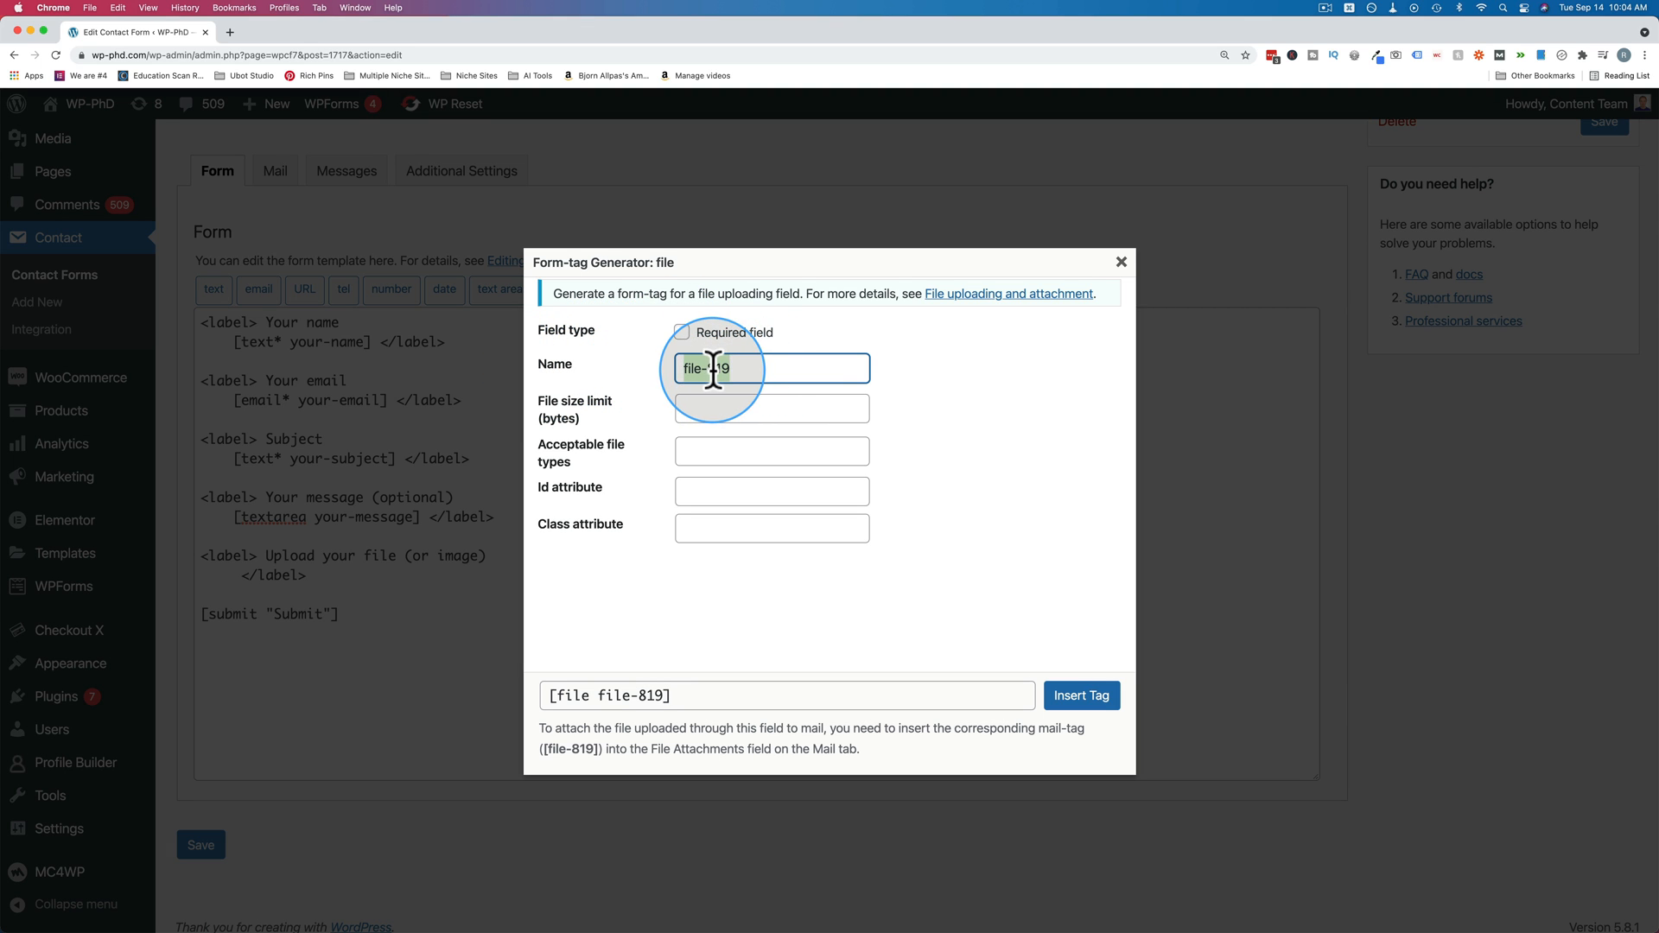
click(771, 408)
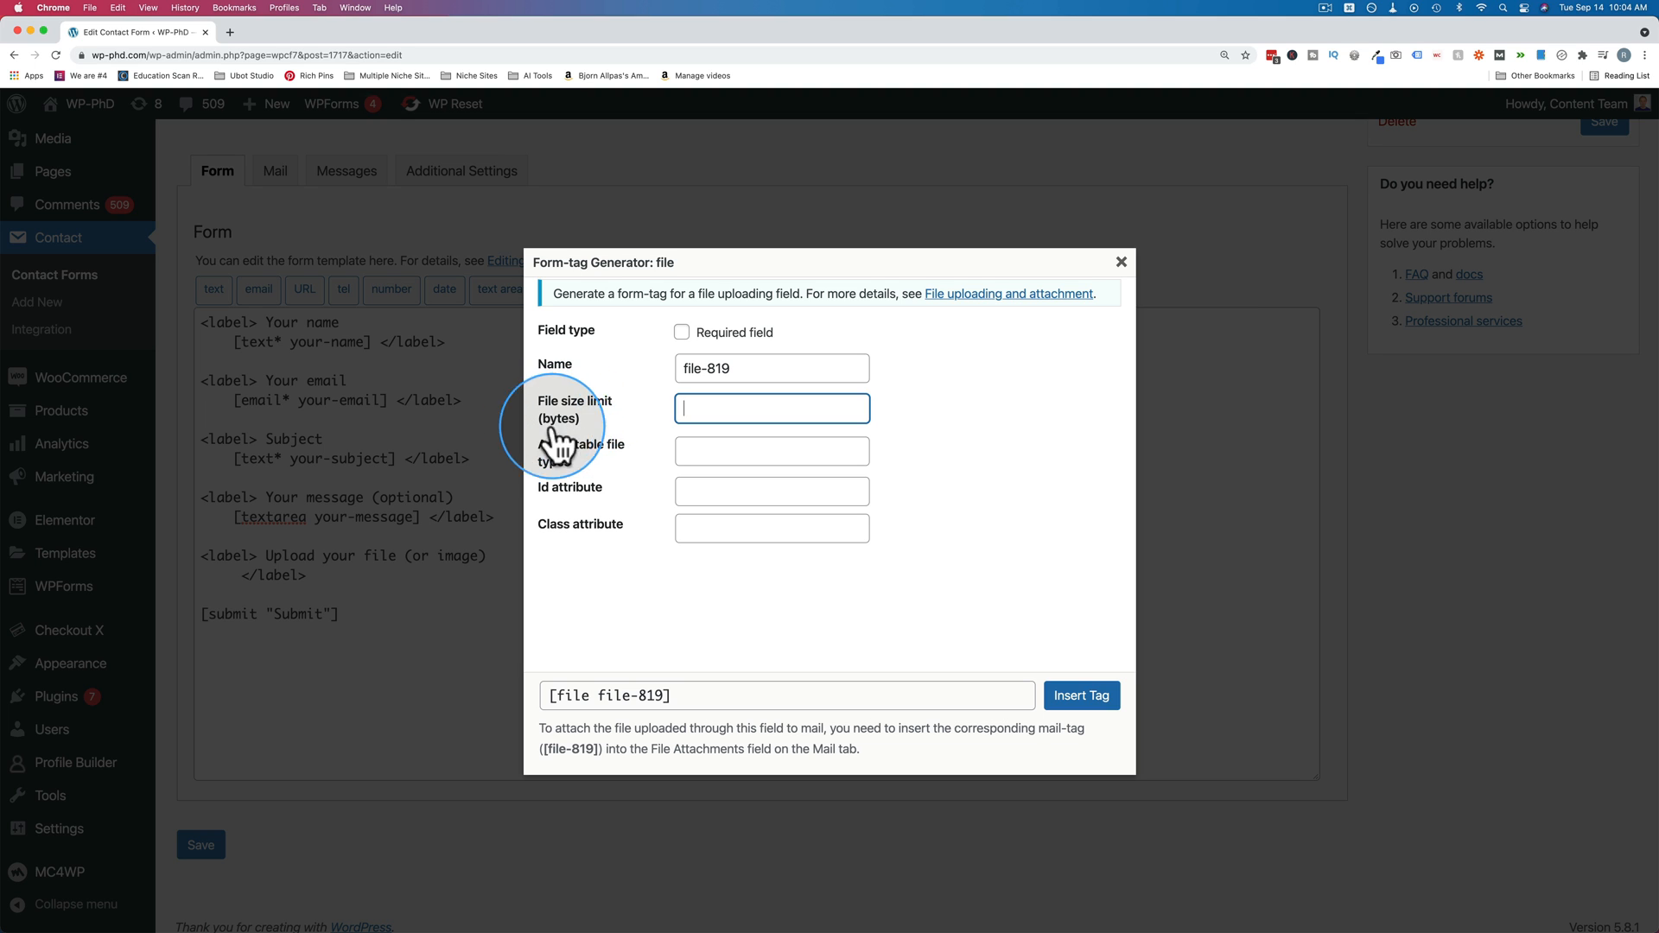
text(10mb)
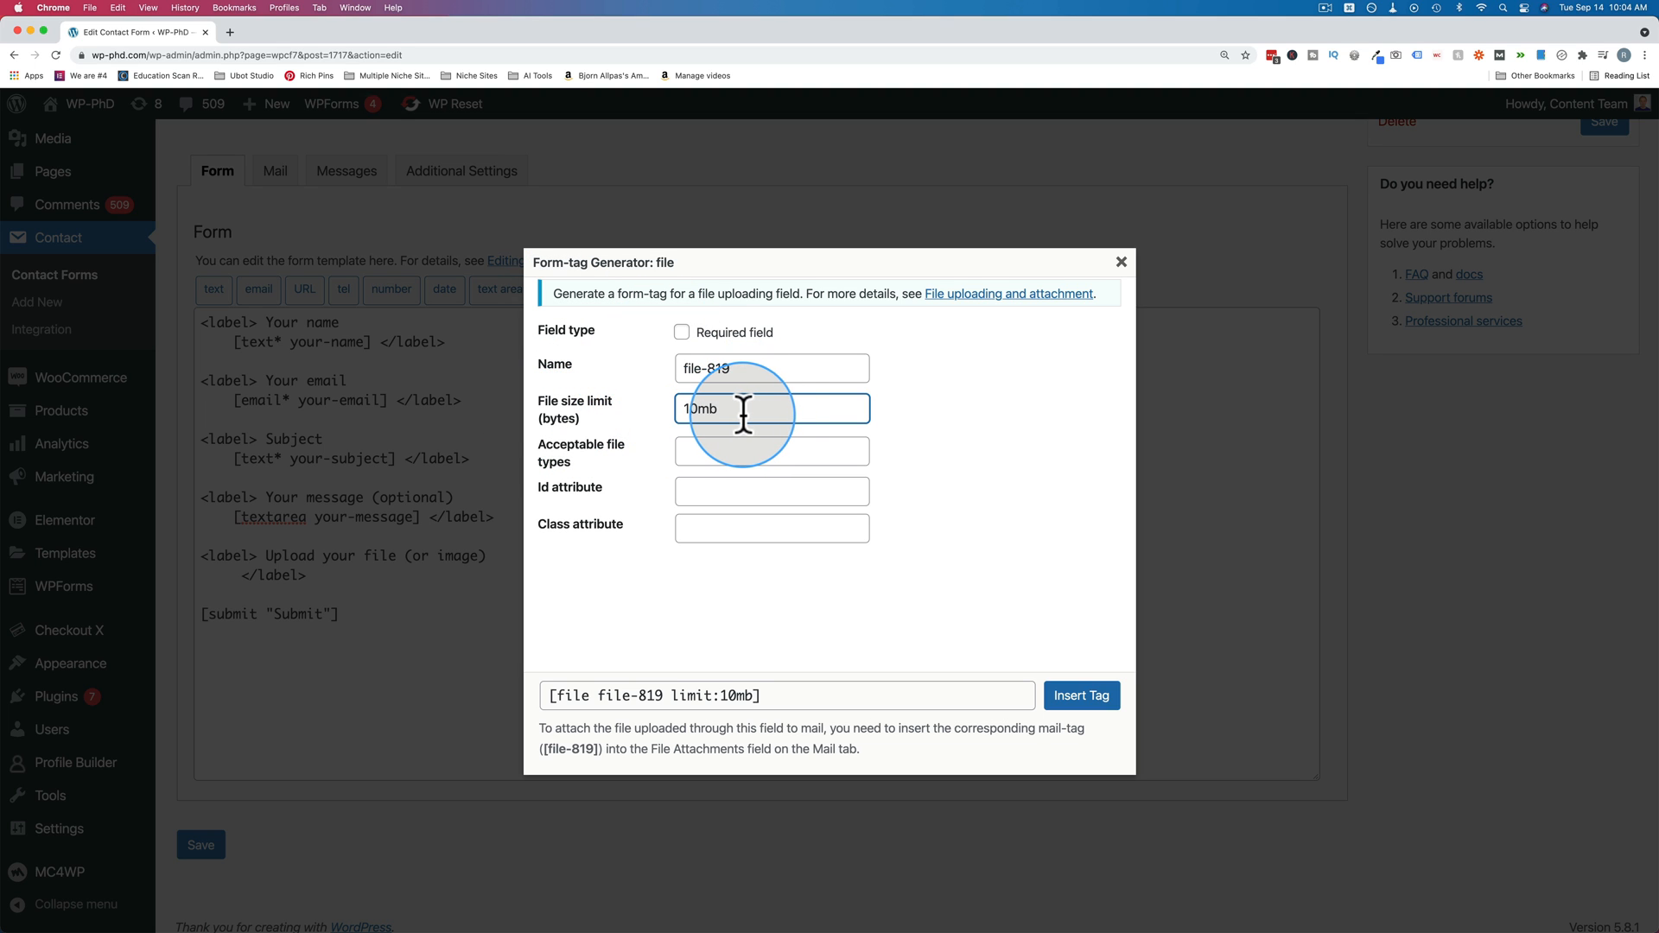
mouse_move(785, 411)
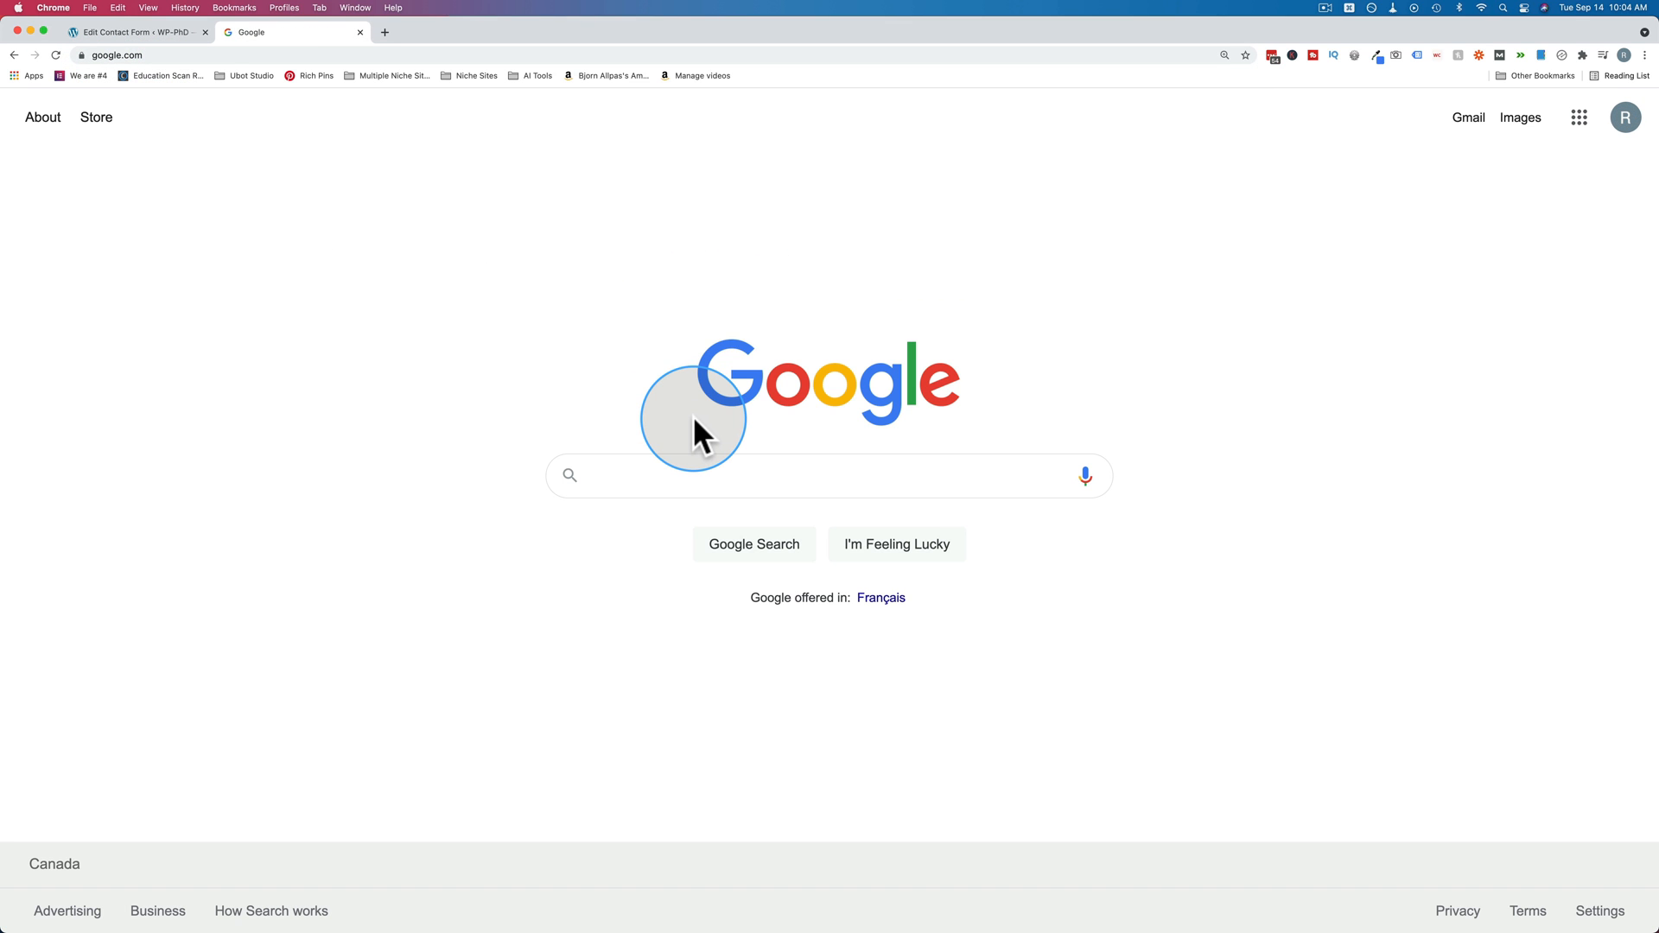
Search Google for '10mb in bytes' and convert 10 MB on the gbmb.org converter
text(10mb in)
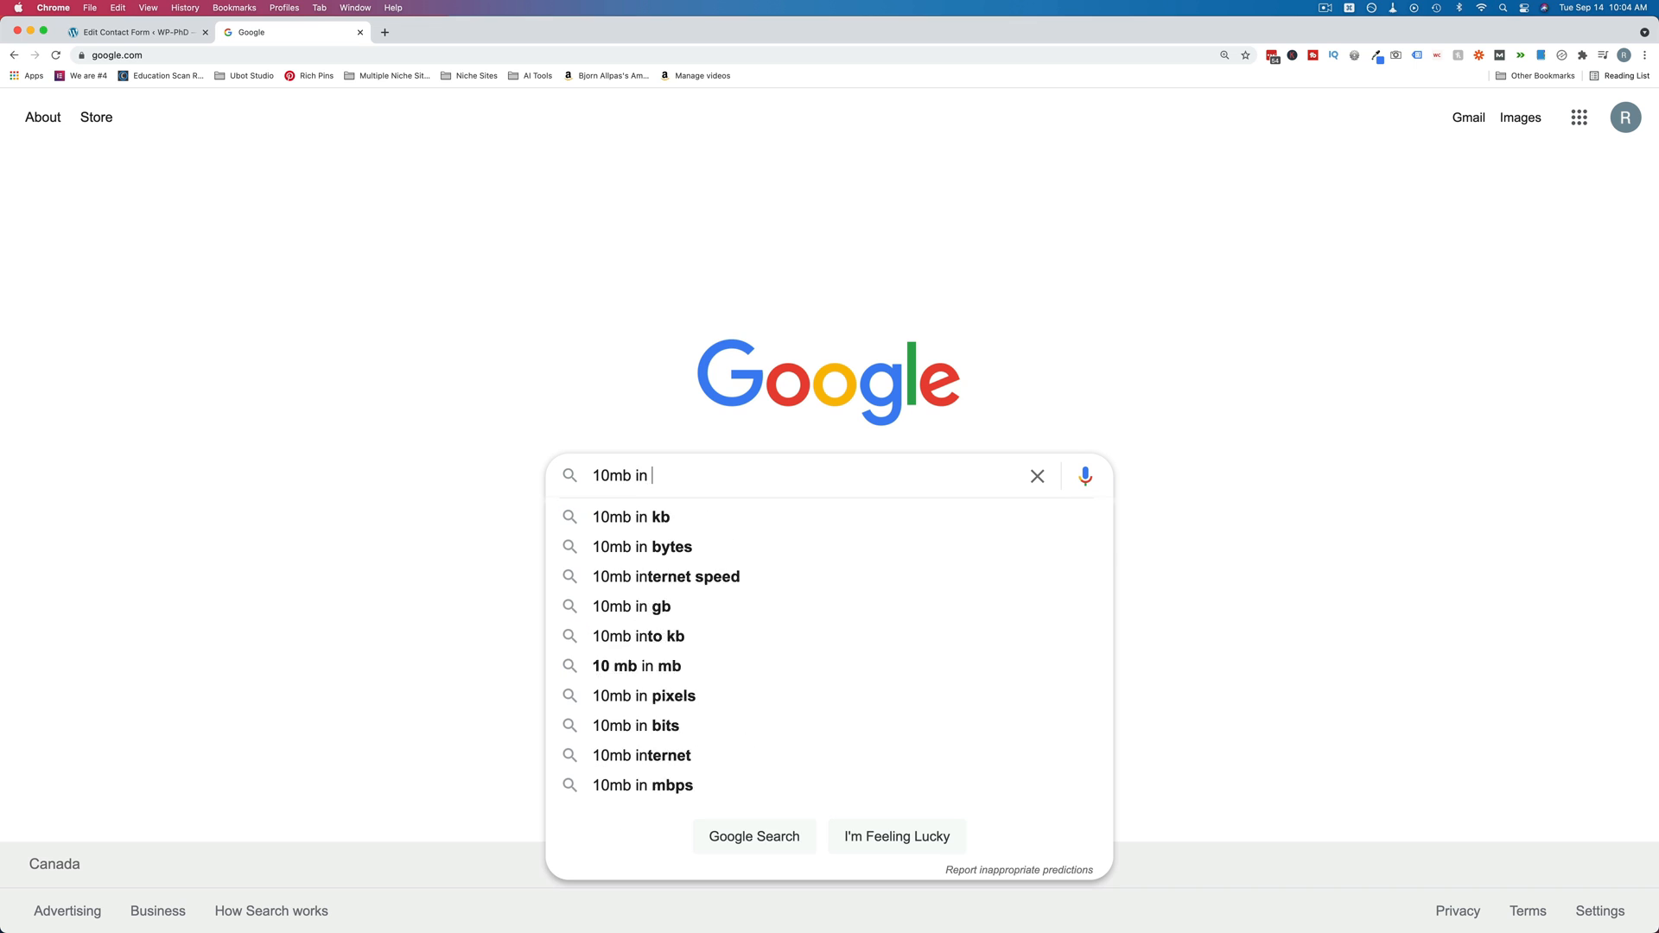
click(643, 546)
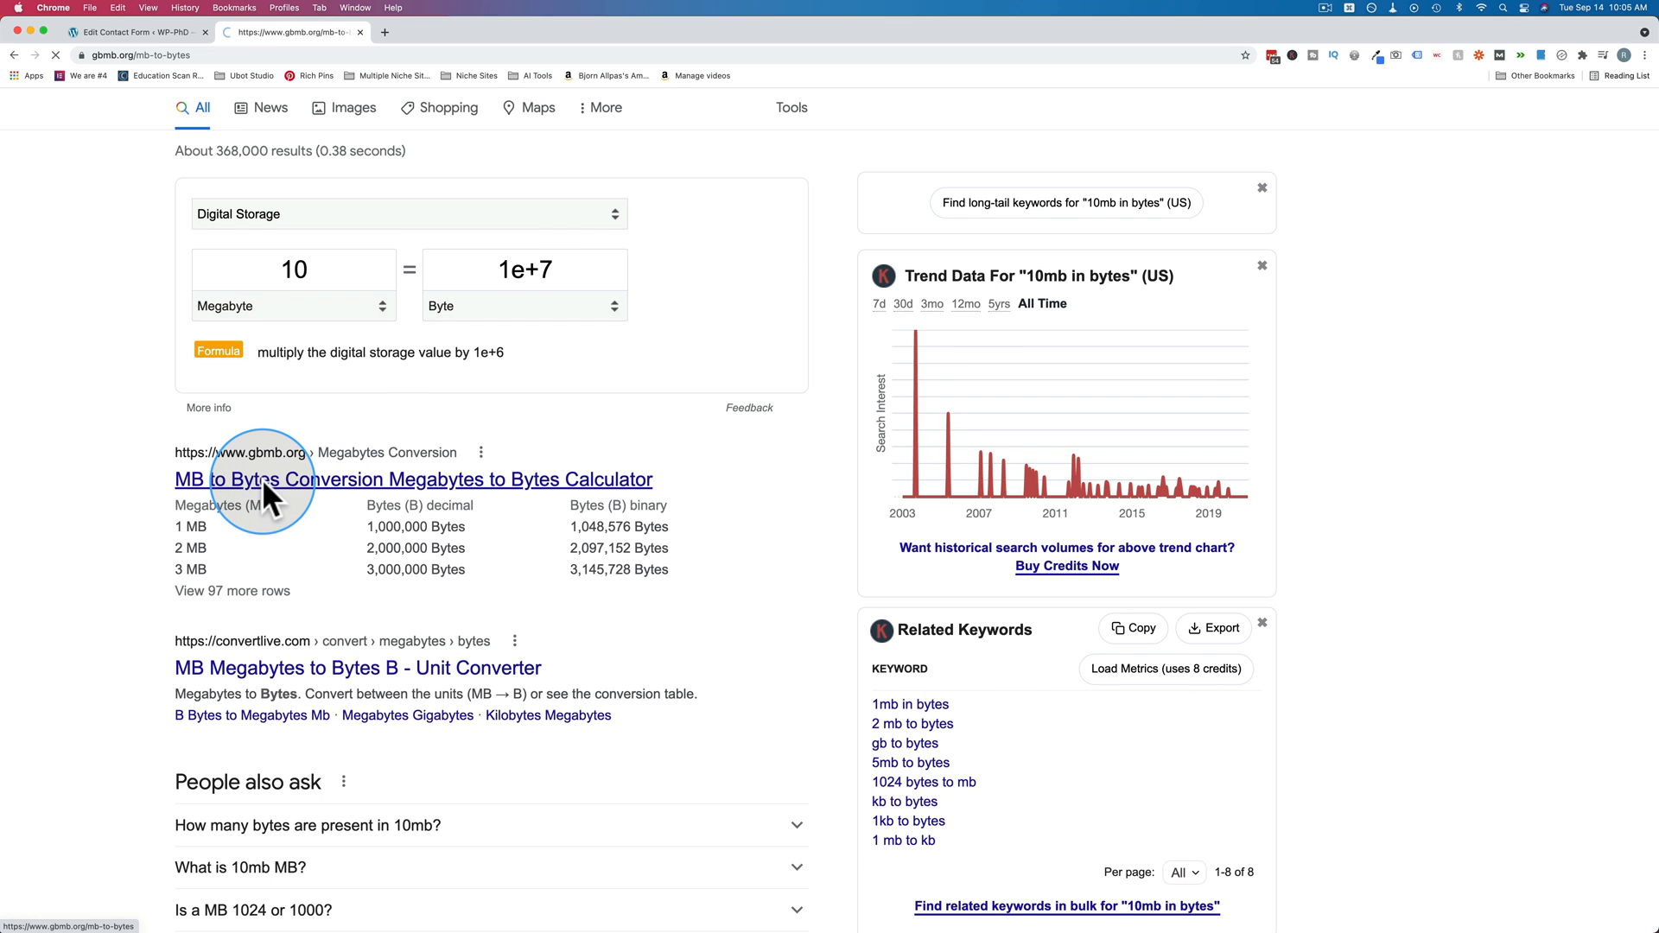
click(273, 481)
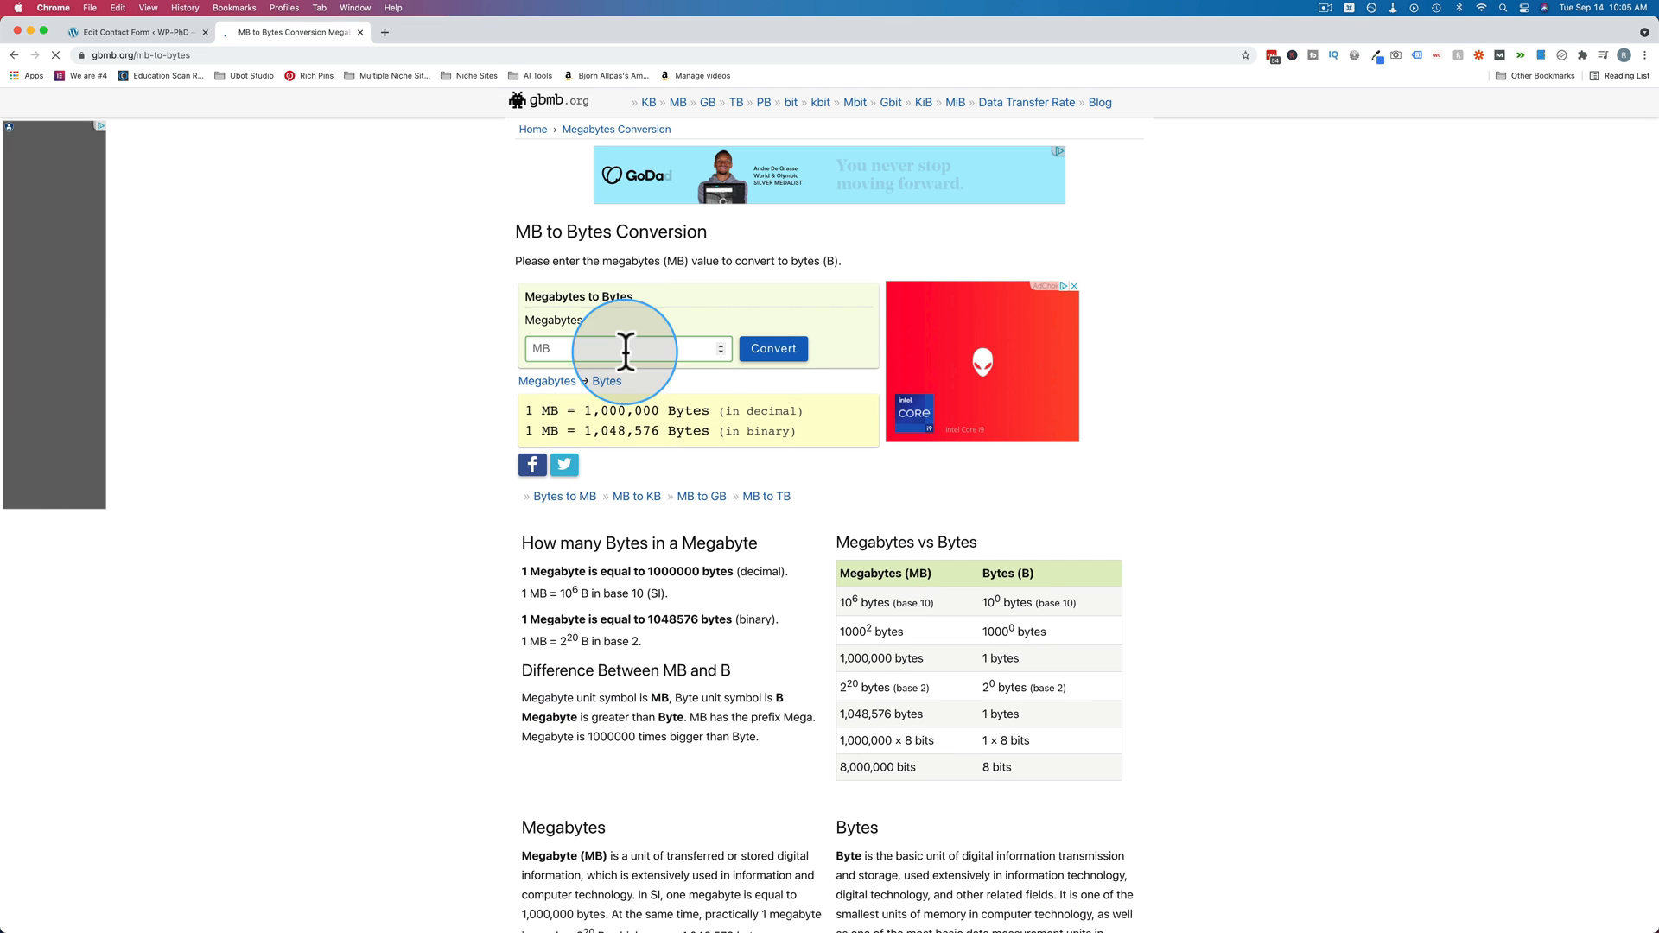
click(774, 349)
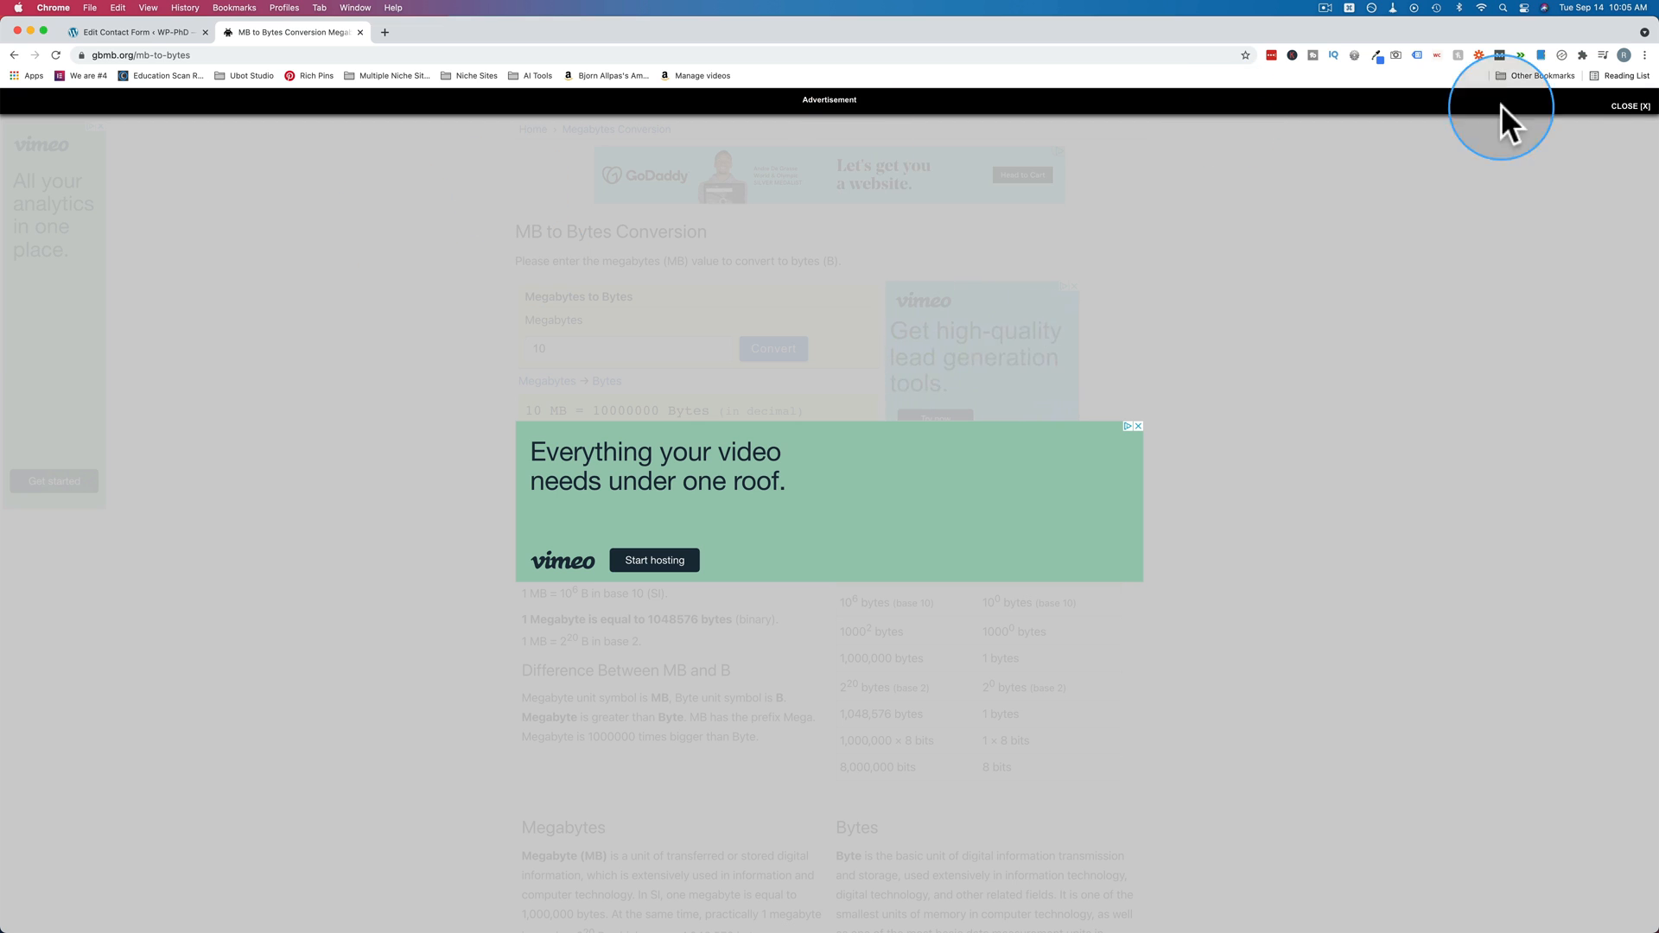
click(1630, 105)
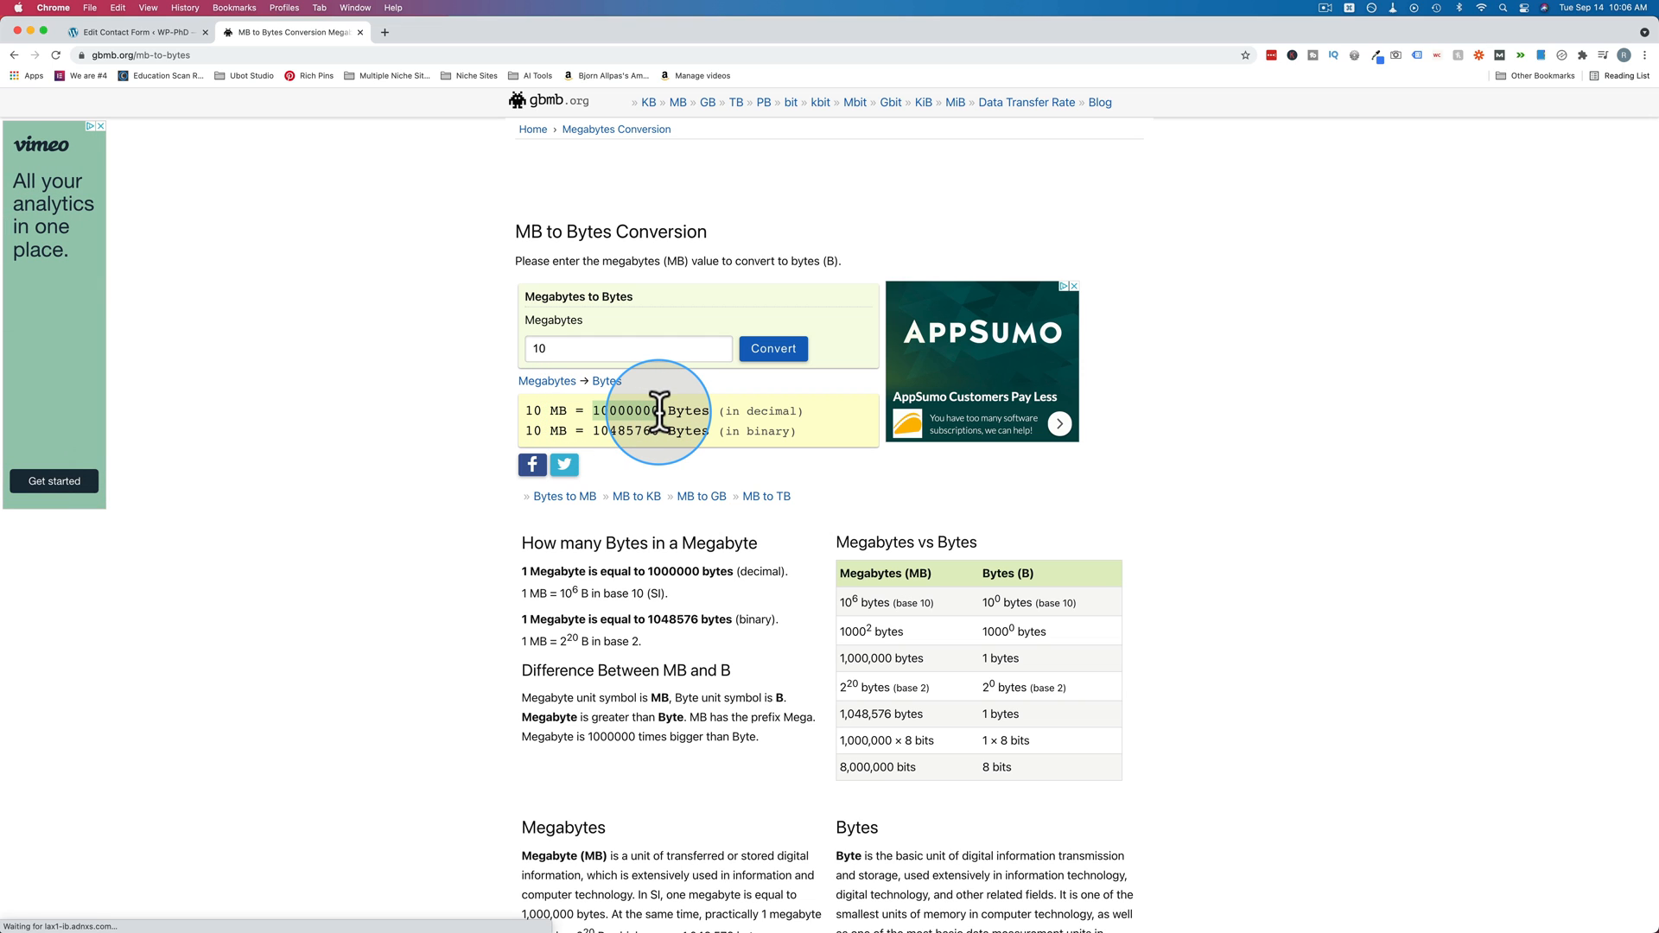
mouse_move(605, 430)
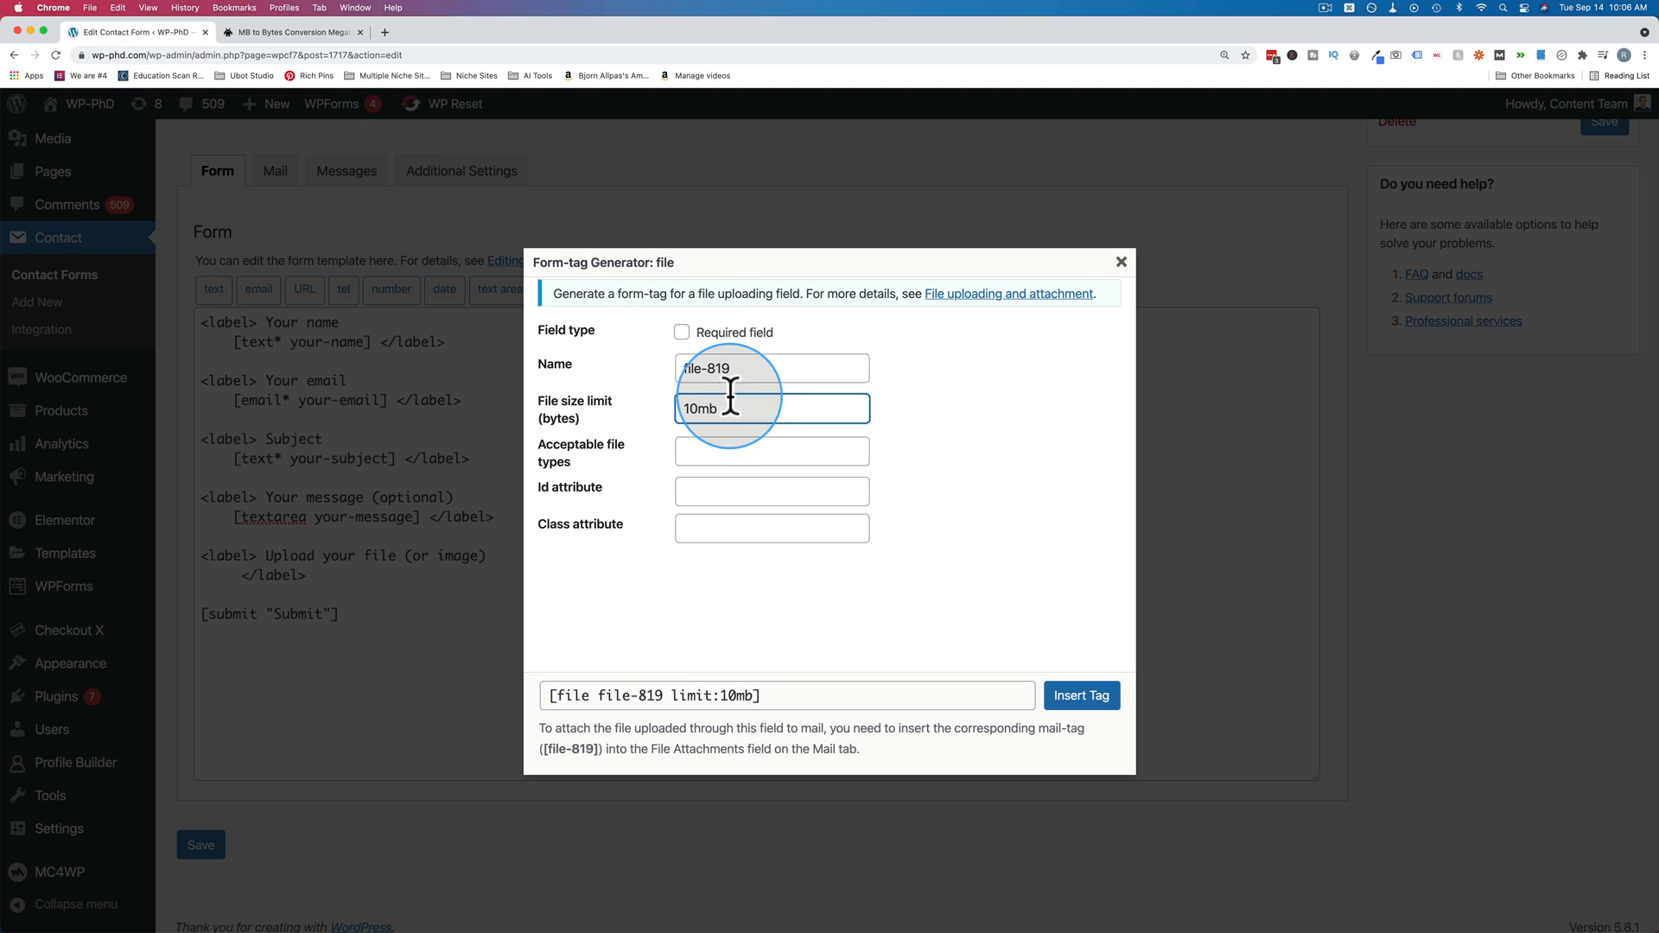
Set the file size limit to 10485760 bytes and move to the acceptable file types field
text(10485760)
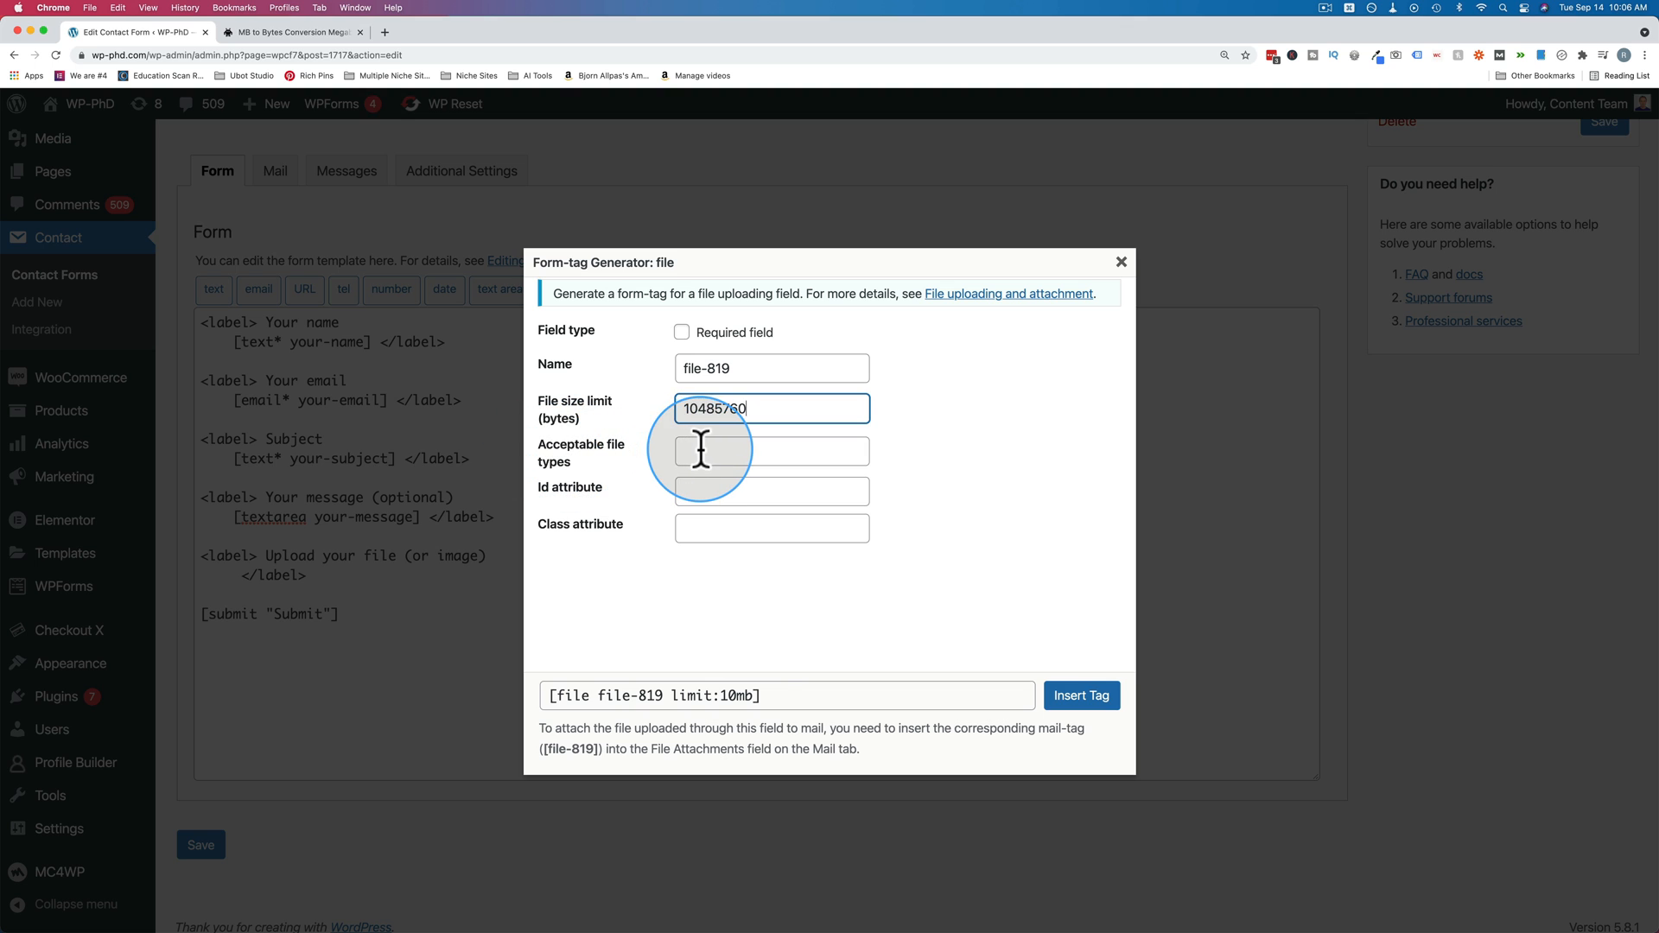
click(771, 451)
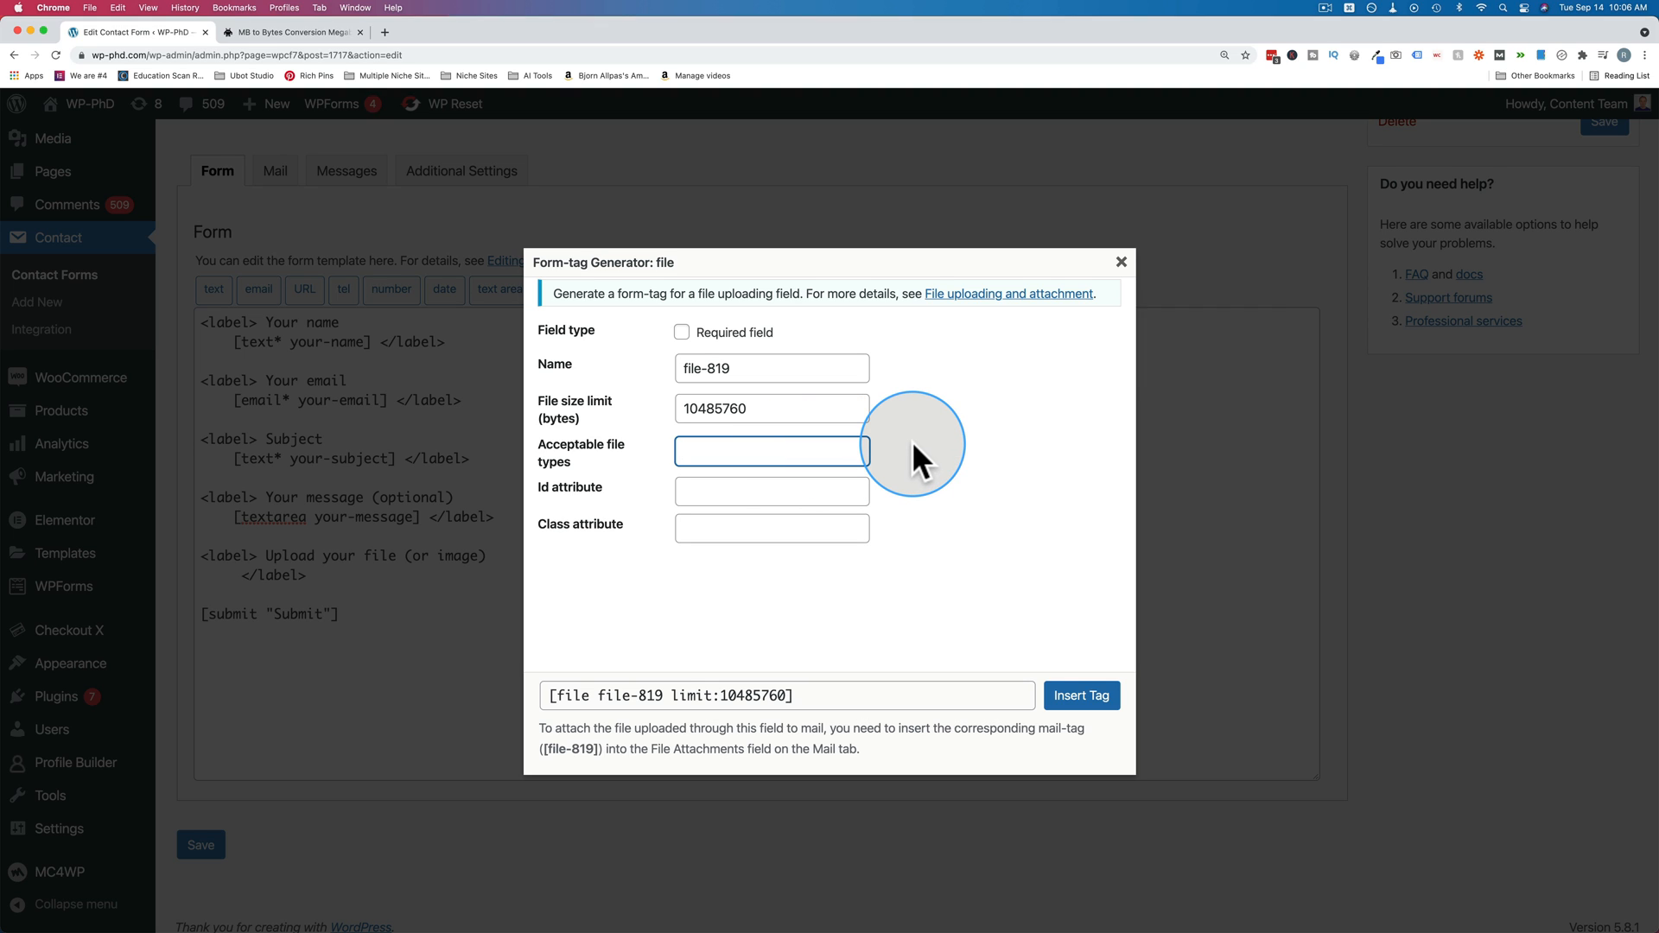
click(771, 453)
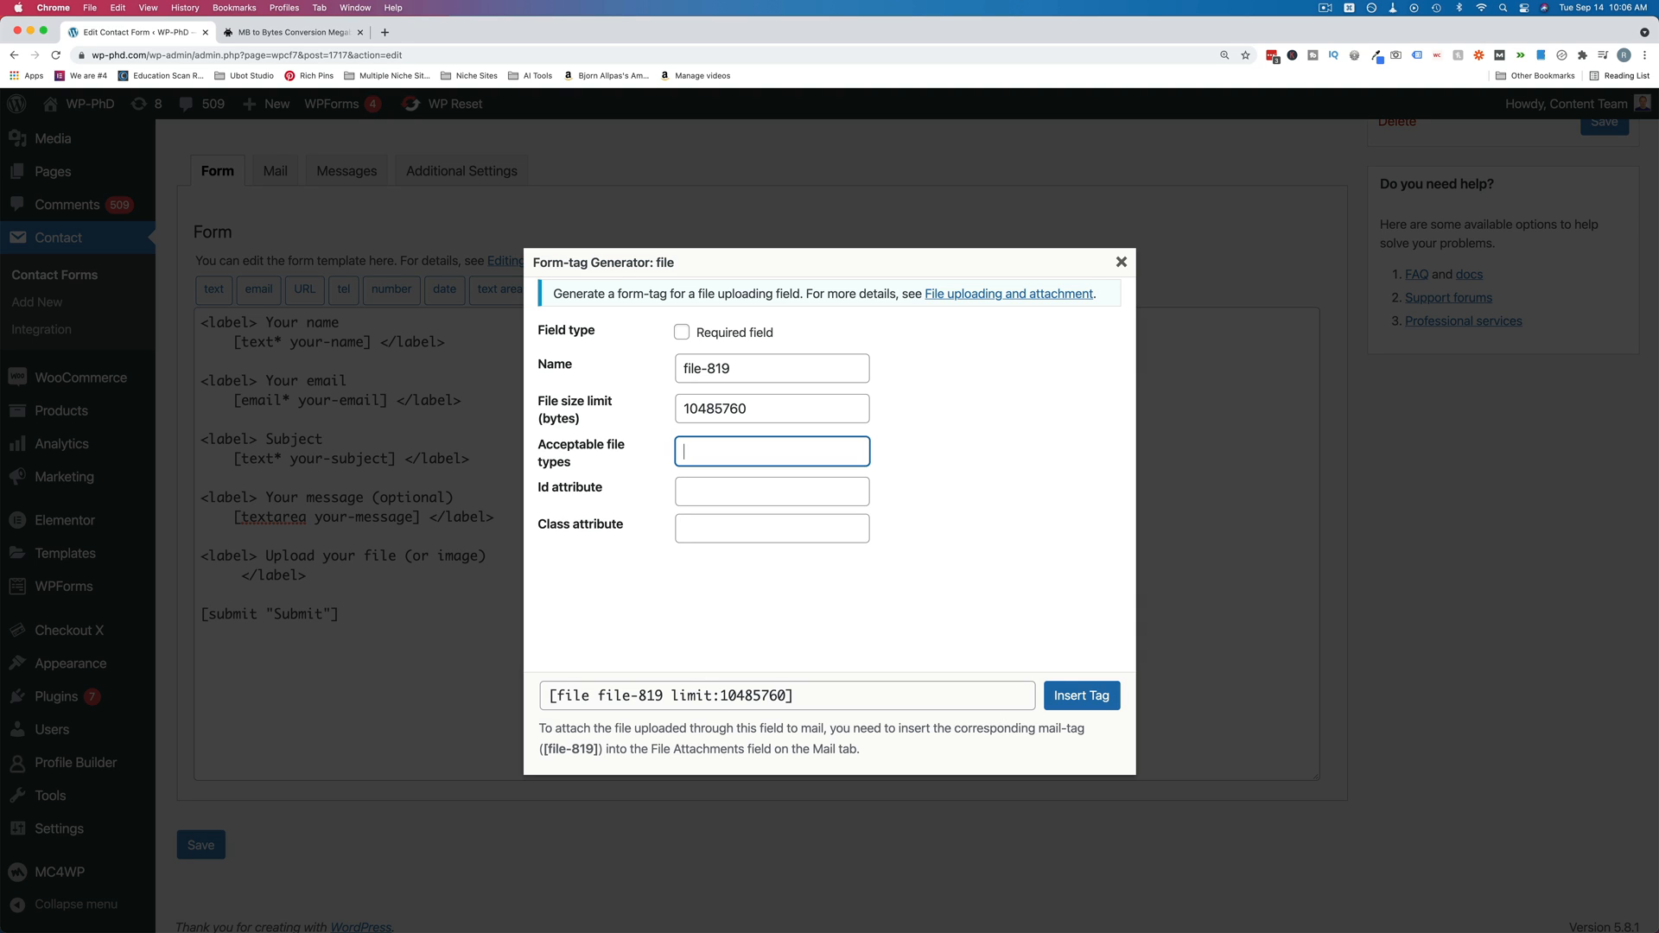
Enter 'jpg | png | gif | docx | xlsx' as the acceptable file types and select the list
text(jpg |)
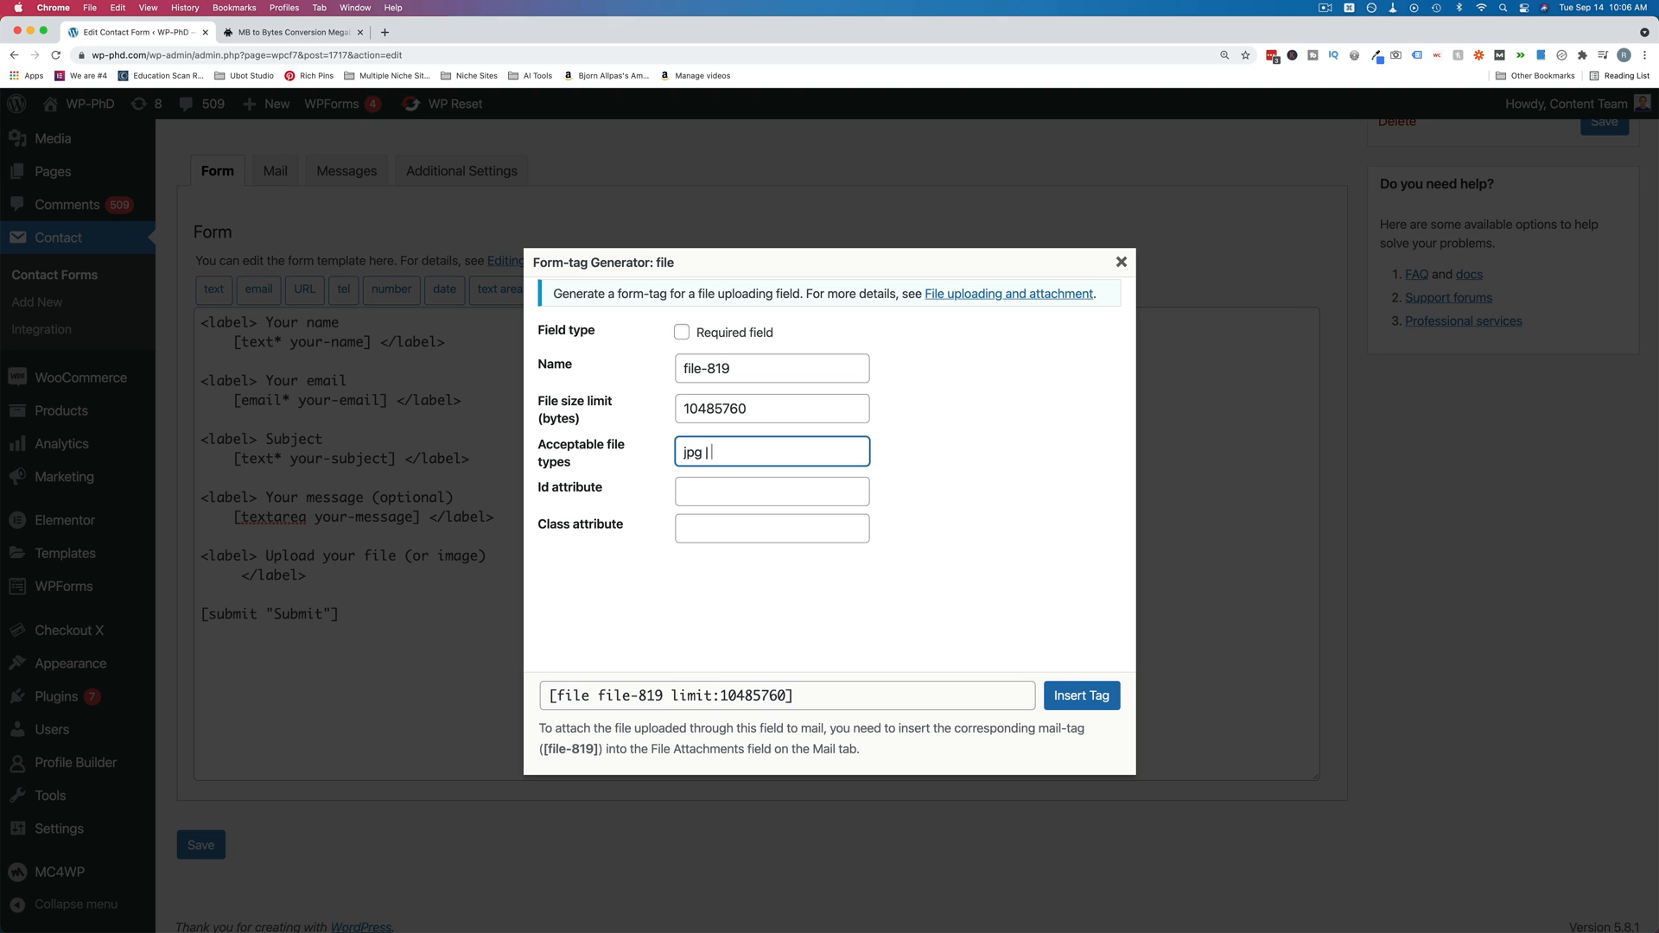
text(png |)
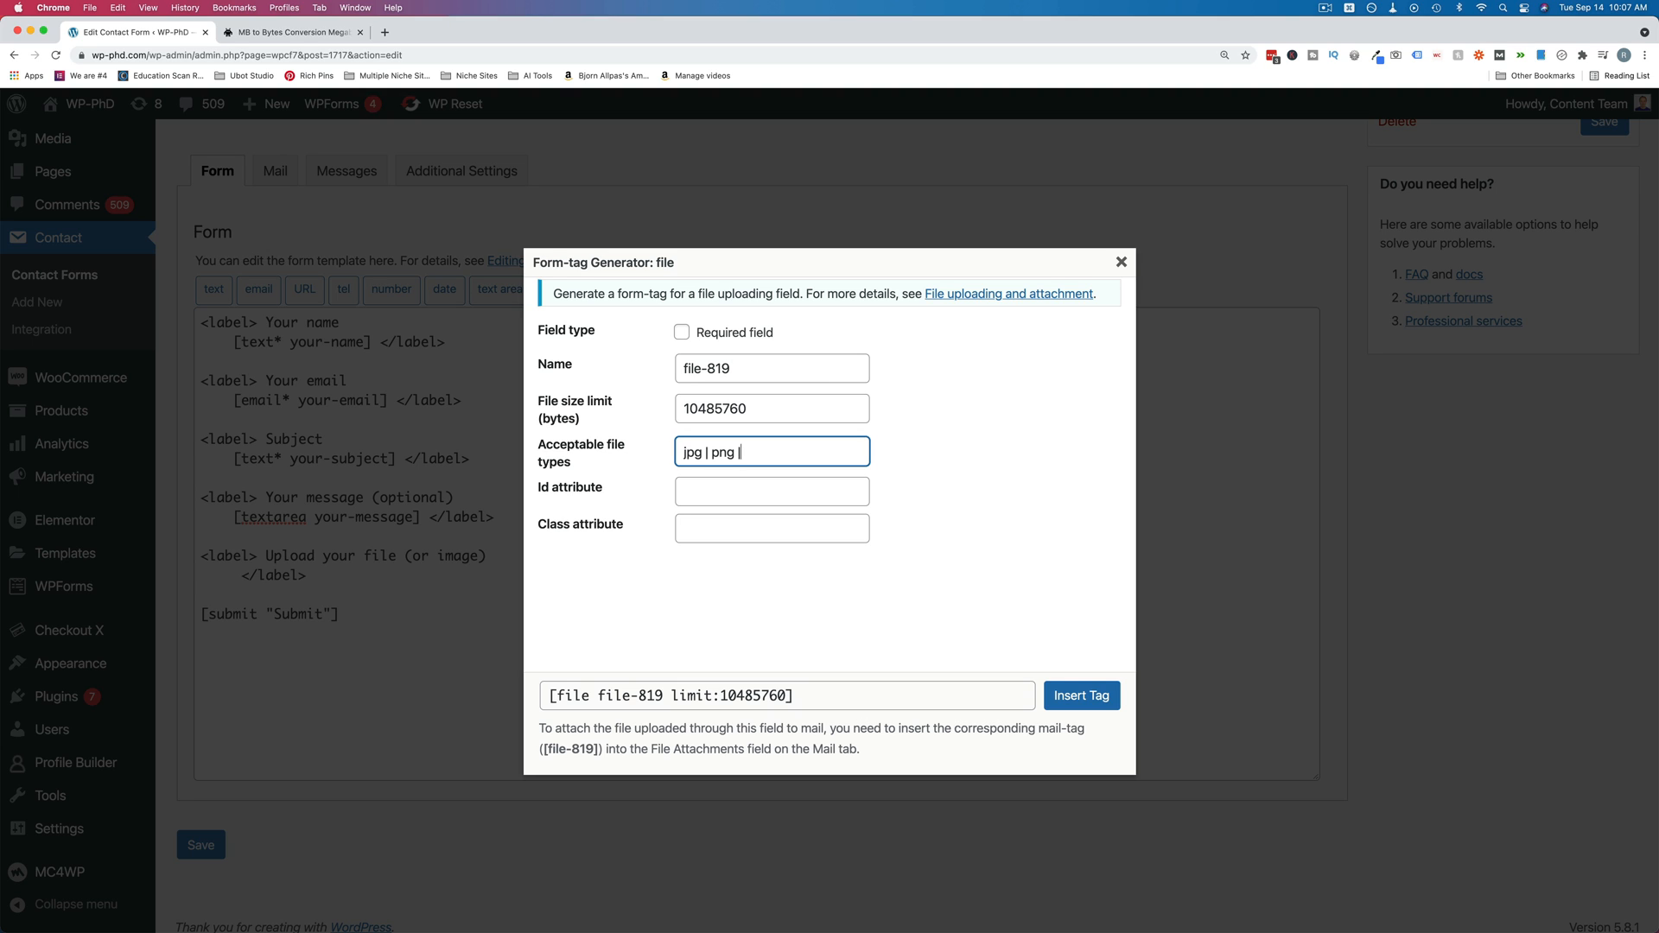
text(gif)
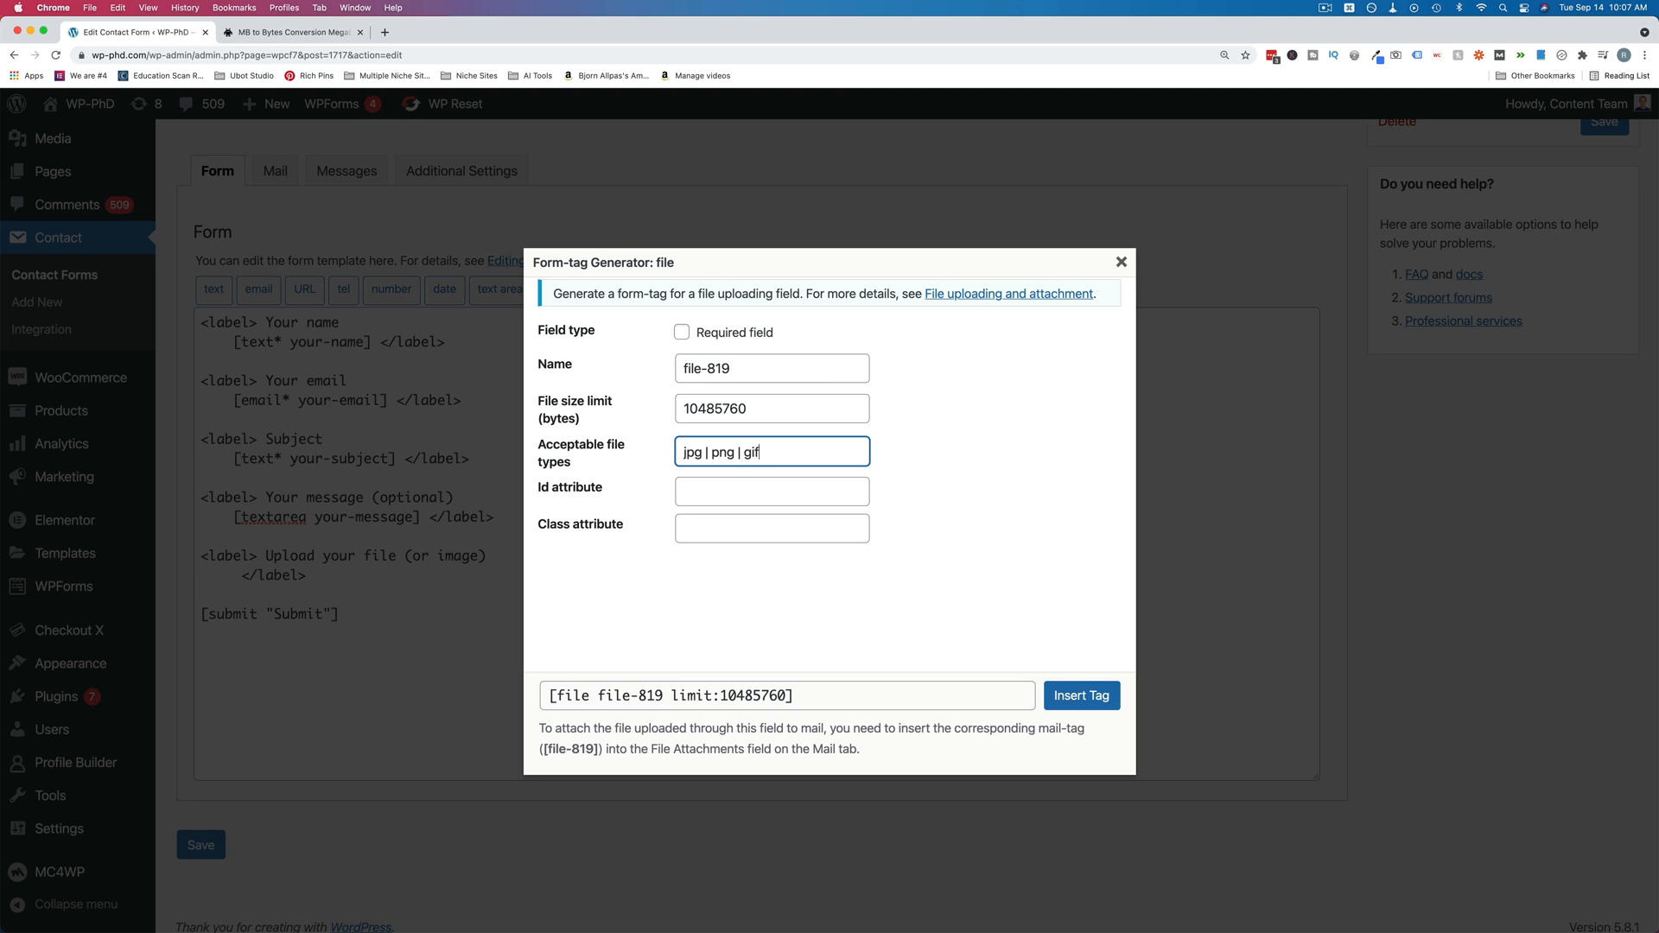
text(|)
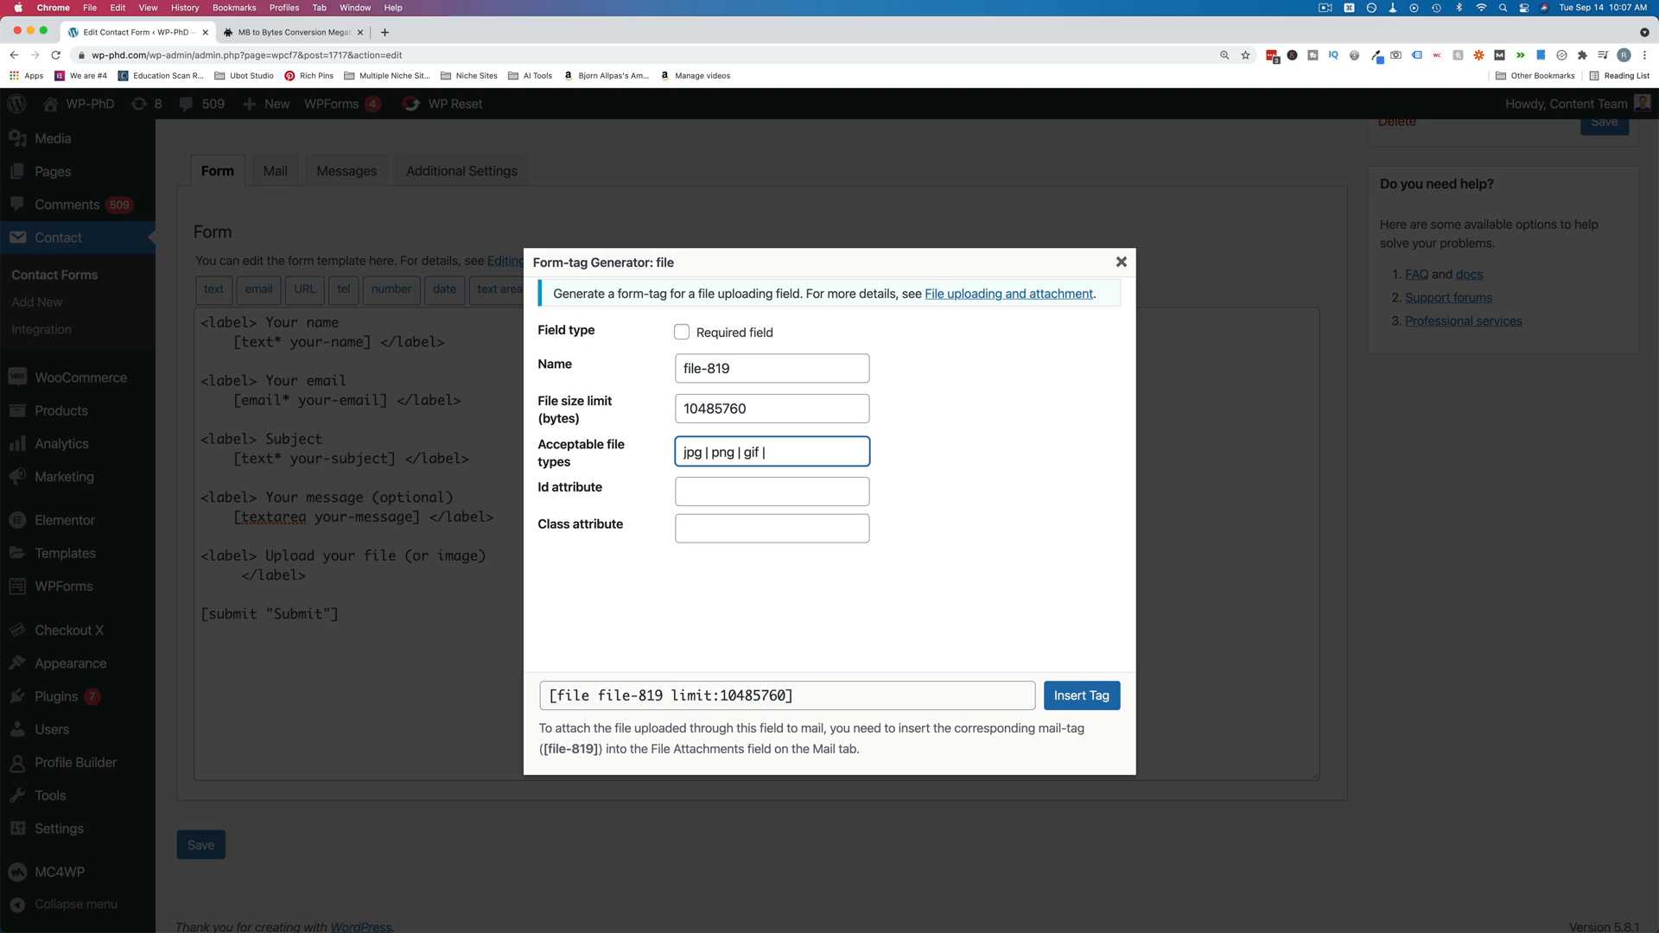
text(dox)
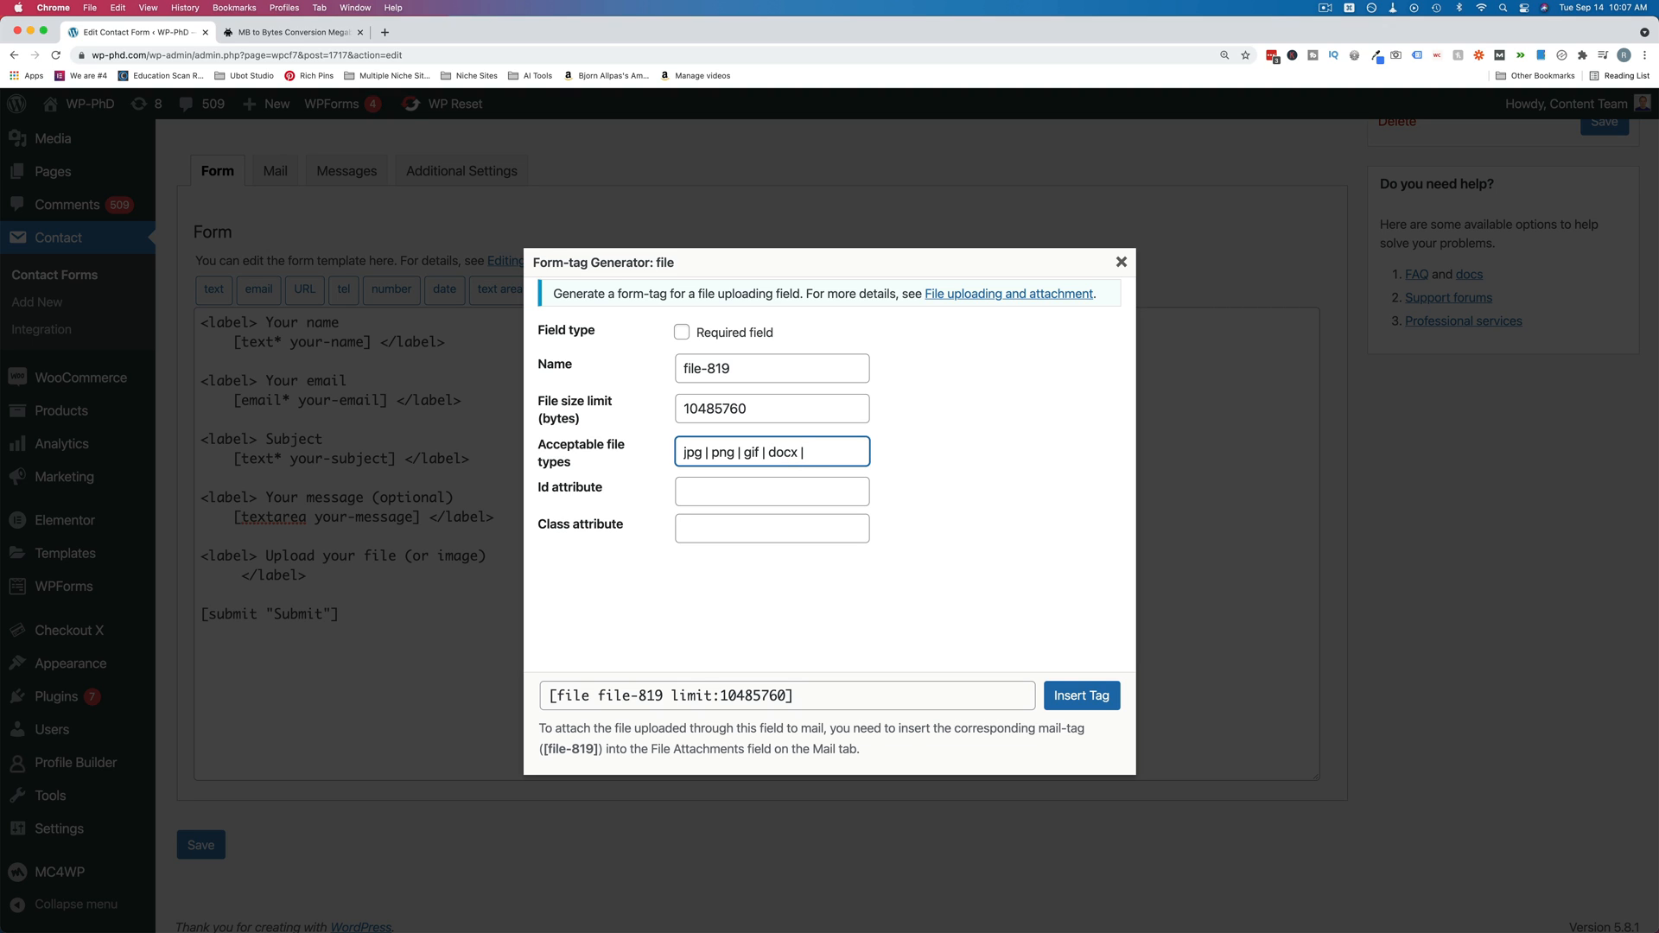
text(xlsx)
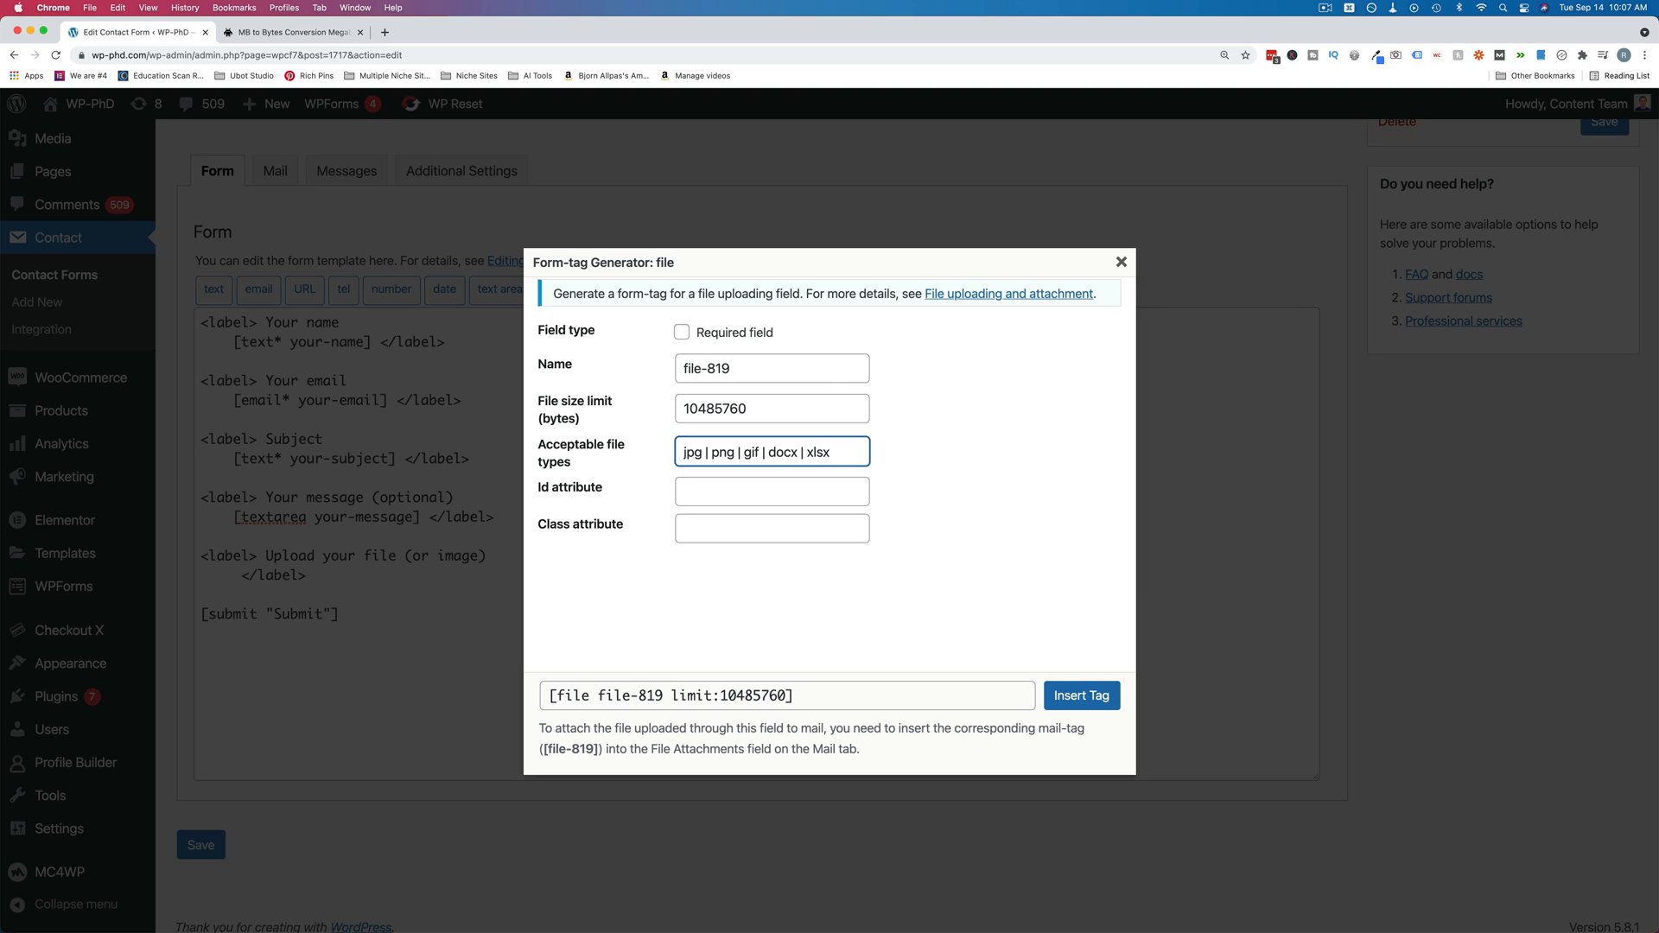
triple_click(771, 452)
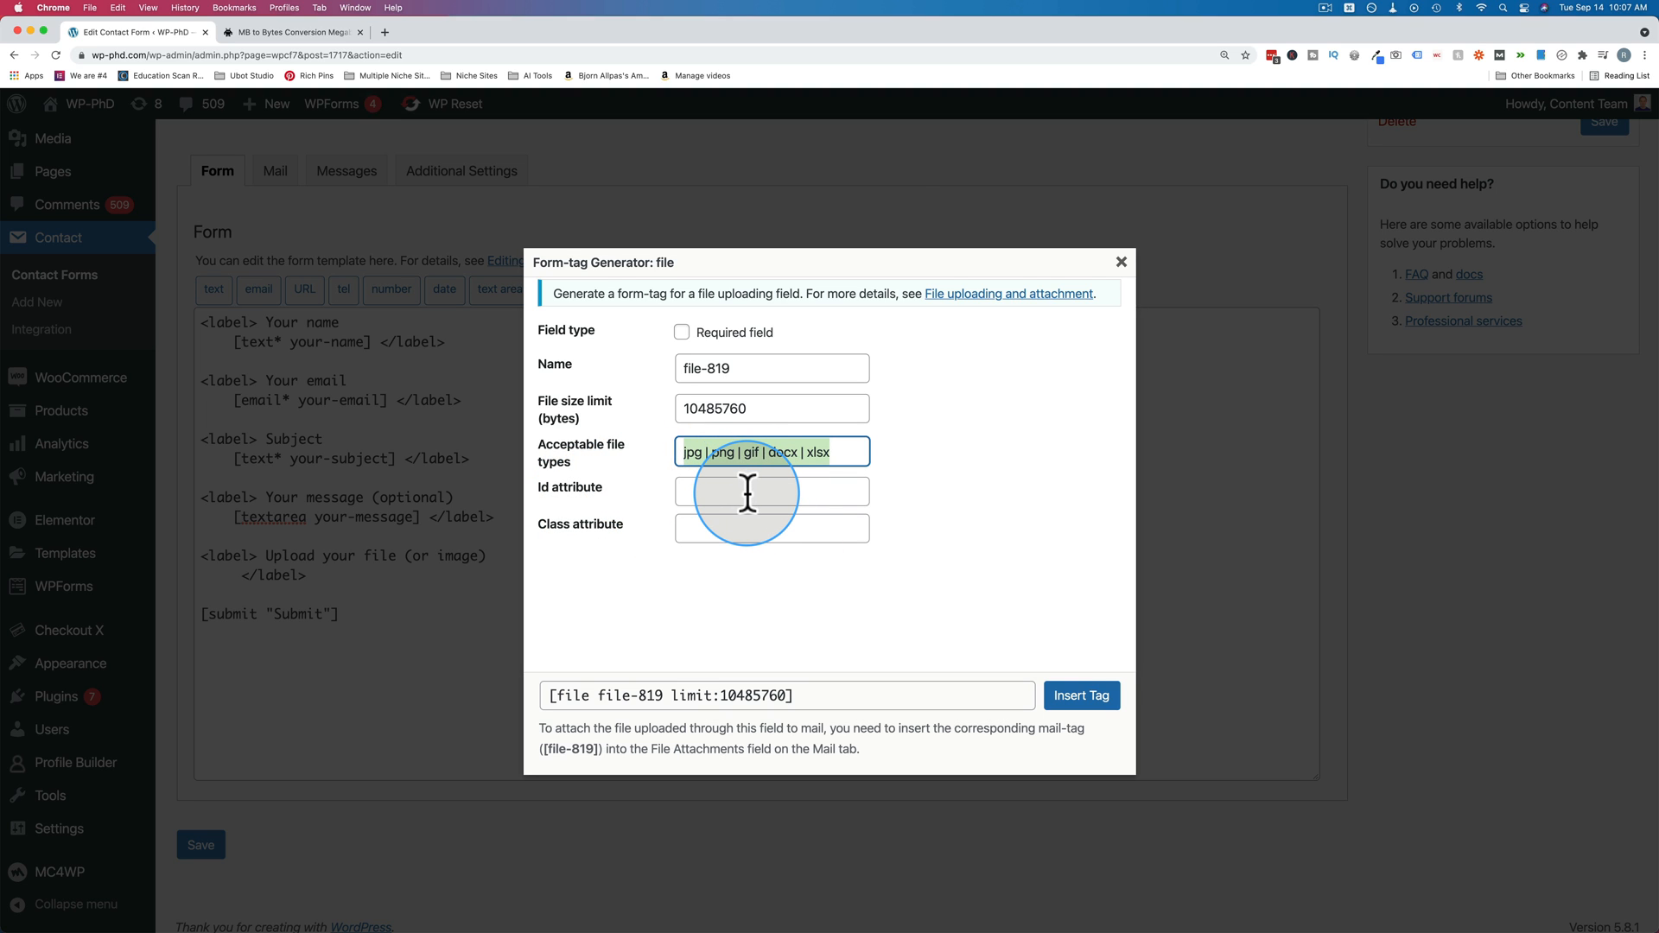
mouse_move(702, 525)
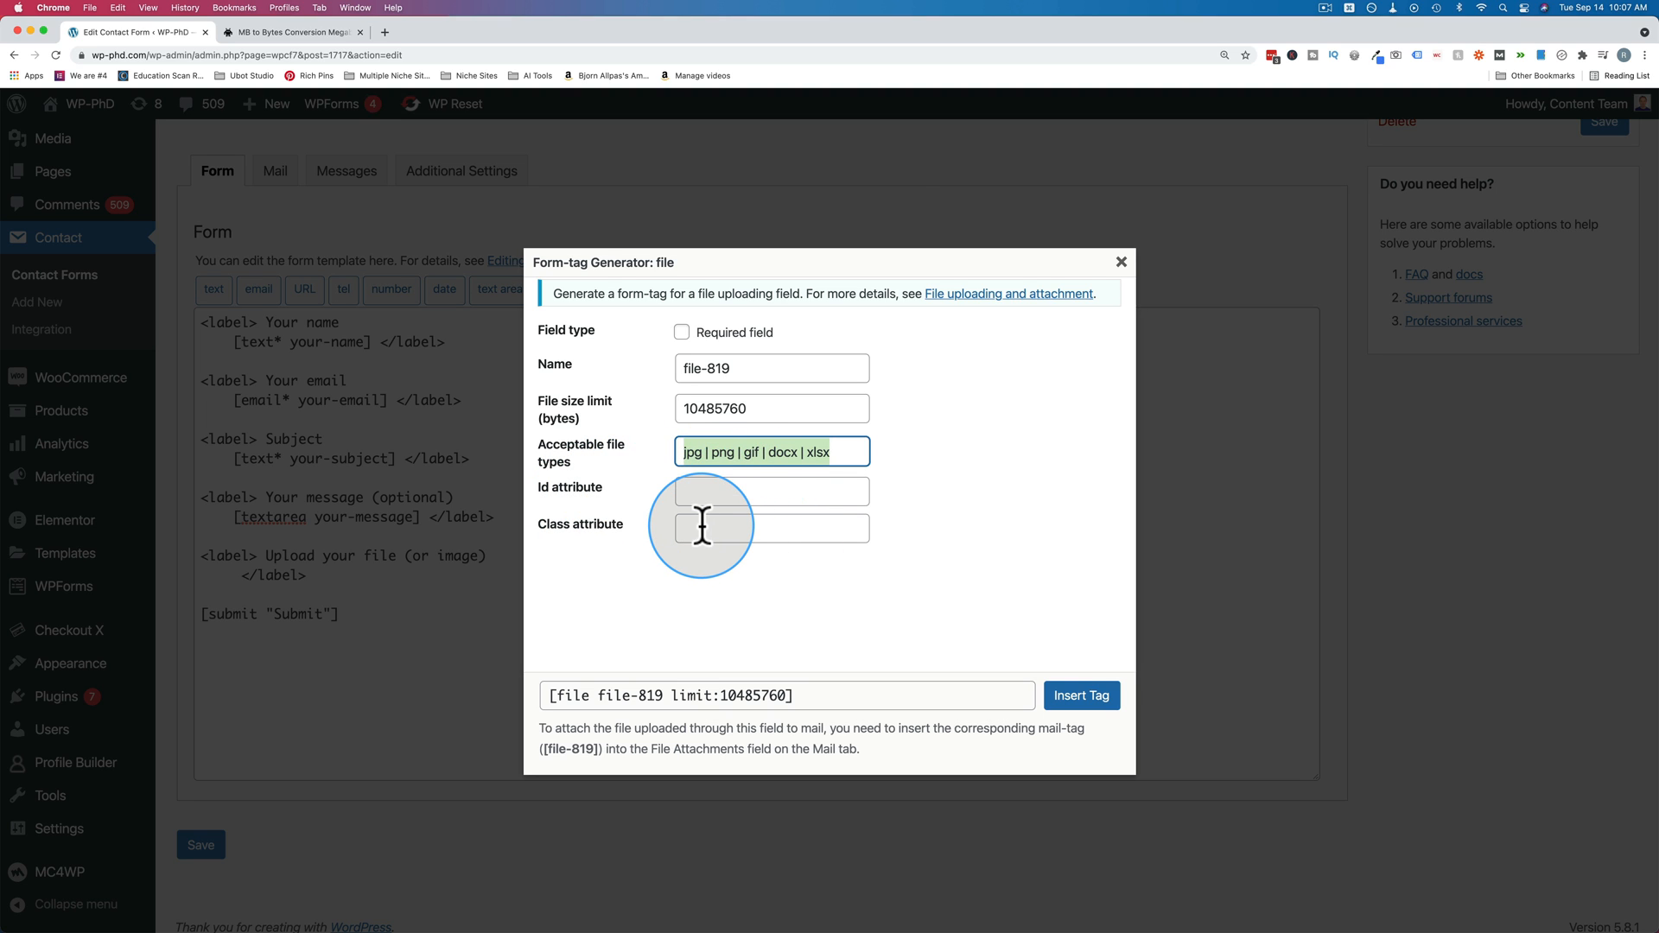
mouse_move(1082, 695)
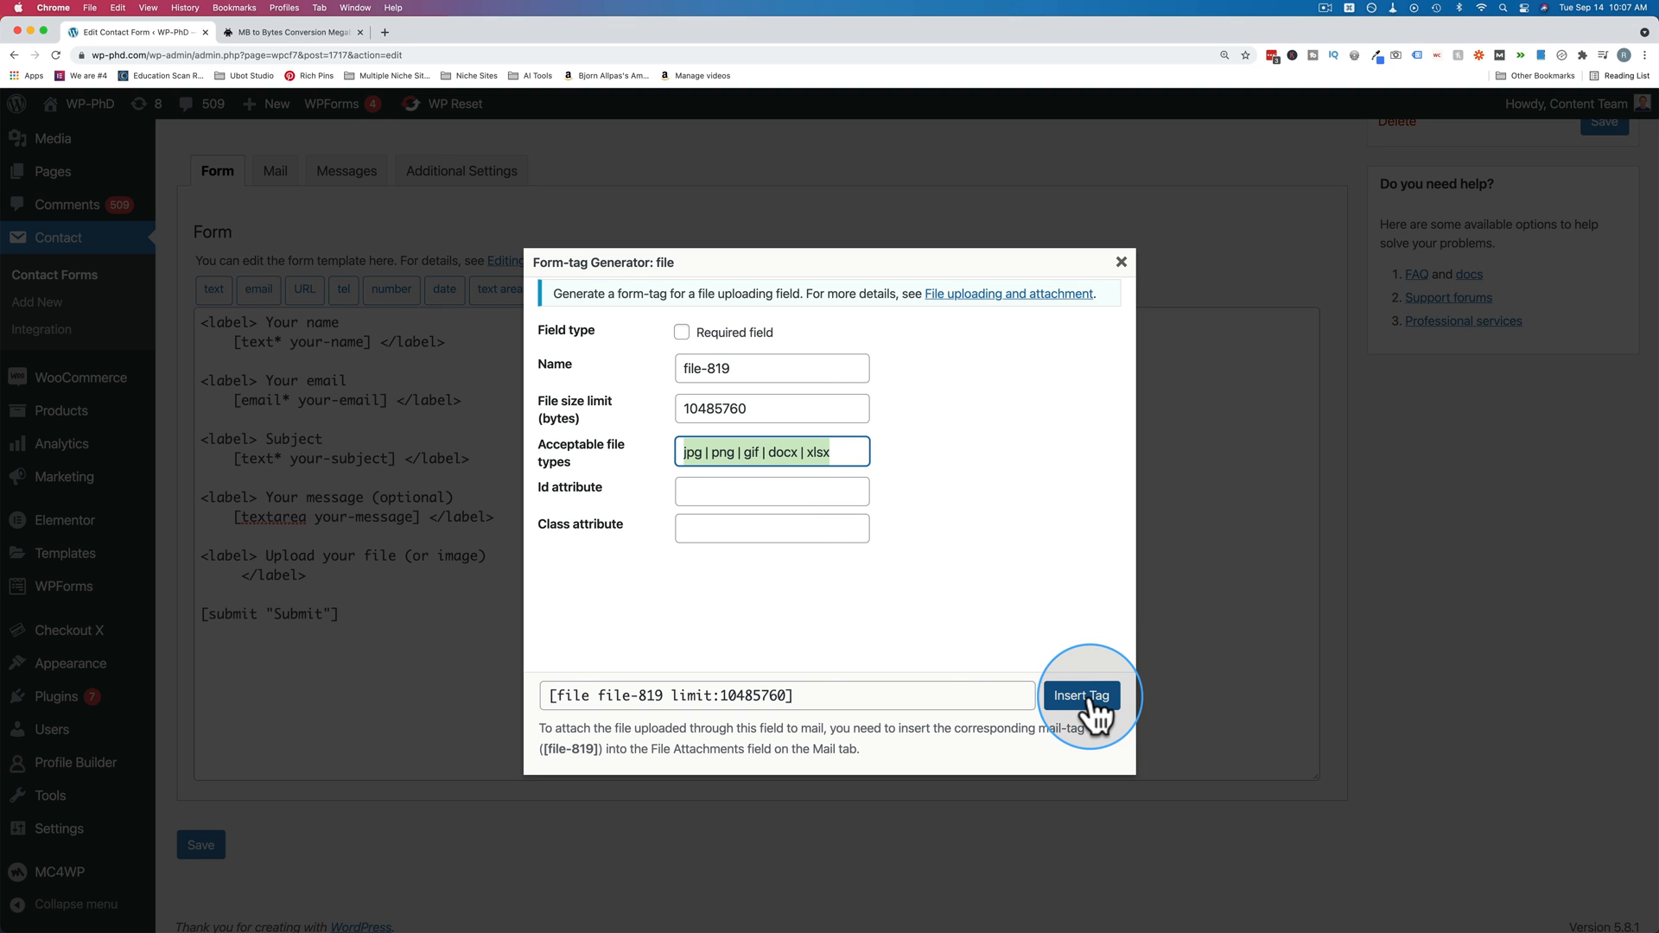
Insert the [file file-819 limit:10485760 filetypes:jpg|png|gif|docx|xlsx] tag under the upload label
click(1080, 695)
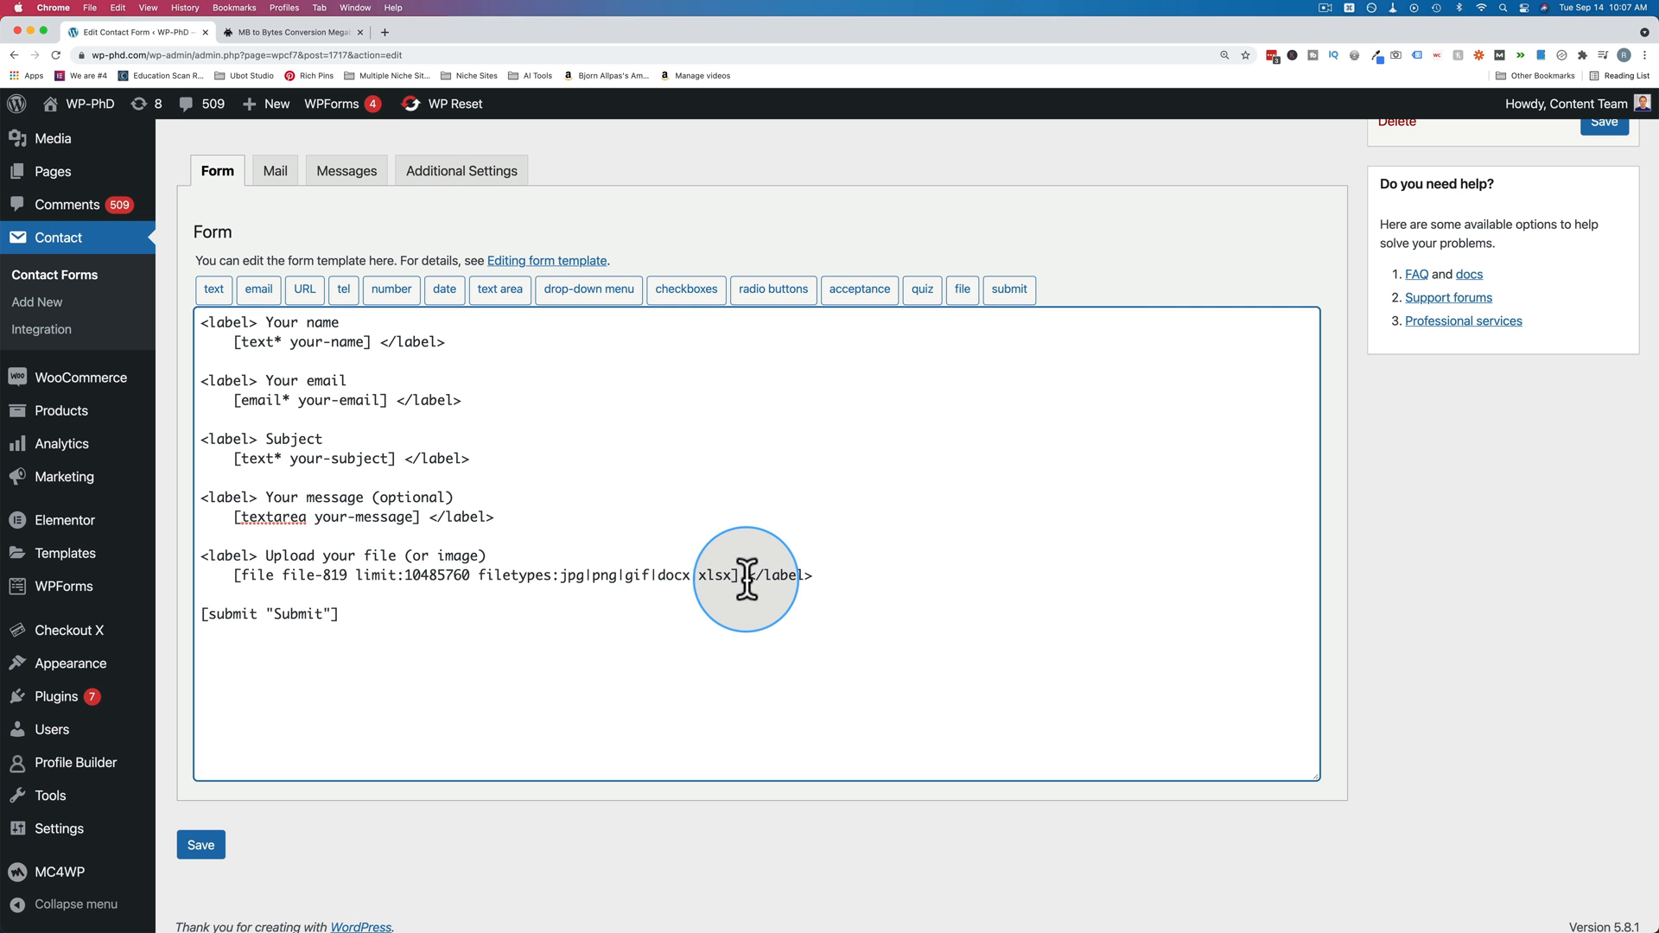
drag(743, 574, 239, 573)
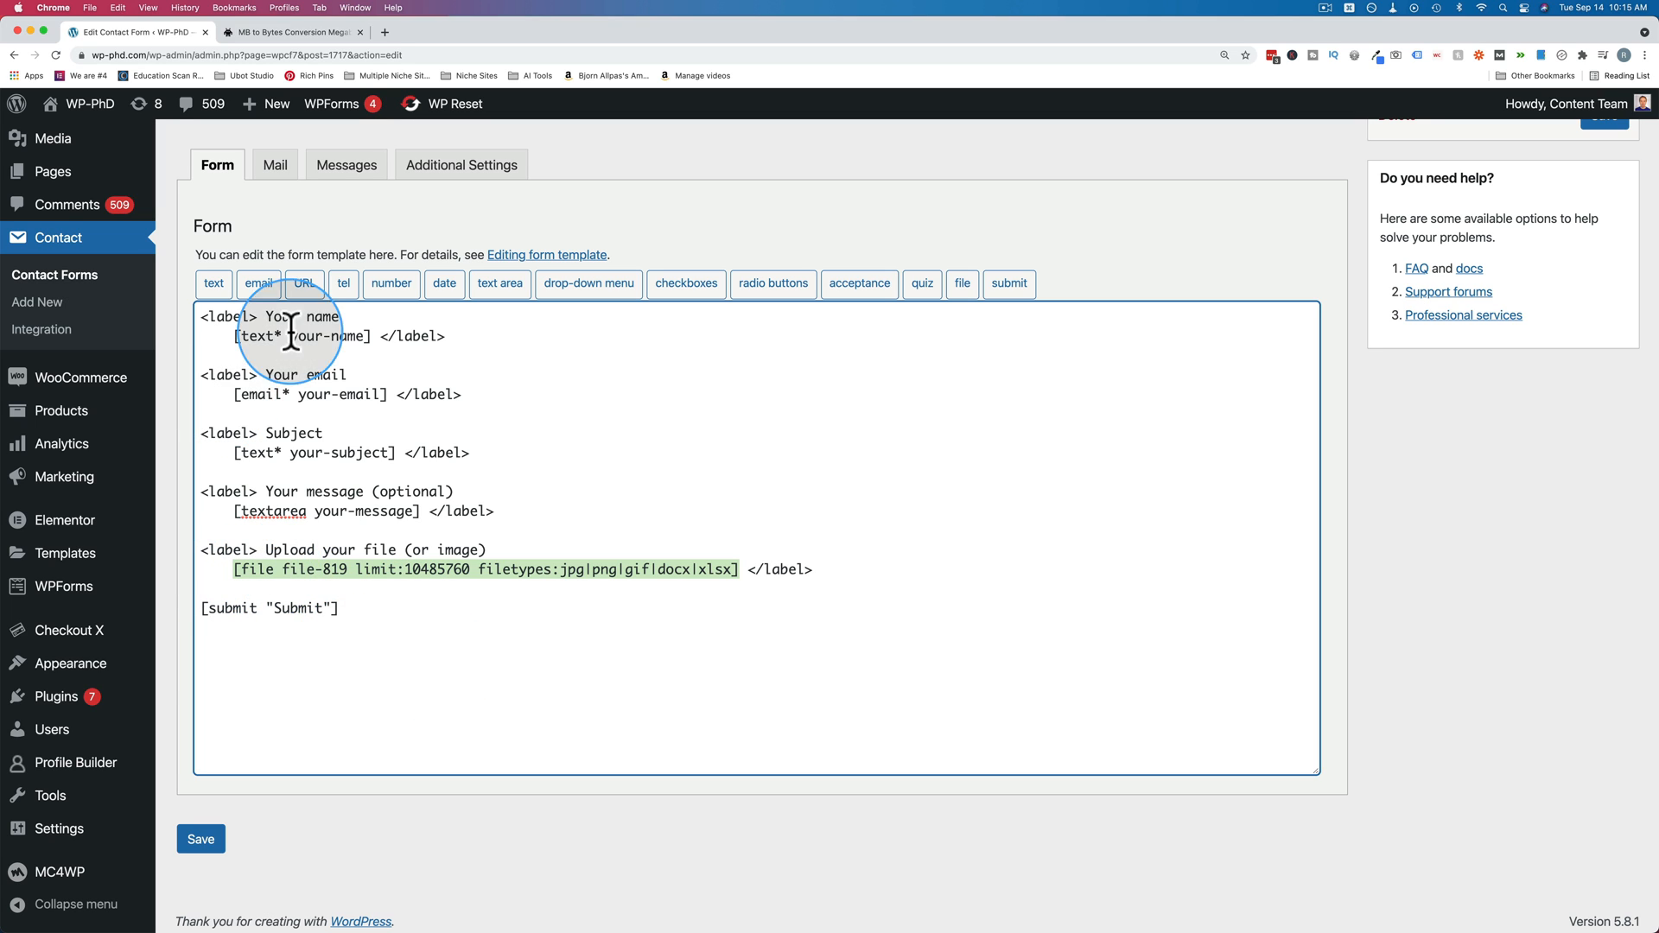
mouse_move(214, 173)
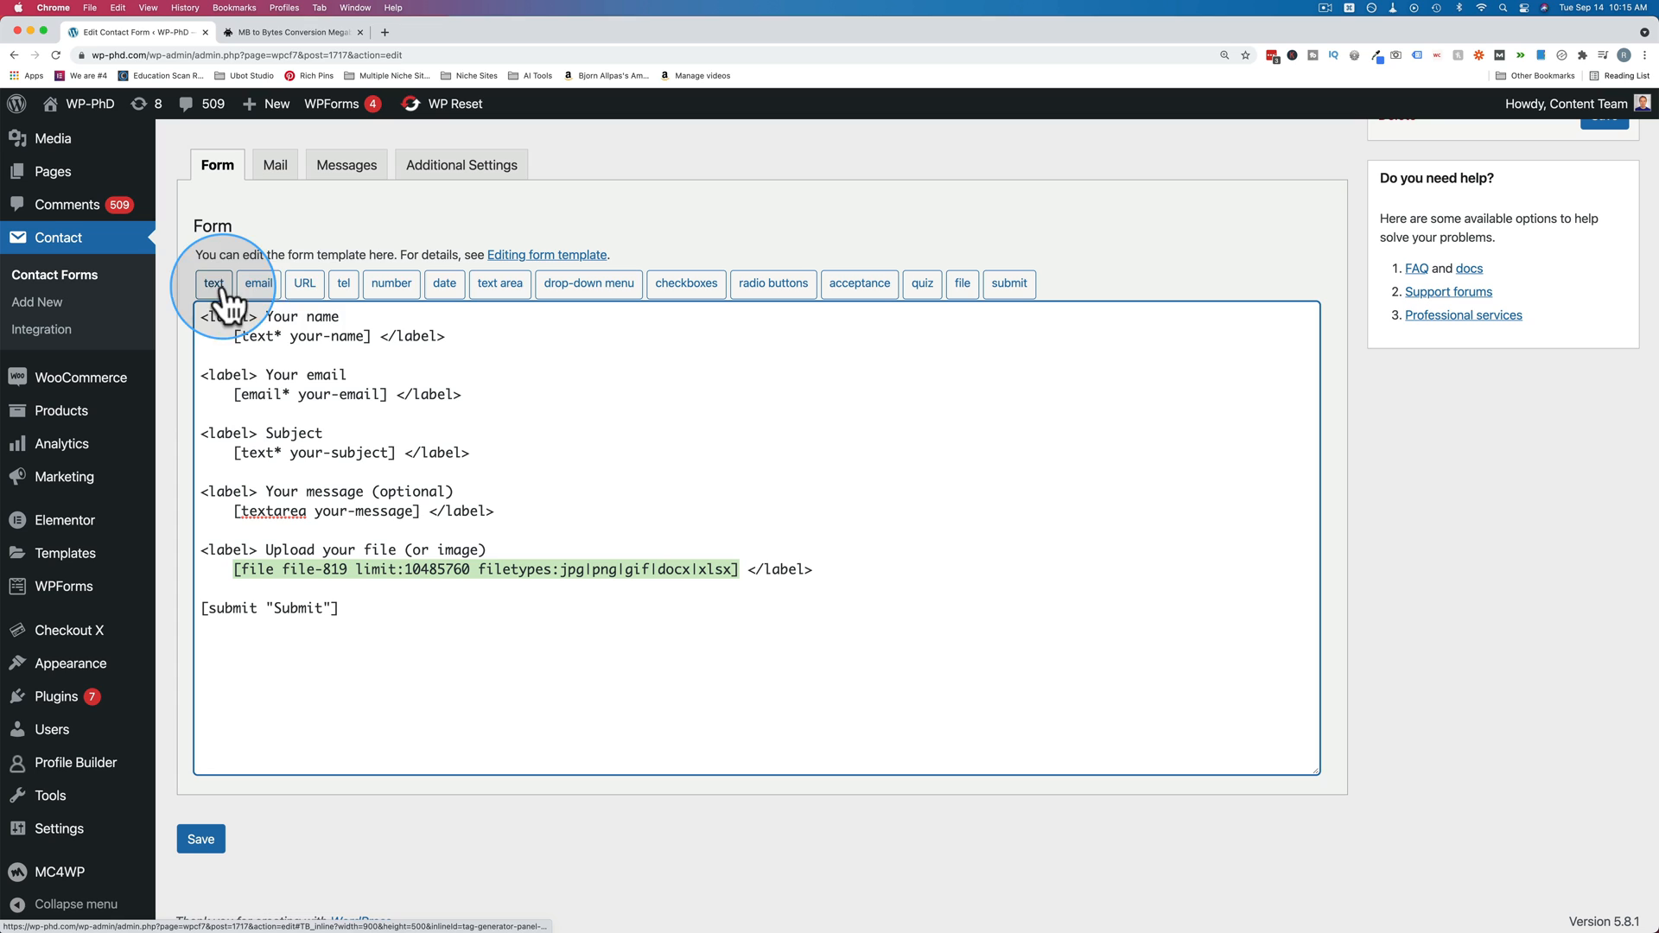
mouse_move(667, 297)
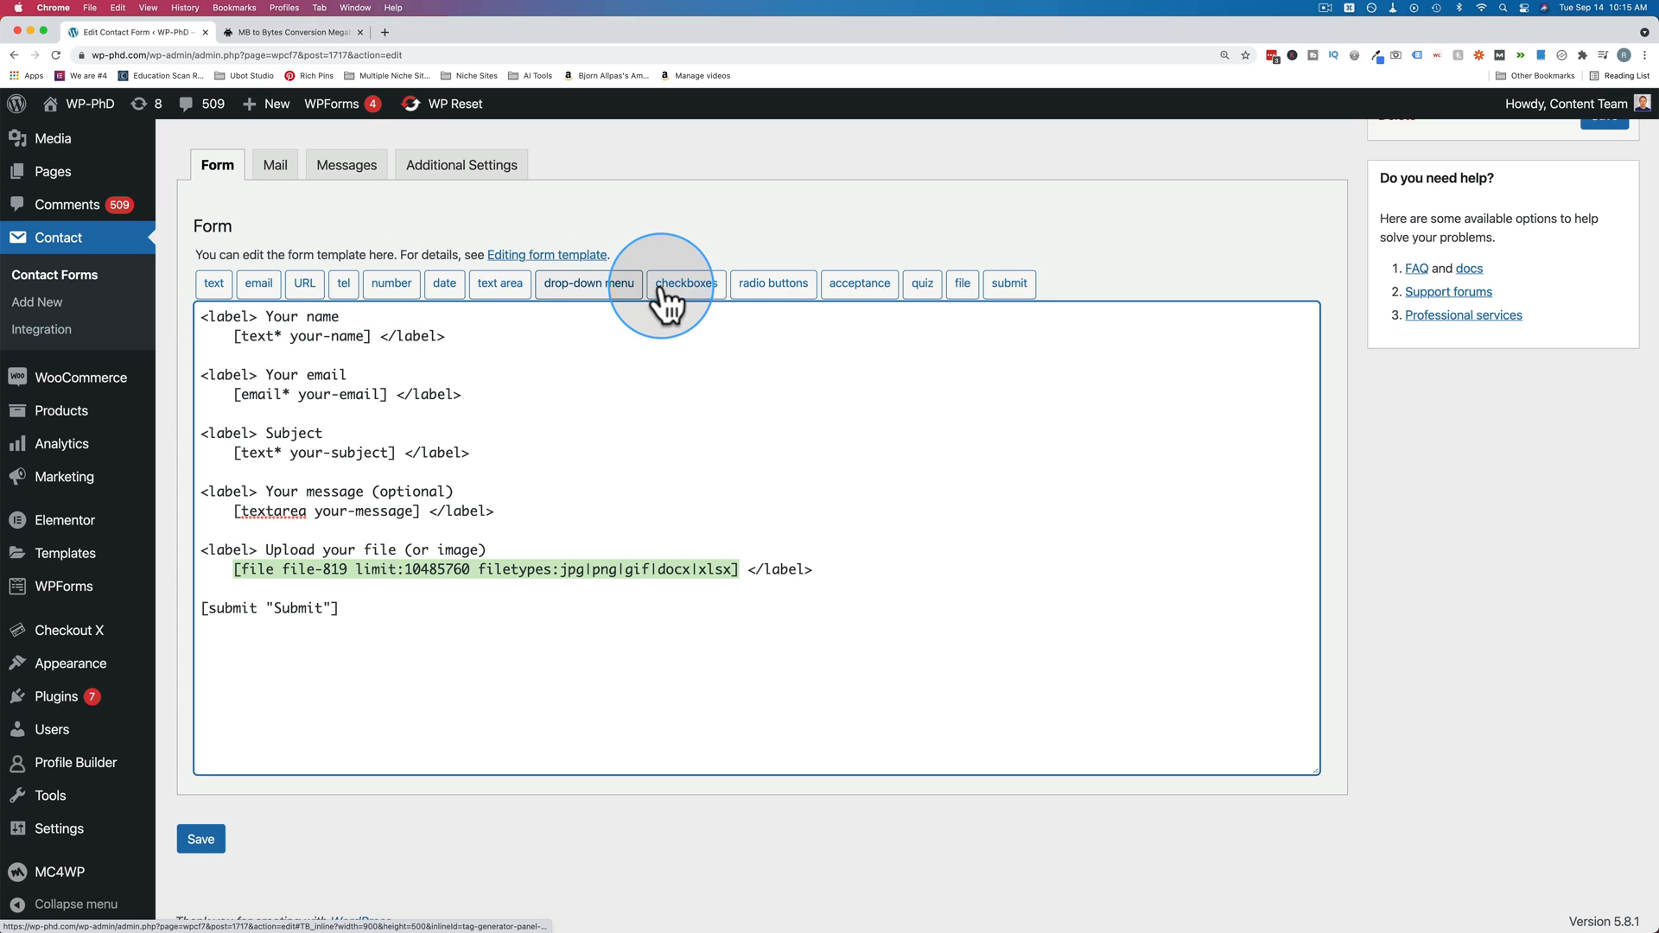
mouse_move(951, 303)
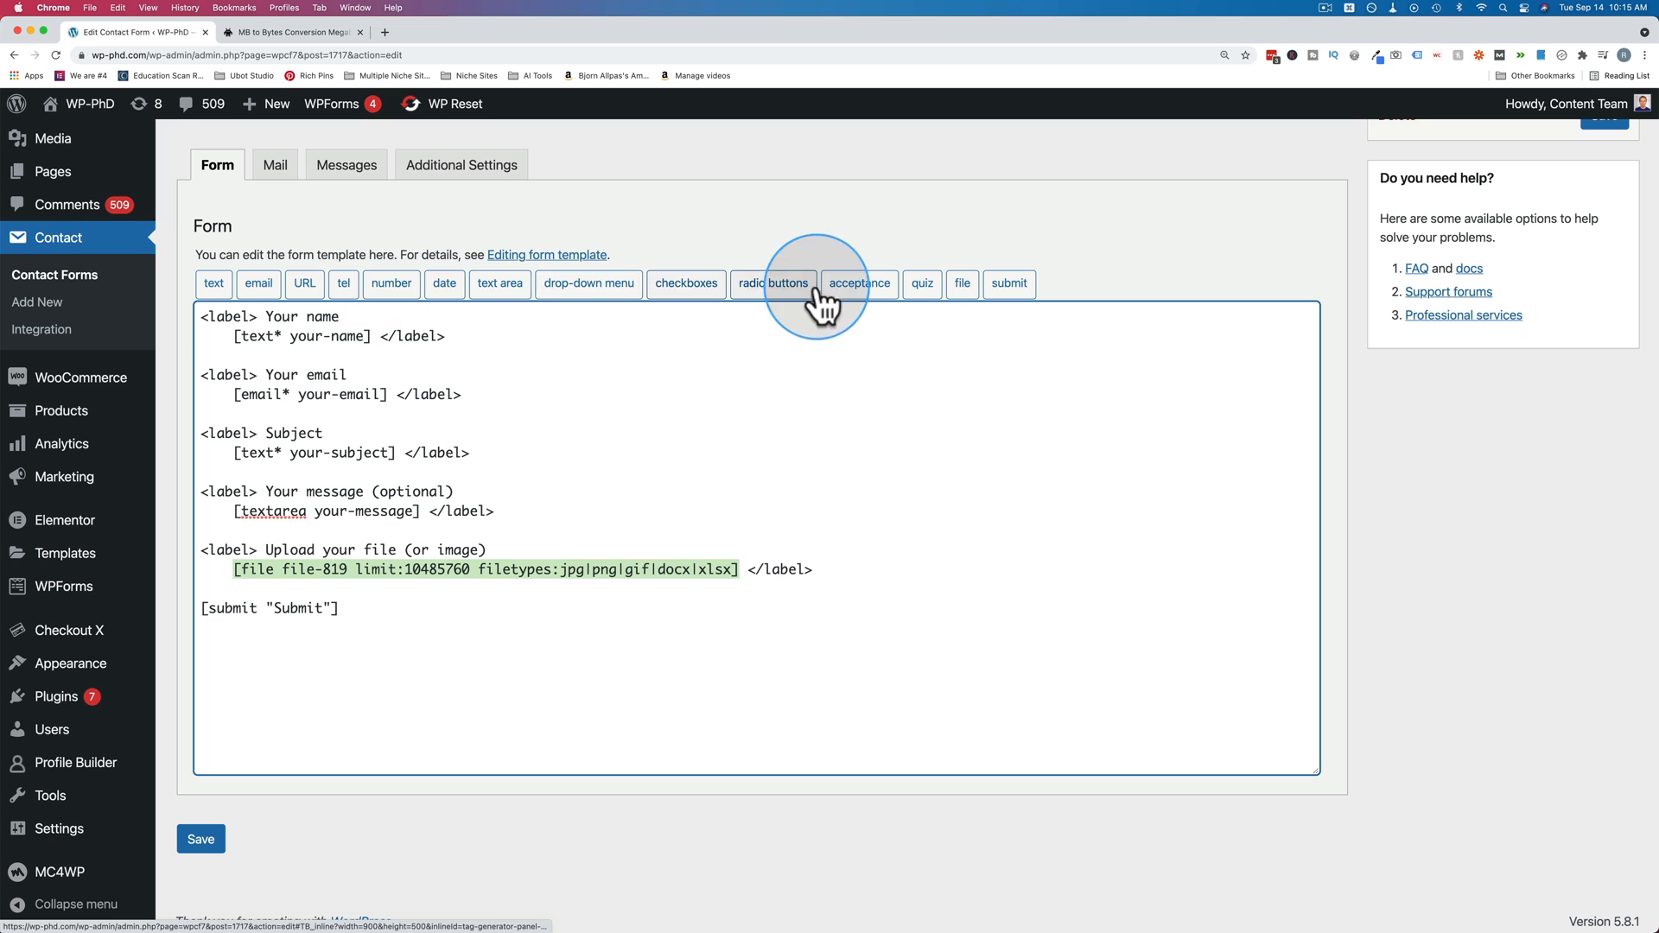
mouse_move(214, 305)
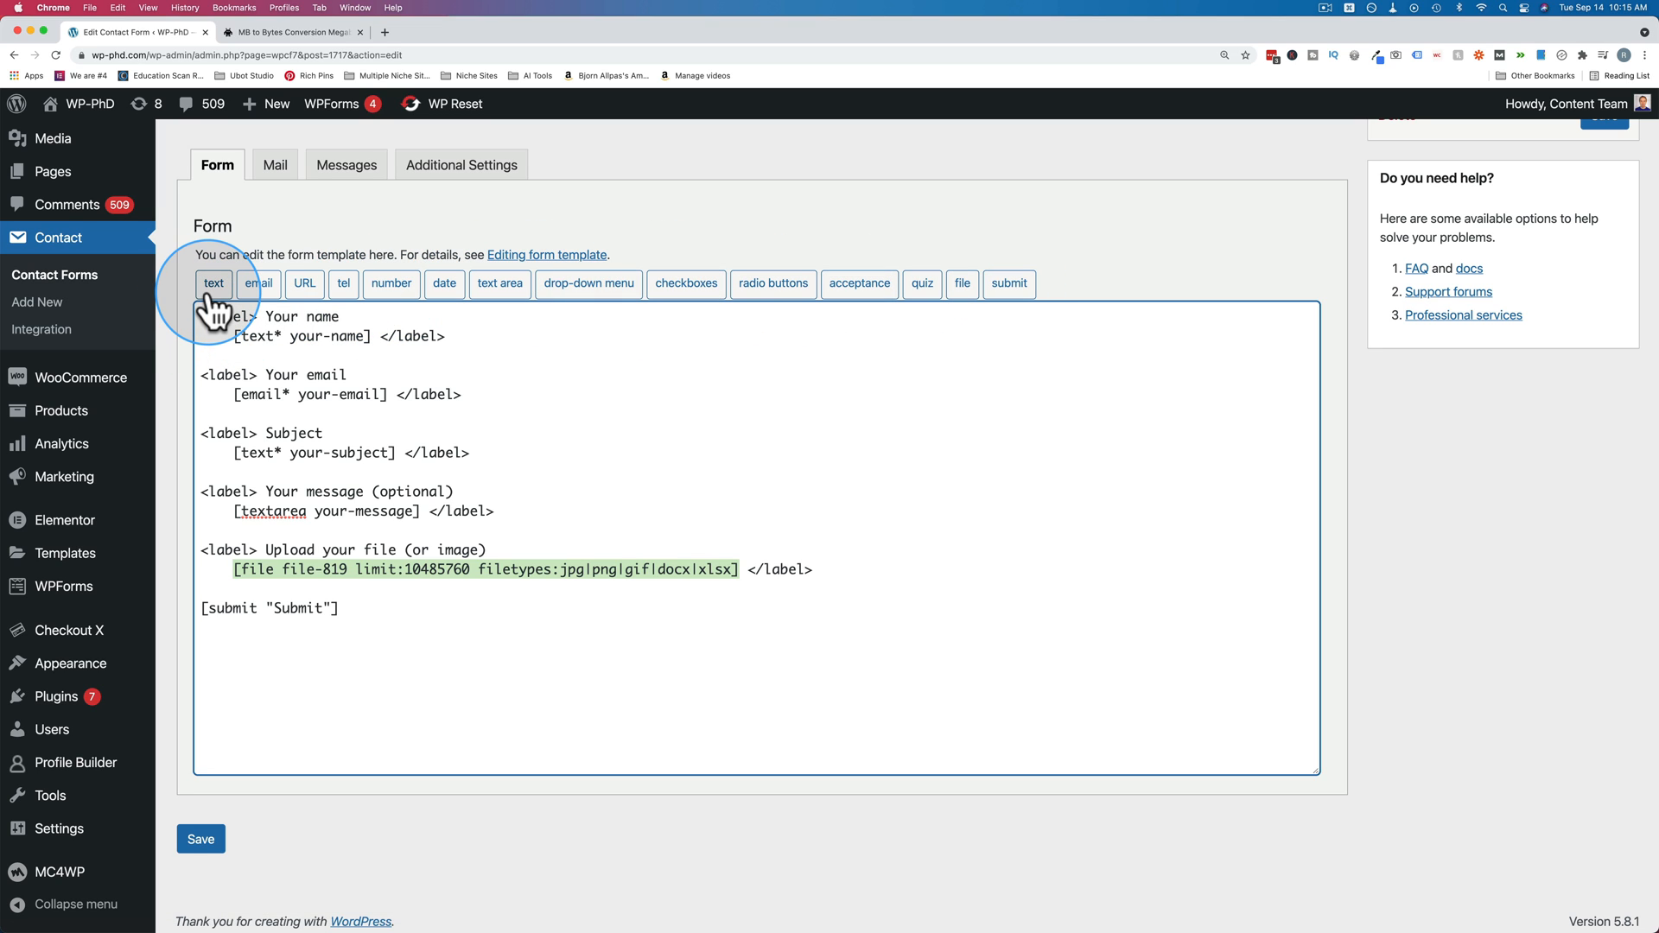
mouse_move(215, 283)
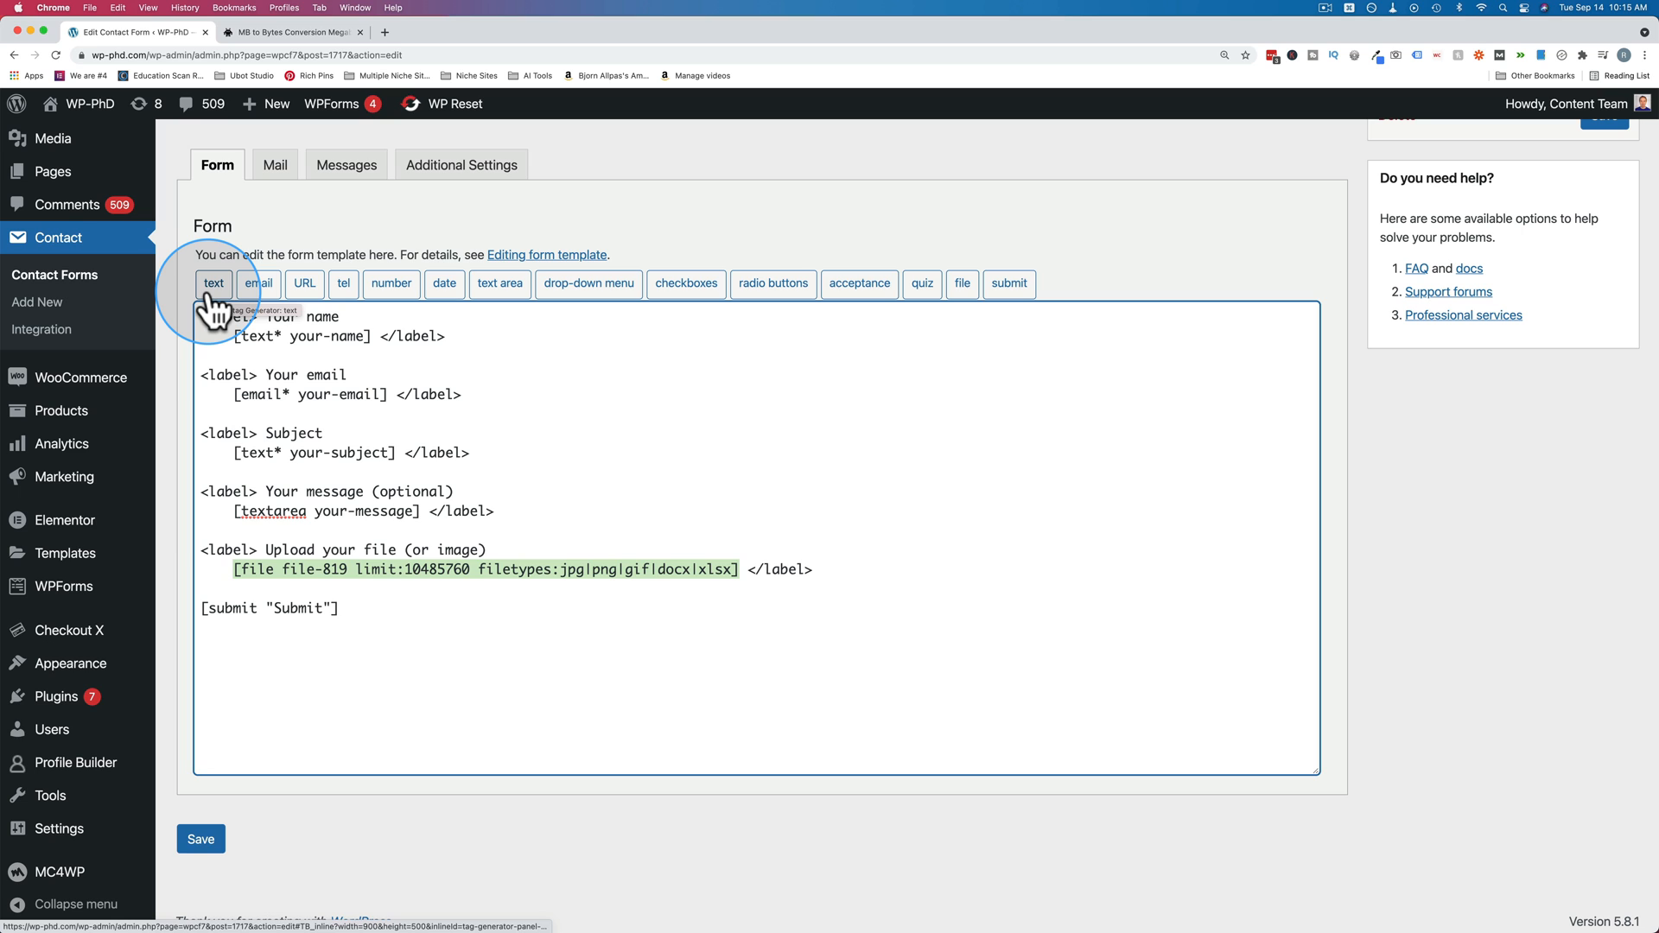
mouse_move(273, 297)
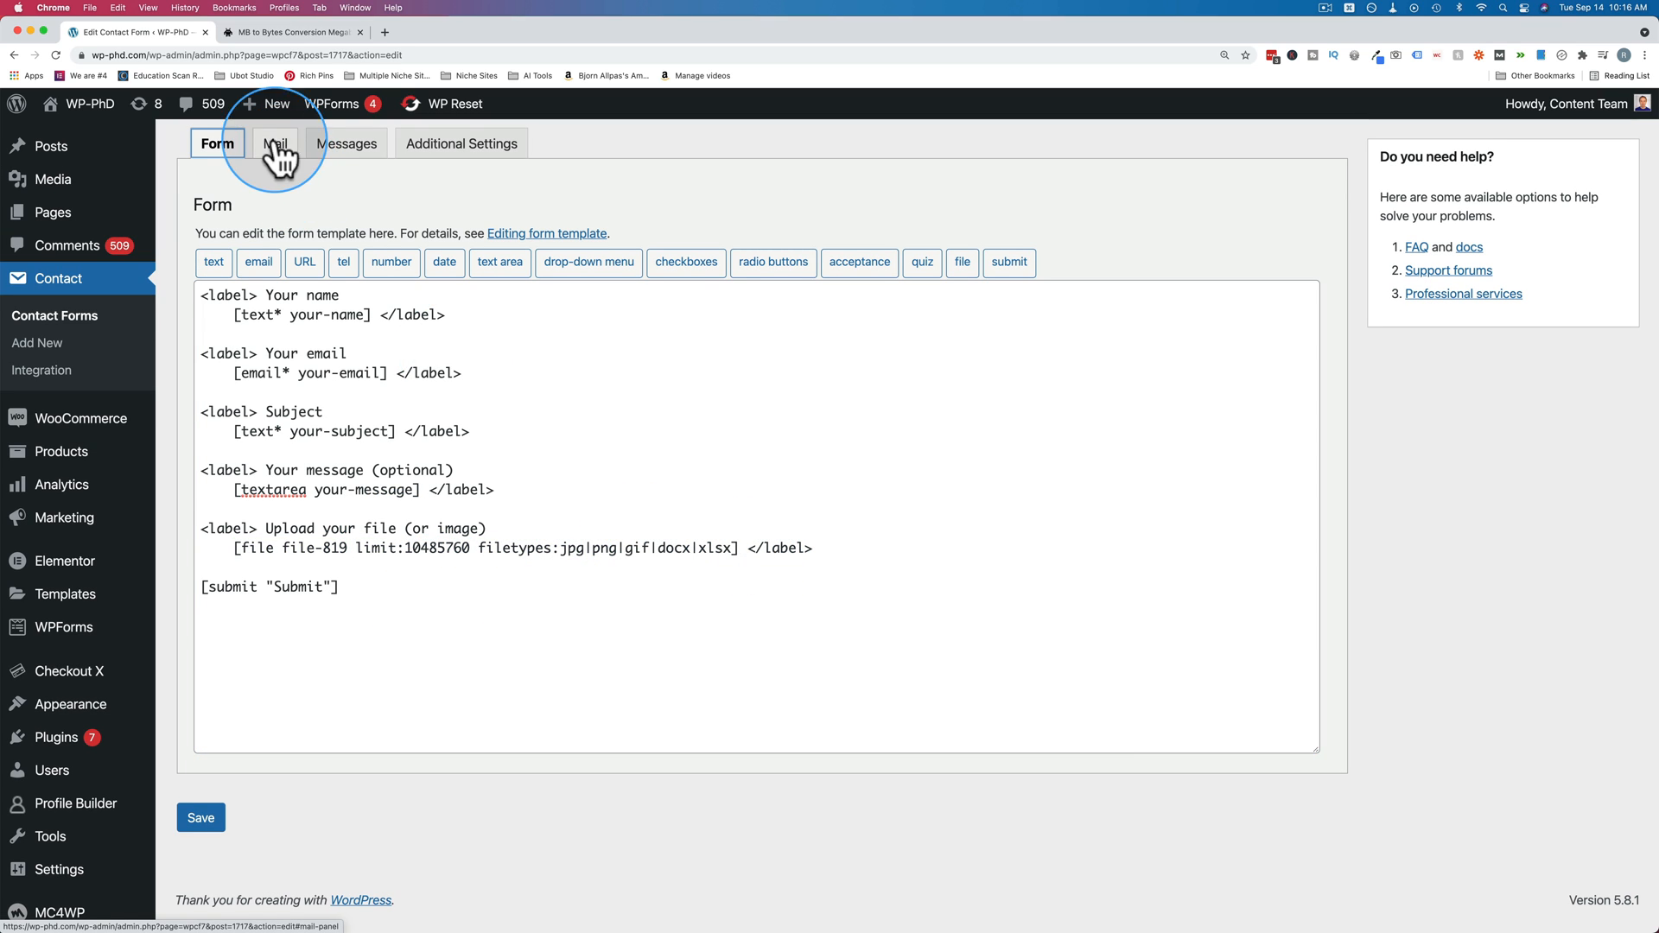
Switch to the form's Mail tab showing recipient [_site_admin_email]
click(273, 143)
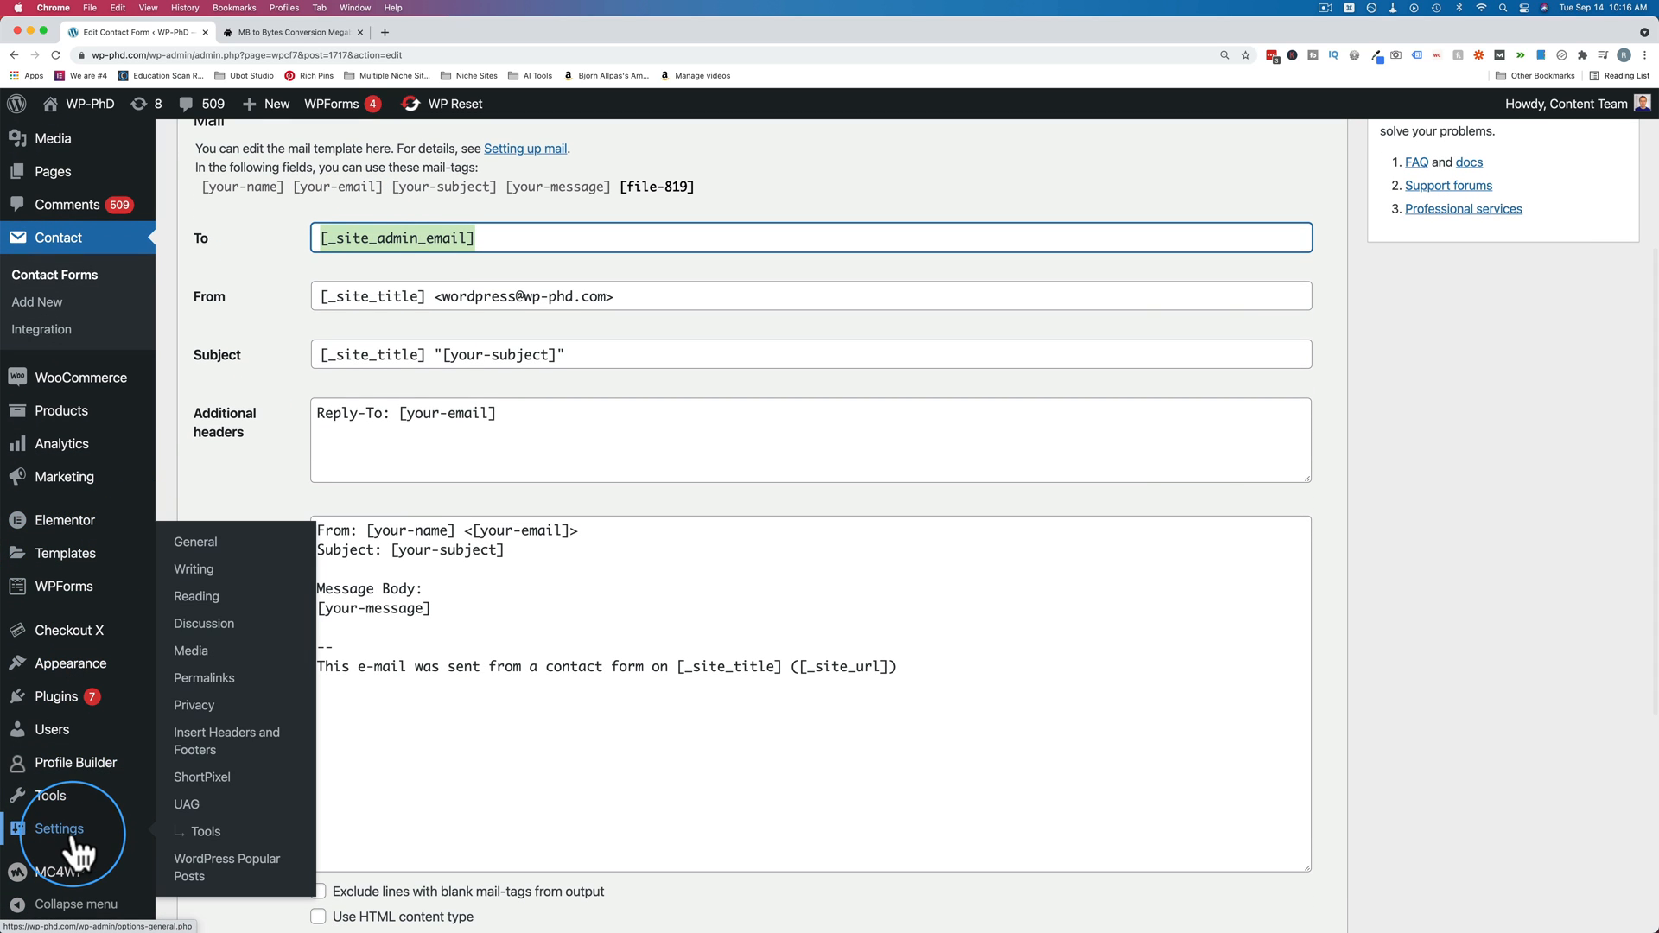
mouse_move(214, 567)
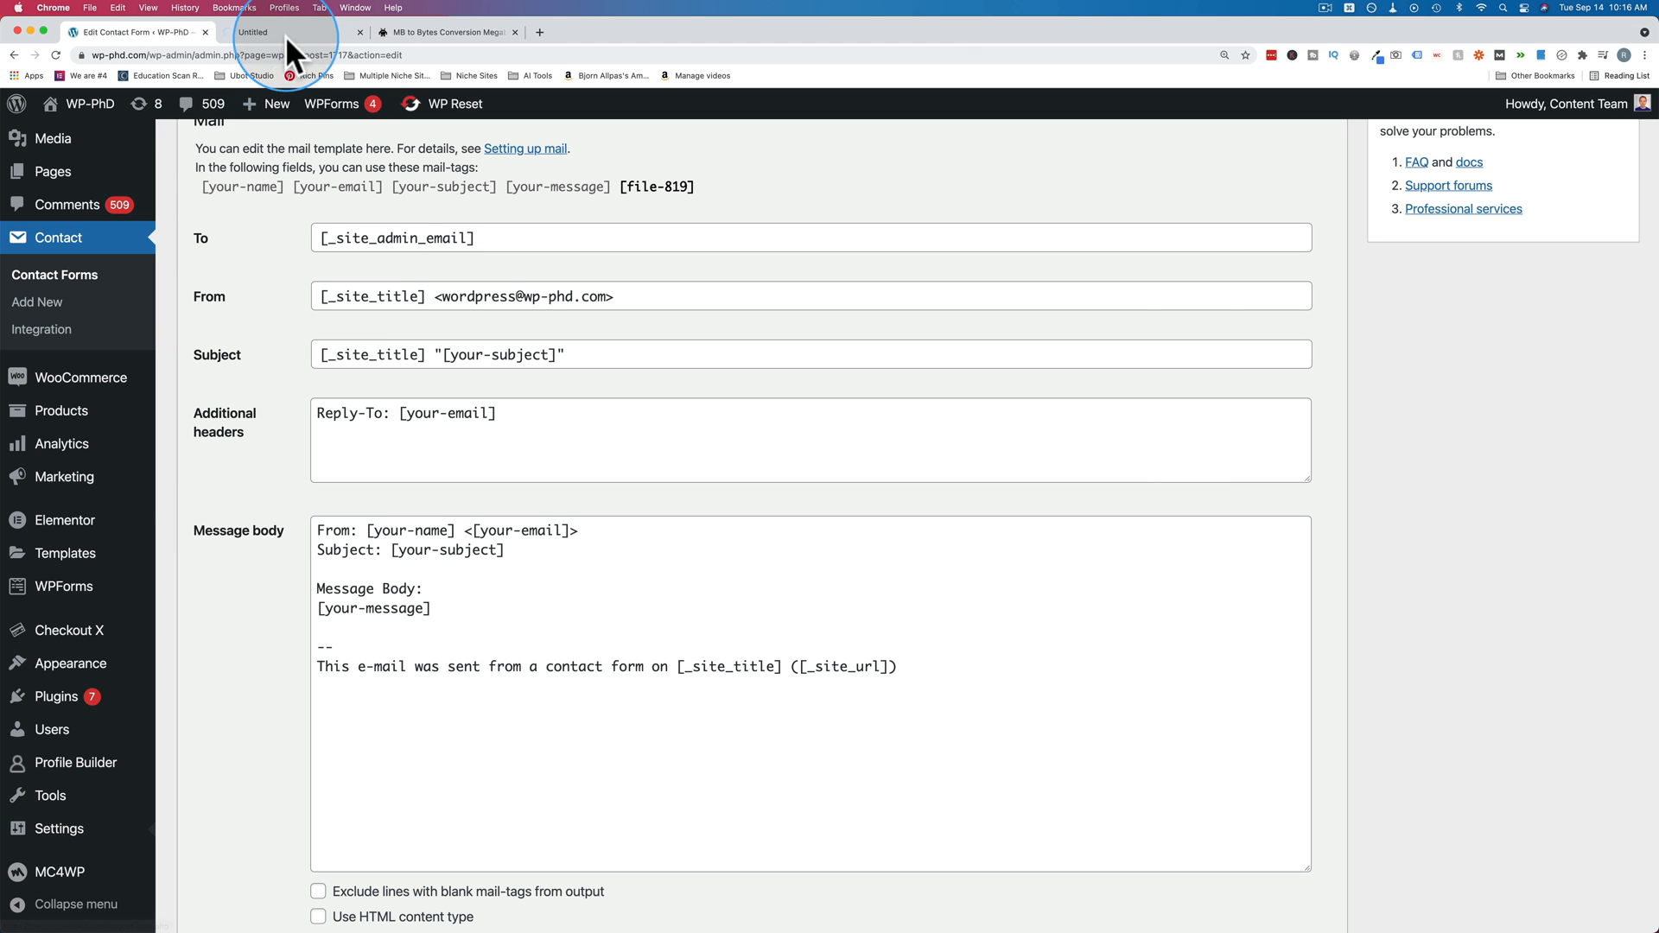
click(259, 33)
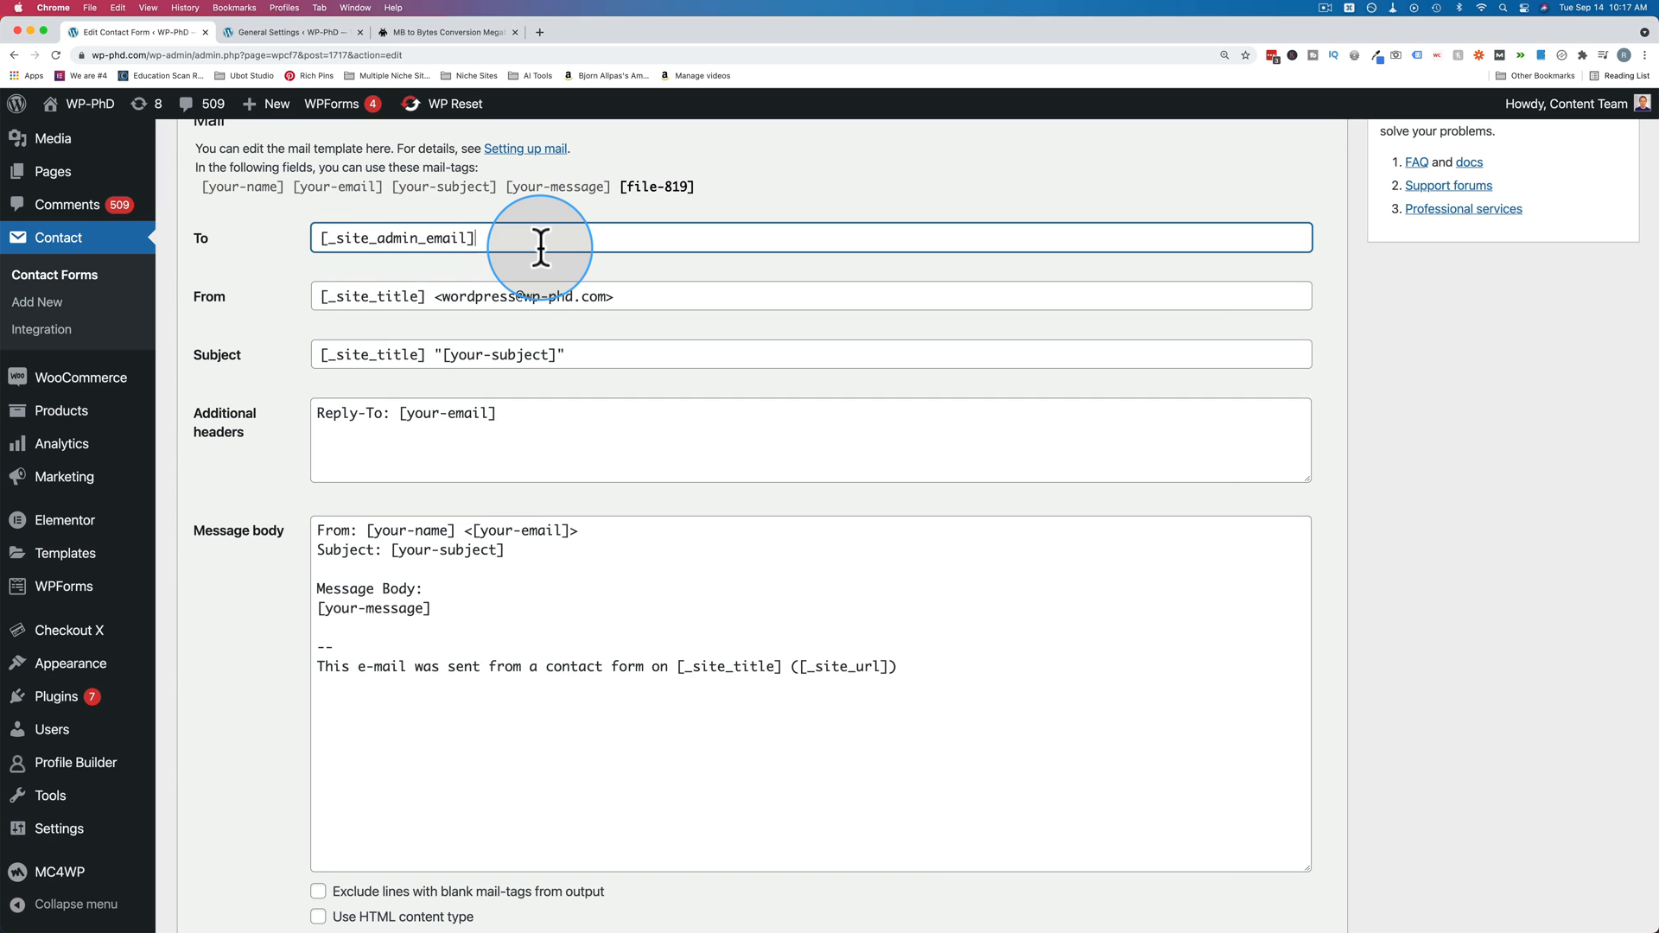
Append a mistyped extra recipient after [_site_admin_email], then remove it again
text(,)
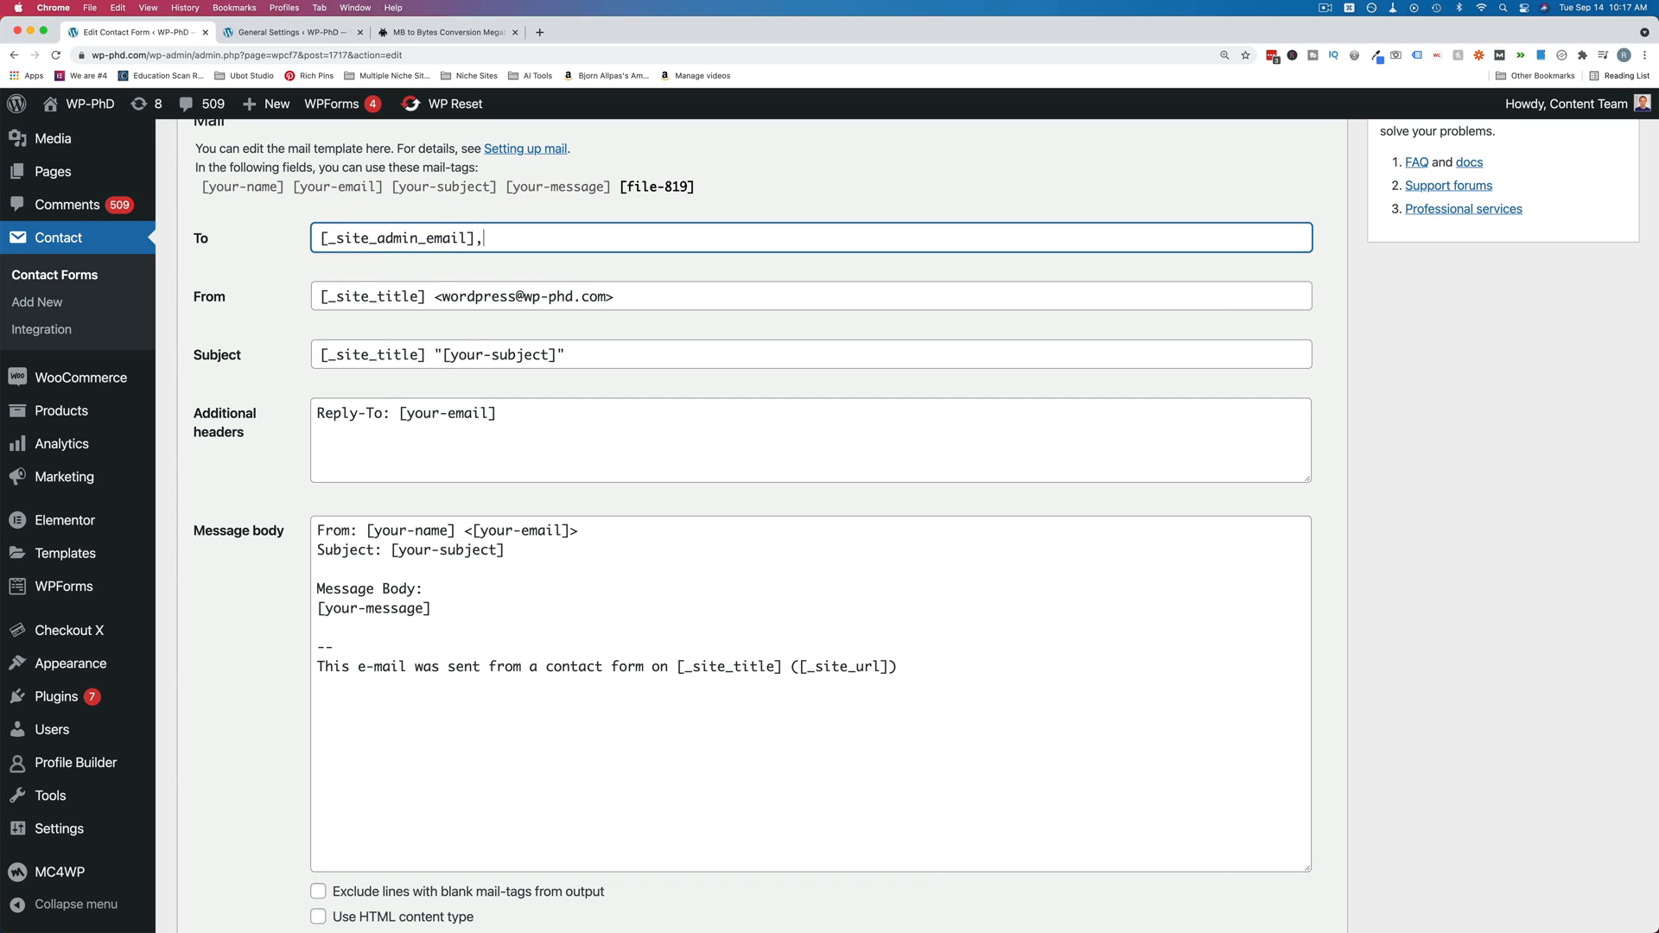
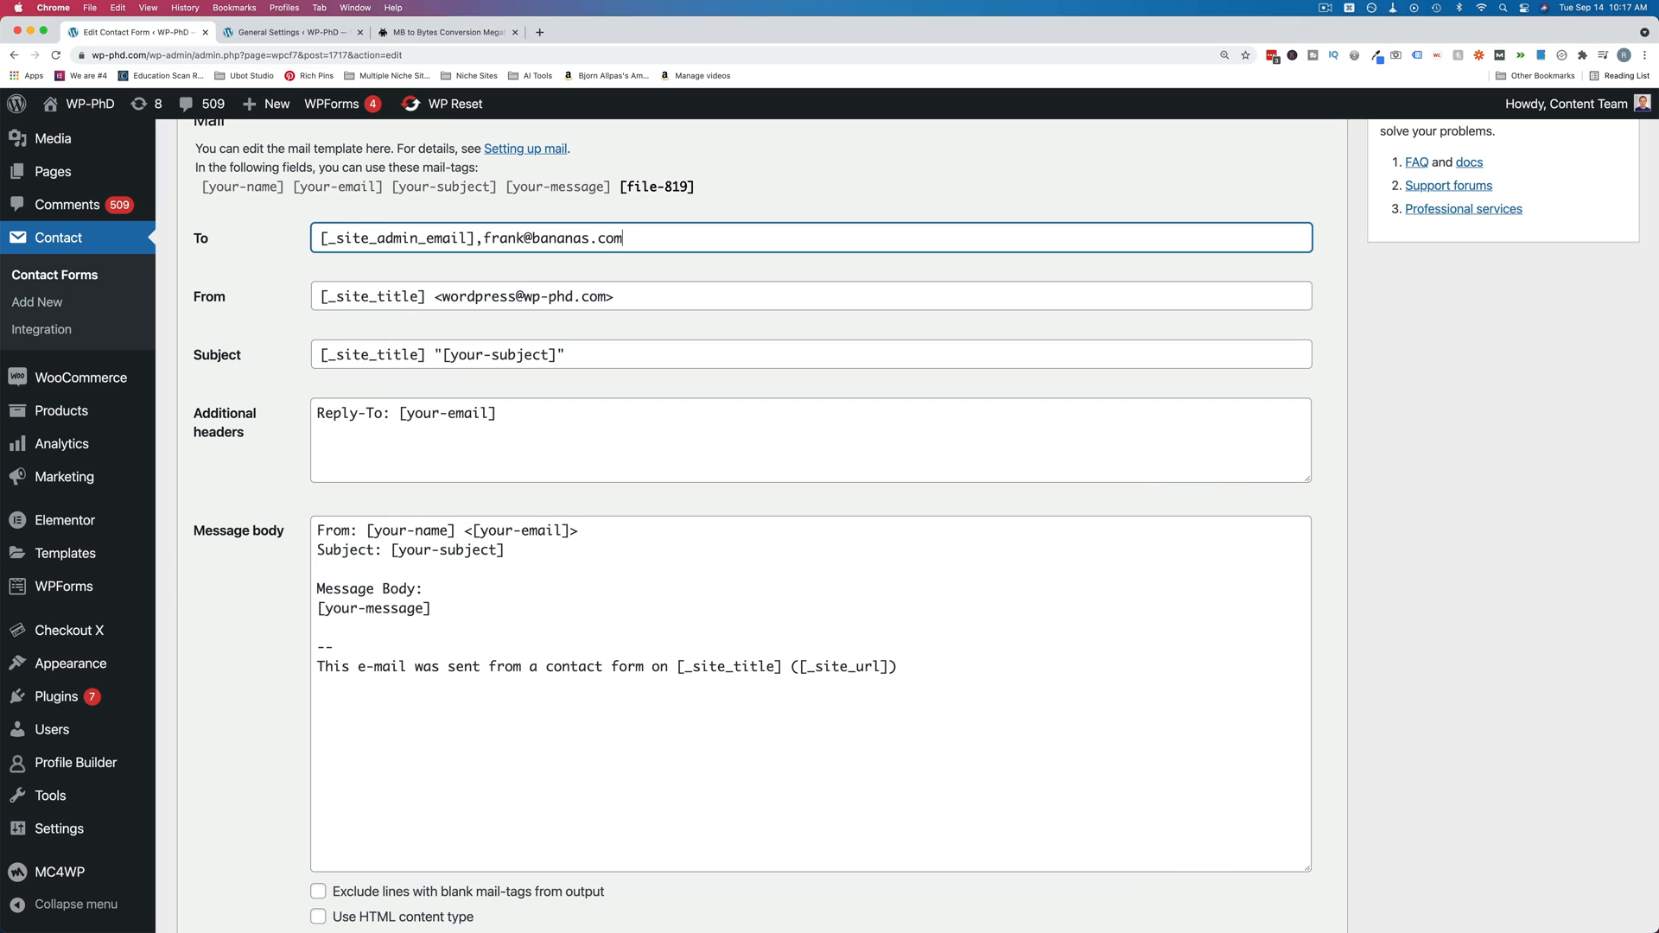
text(.)
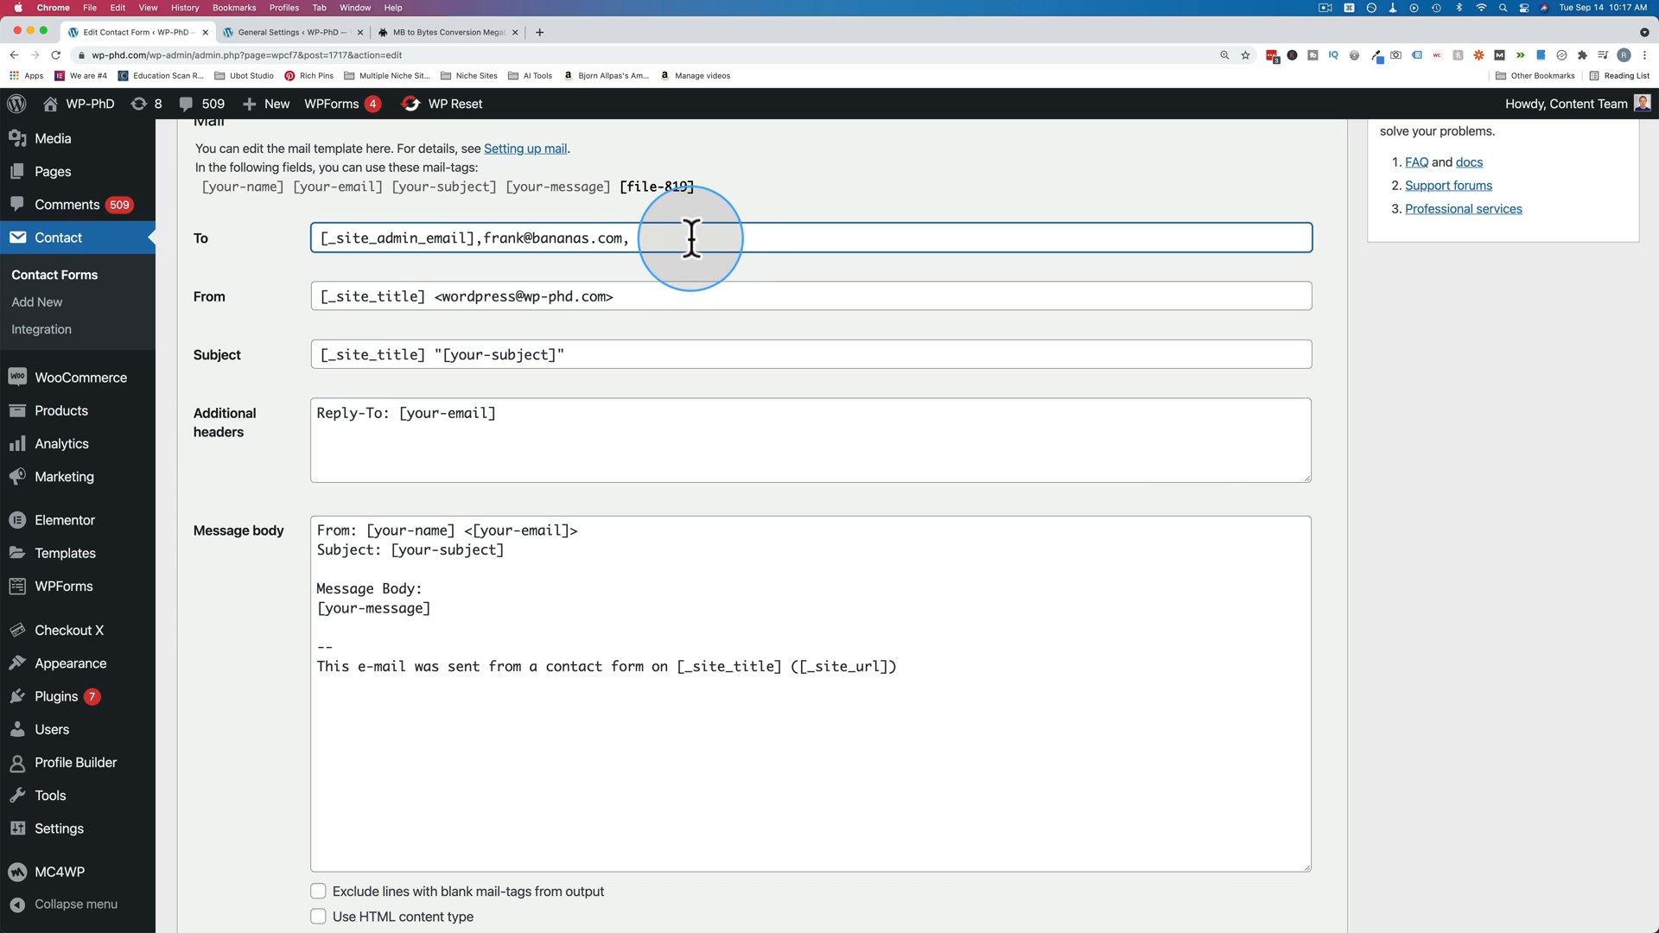
mouse_move(612, 242)
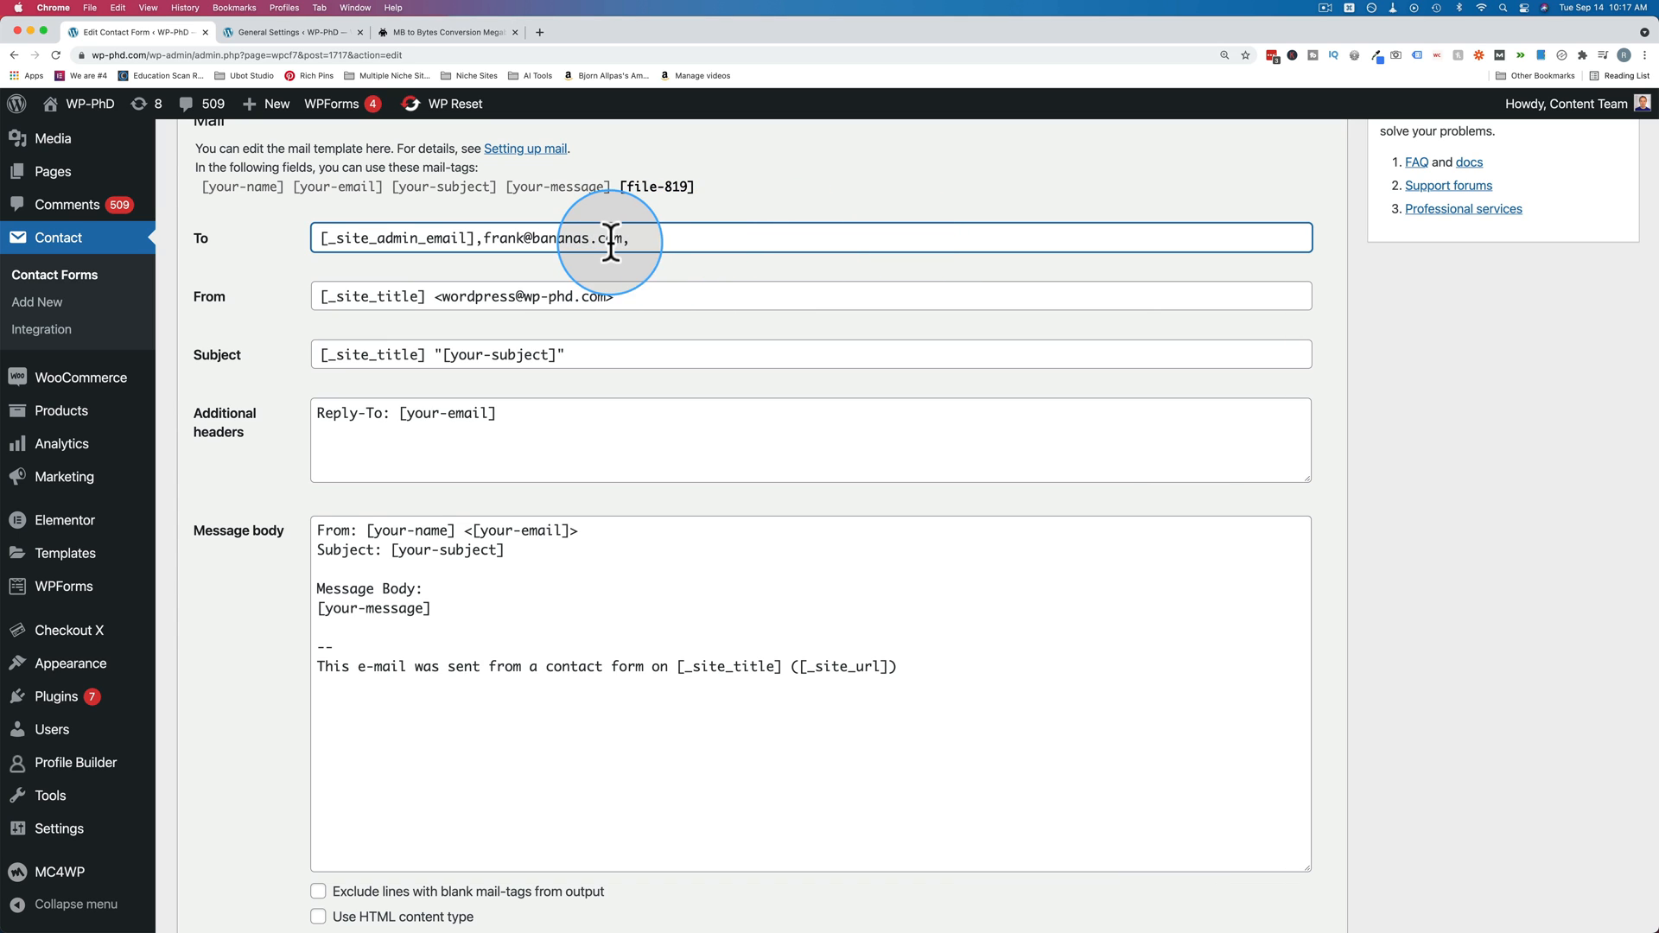
key(Backspace)
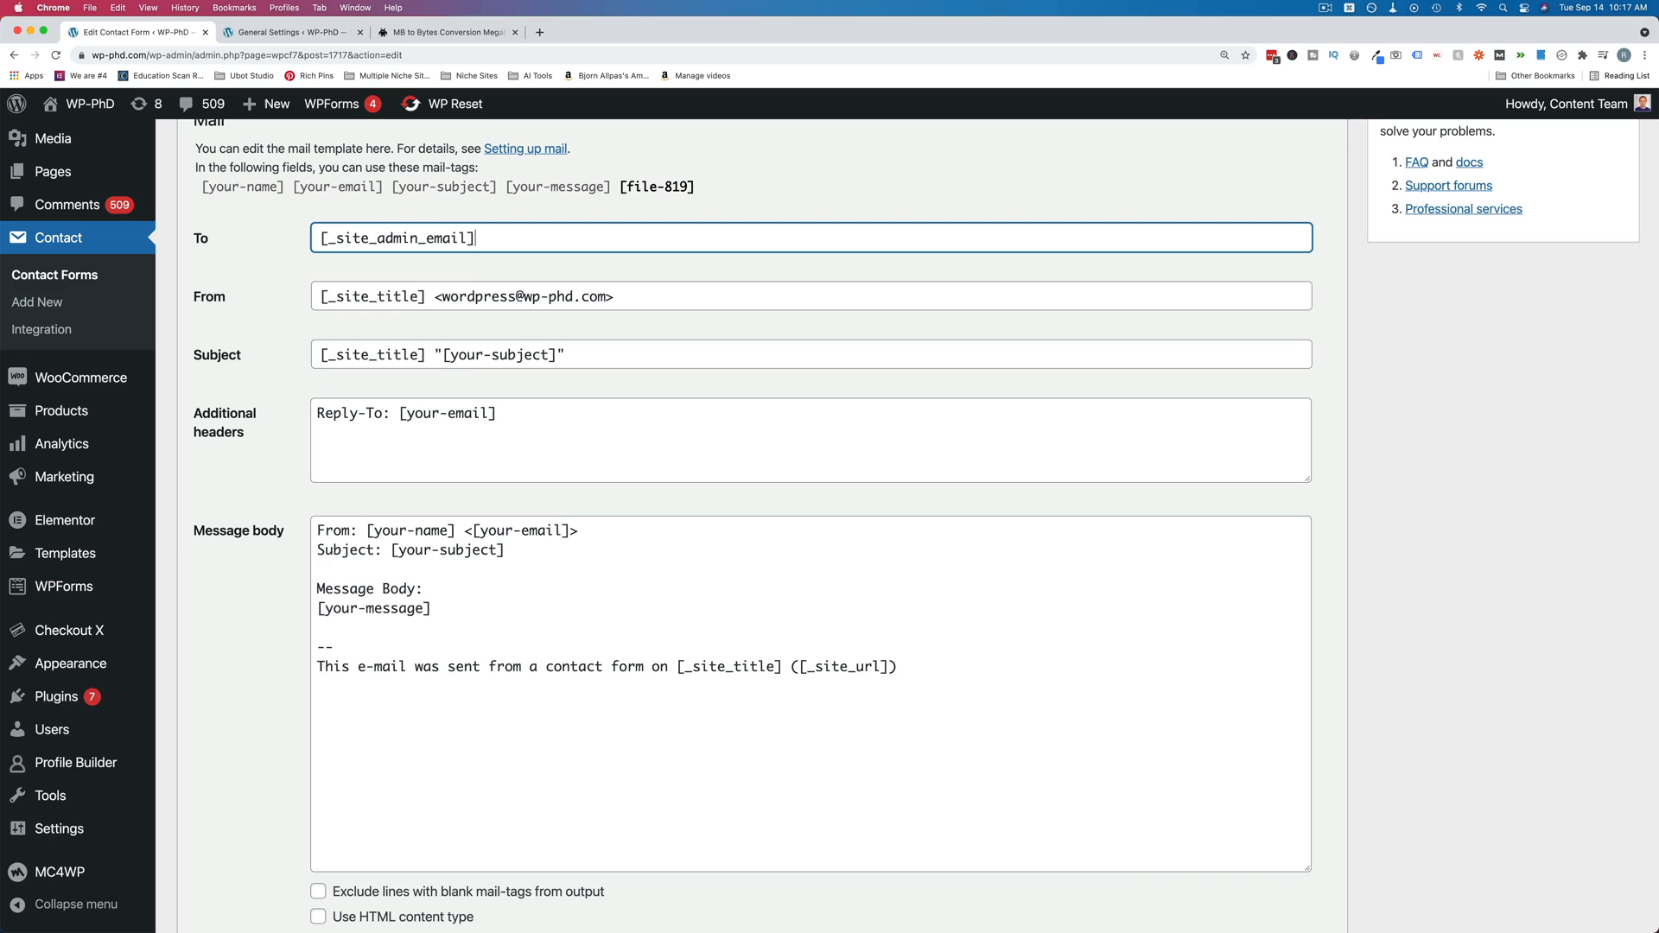
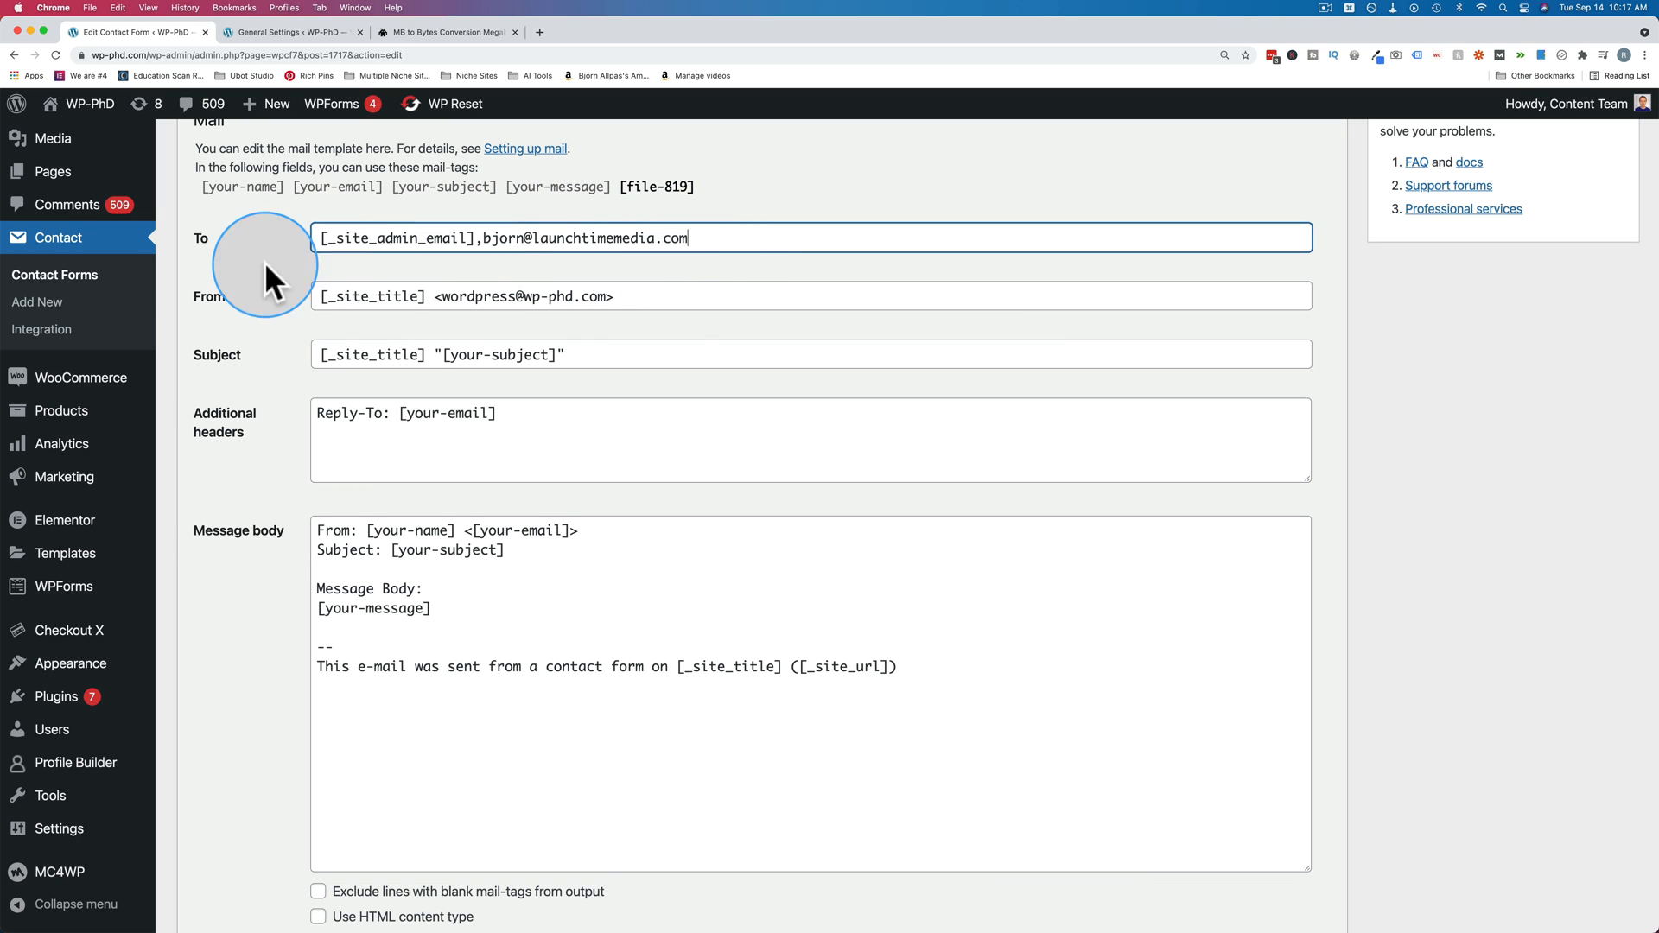
mouse_move(303, 312)
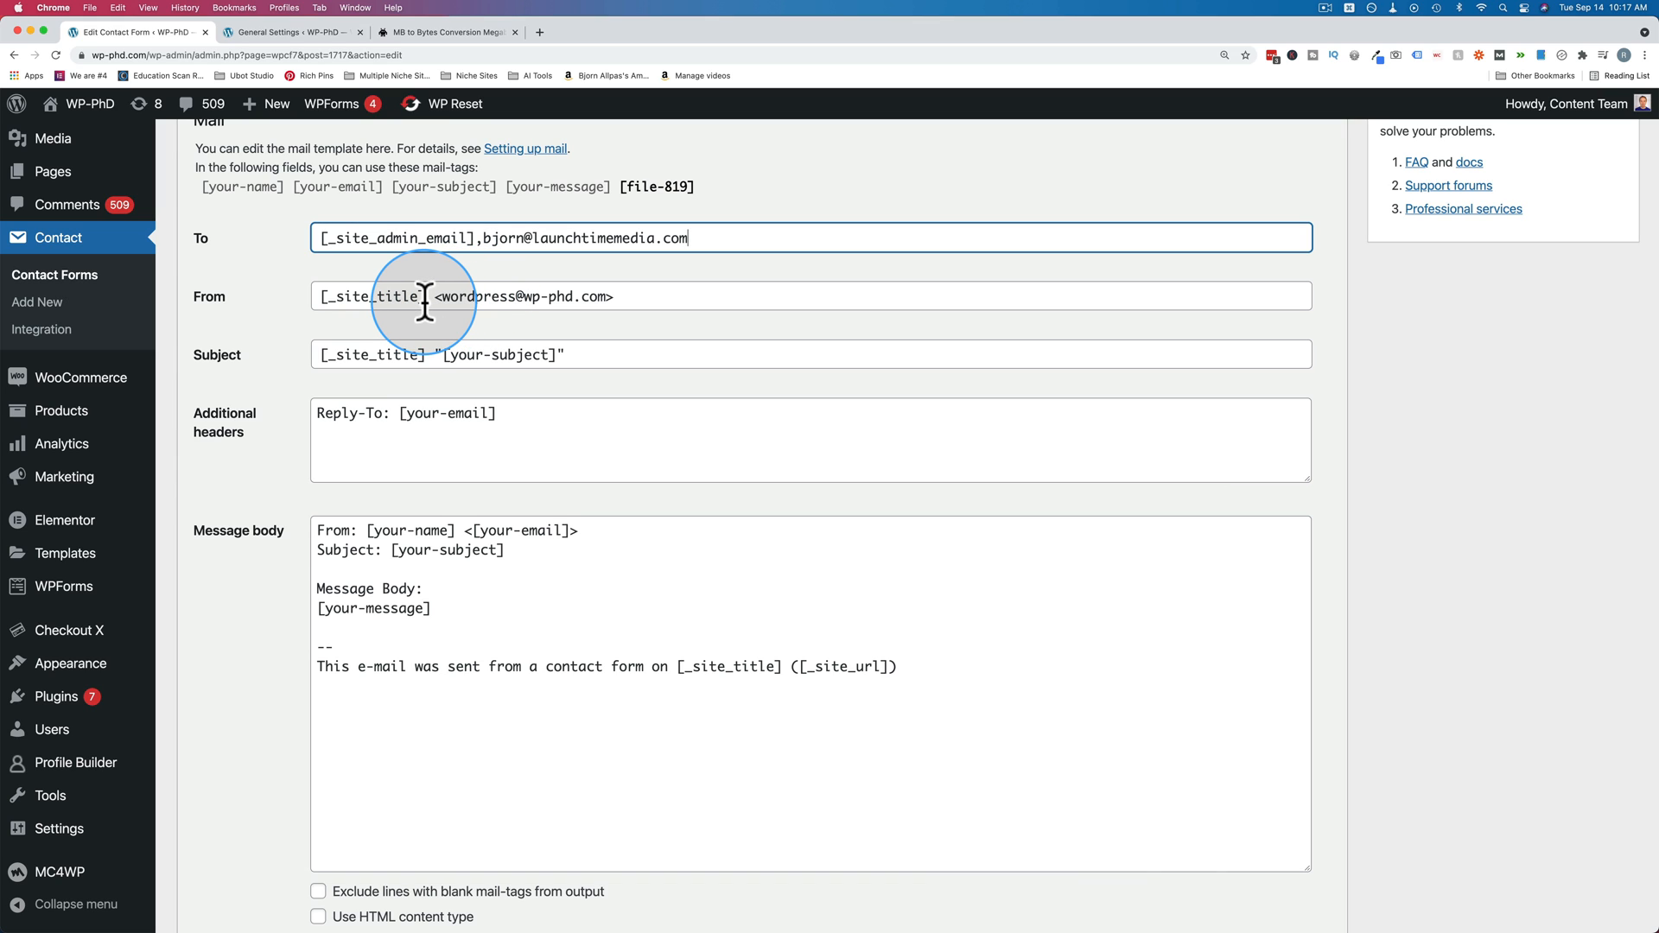
Check the Site Title in General Settings and review the sender address back in the Mail tab
double_click(368, 297)
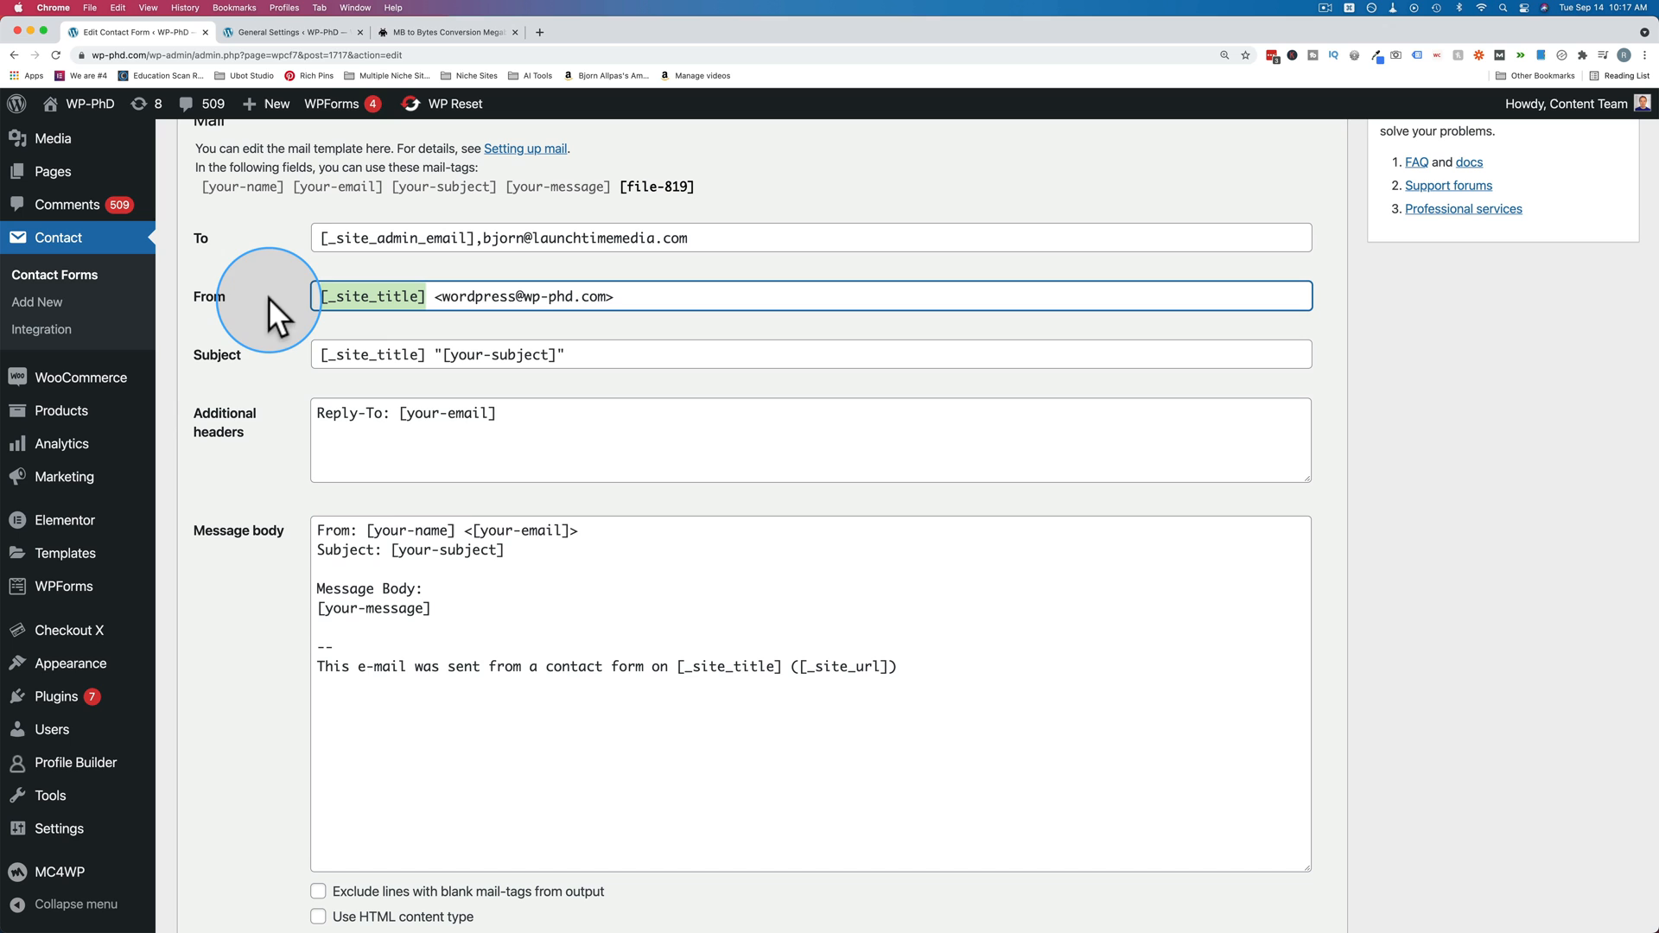
click(283, 31)
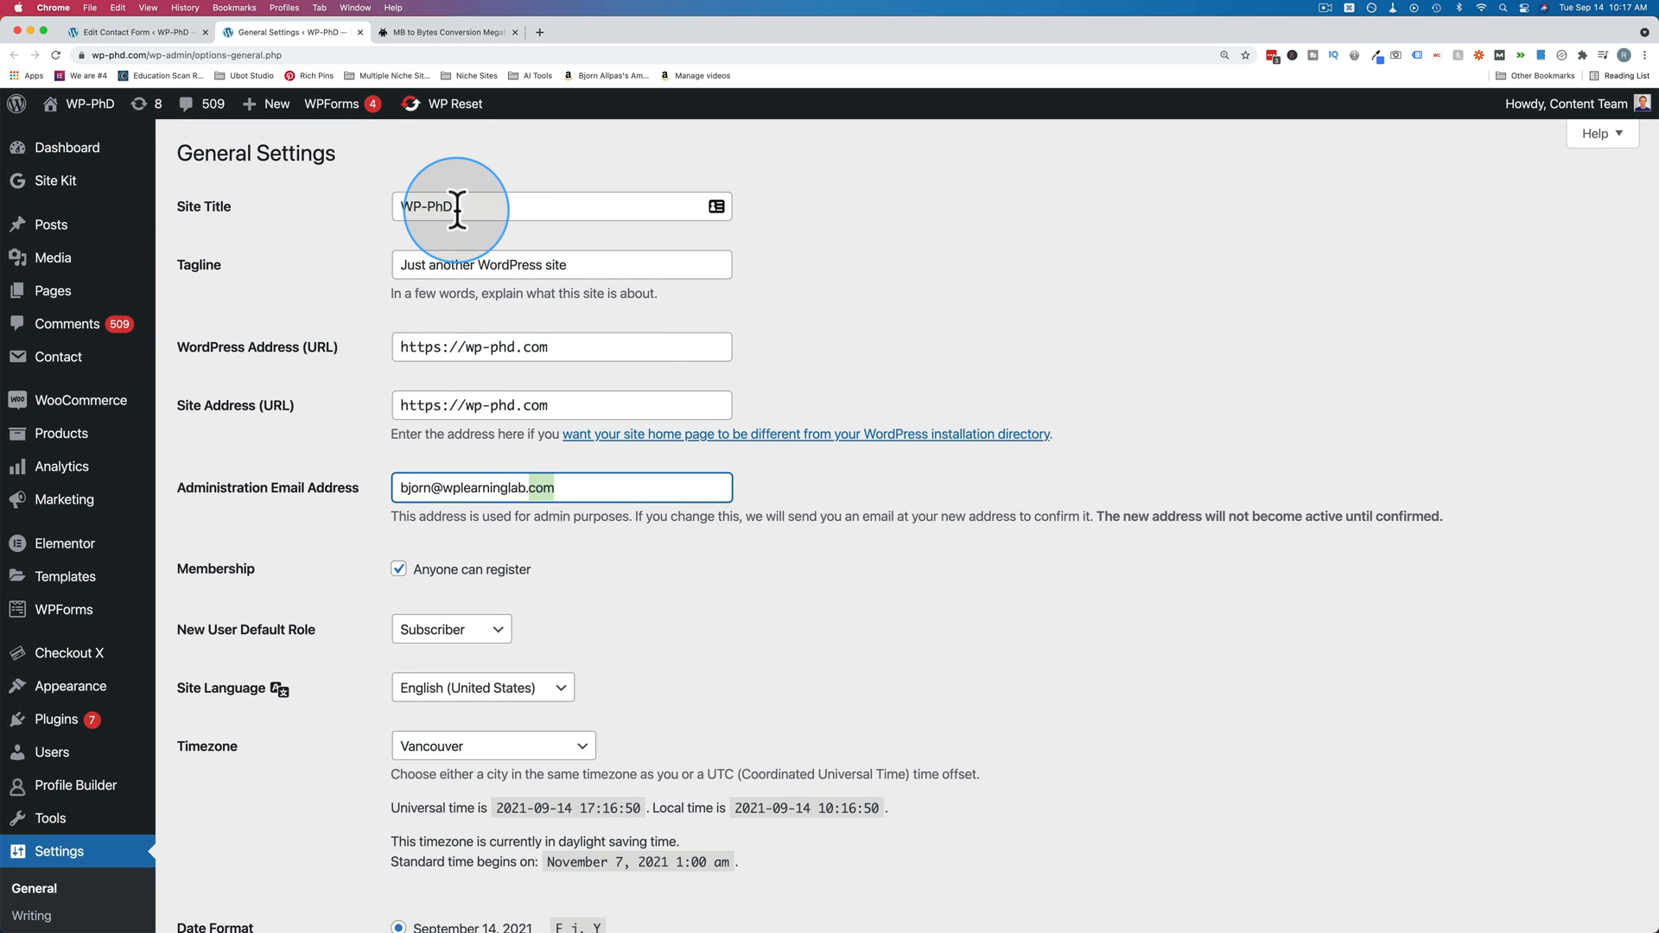
mouse_move(129, 59)
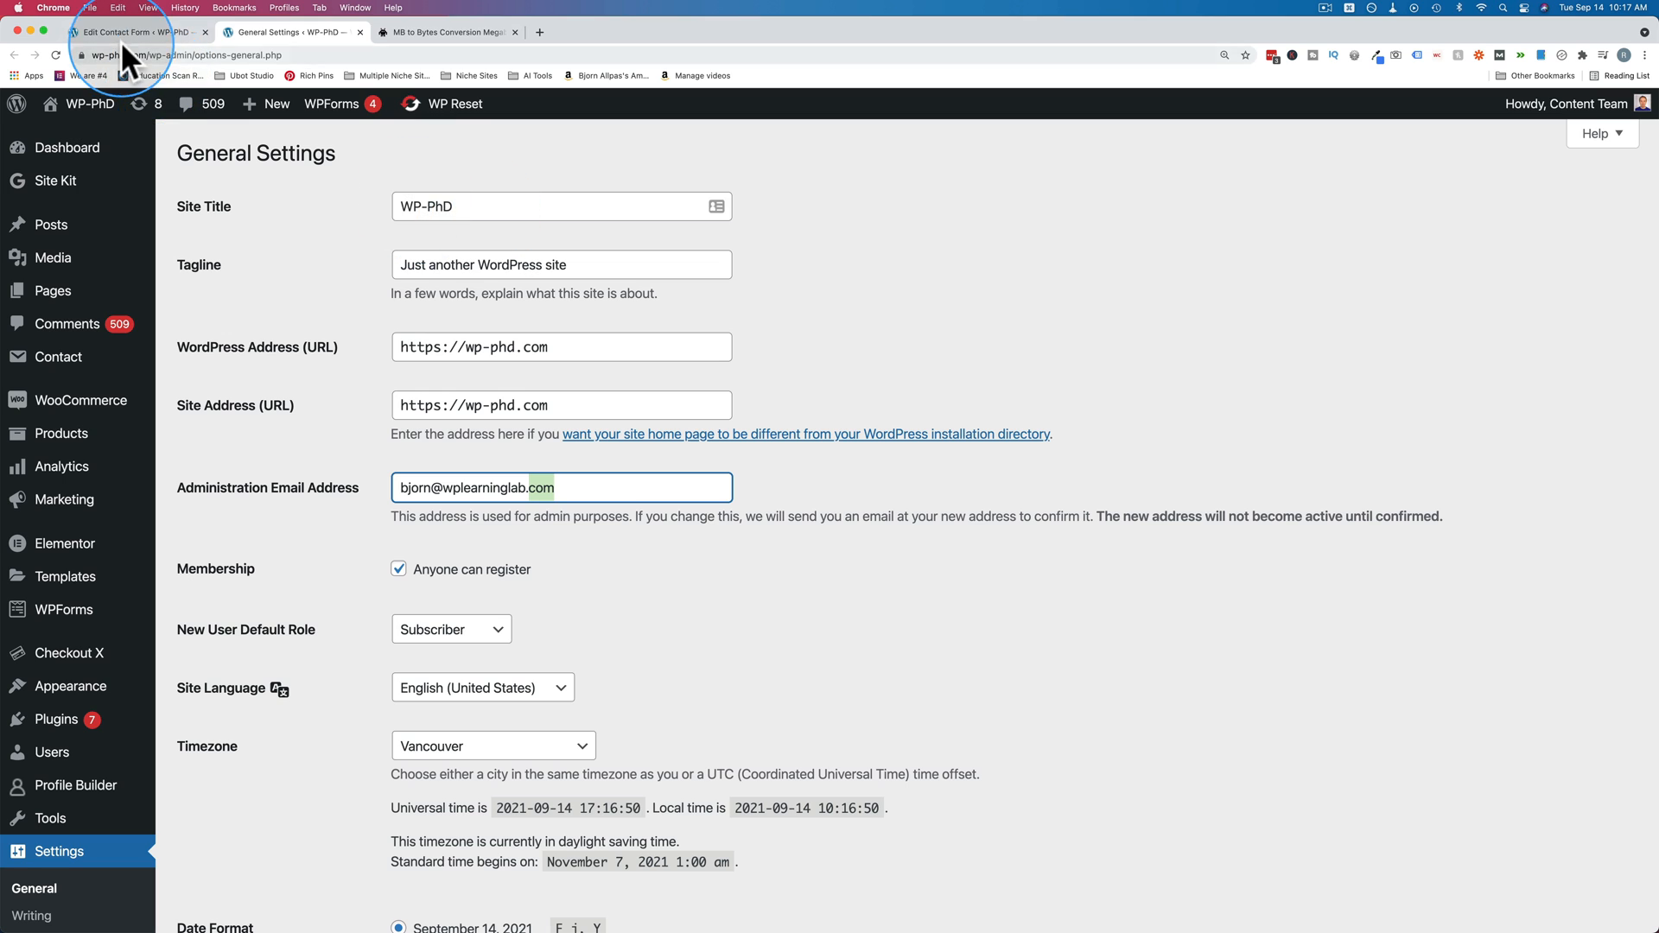
click(129, 32)
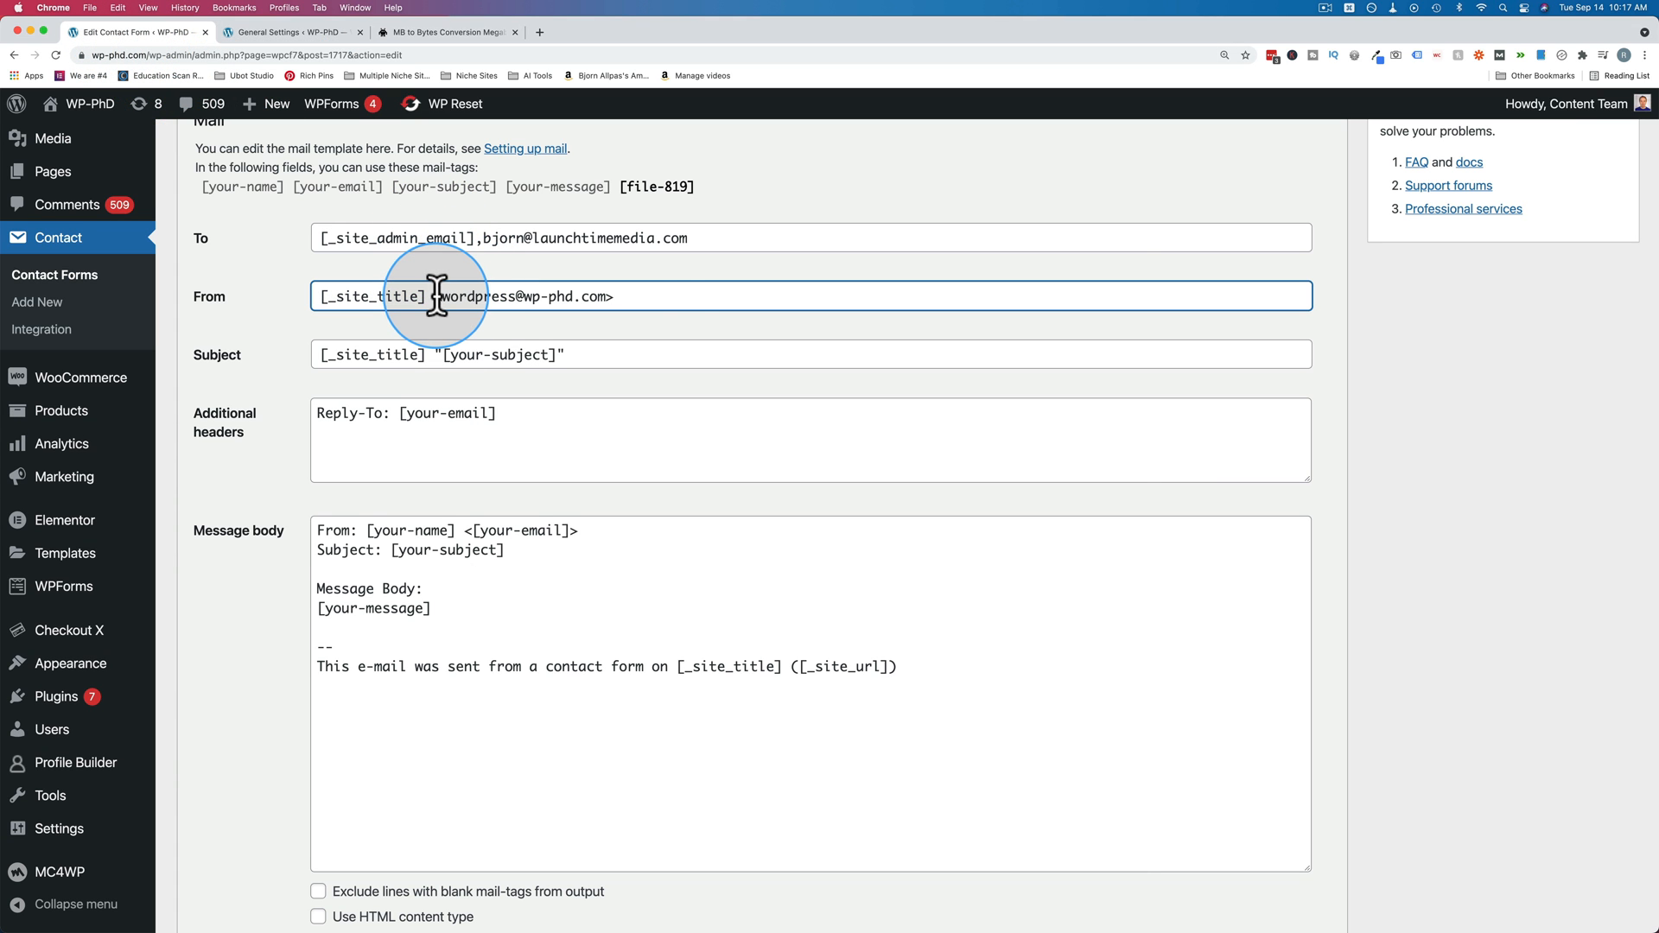
drag(436, 296, 614, 295)
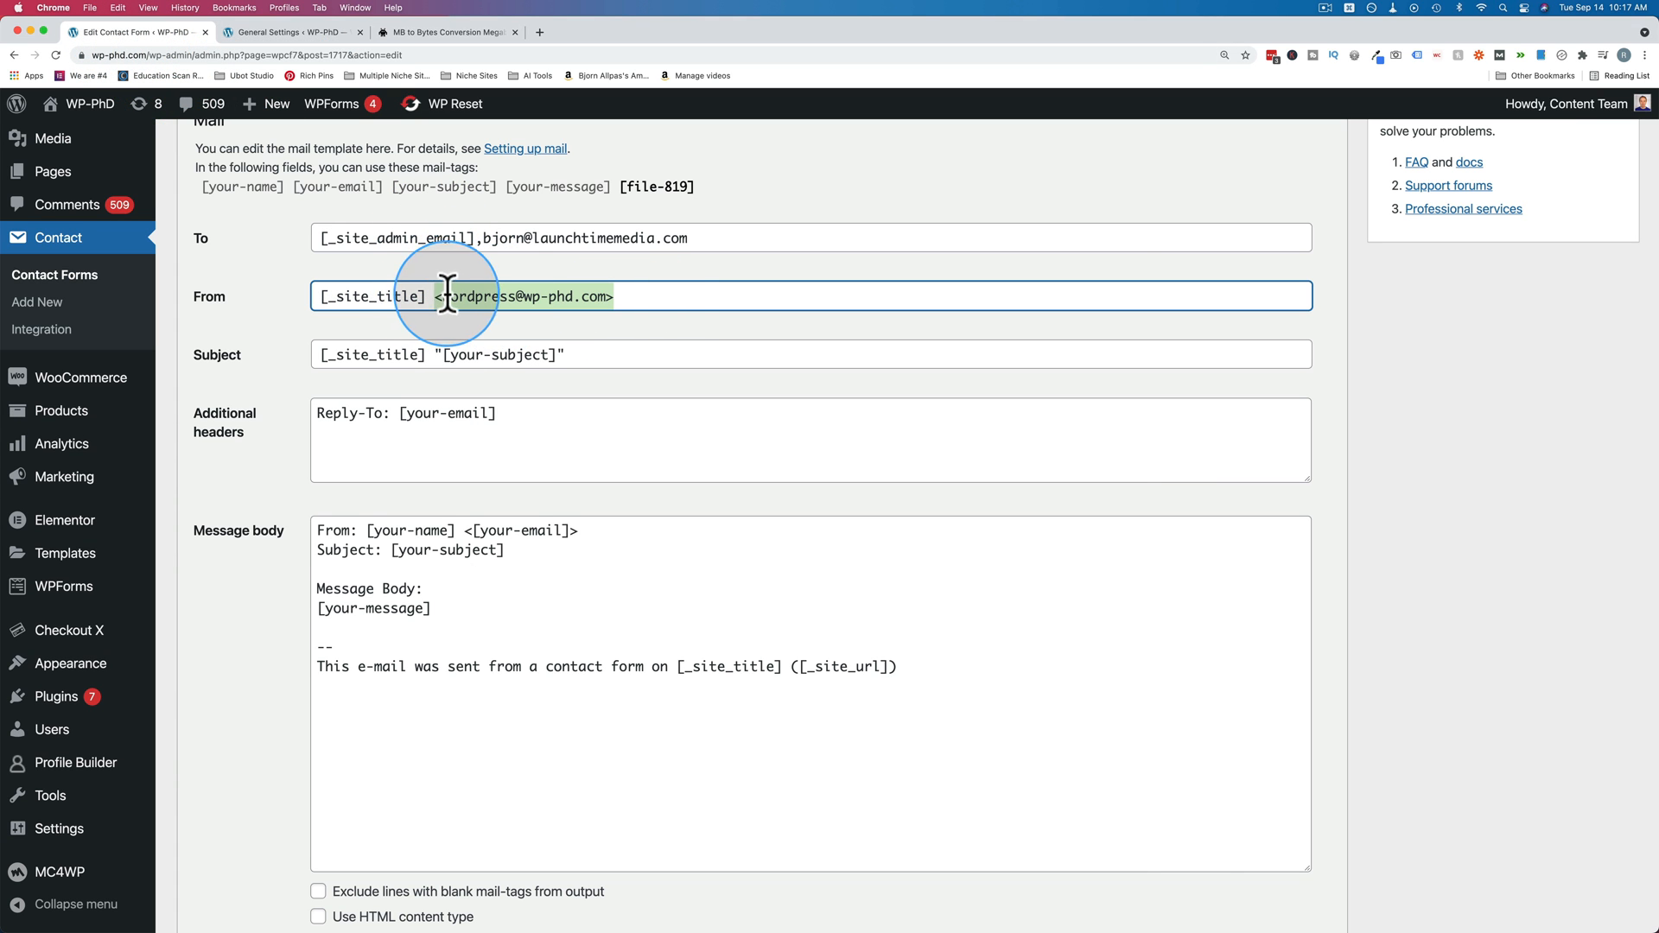
Remove [_site_title] from the Subject so it reads [your-subject], comparing tags in the Form tab
click(422, 356)
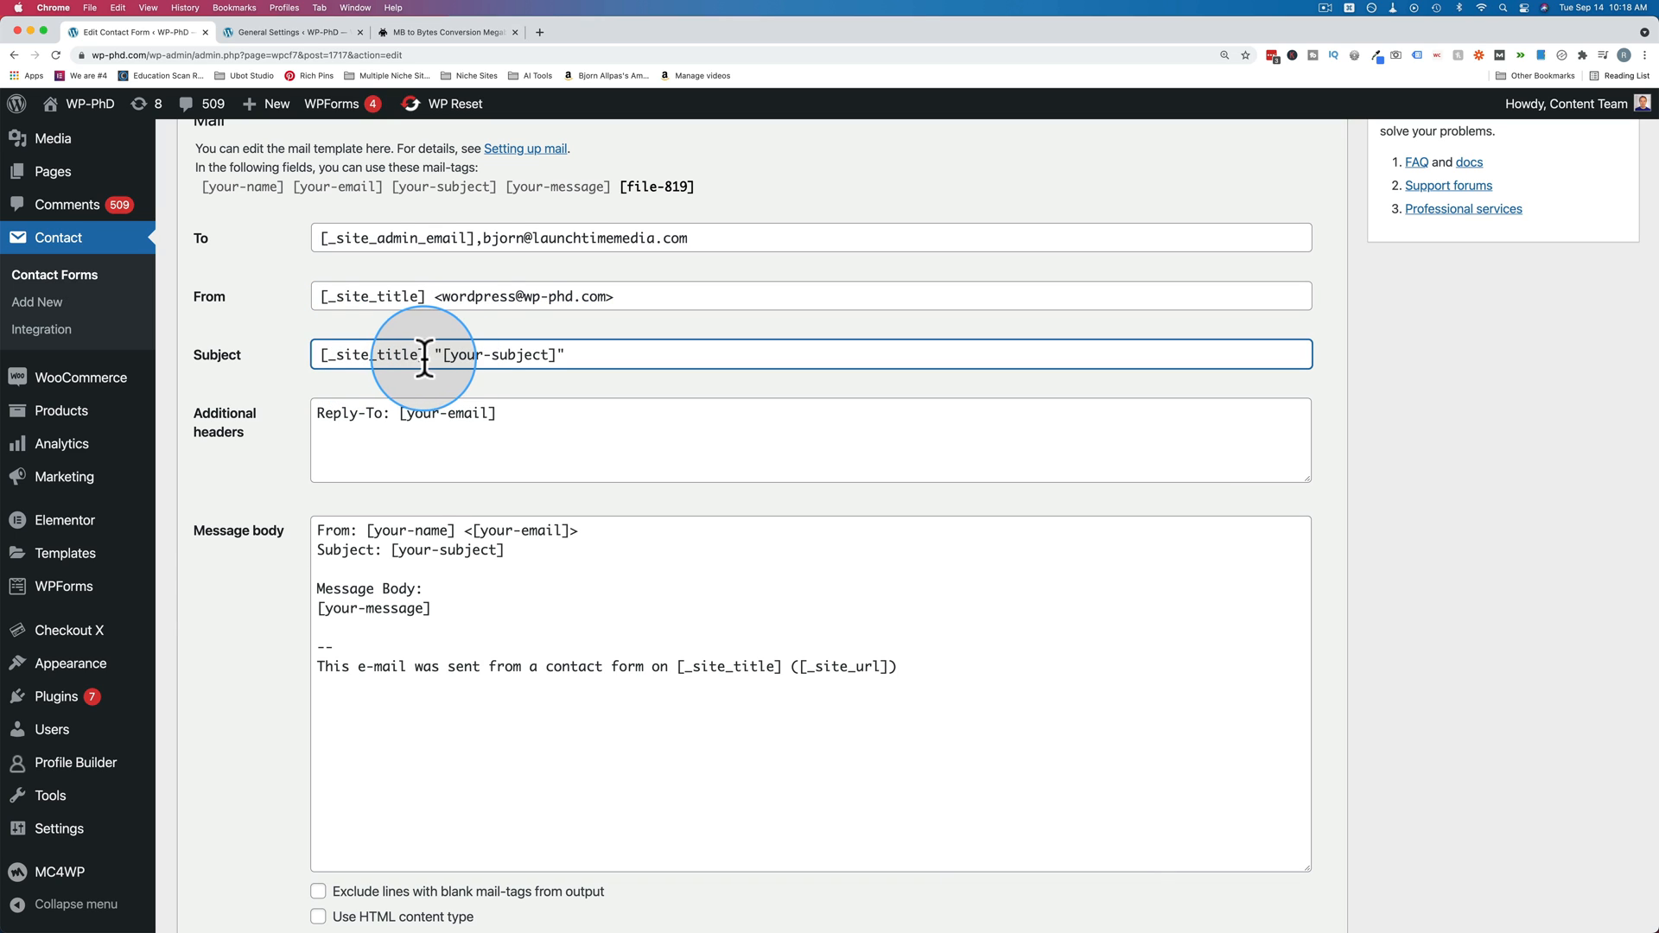
double_click(384, 357)
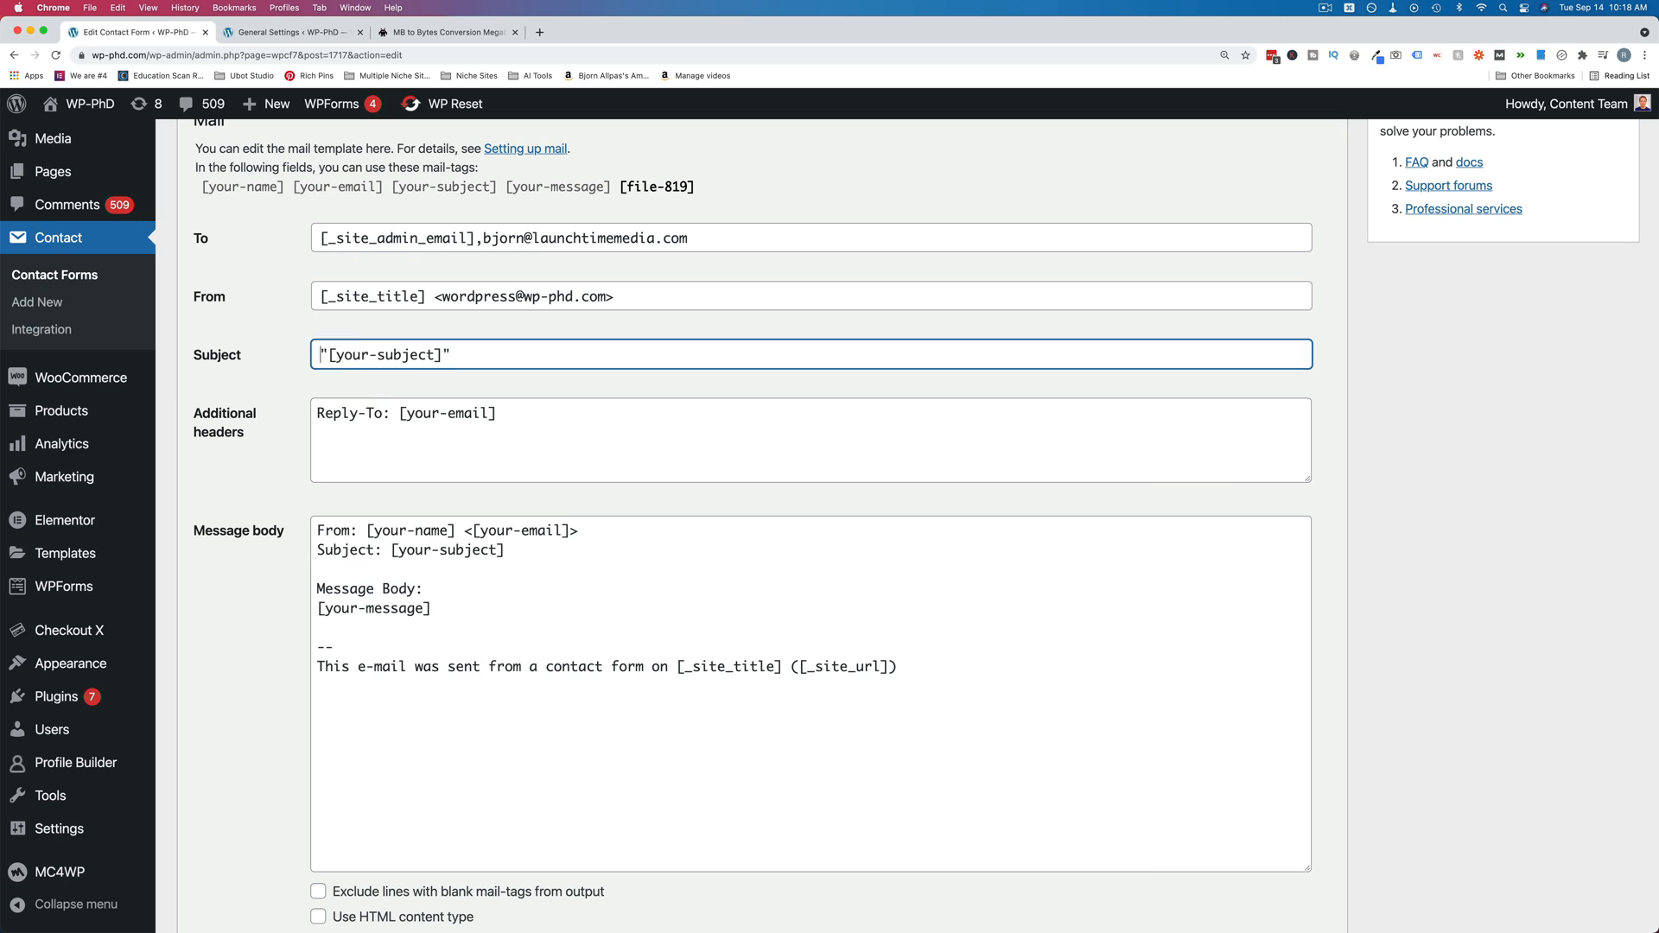
double_click(380, 356)
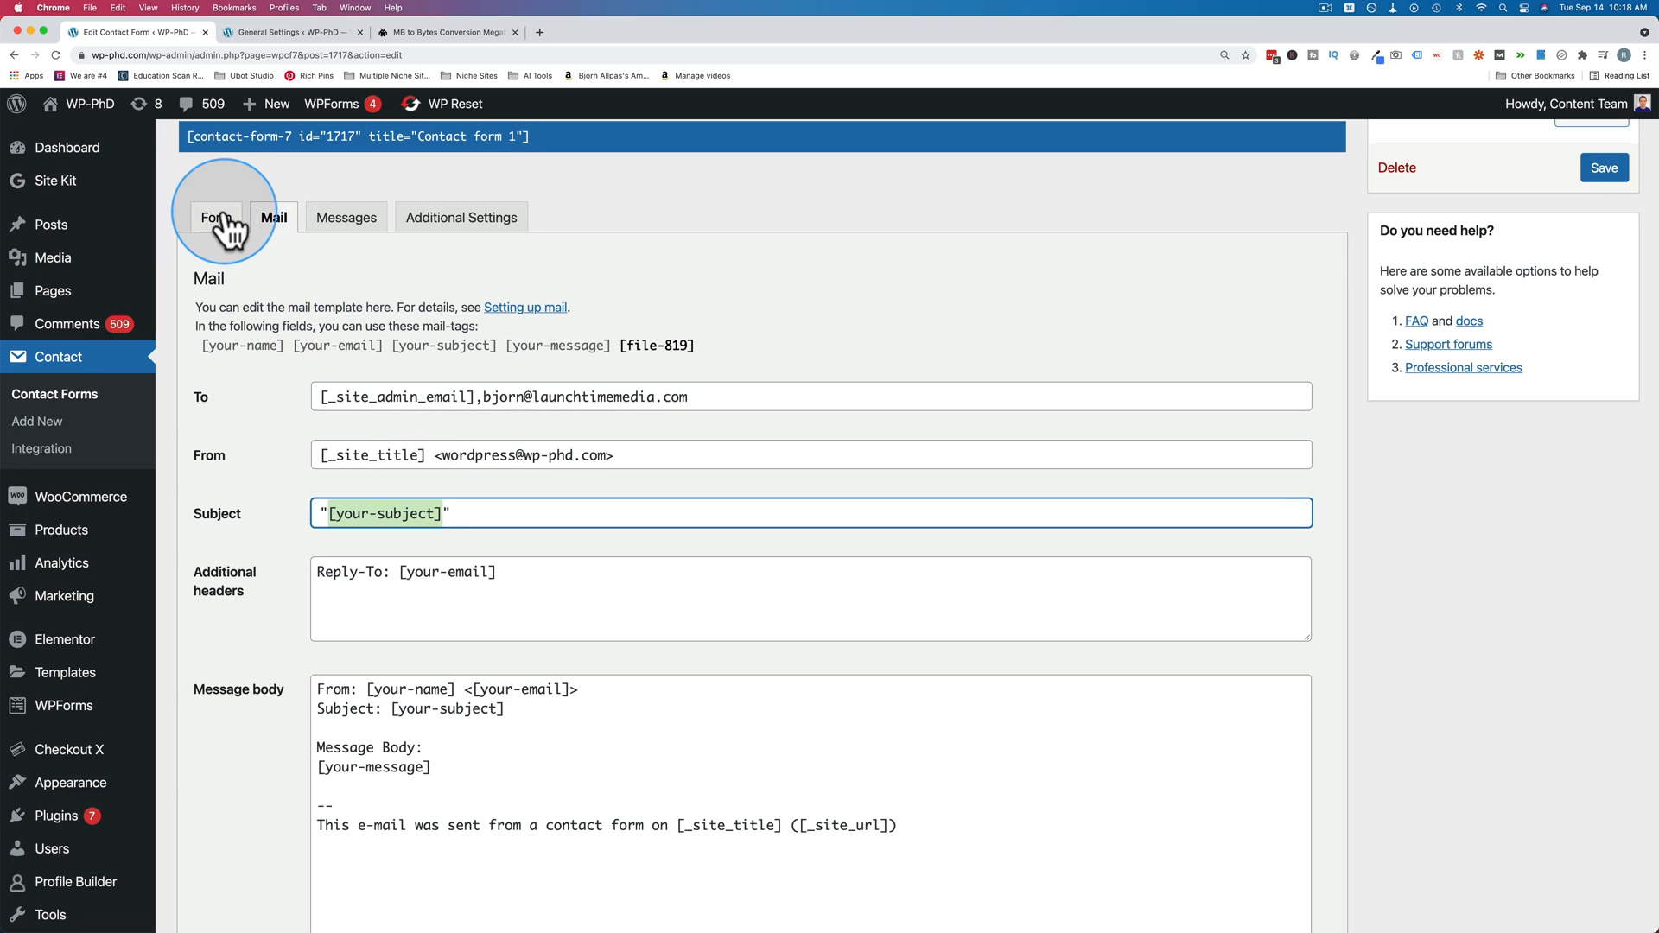
click(216, 218)
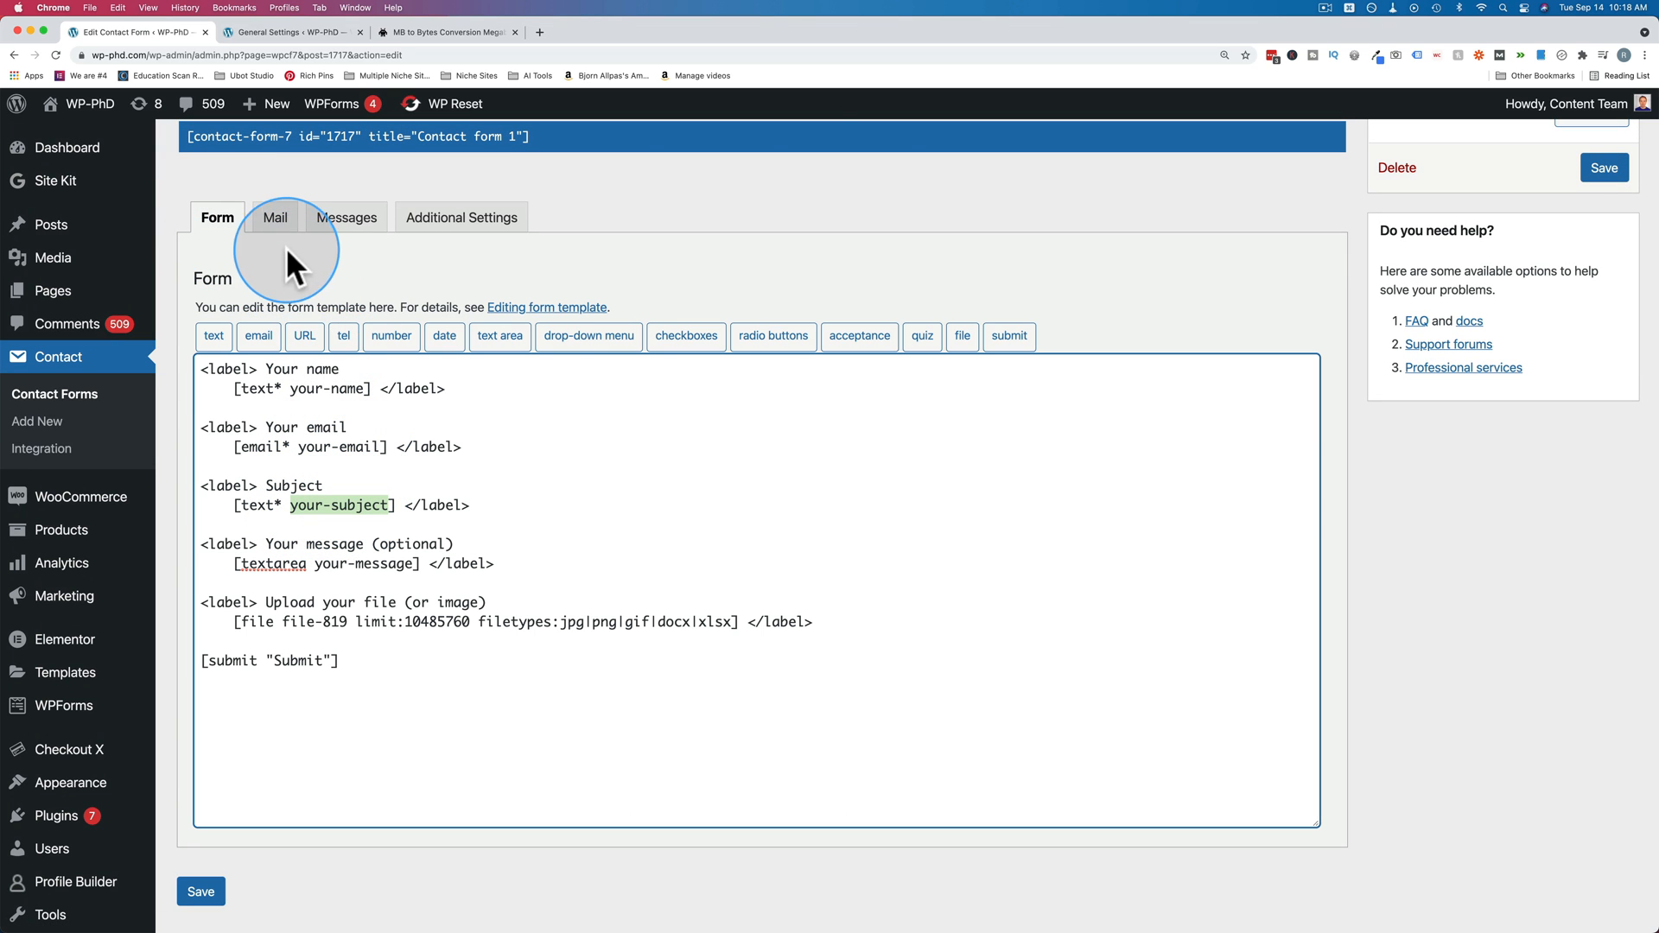
click(277, 218)
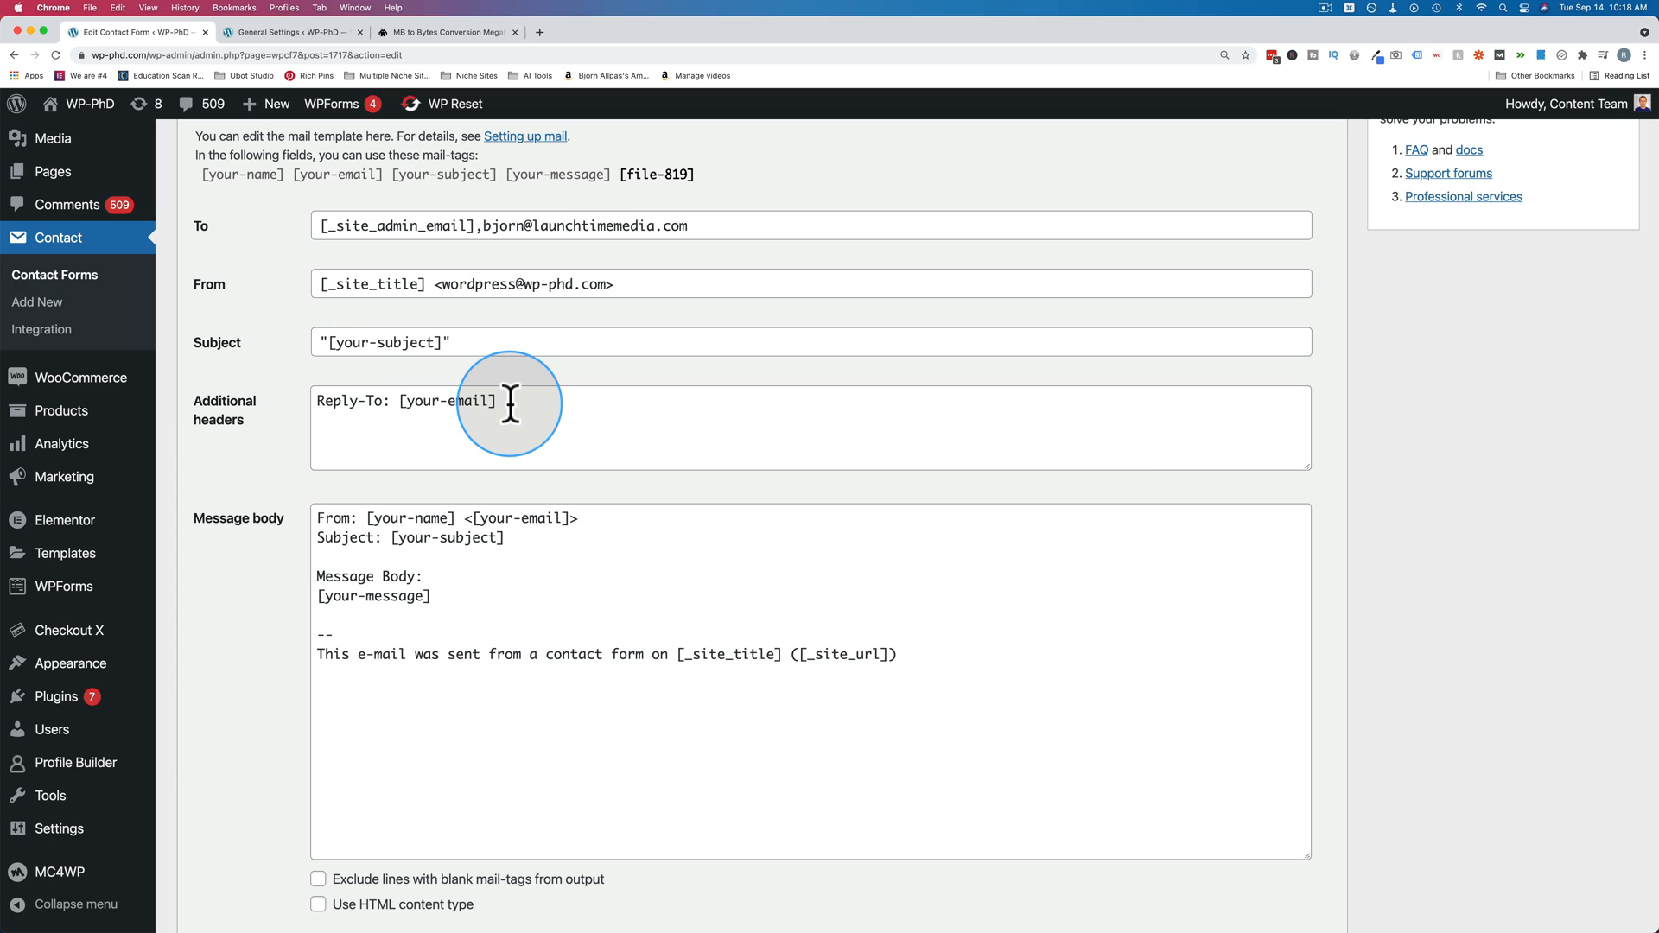
click(476, 430)
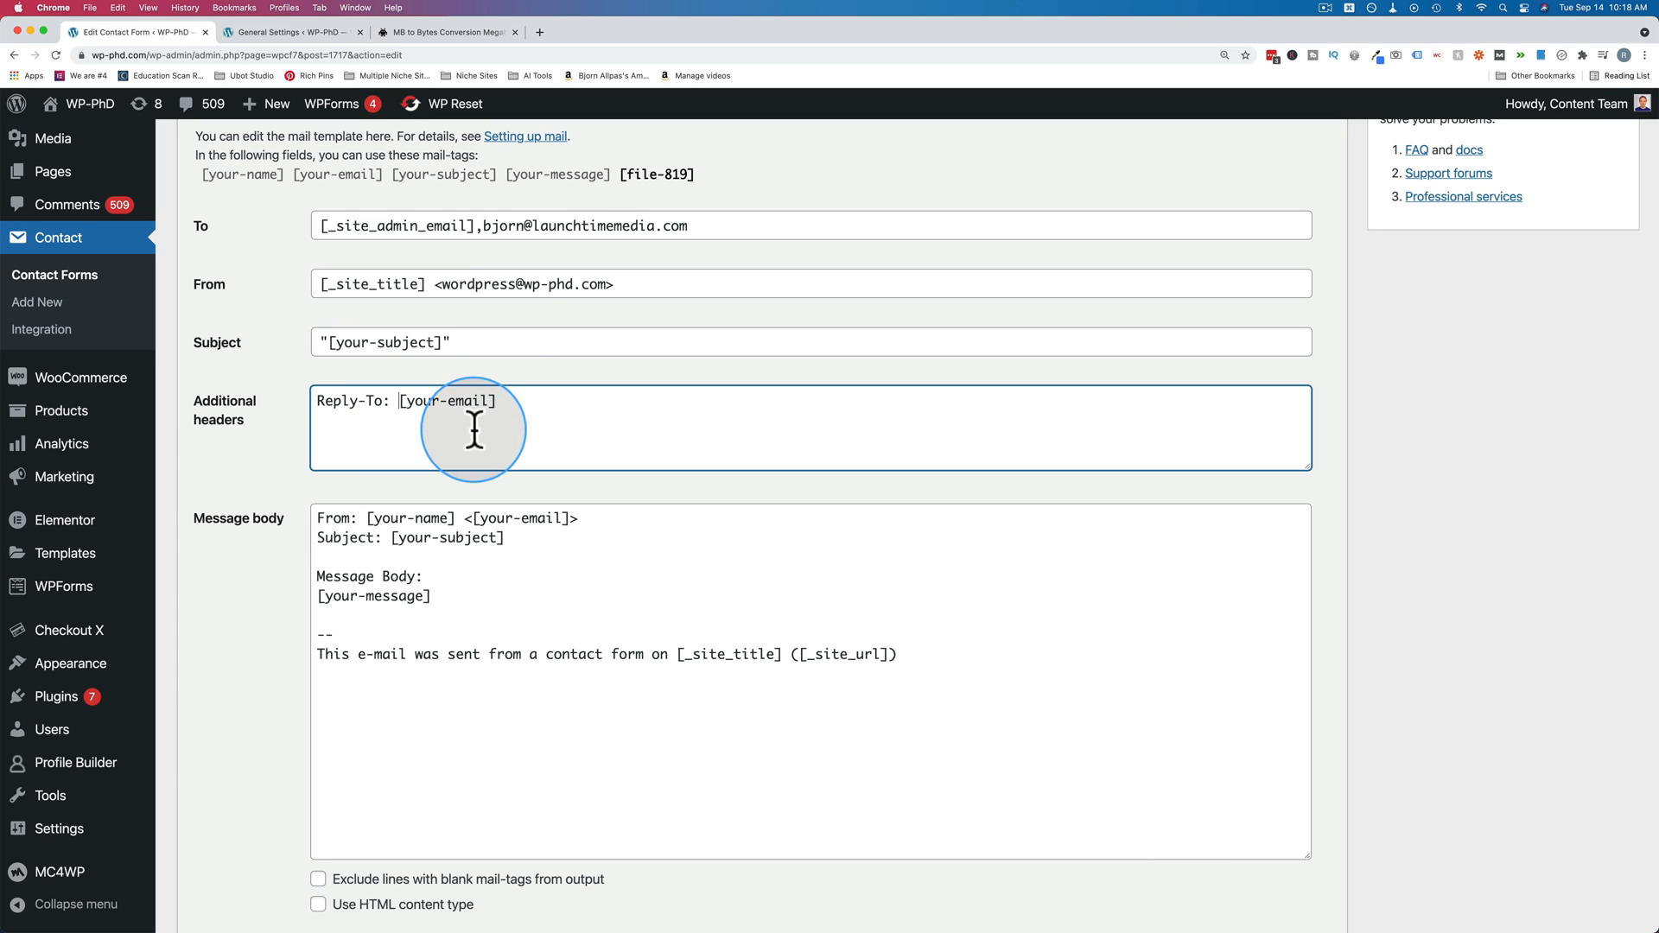
double_click(449, 402)
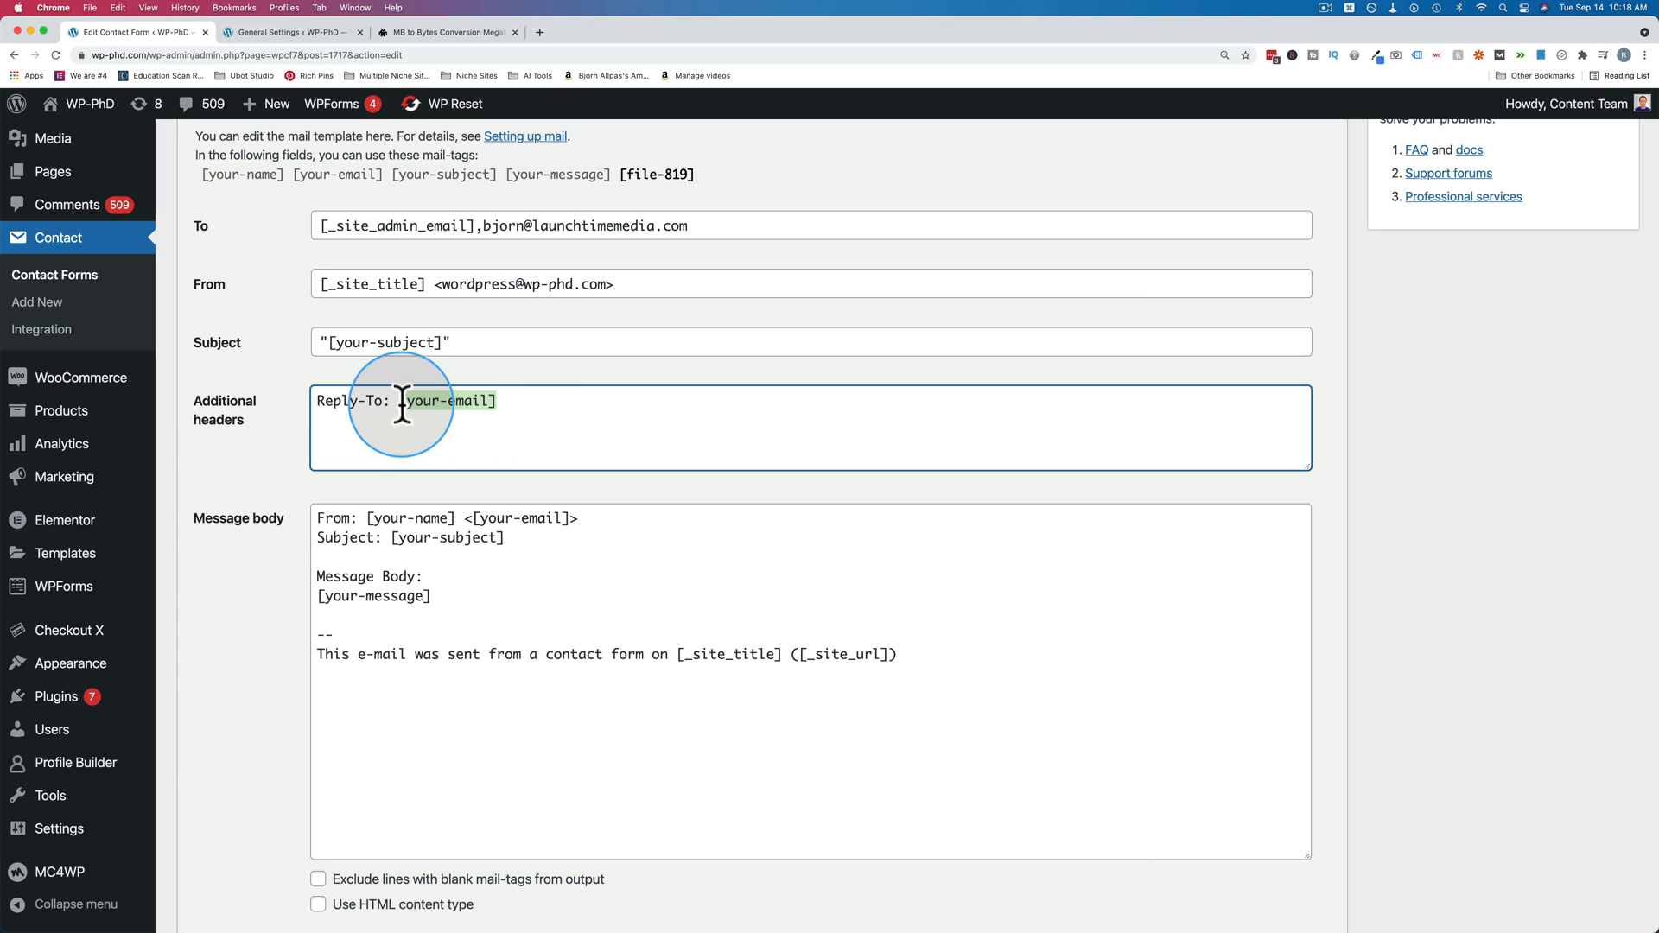
scroll(down, 3)
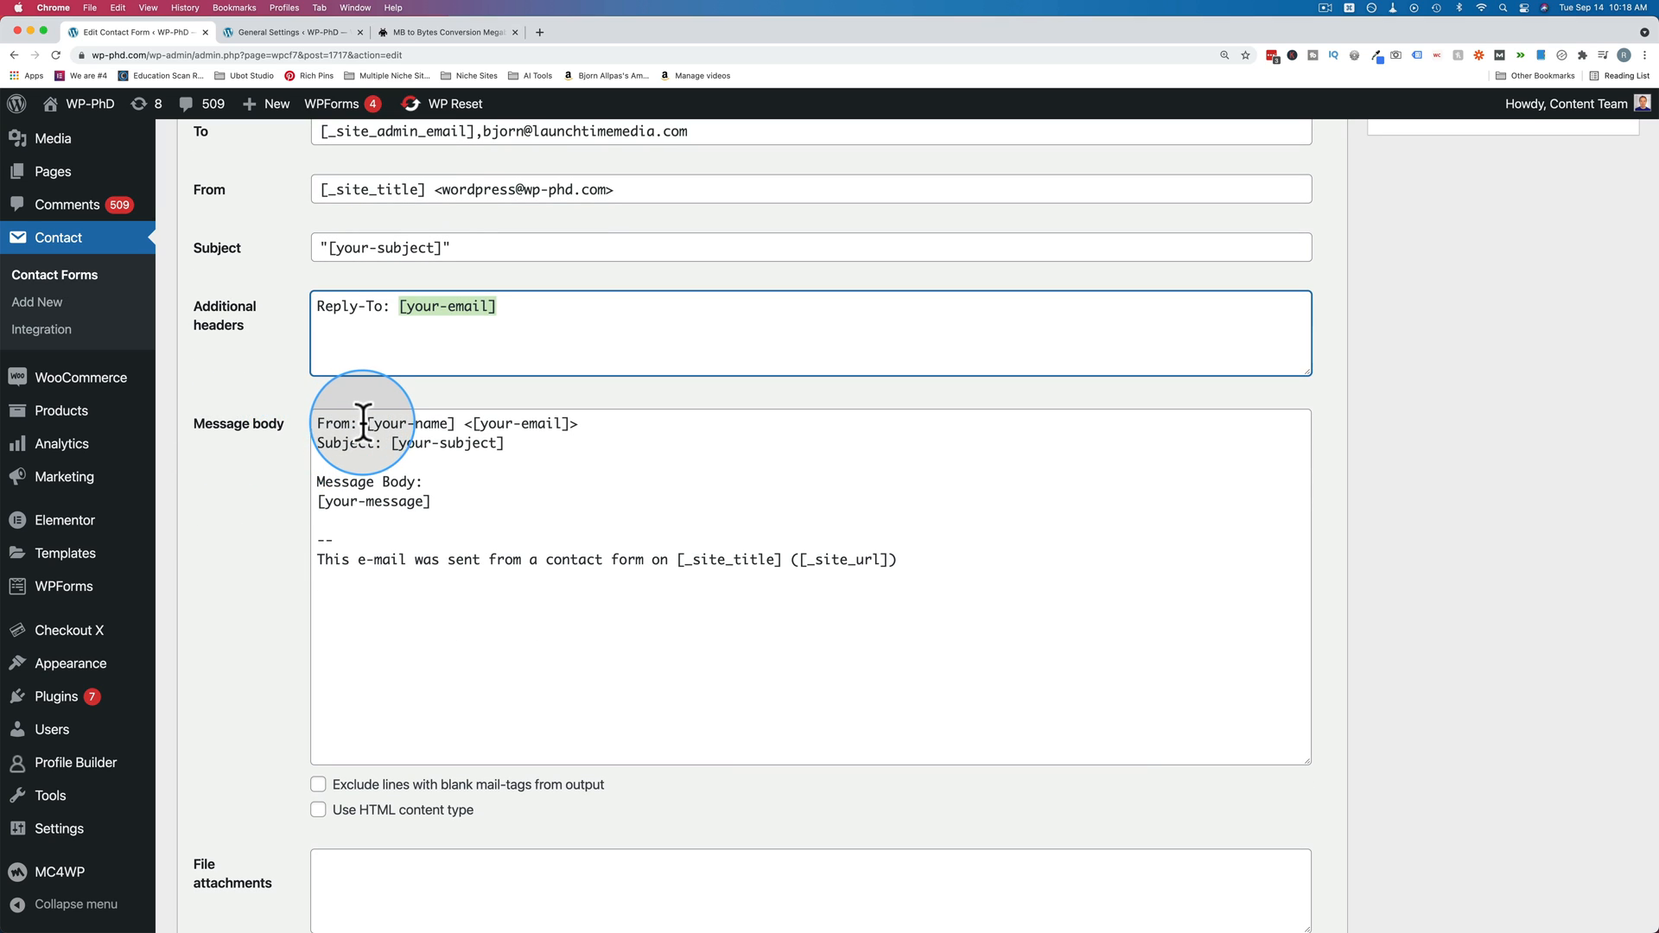
click(467, 426)
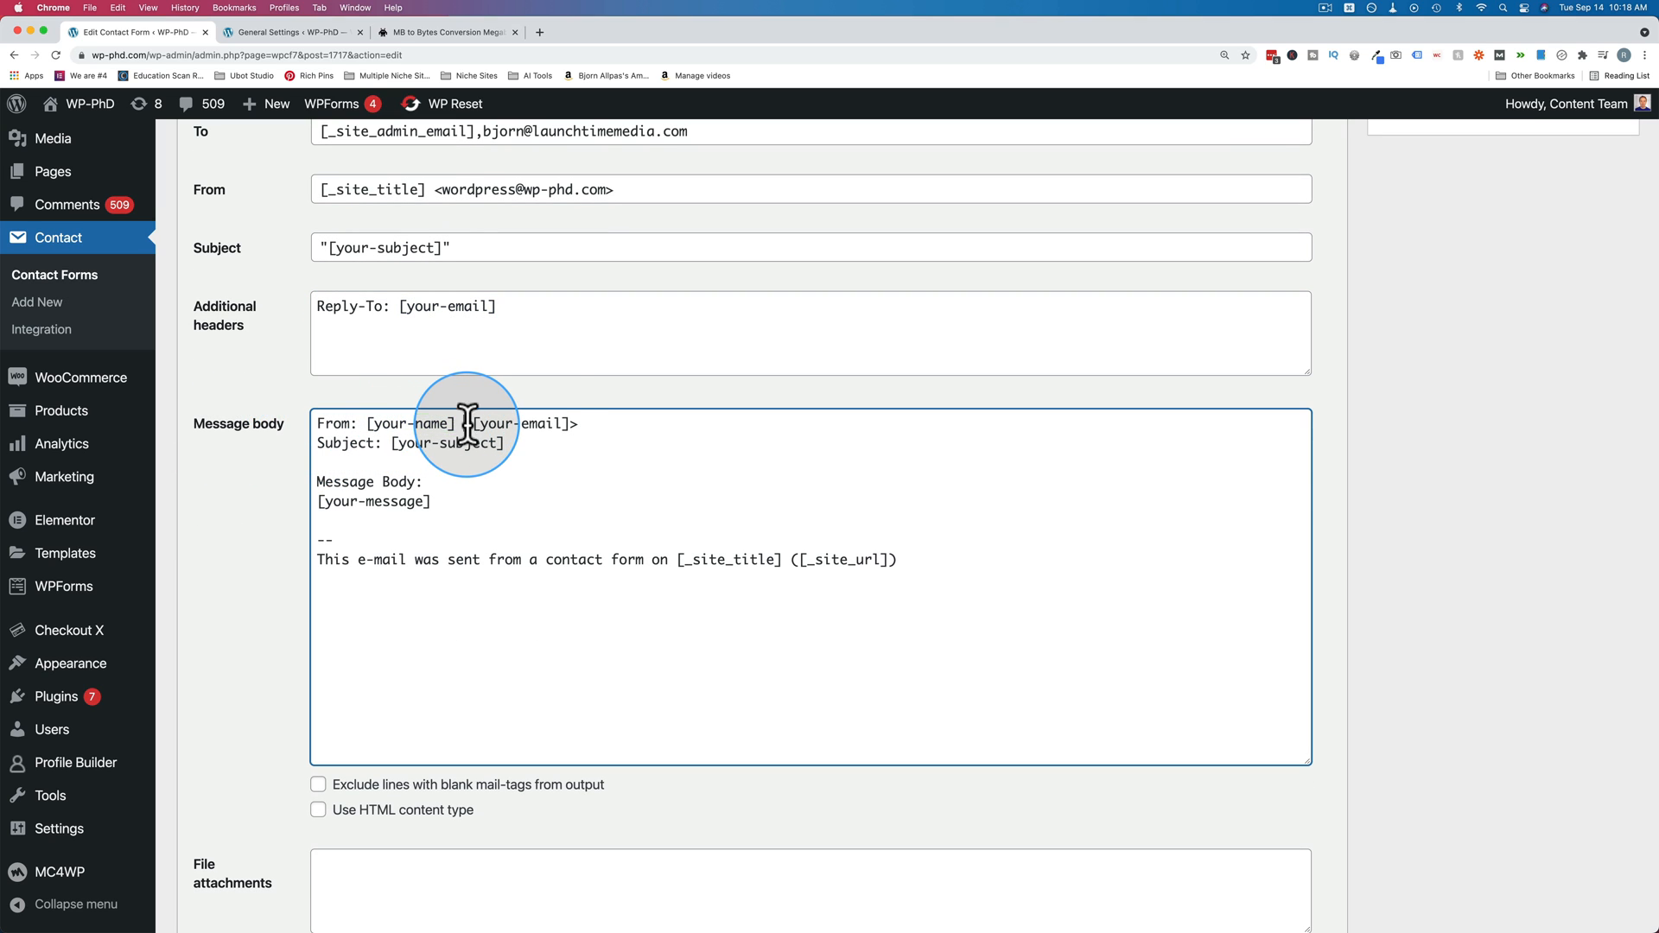
double_click(455, 443)
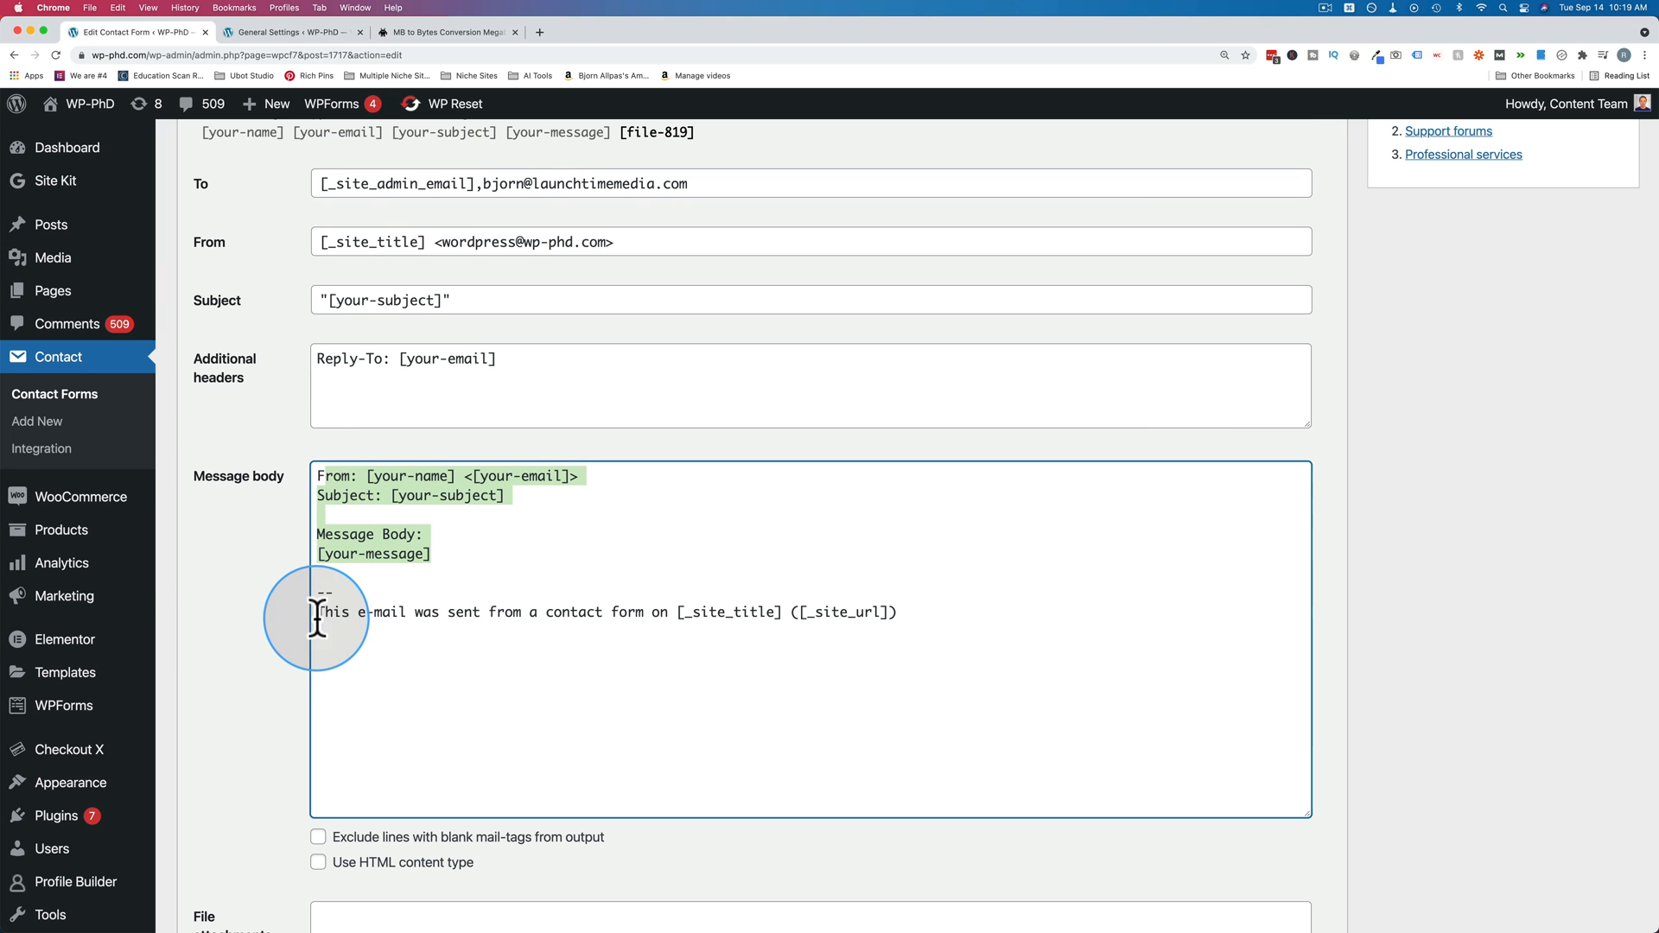
click(793, 612)
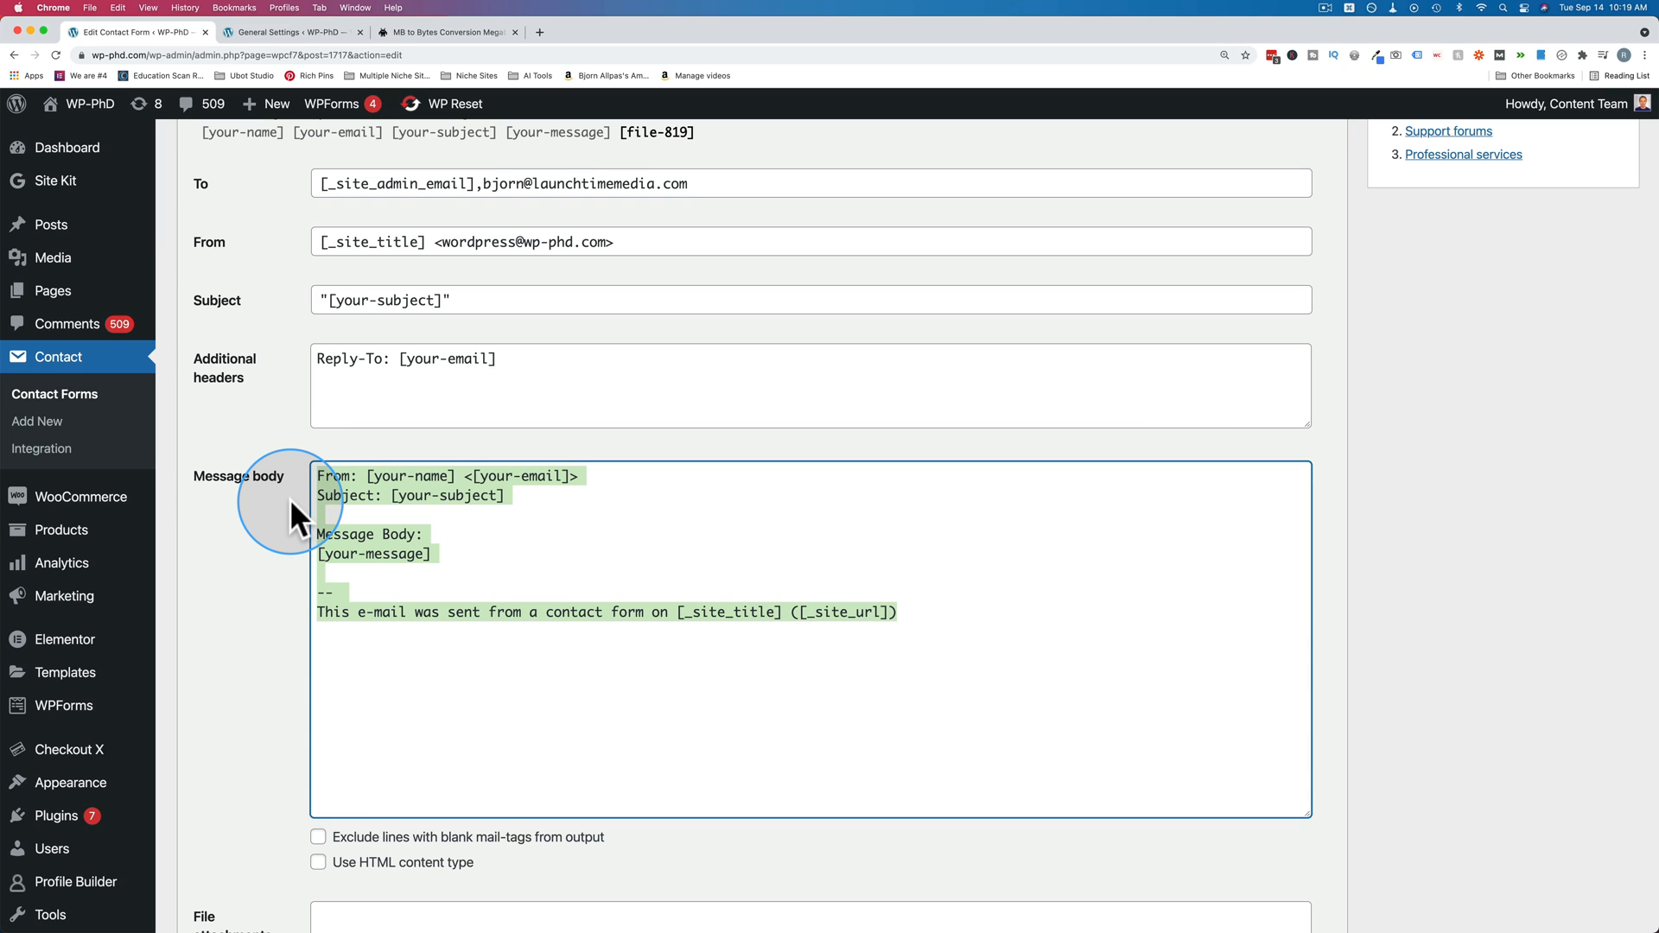
scroll(down, 3)
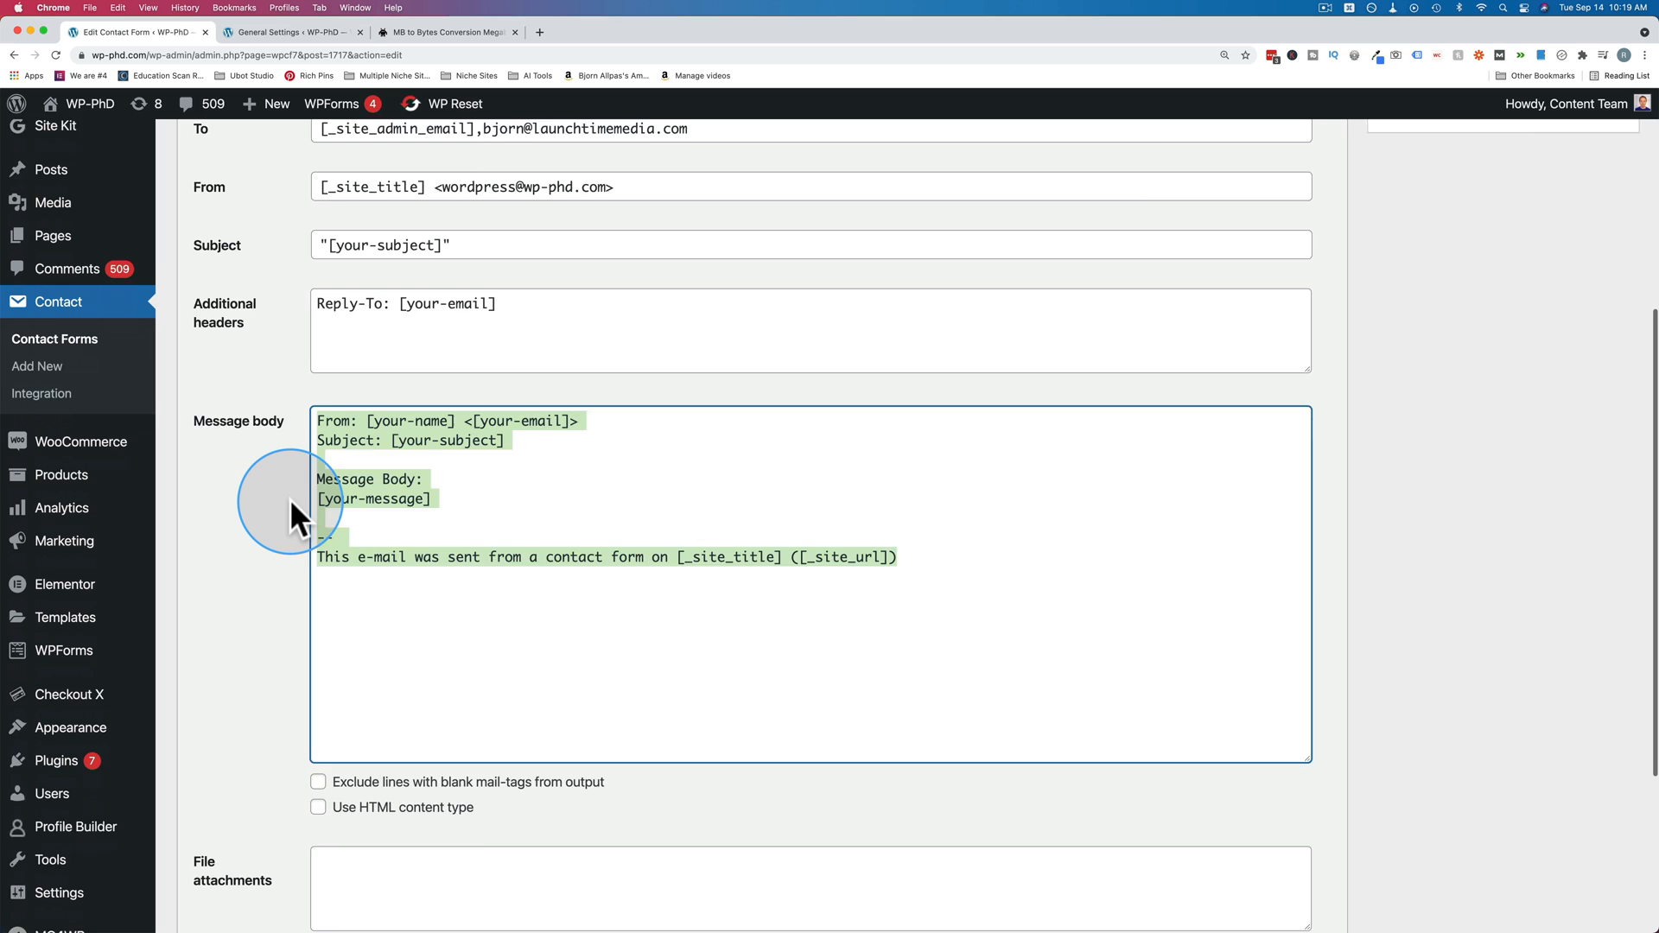
scroll(down, 3)
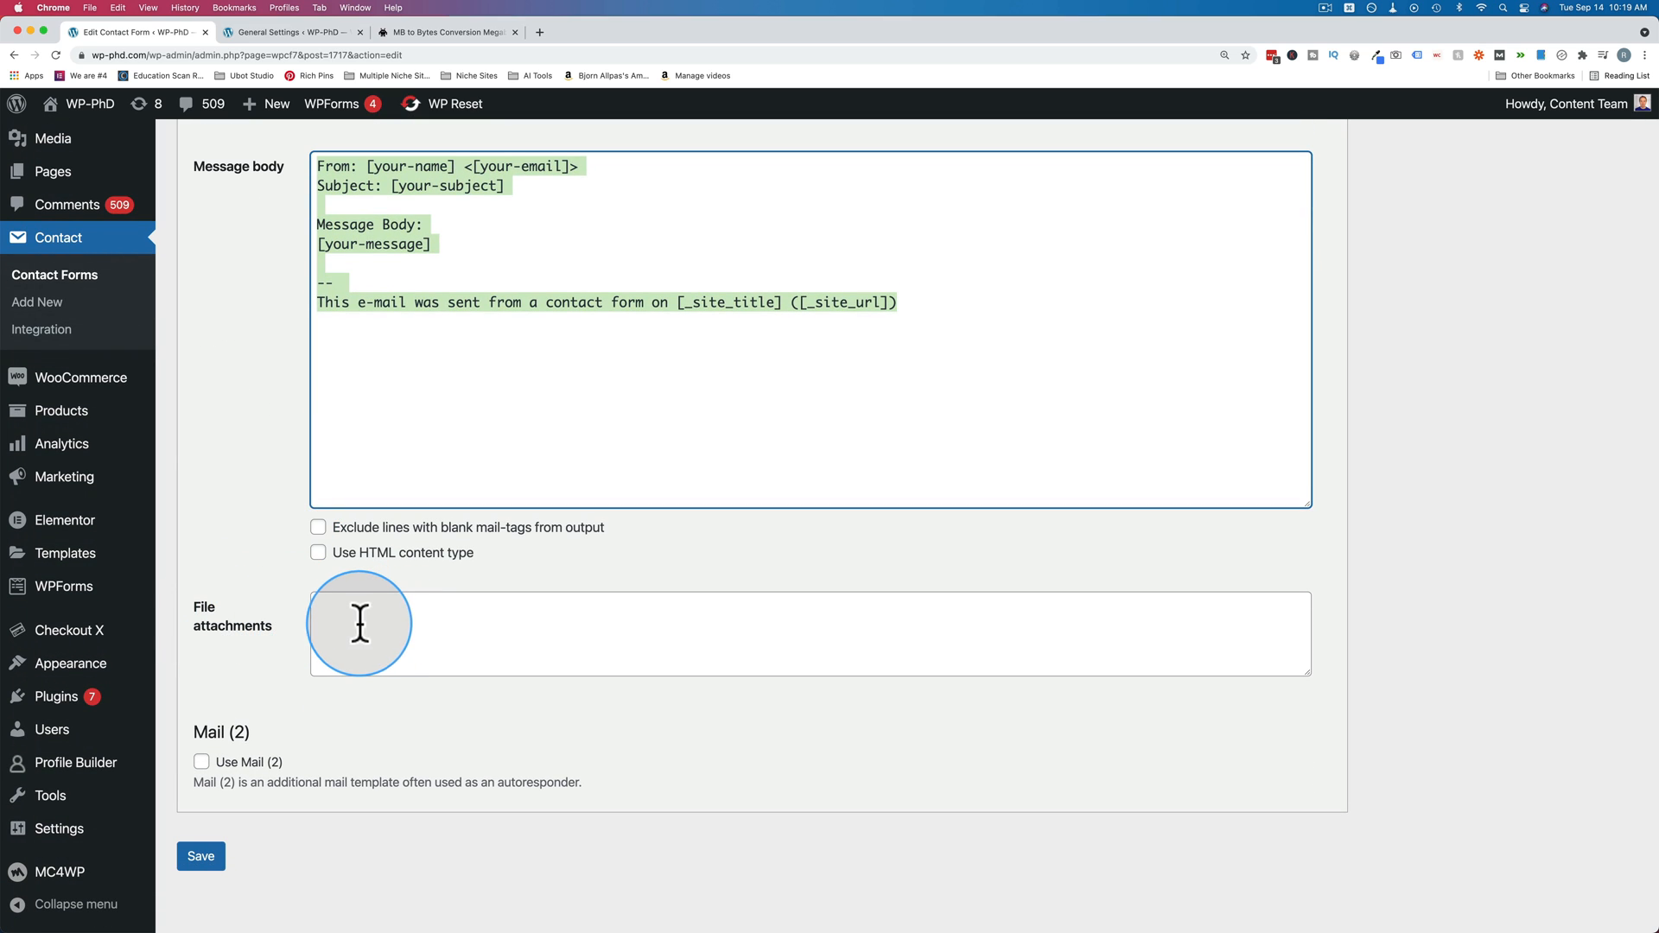
Paste [file-819] into the File attachments field of the Mail tab
click(332, 622)
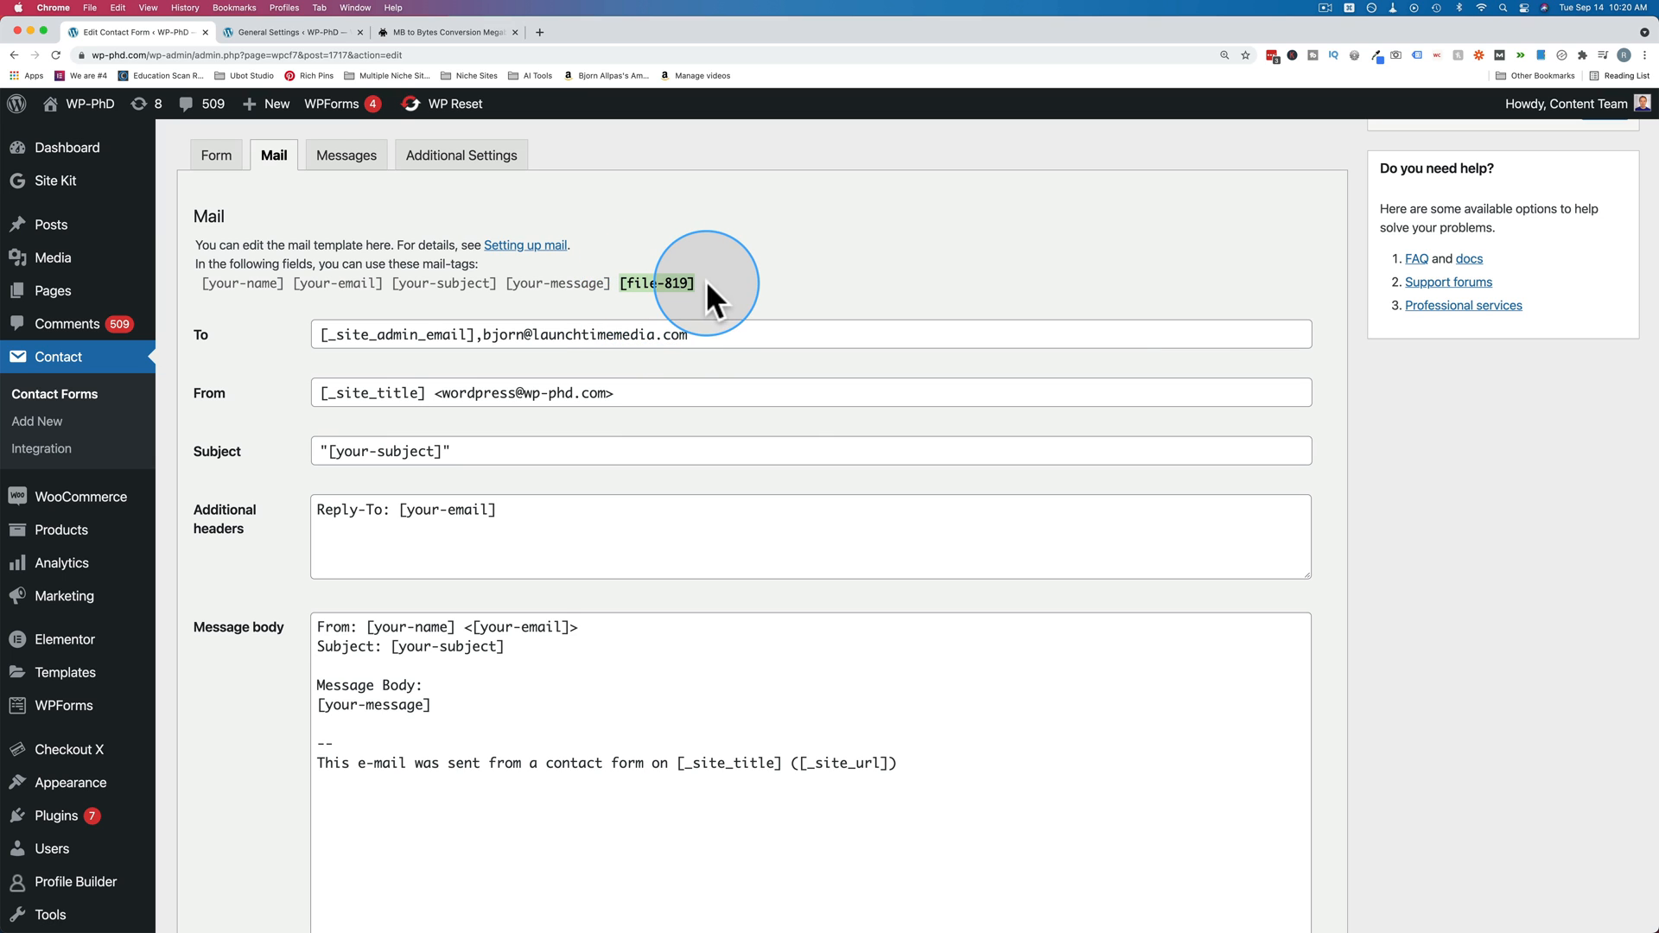
mouse_move(556, 303)
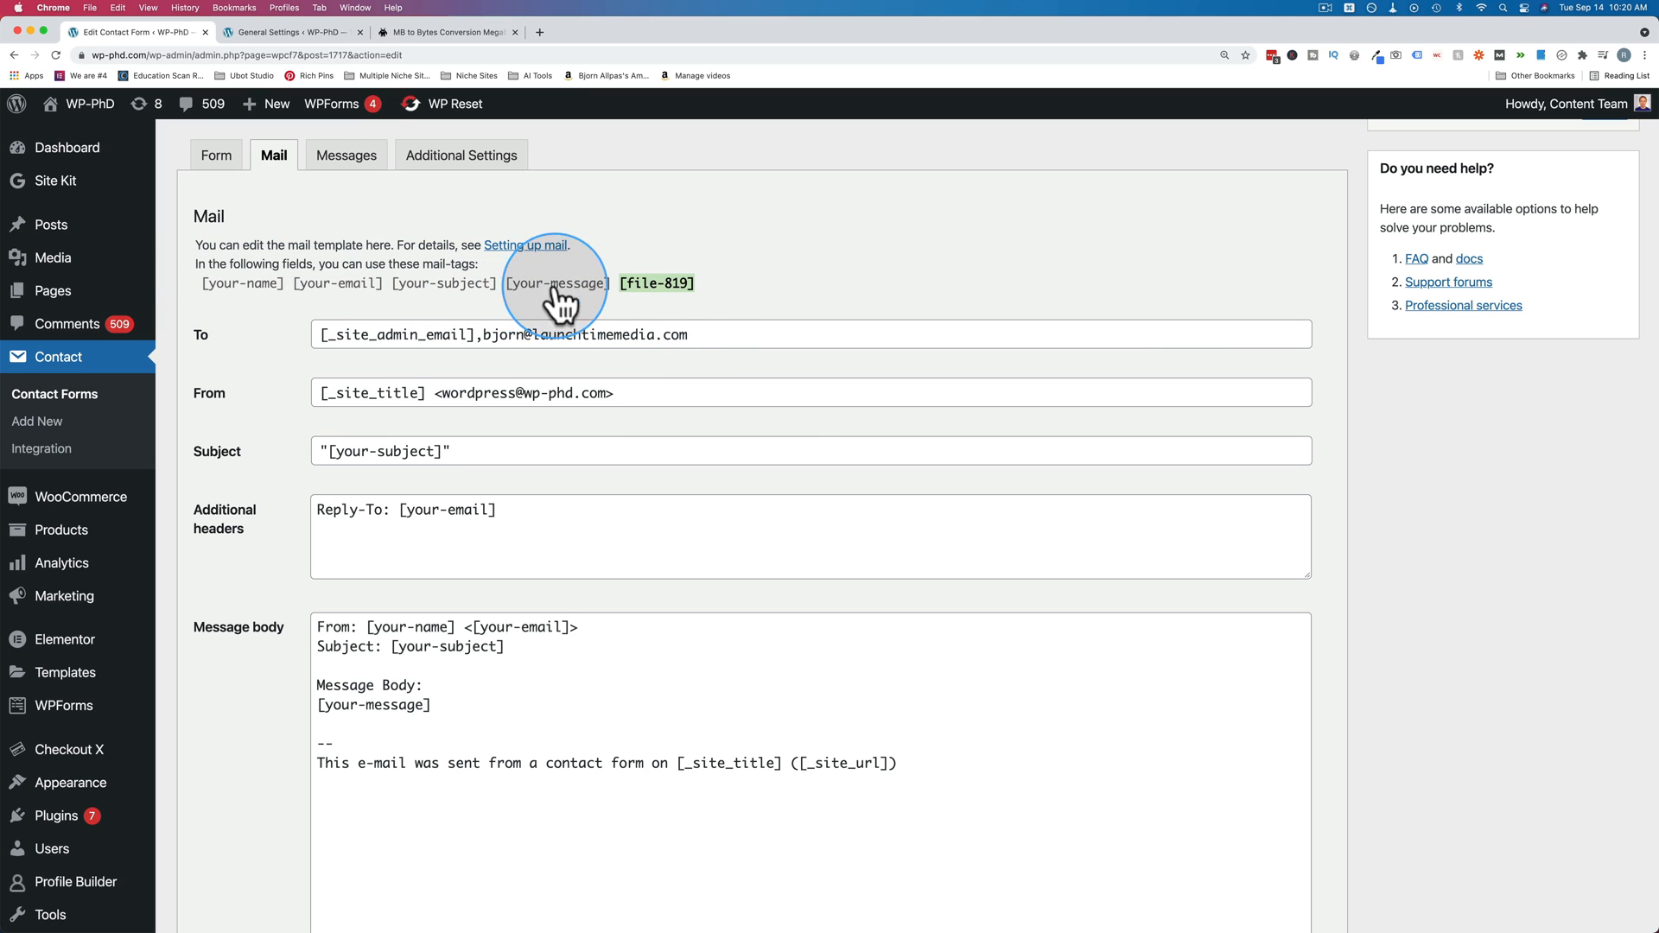
scroll(down, 3)
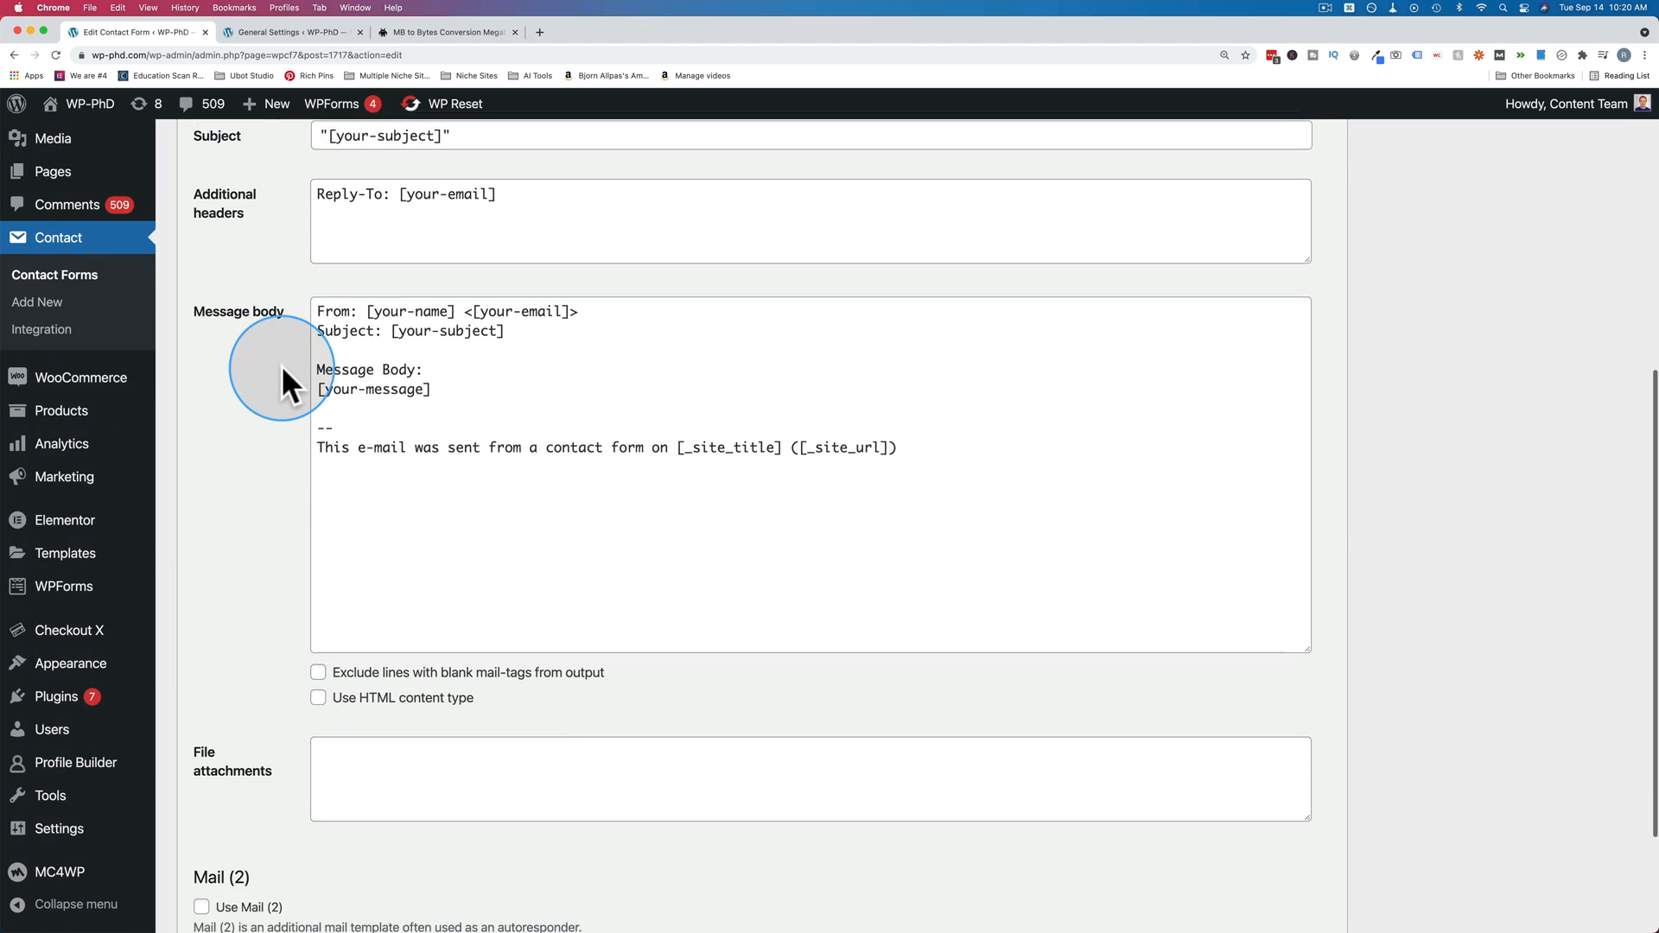
right_click(342, 609)
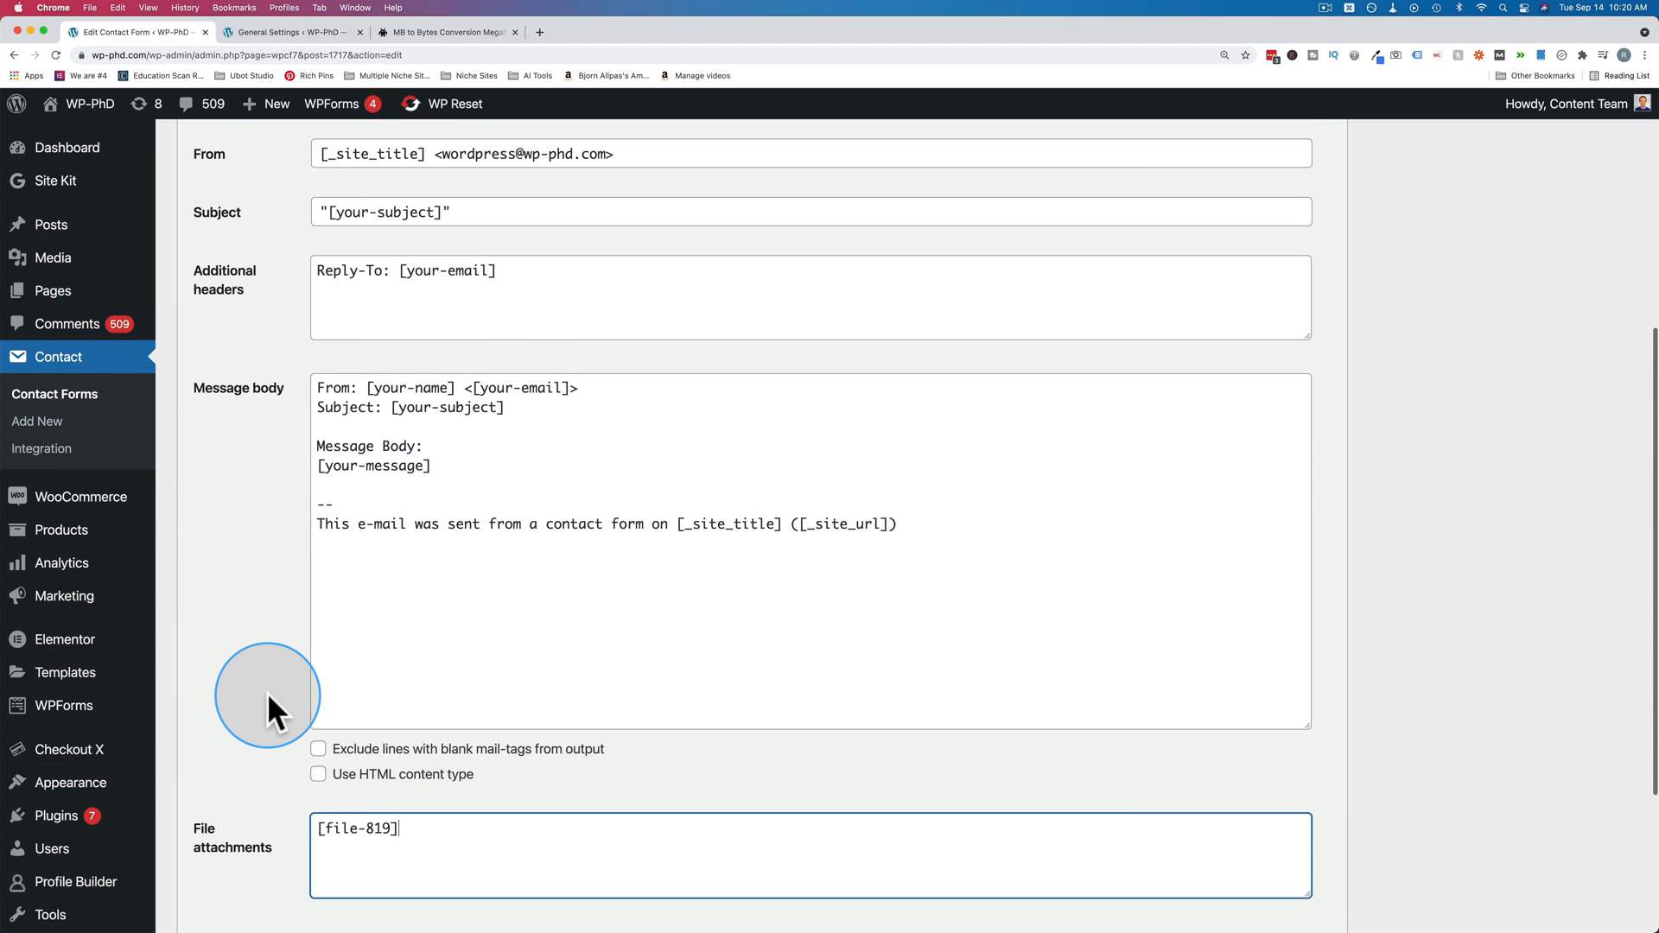
scroll(up, 3)
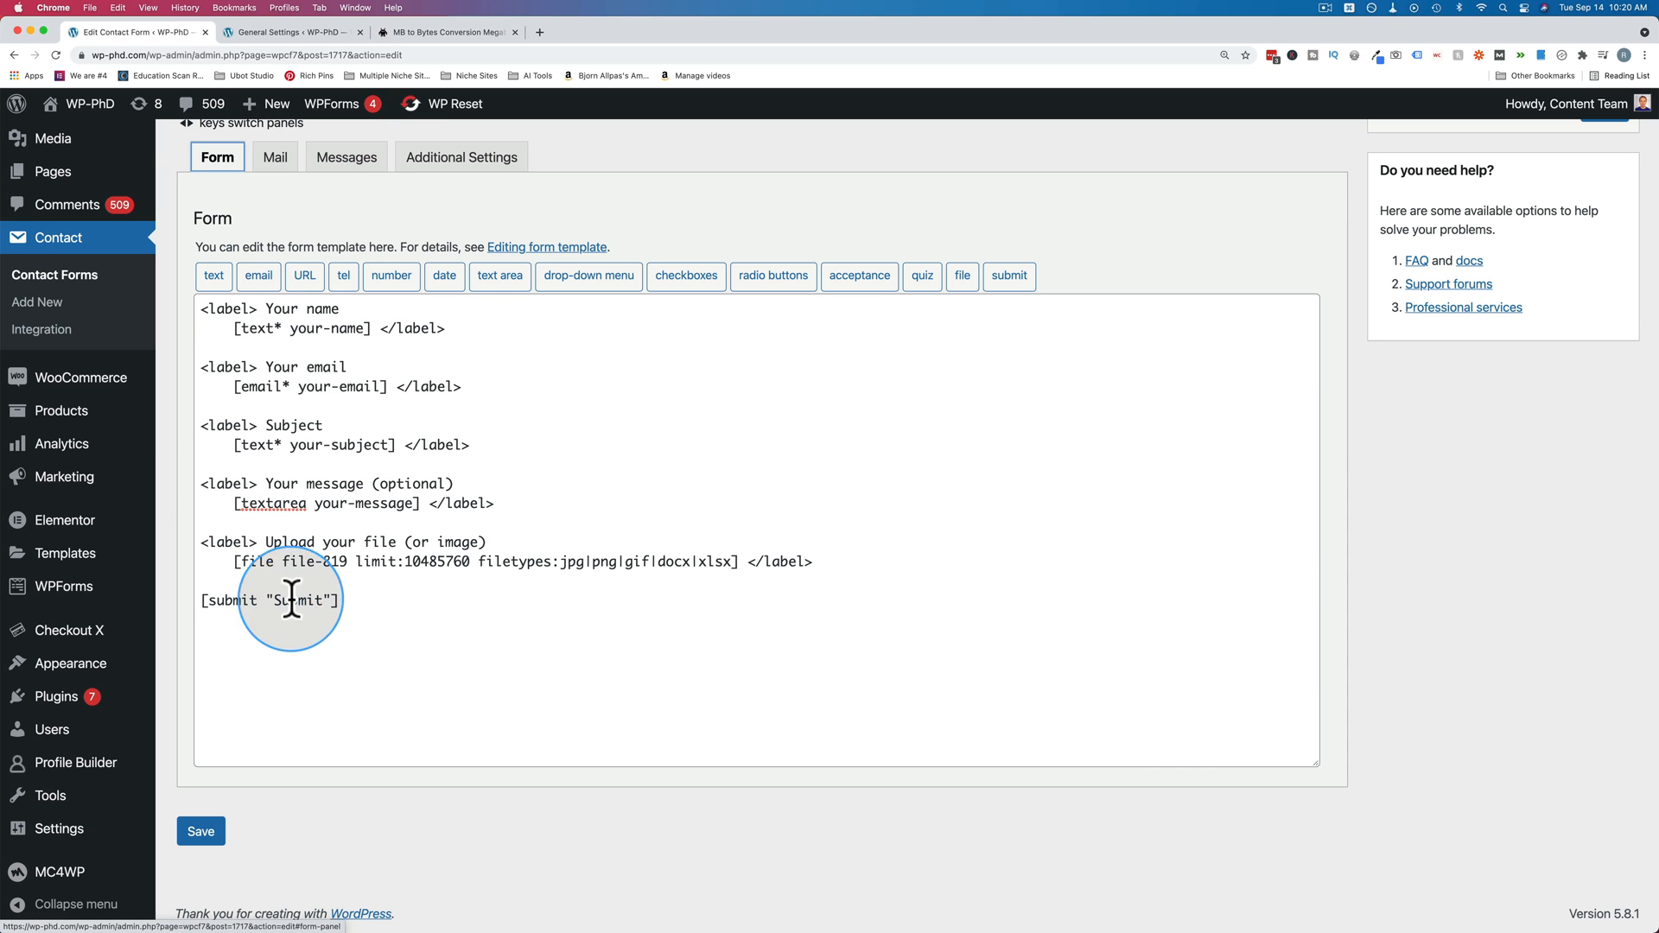
Rename the upload field's tag from file-819 to your-file in the form template
double_click(313, 561)
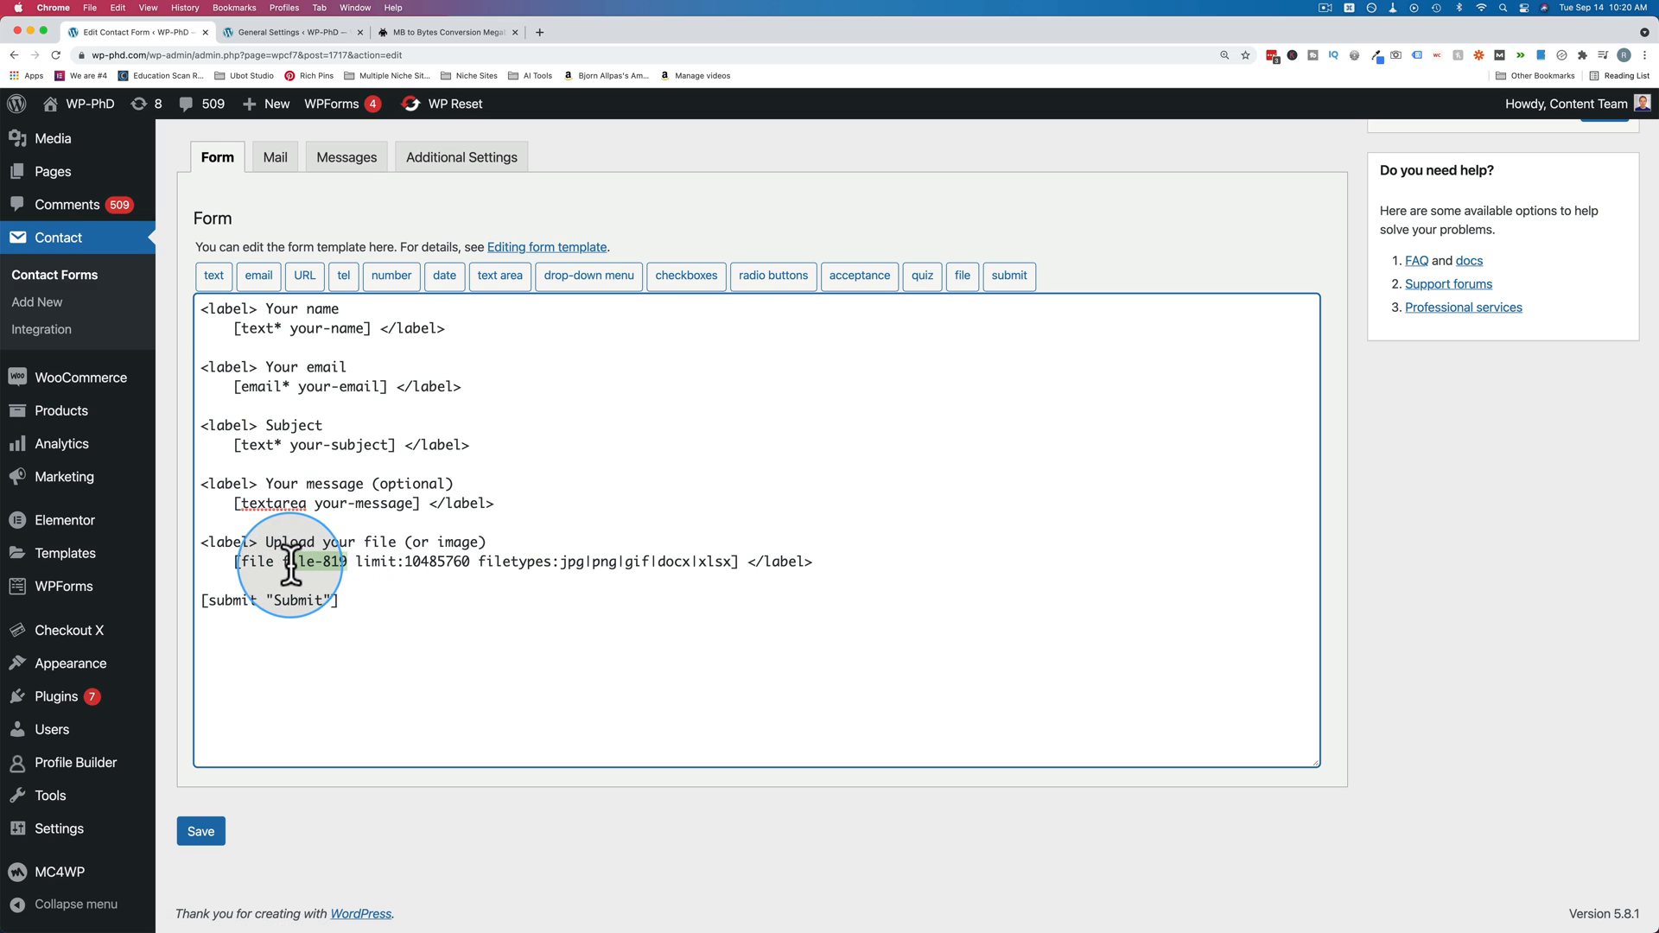
double_click(311, 561)
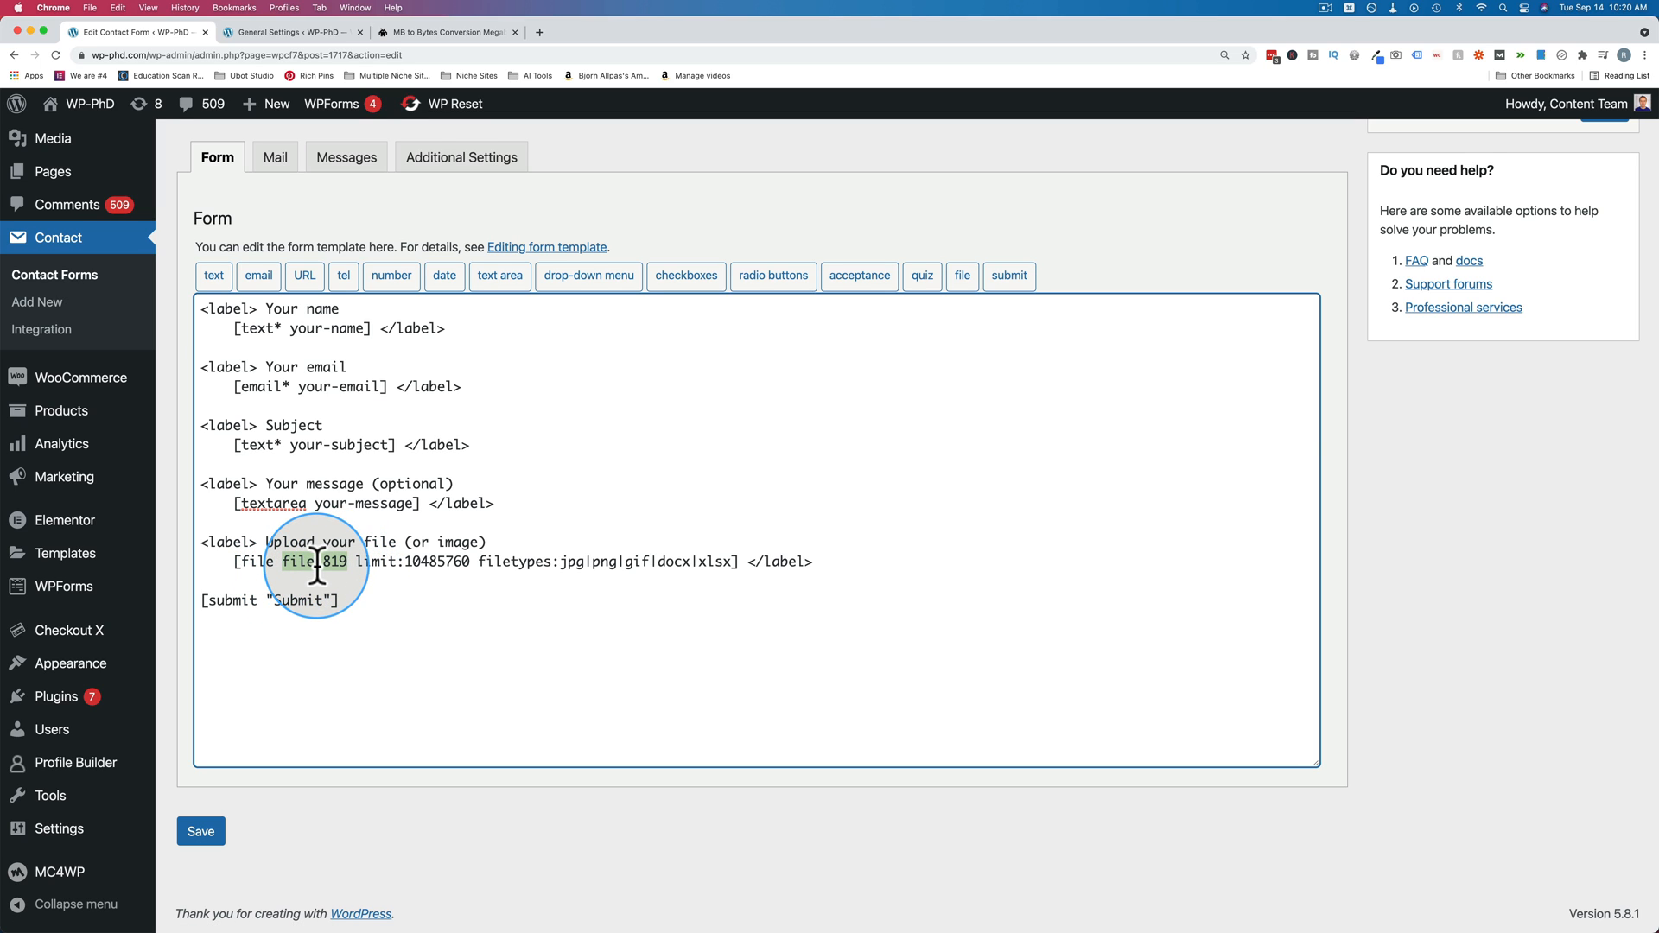
text(y)
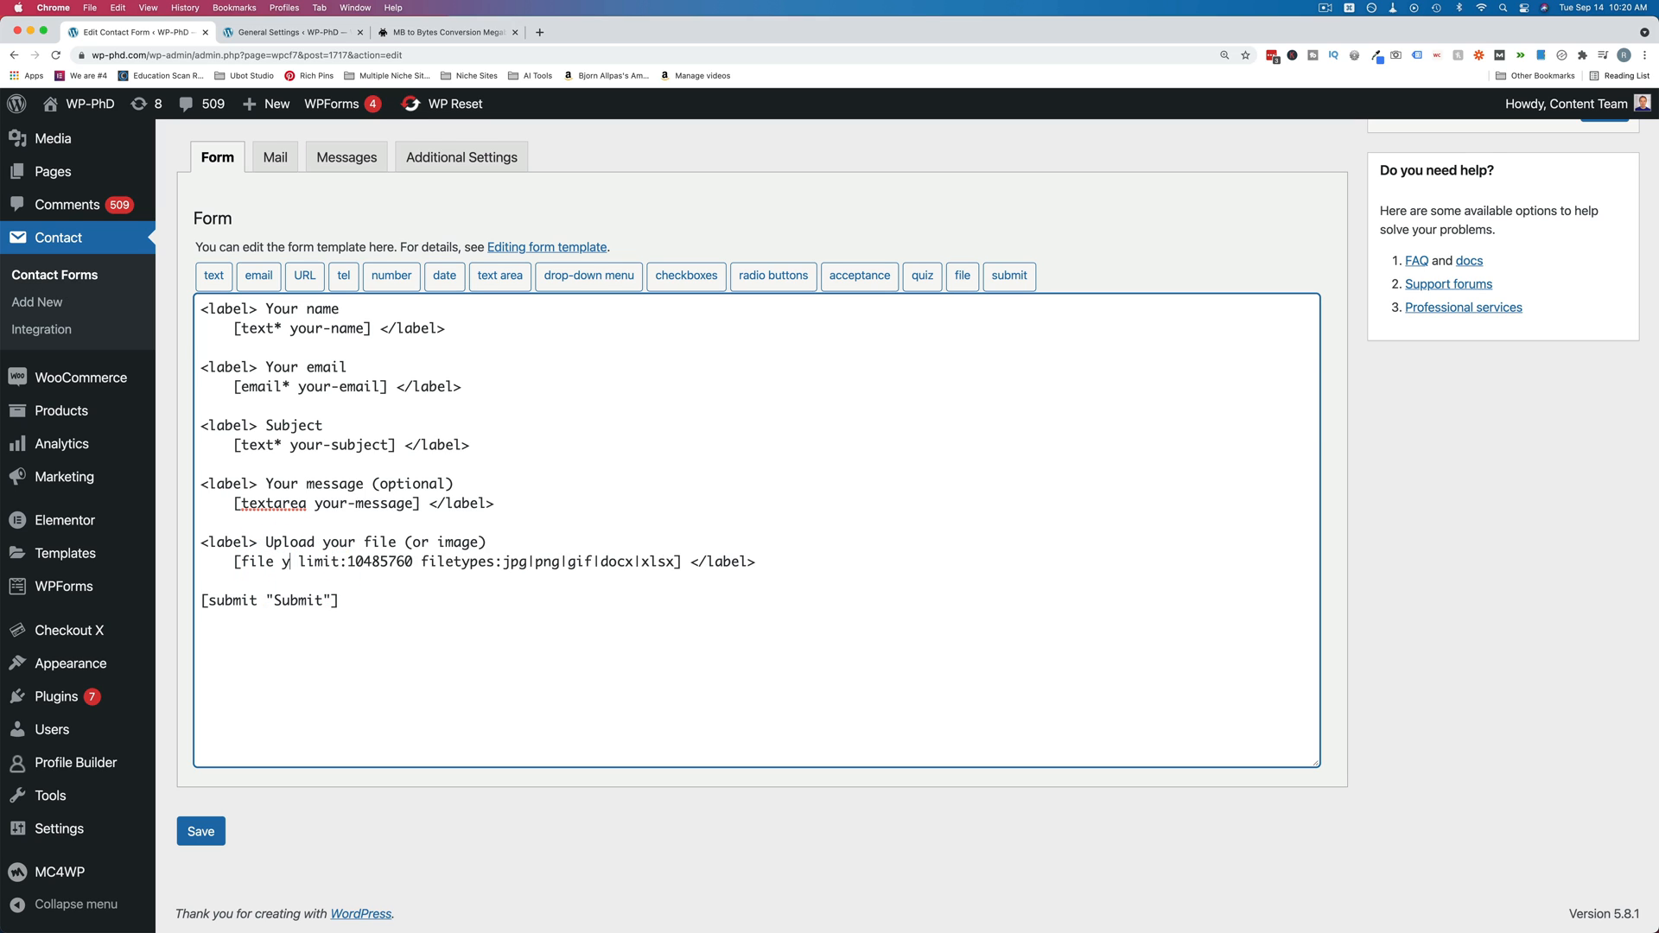
text(our-file)
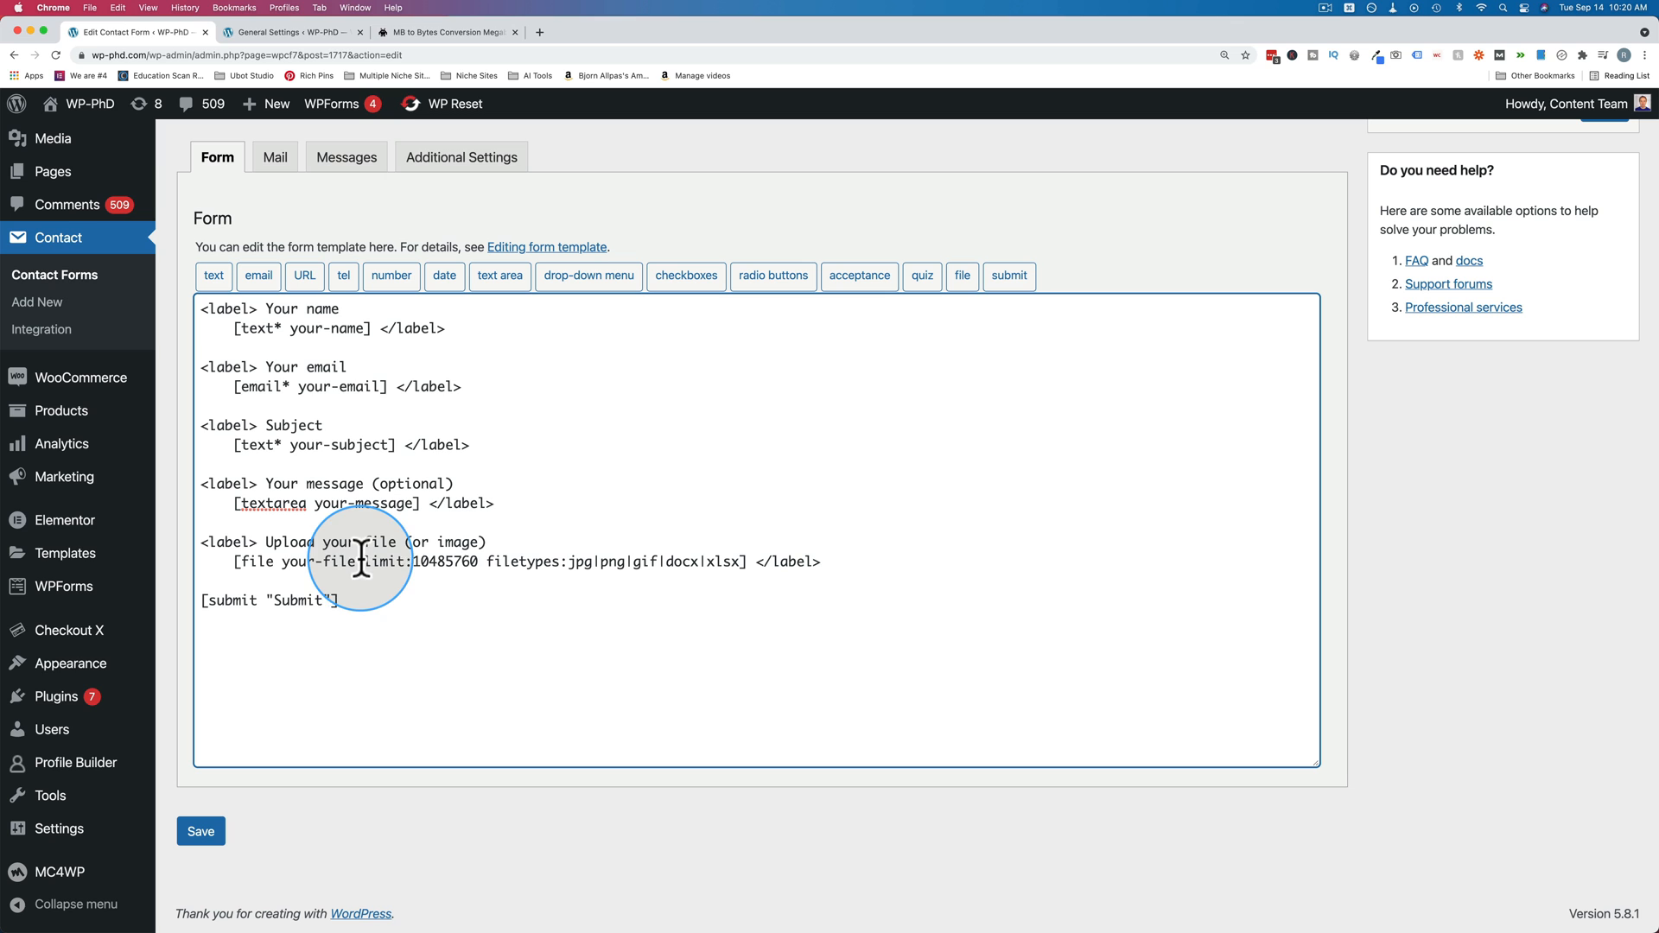
double_click(318, 561)
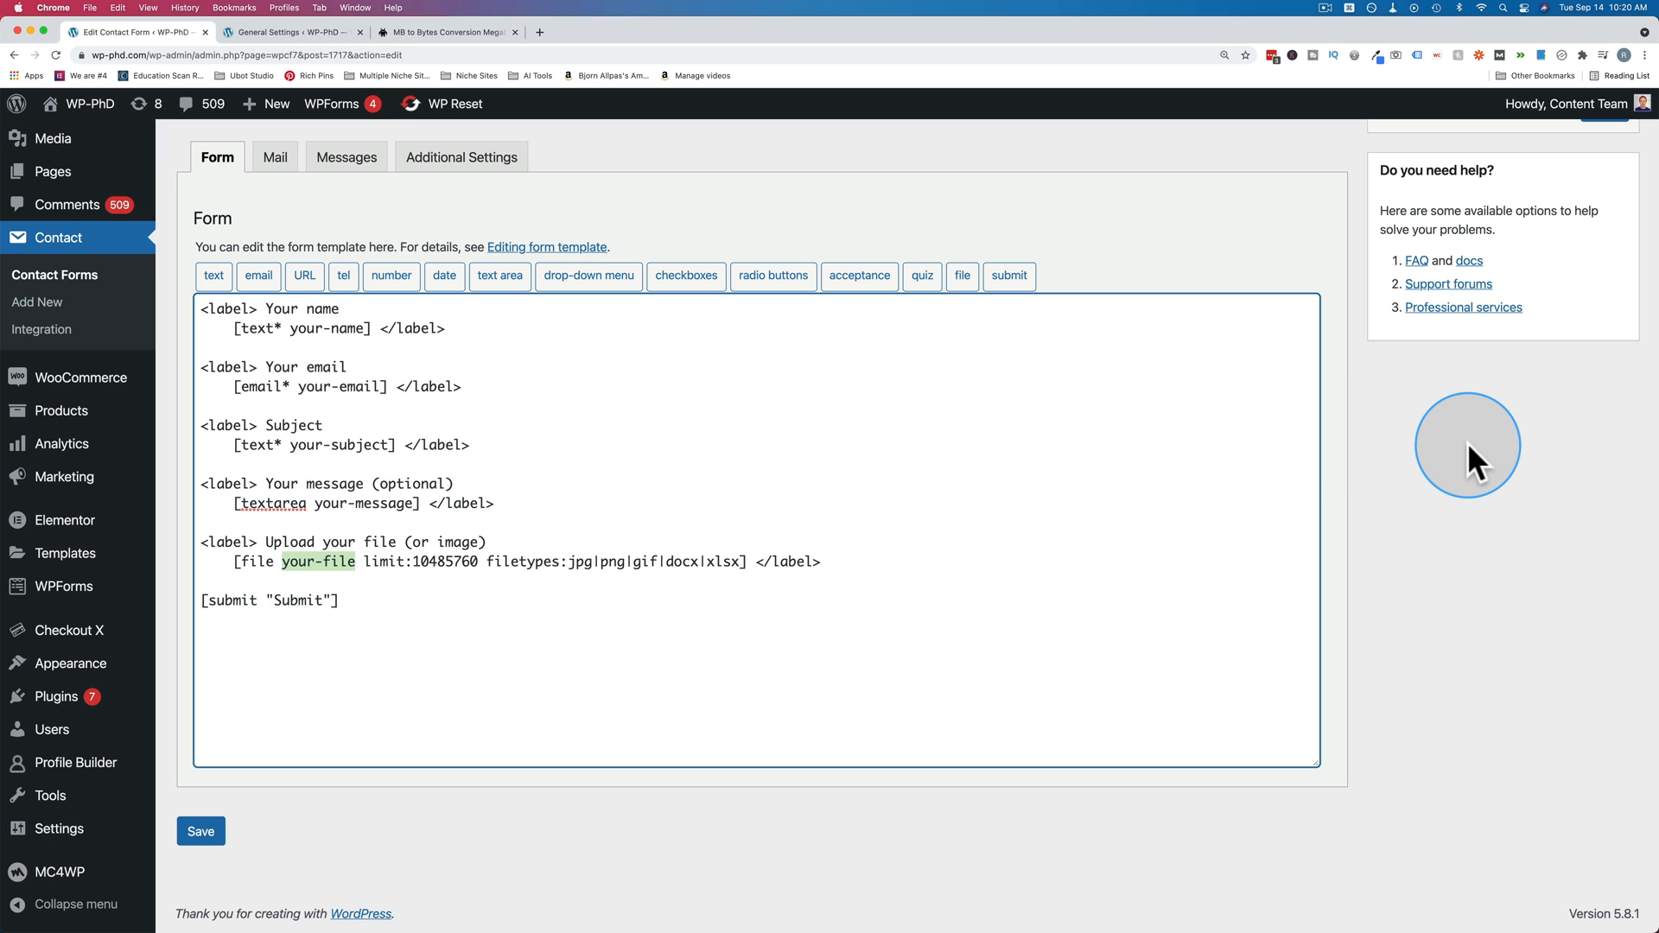
Save Contact form 1 and start the drop-down menu tag generator
click(1604, 279)
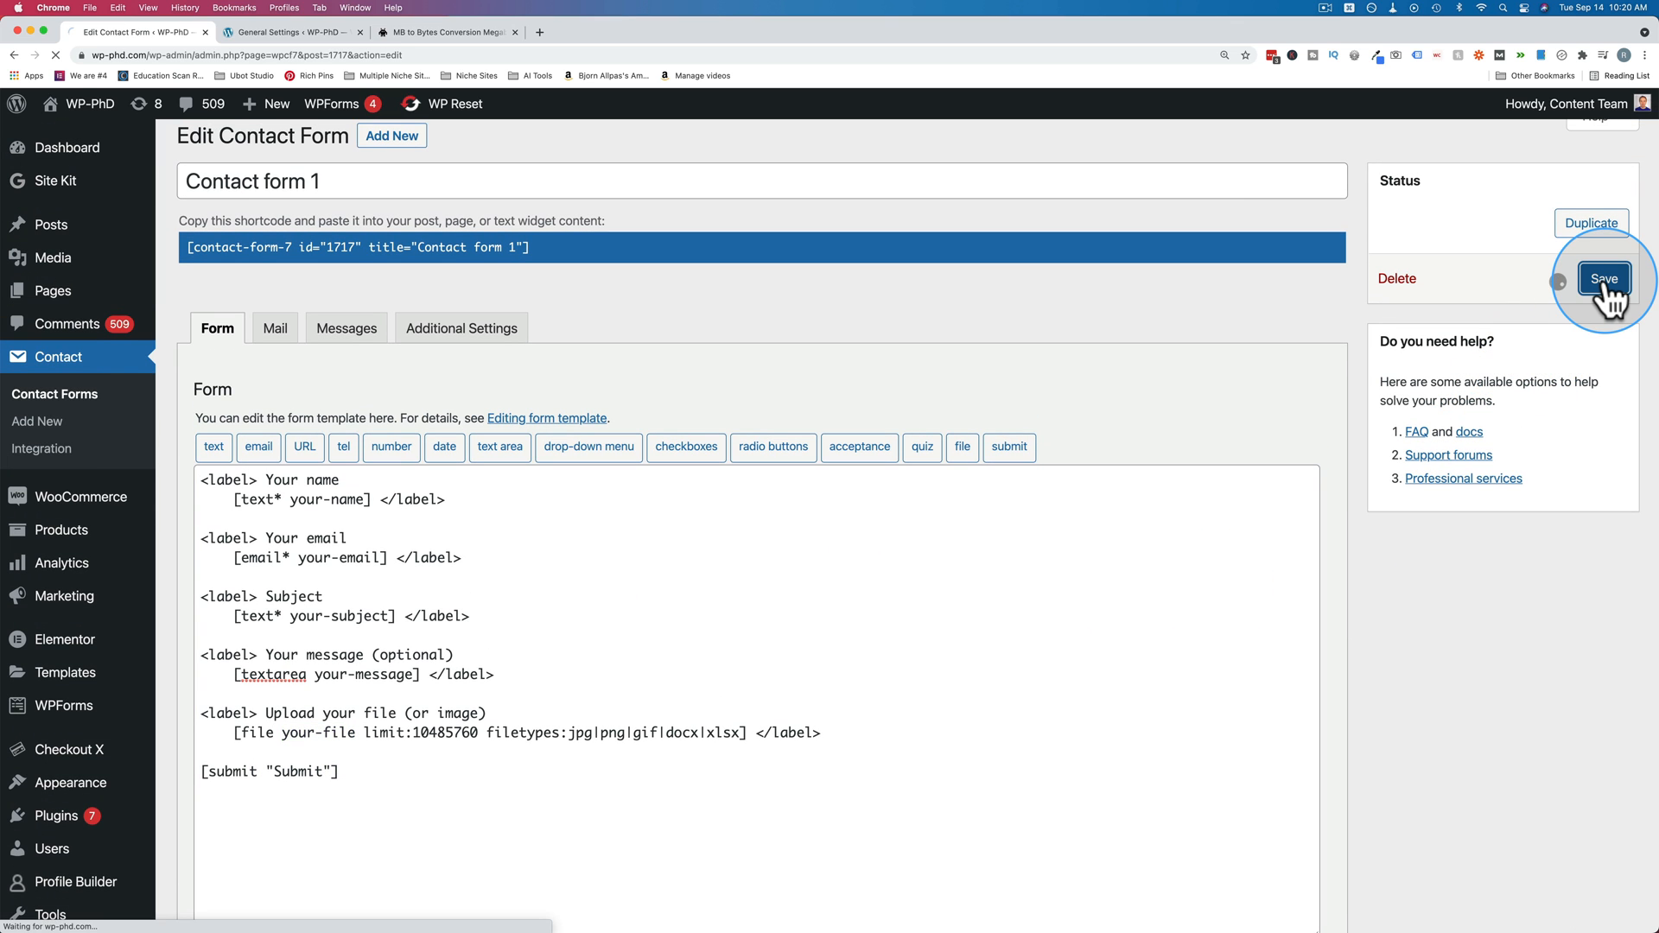
click(1604, 278)
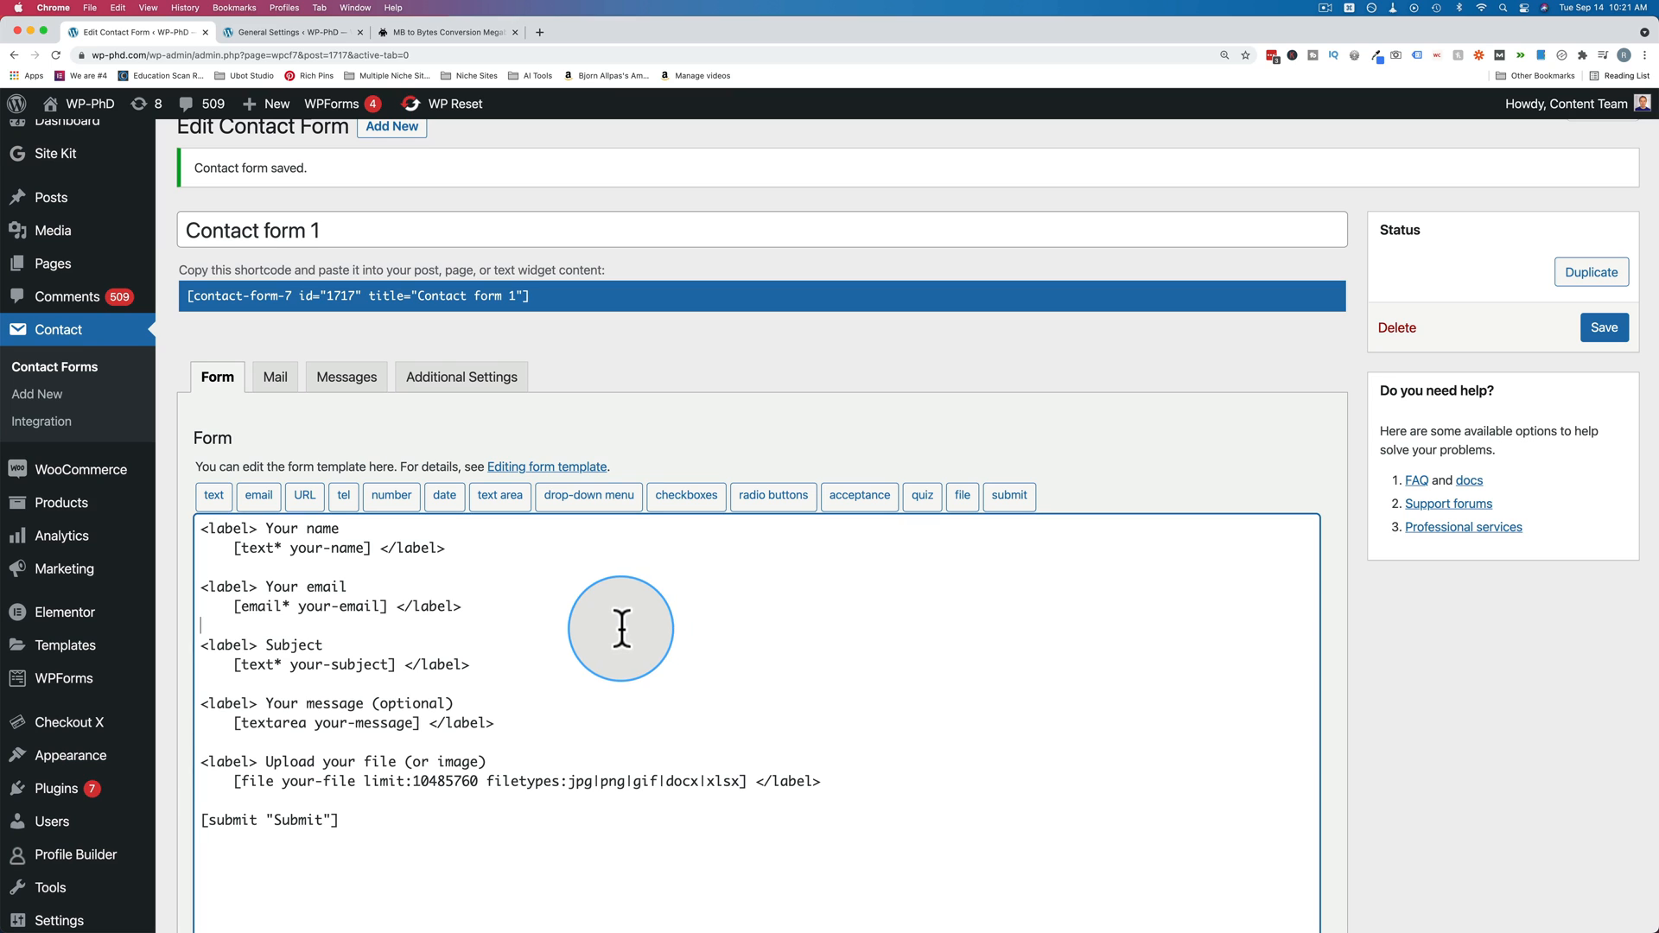
click(588, 497)
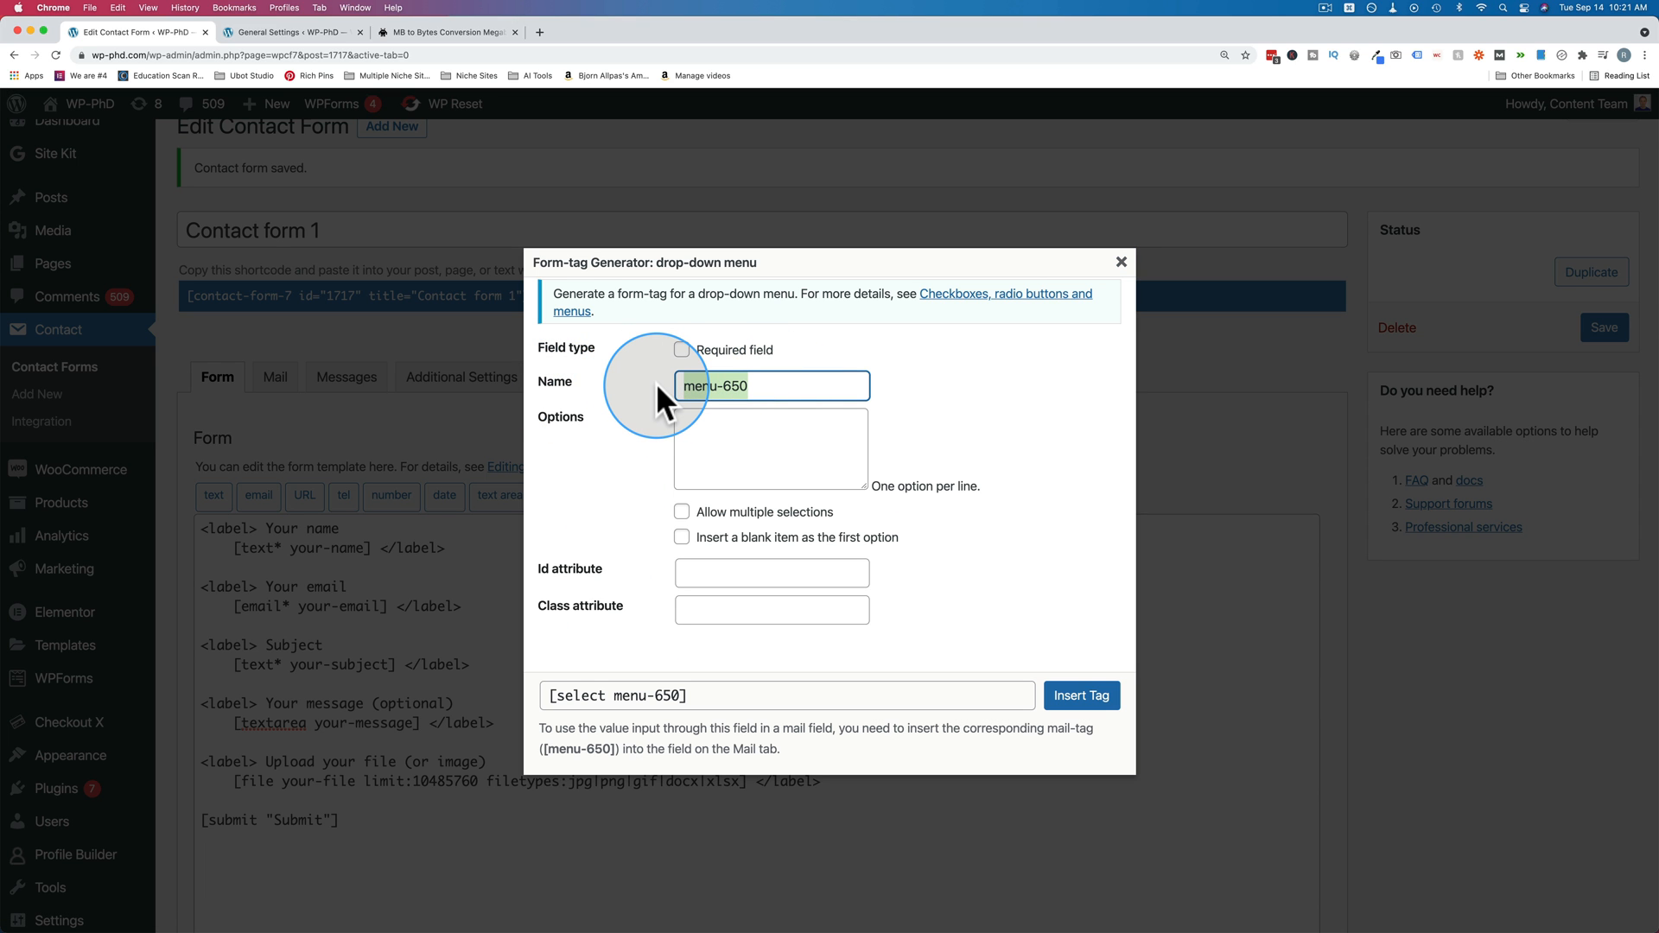
text(your-dropdown)
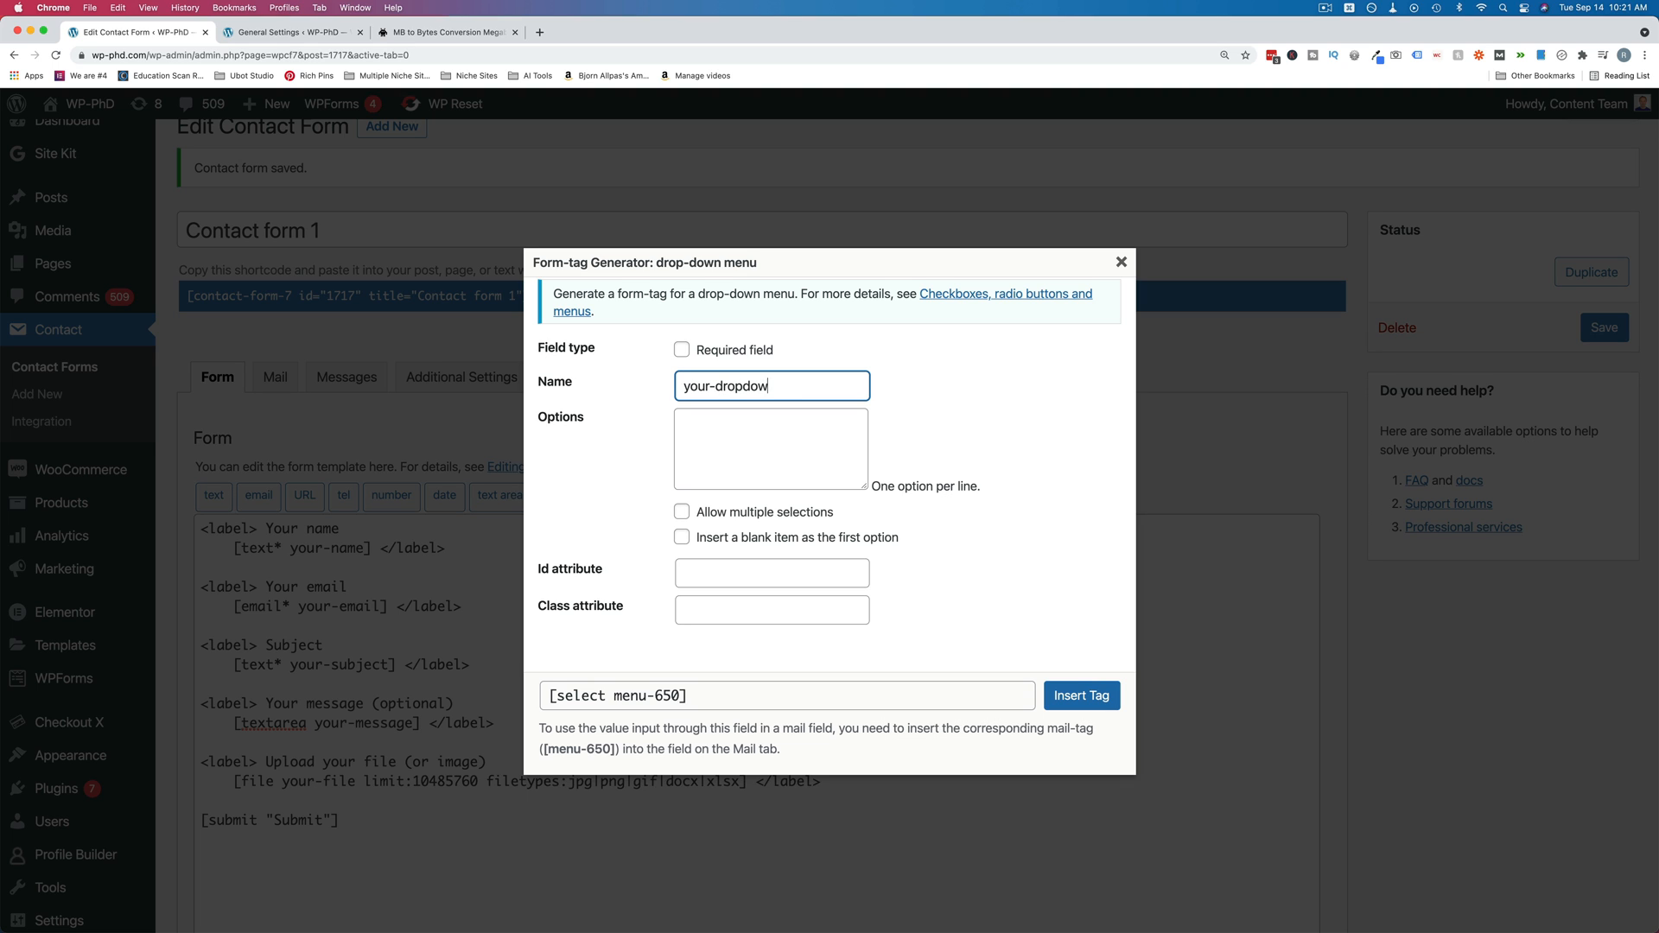
text(n-choices)
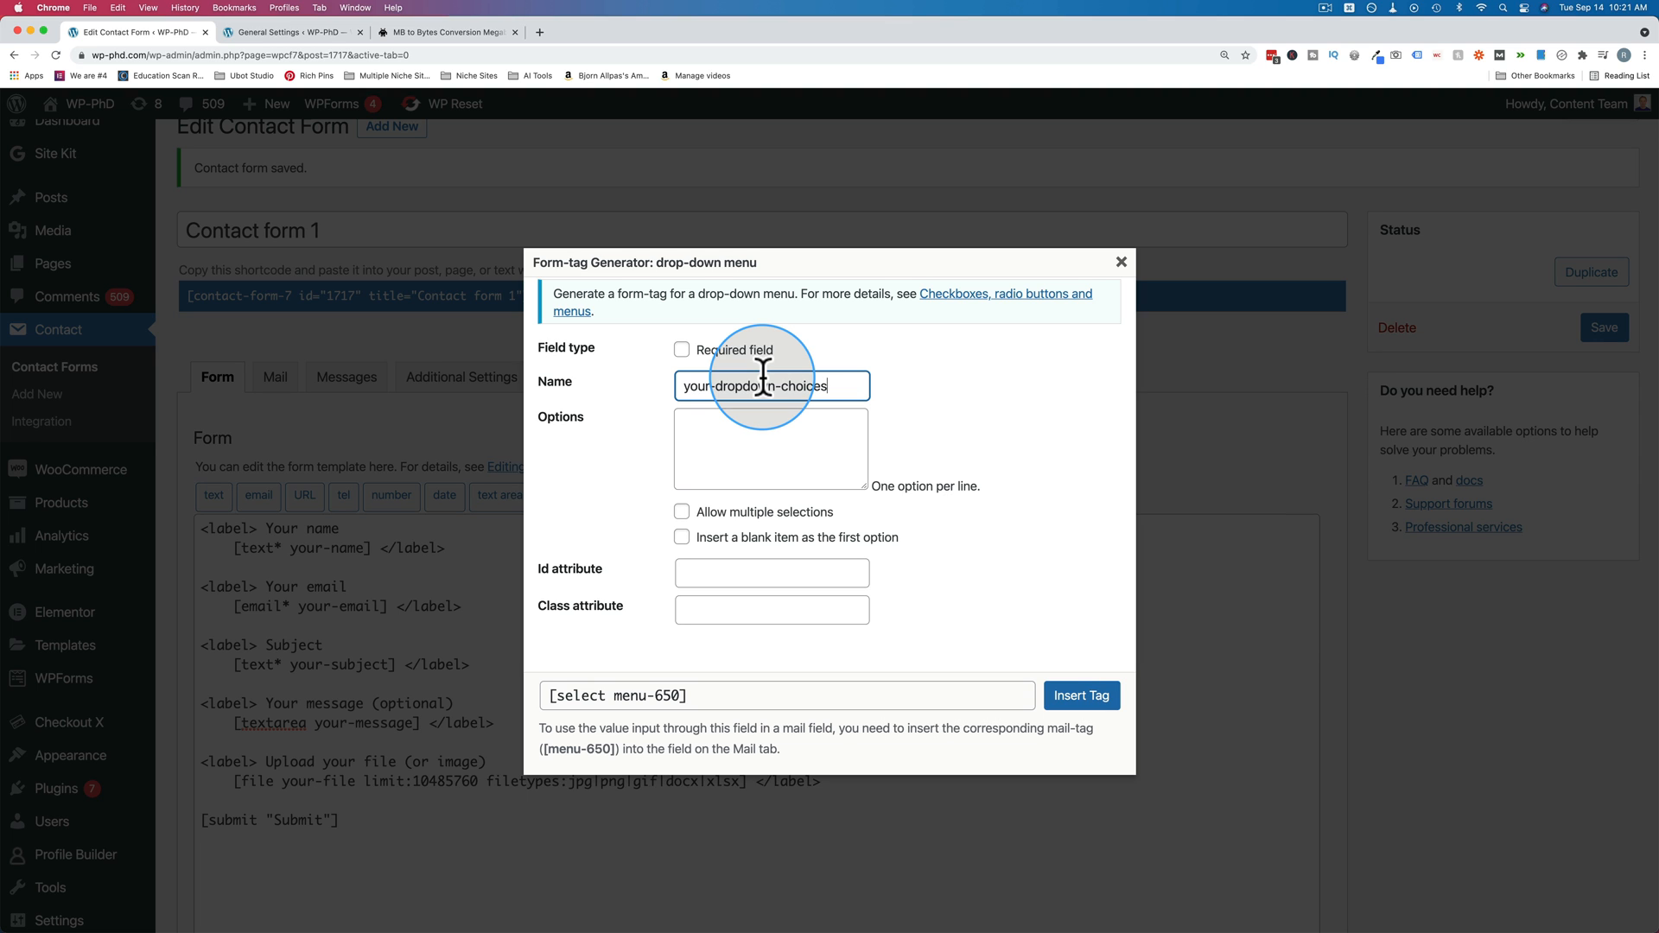
double_click(754, 385)
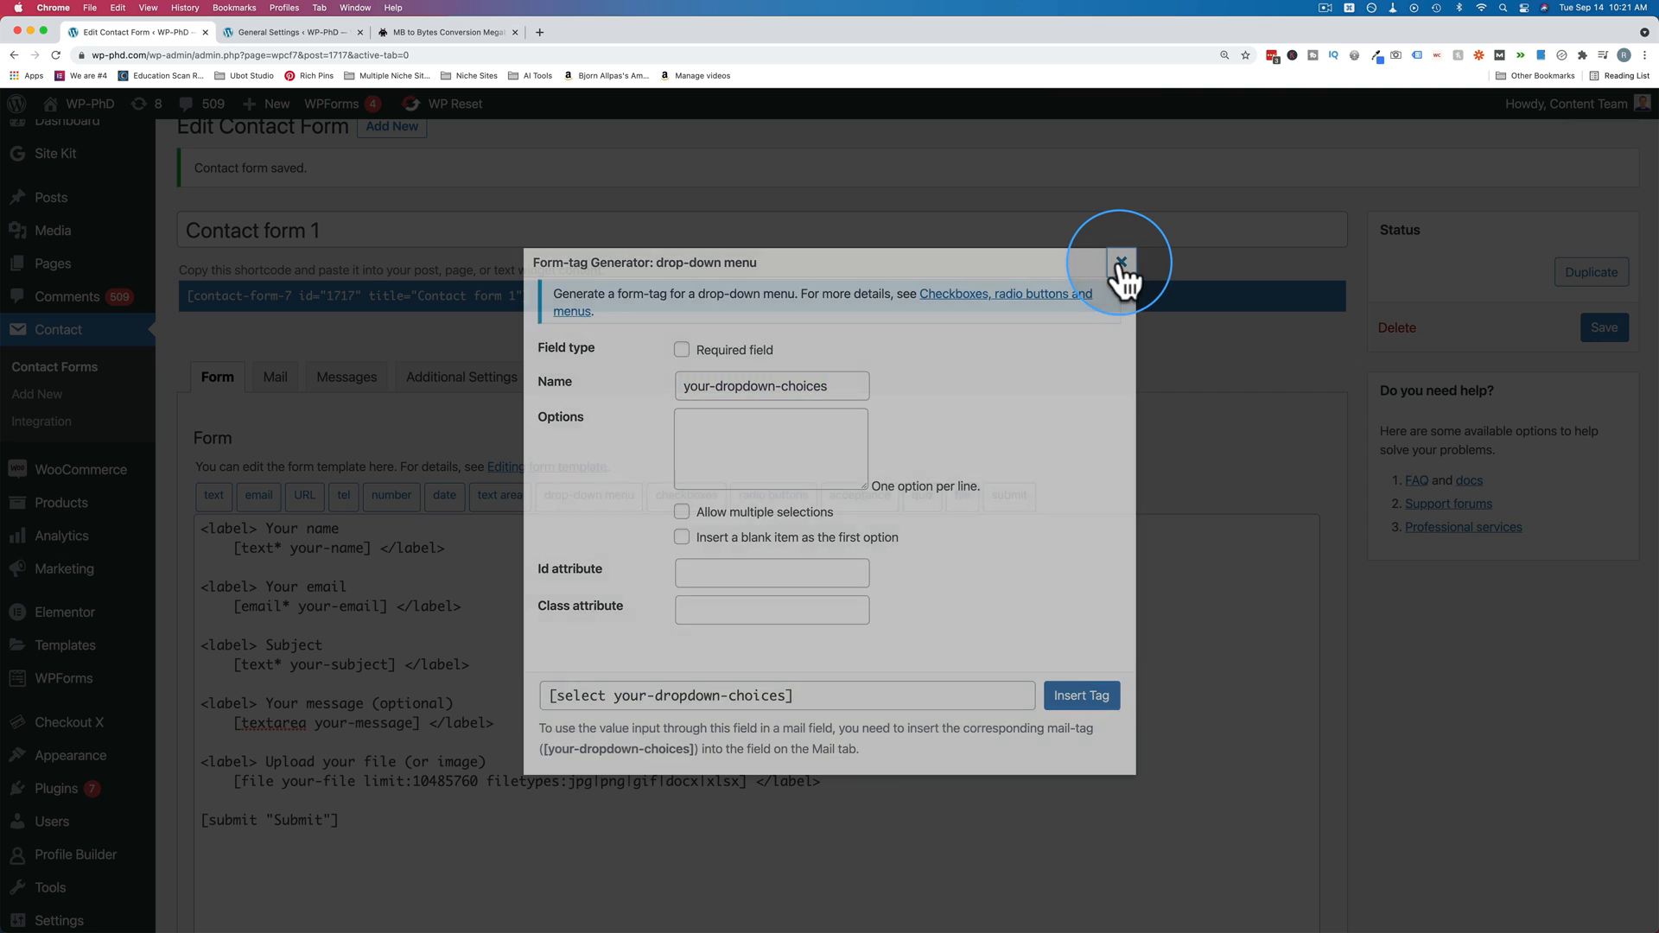
click(1116, 258)
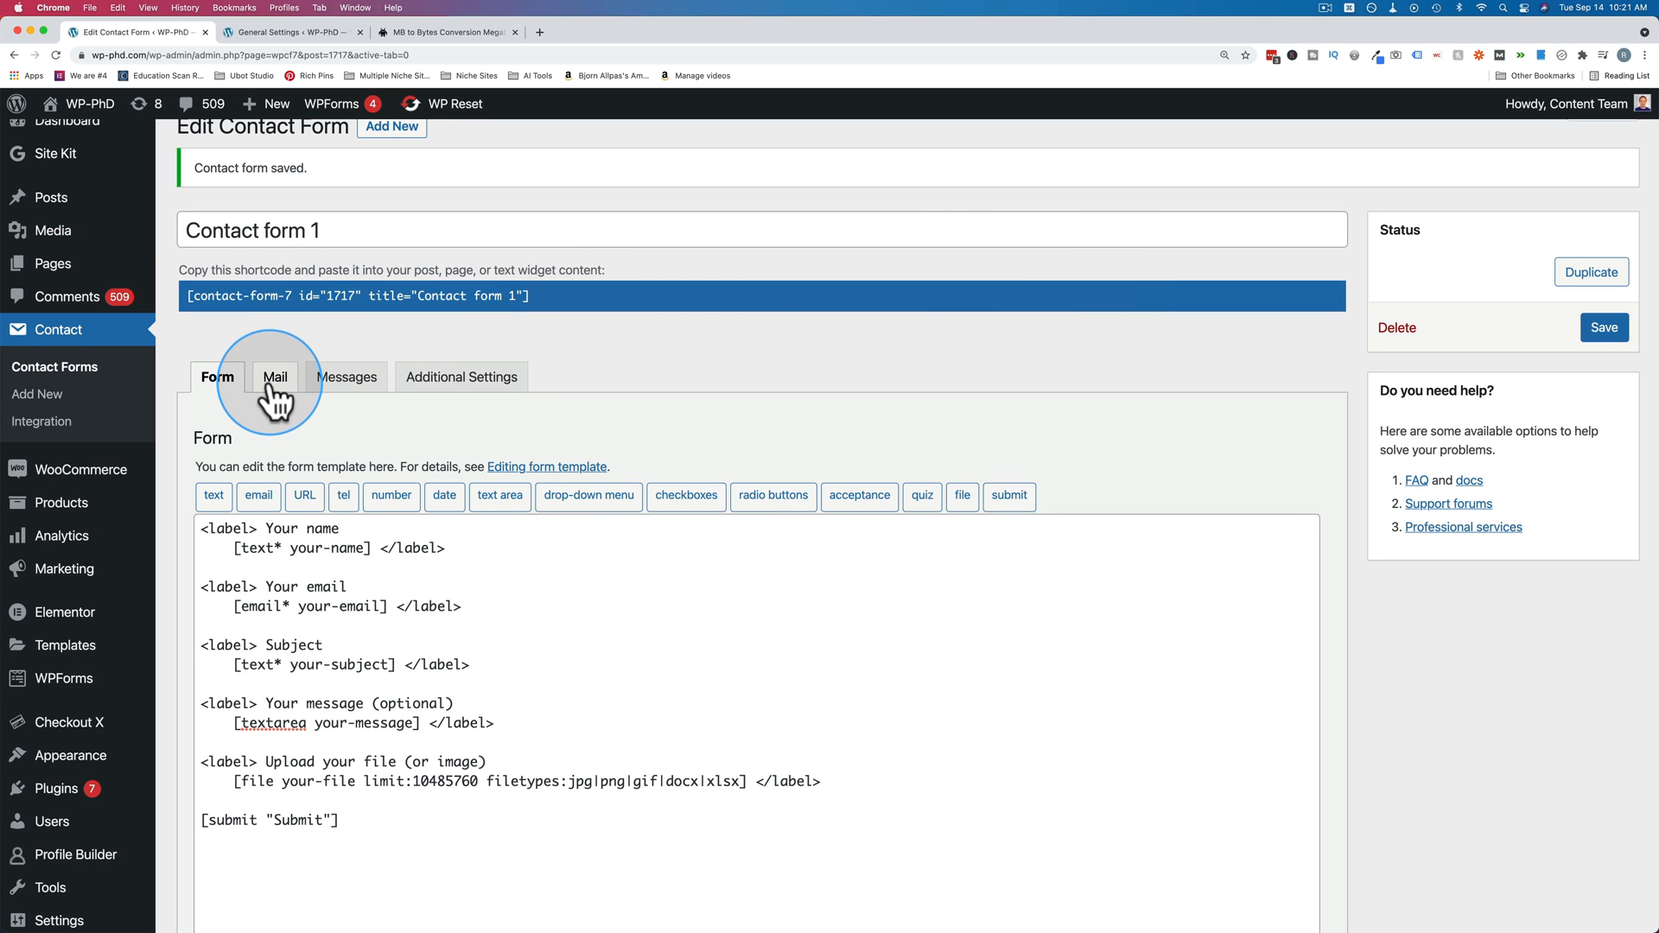
Enter [your-file] in the Mail tab's File attachments box and enable Mail (2)
click(275, 377)
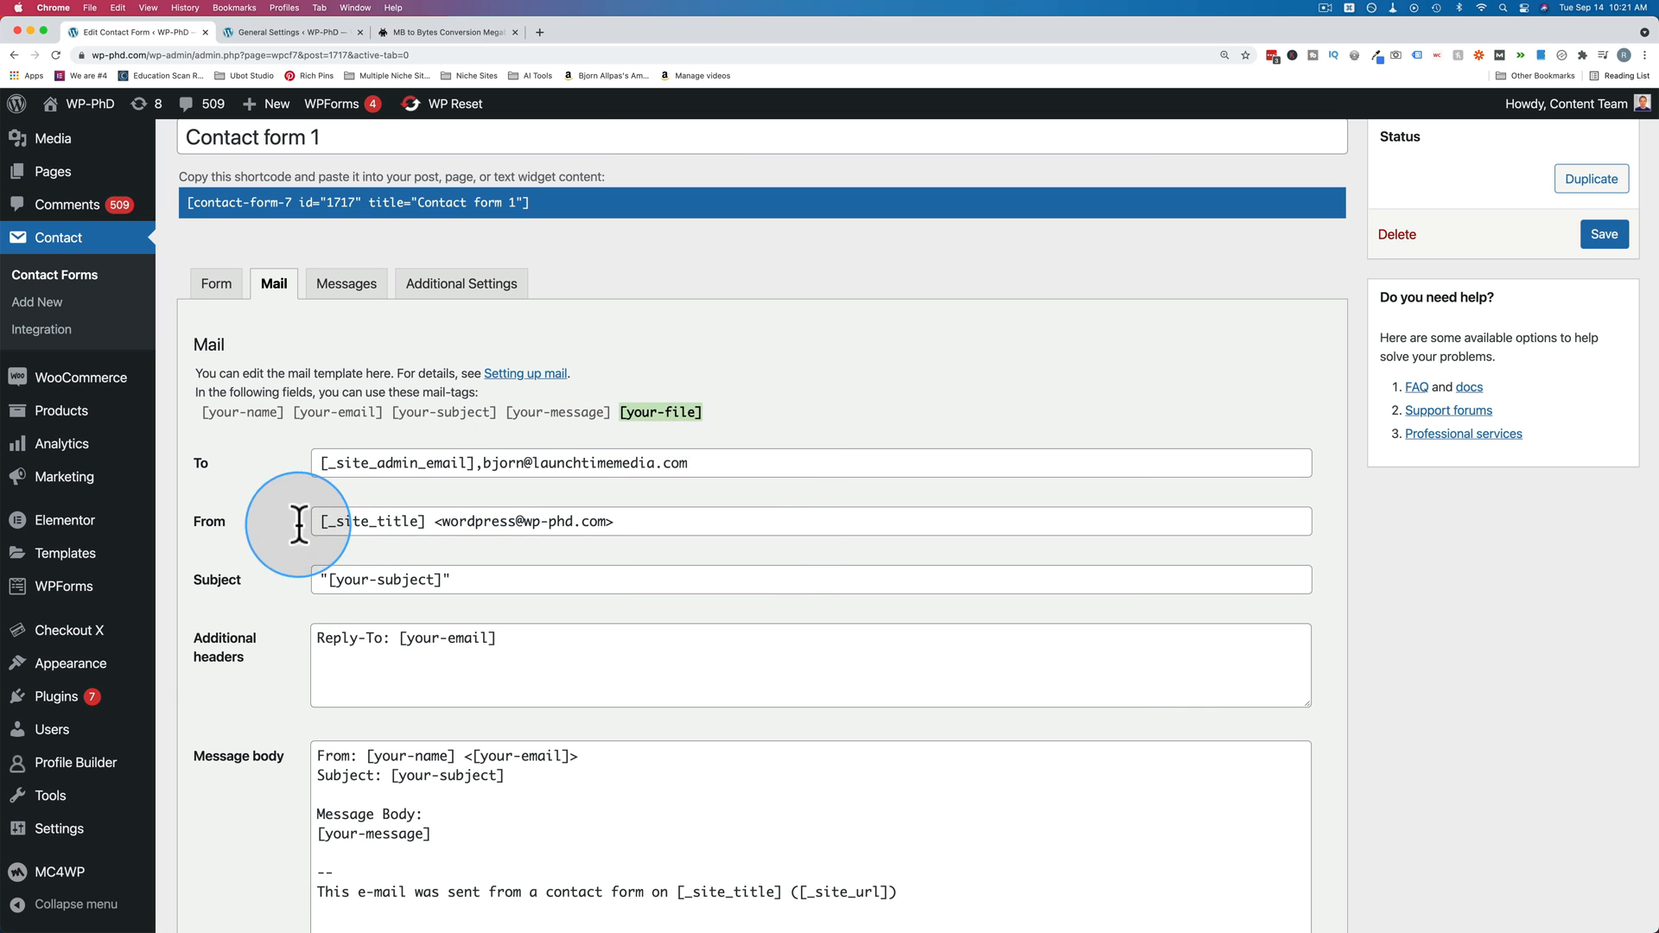
scroll(down, 3)
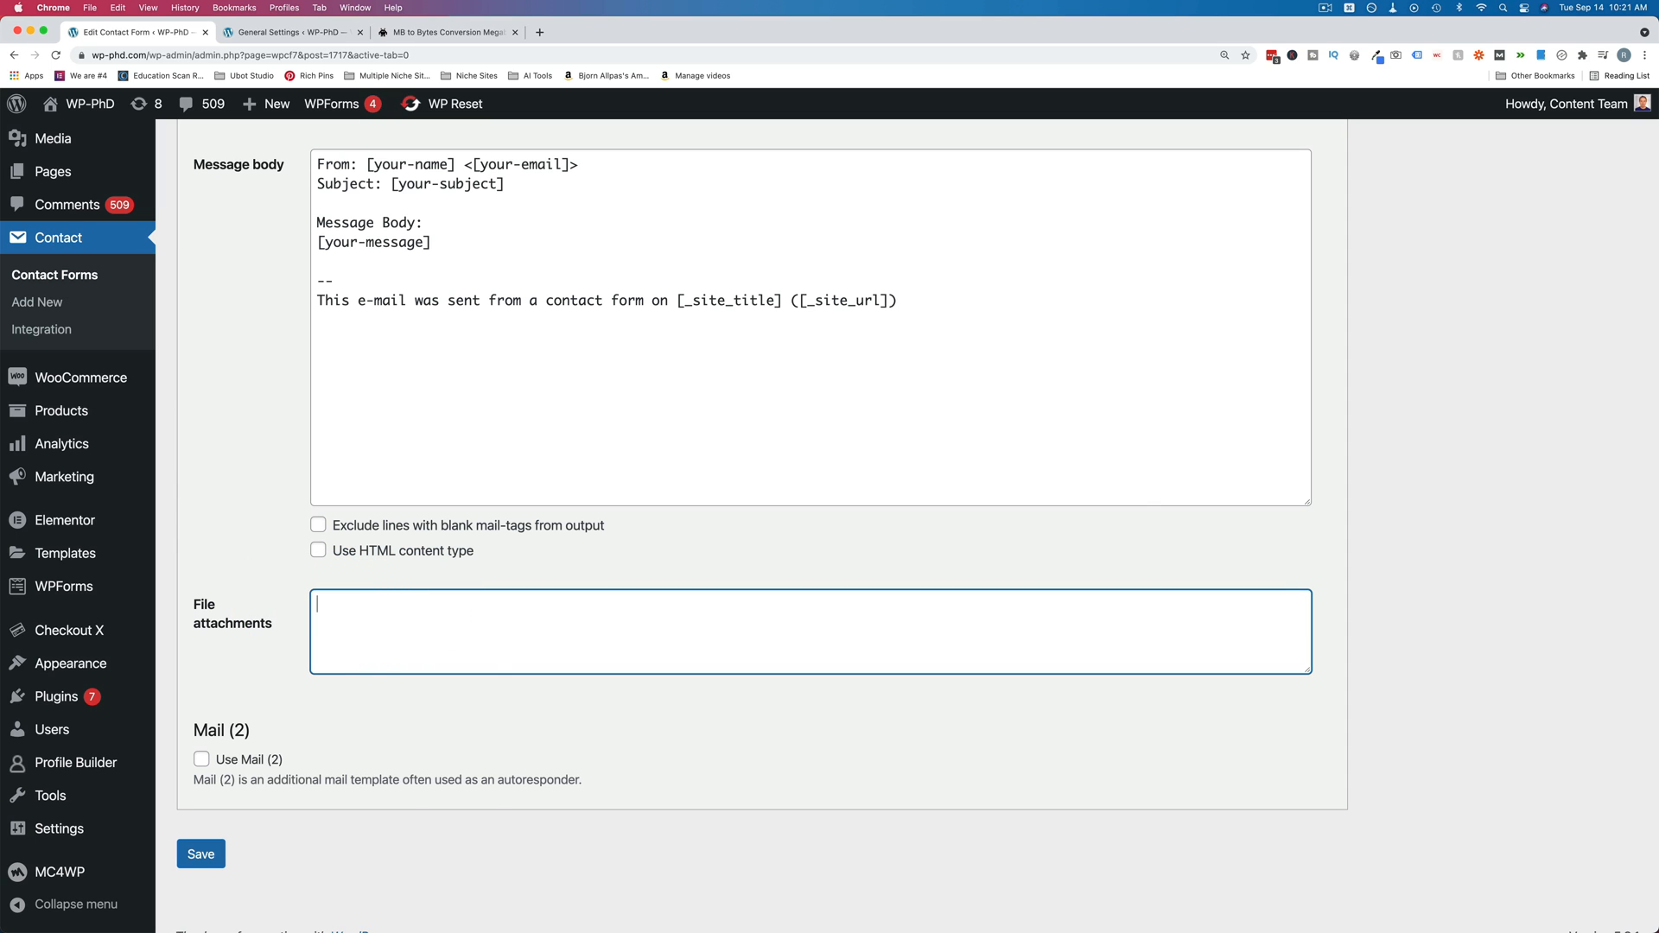
text([your-file])
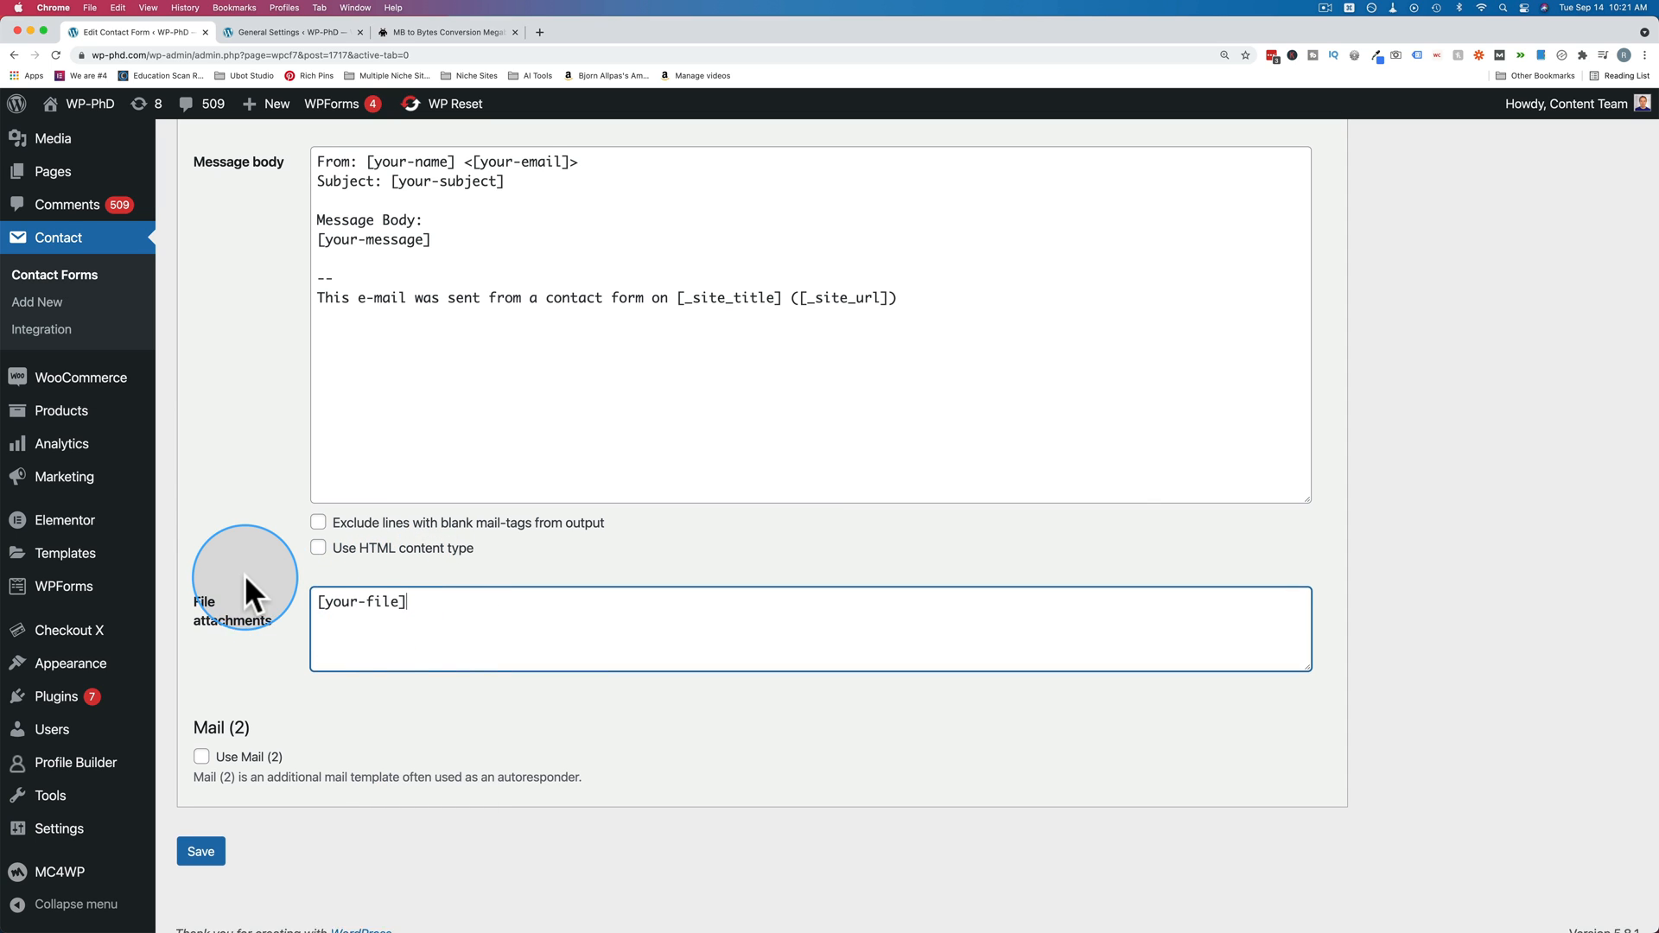
scroll(down, 3)
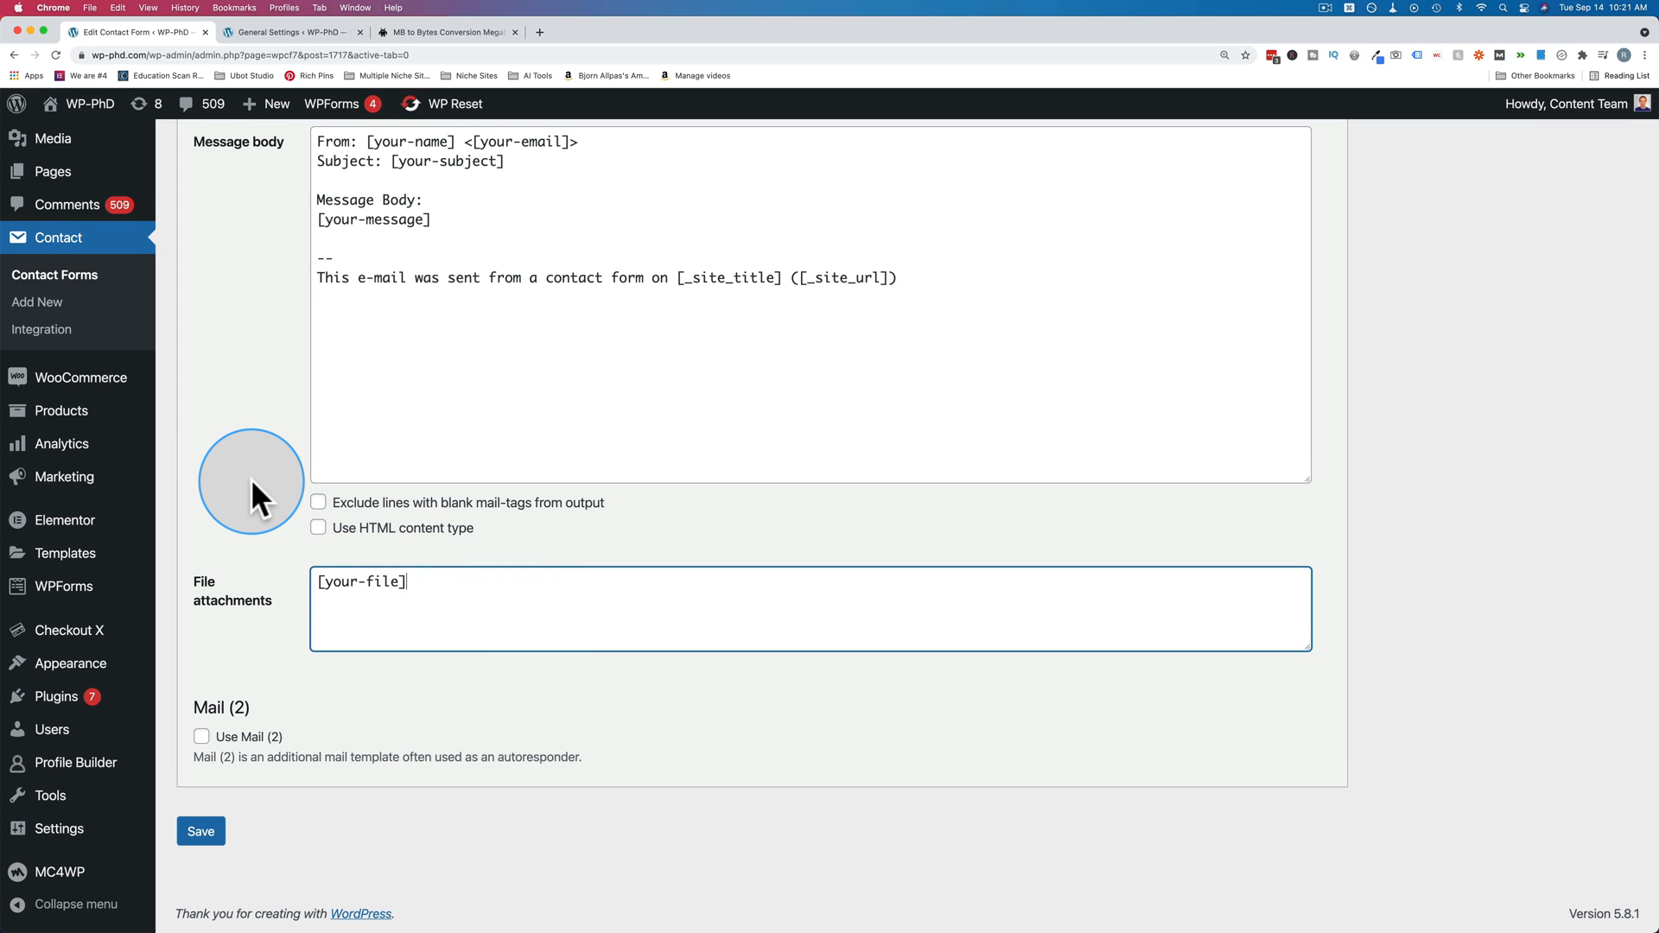
click(200, 736)
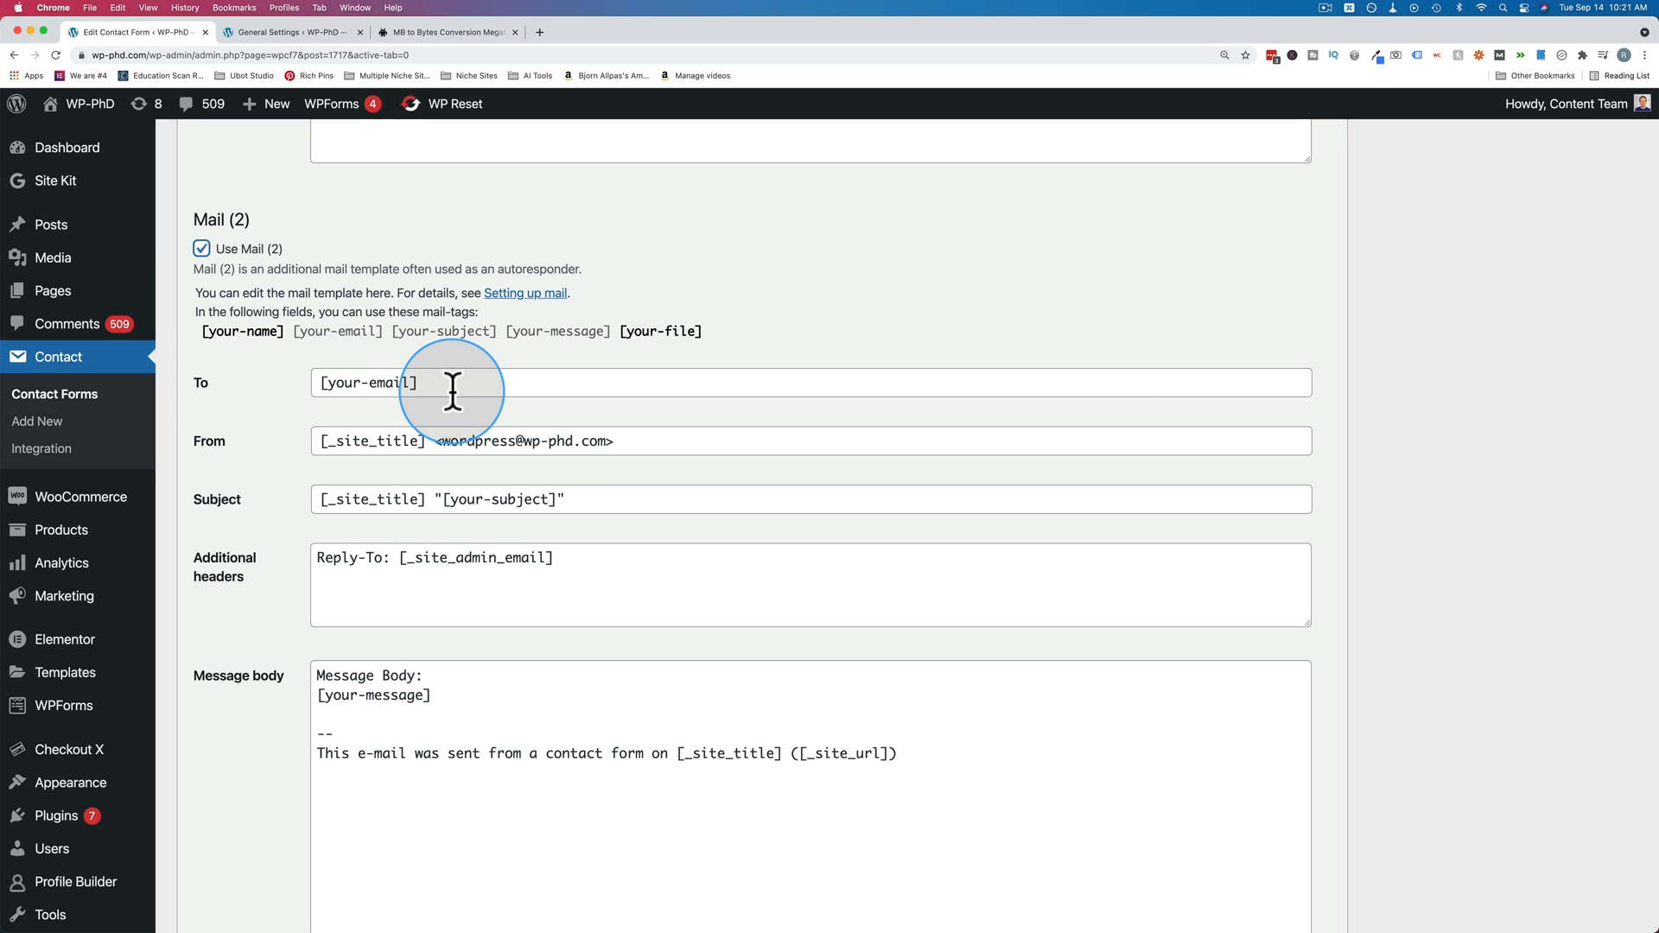
Verify the Mail (2) autoresponder's To field contains [your-email]
double_click(366, 382)
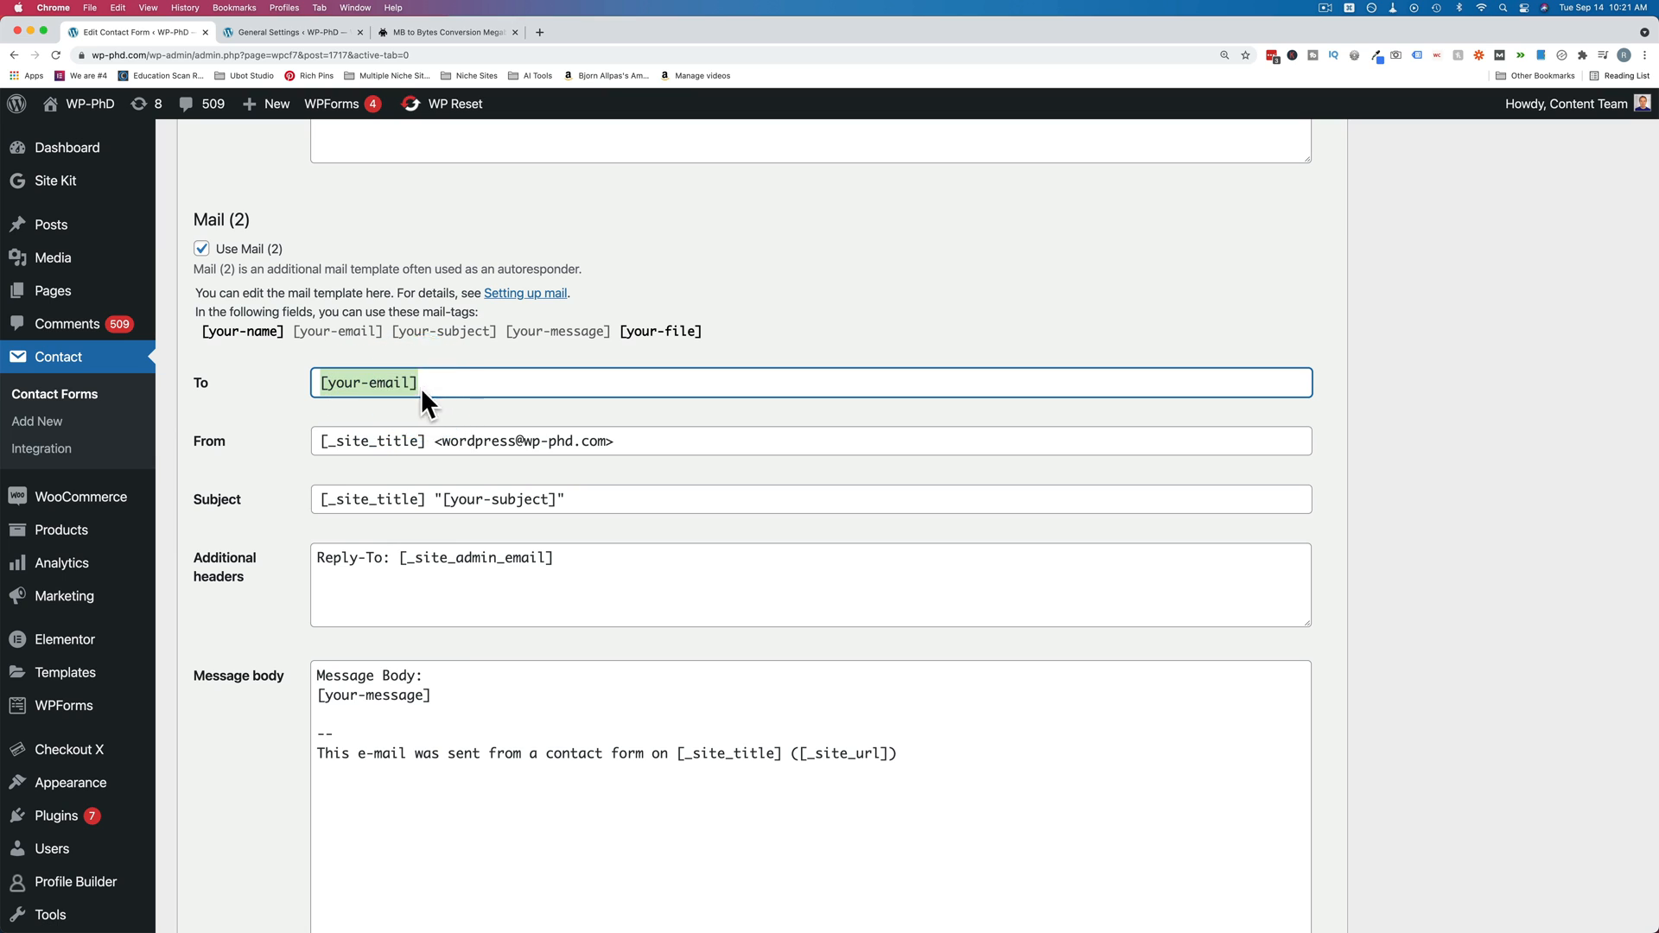
click(422, 383)
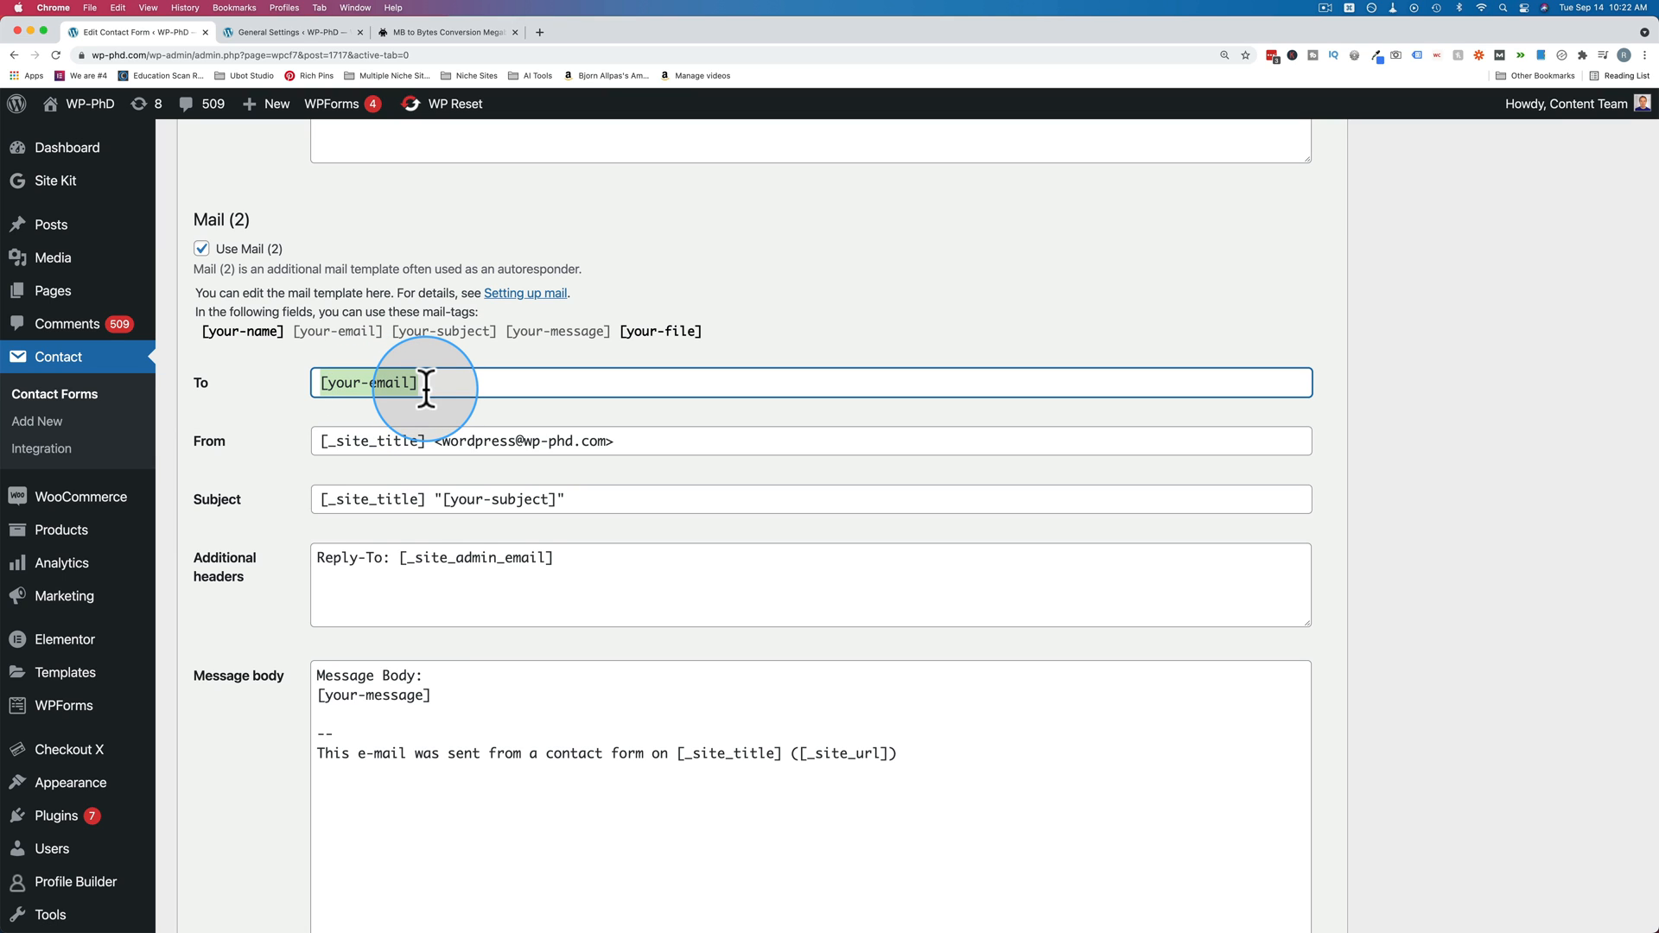
mouse_move(890, 349)
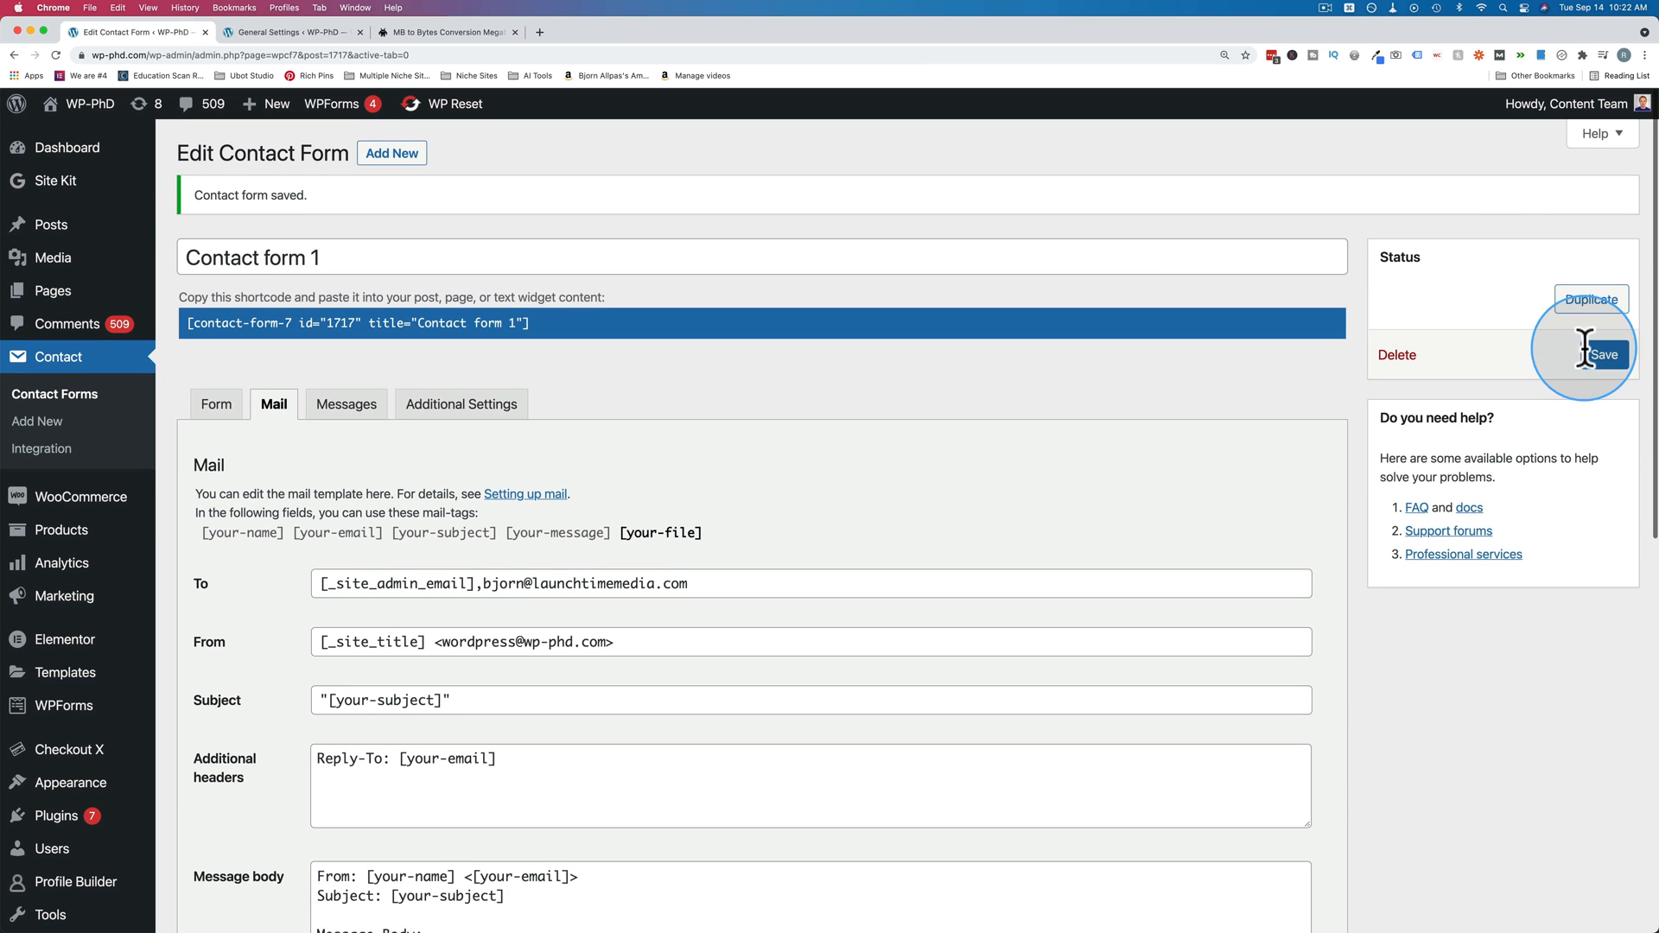
Save Contact form 1's mail settings and copy its shortcode
click(1604, 355)
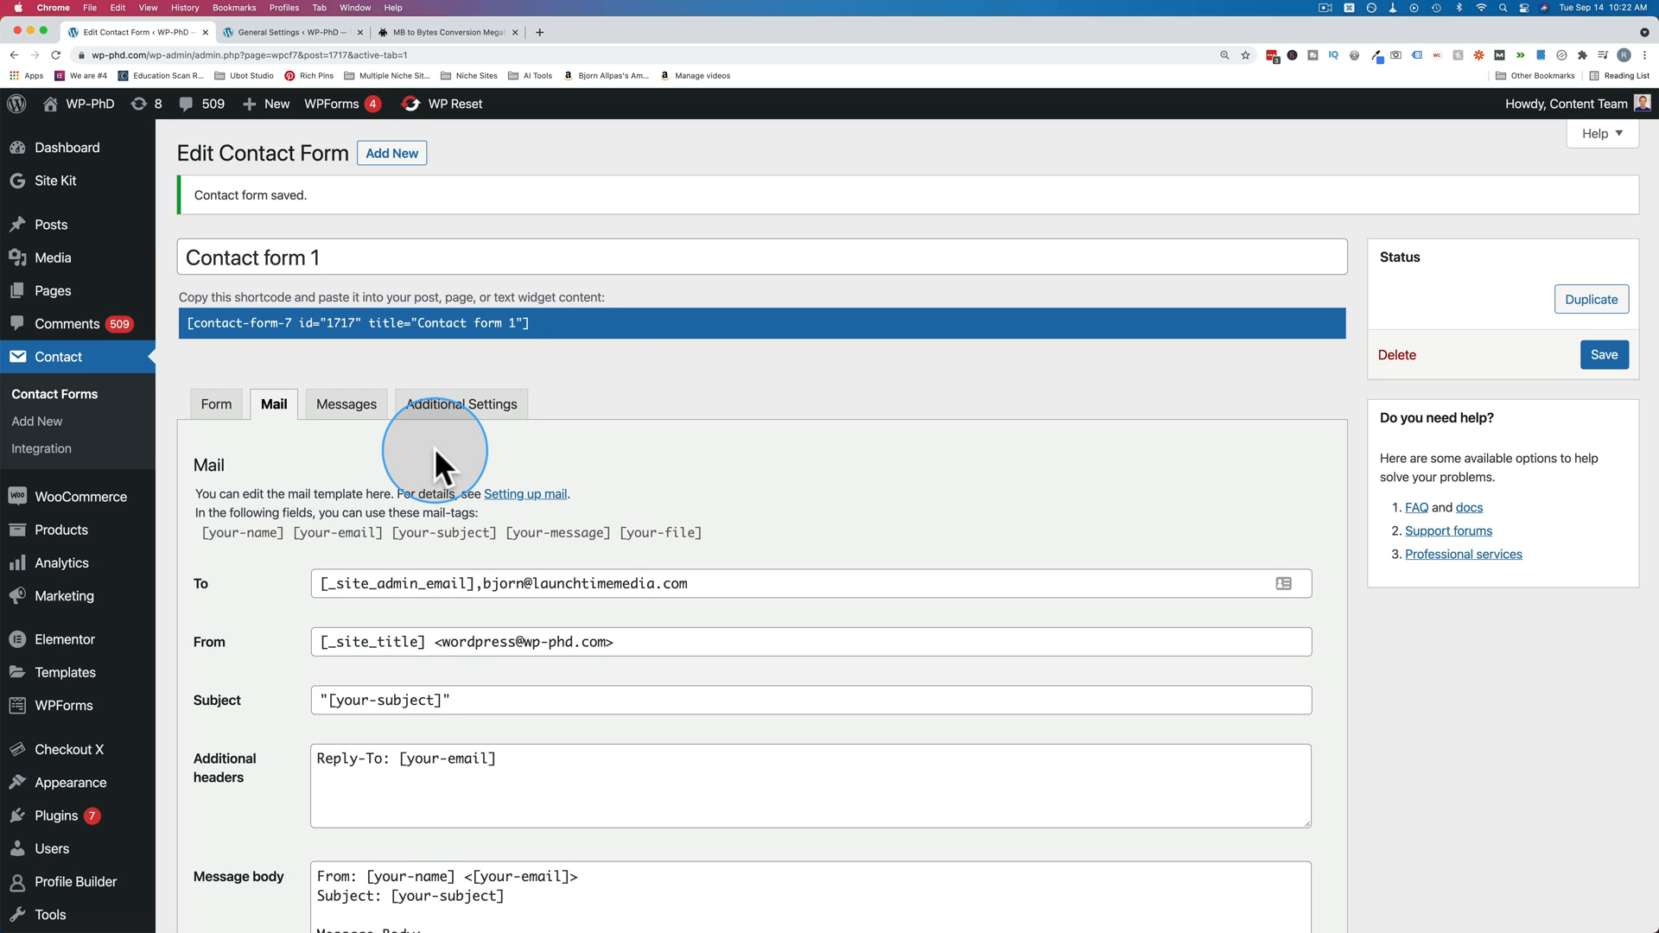
right_click(448, 323)
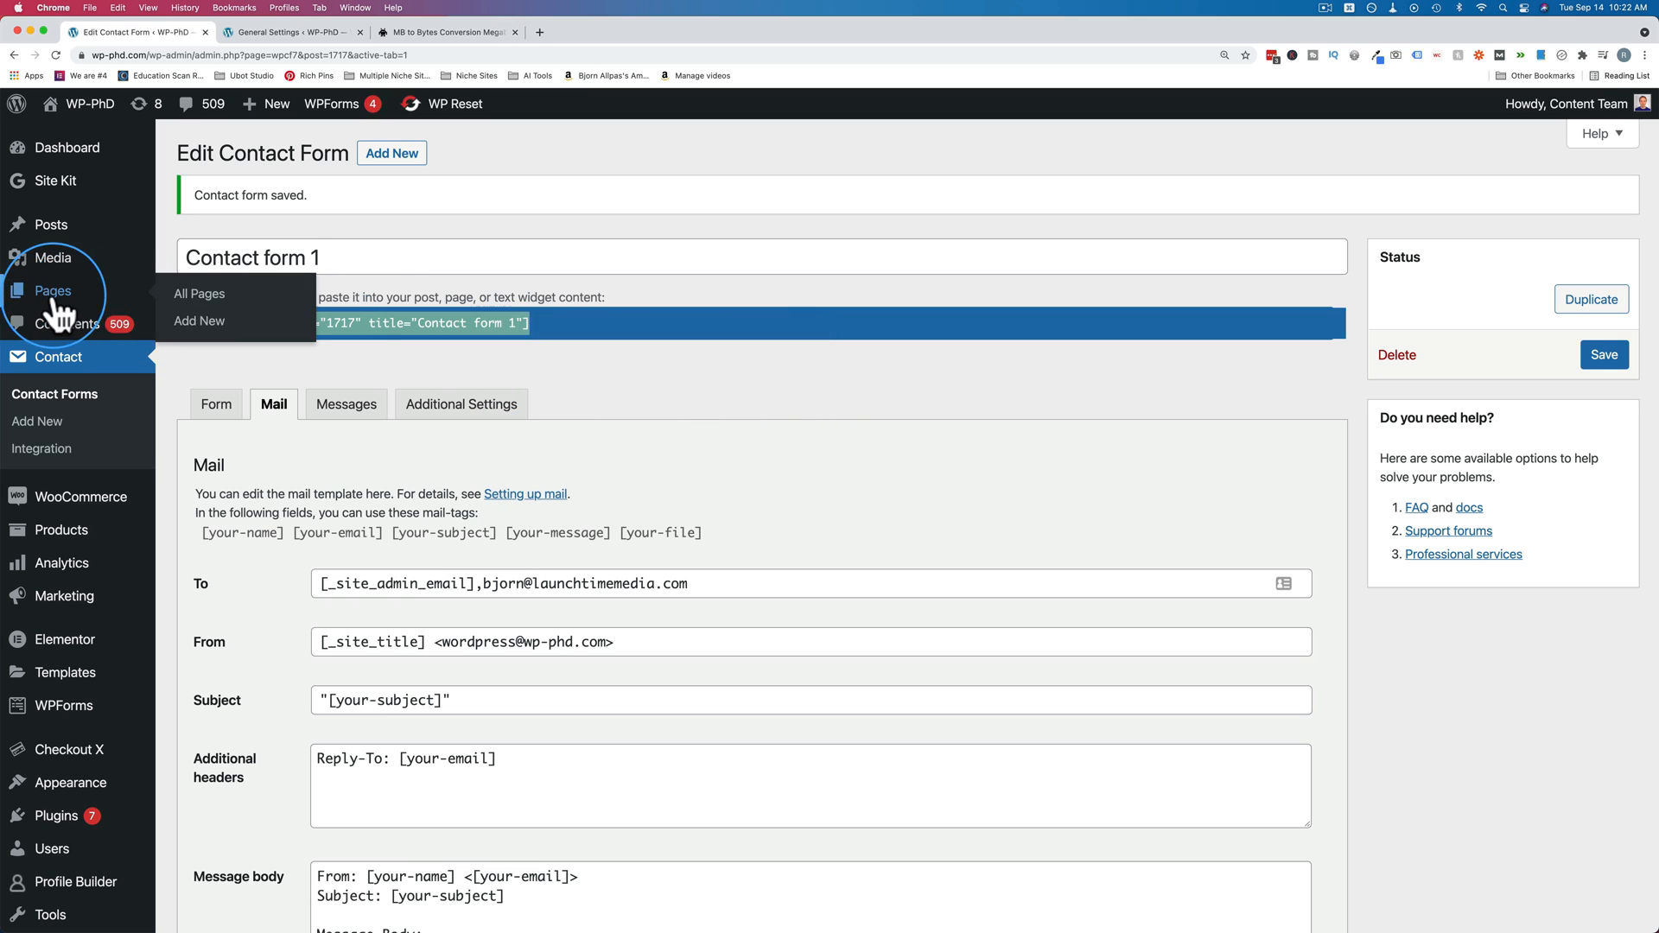
Publish a new page titled Contact holding the pasted Contact form 1 shortcode, then return to admin
click(199, 322)
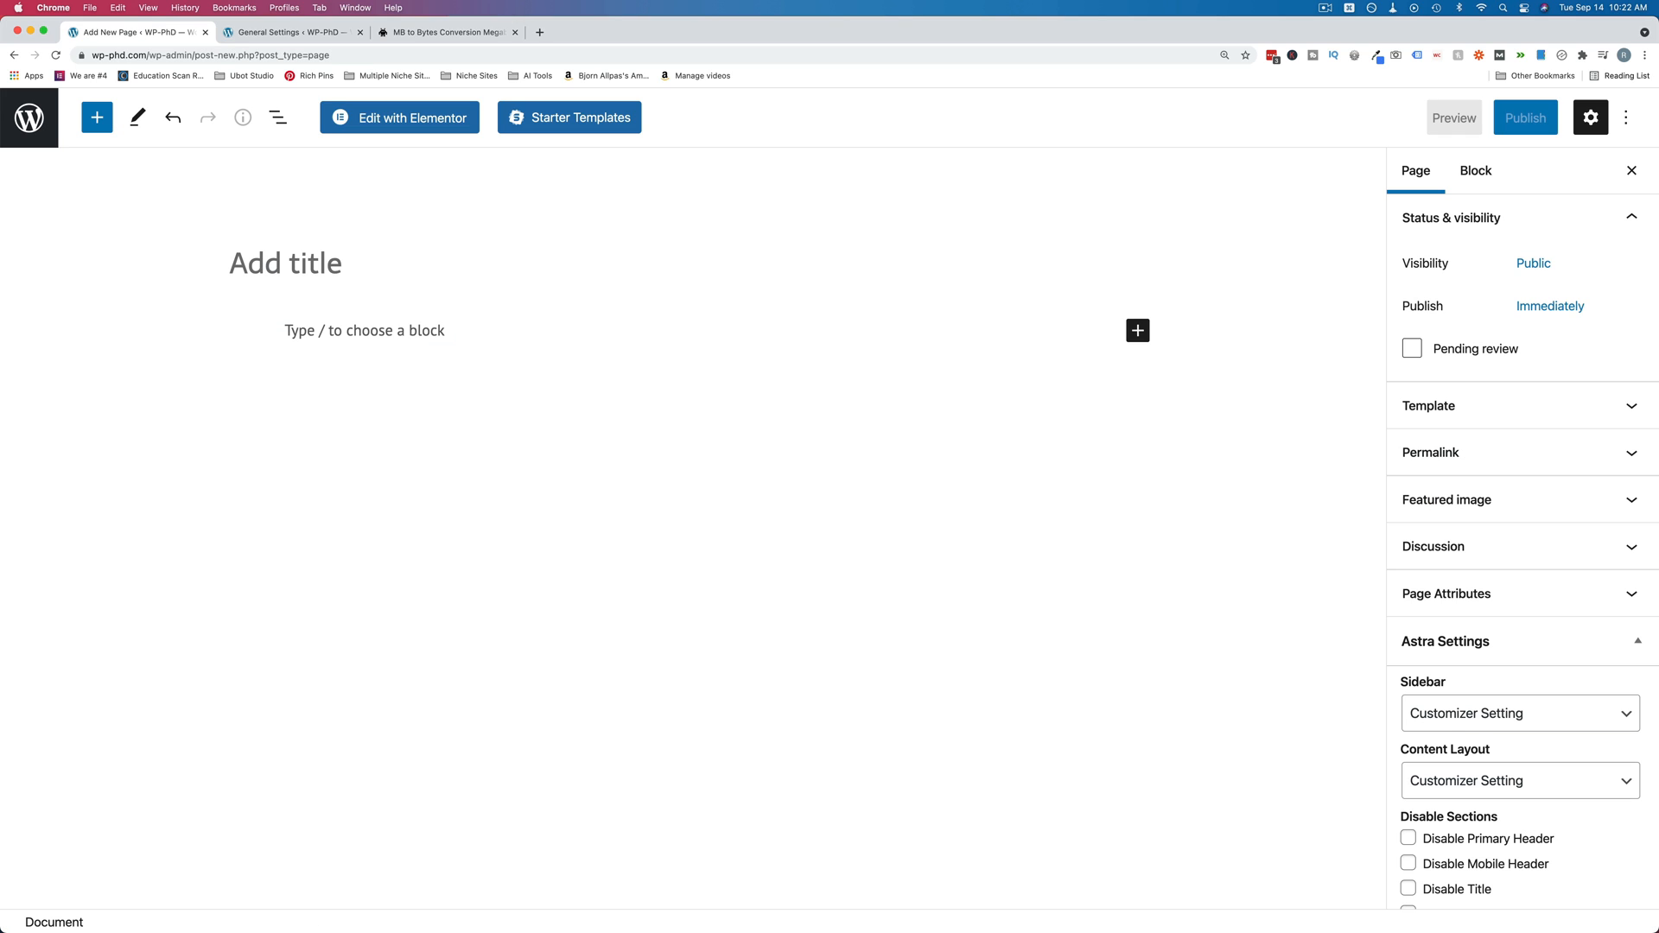
text(Contact)
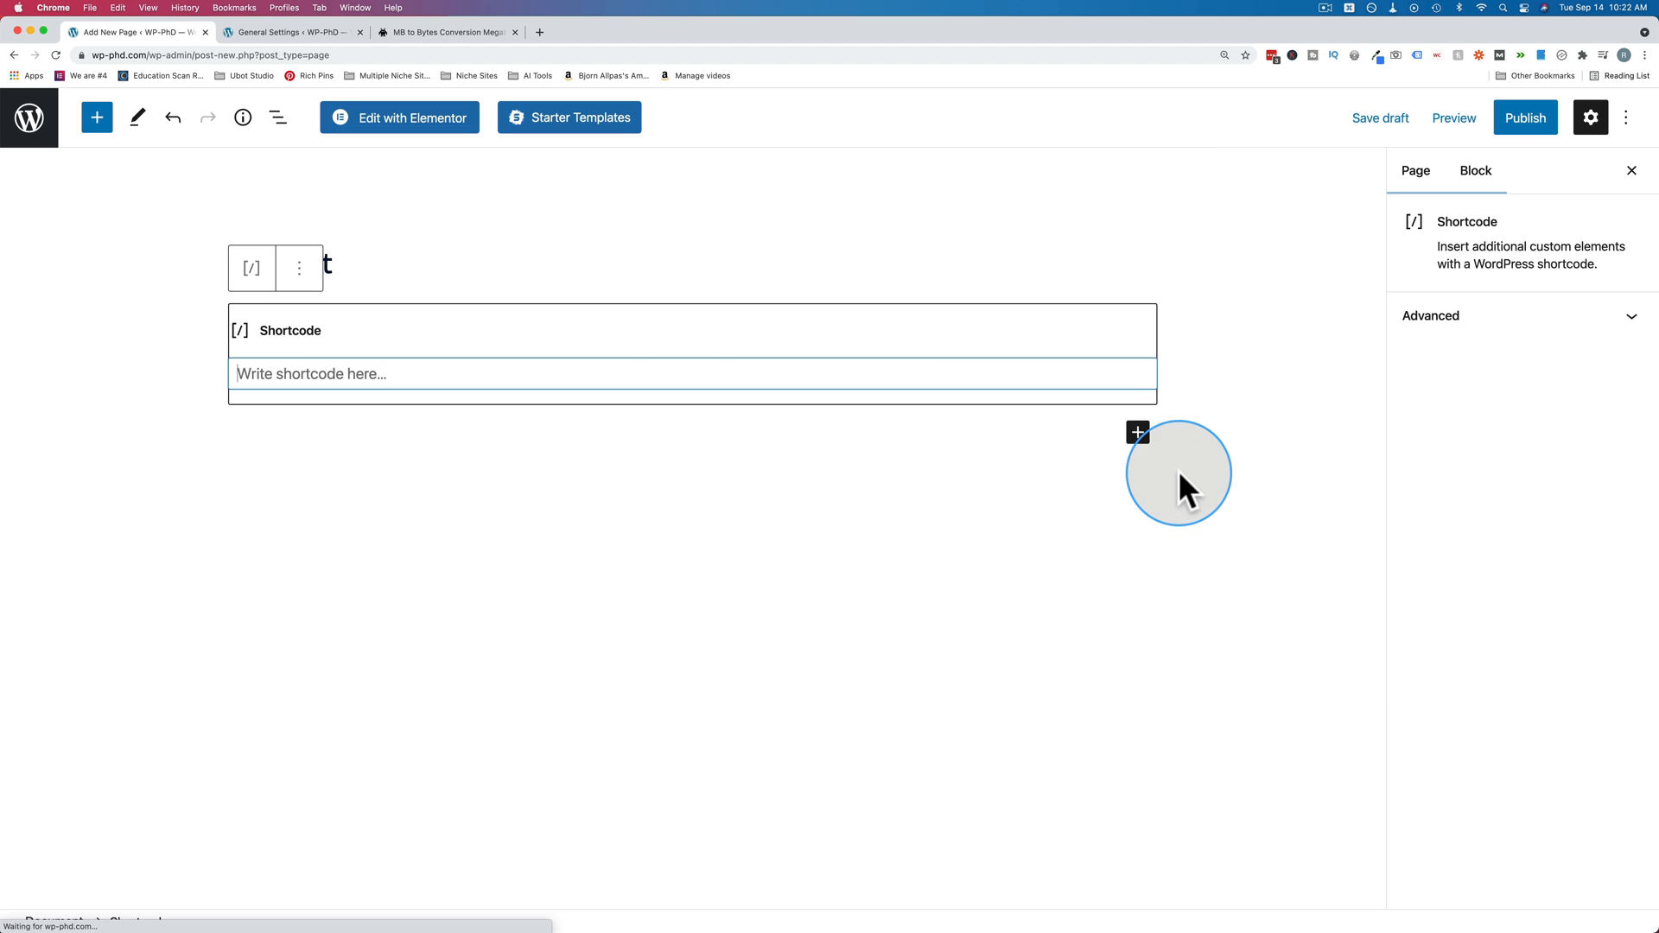
right_click(491, 374)
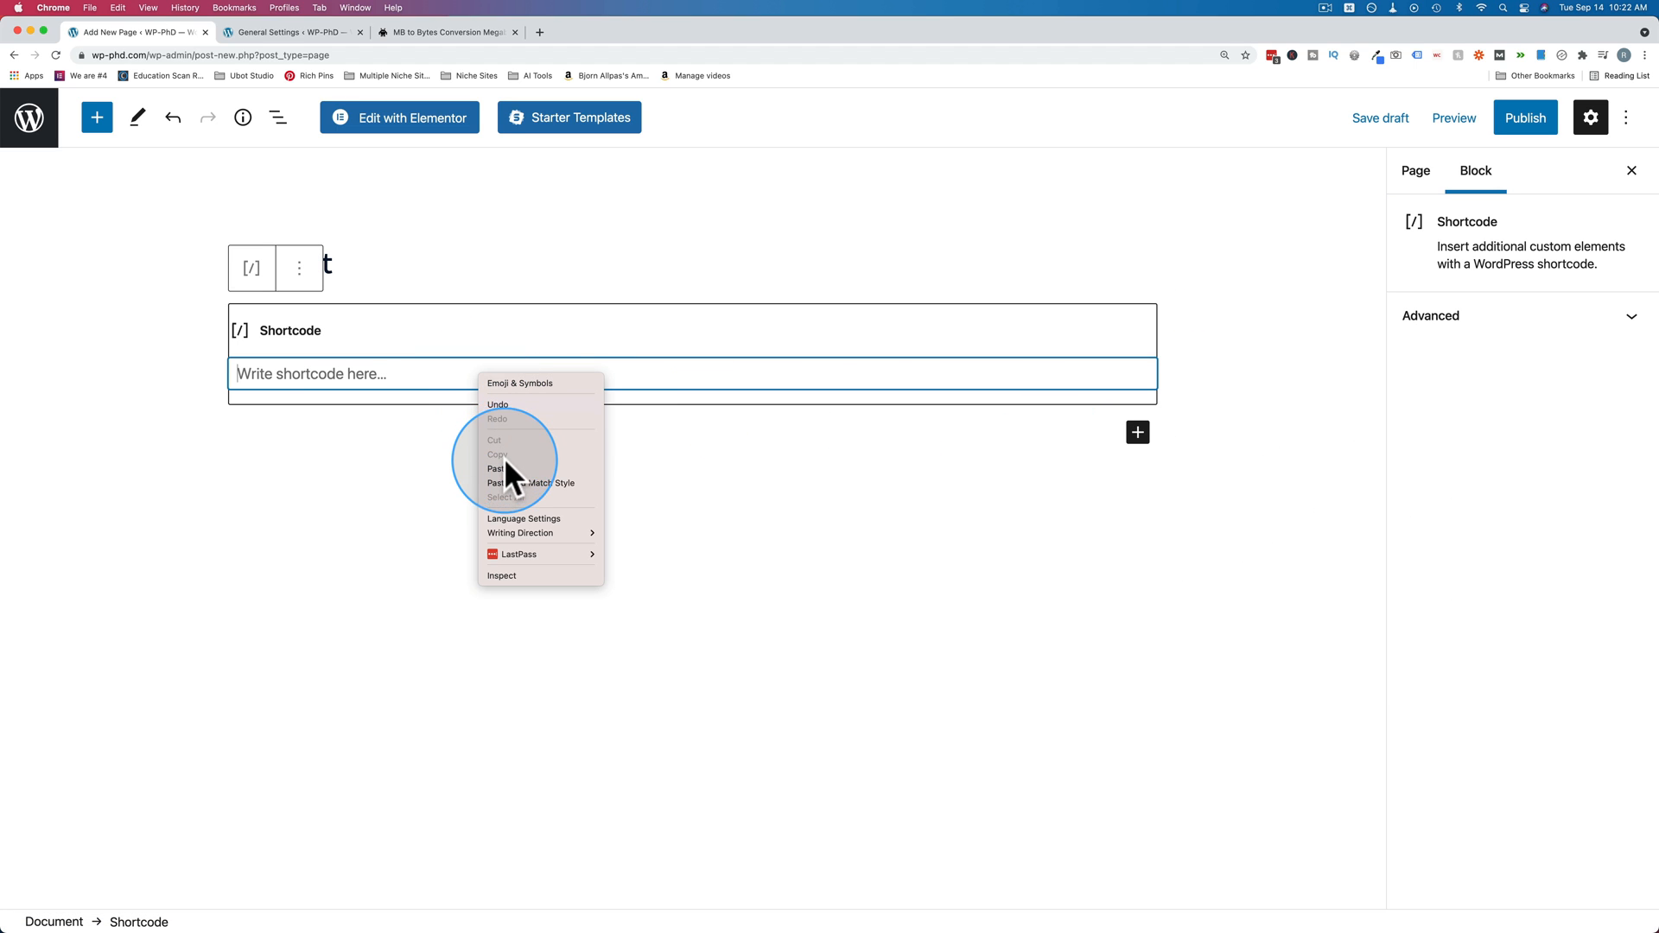
click(1525, 117)
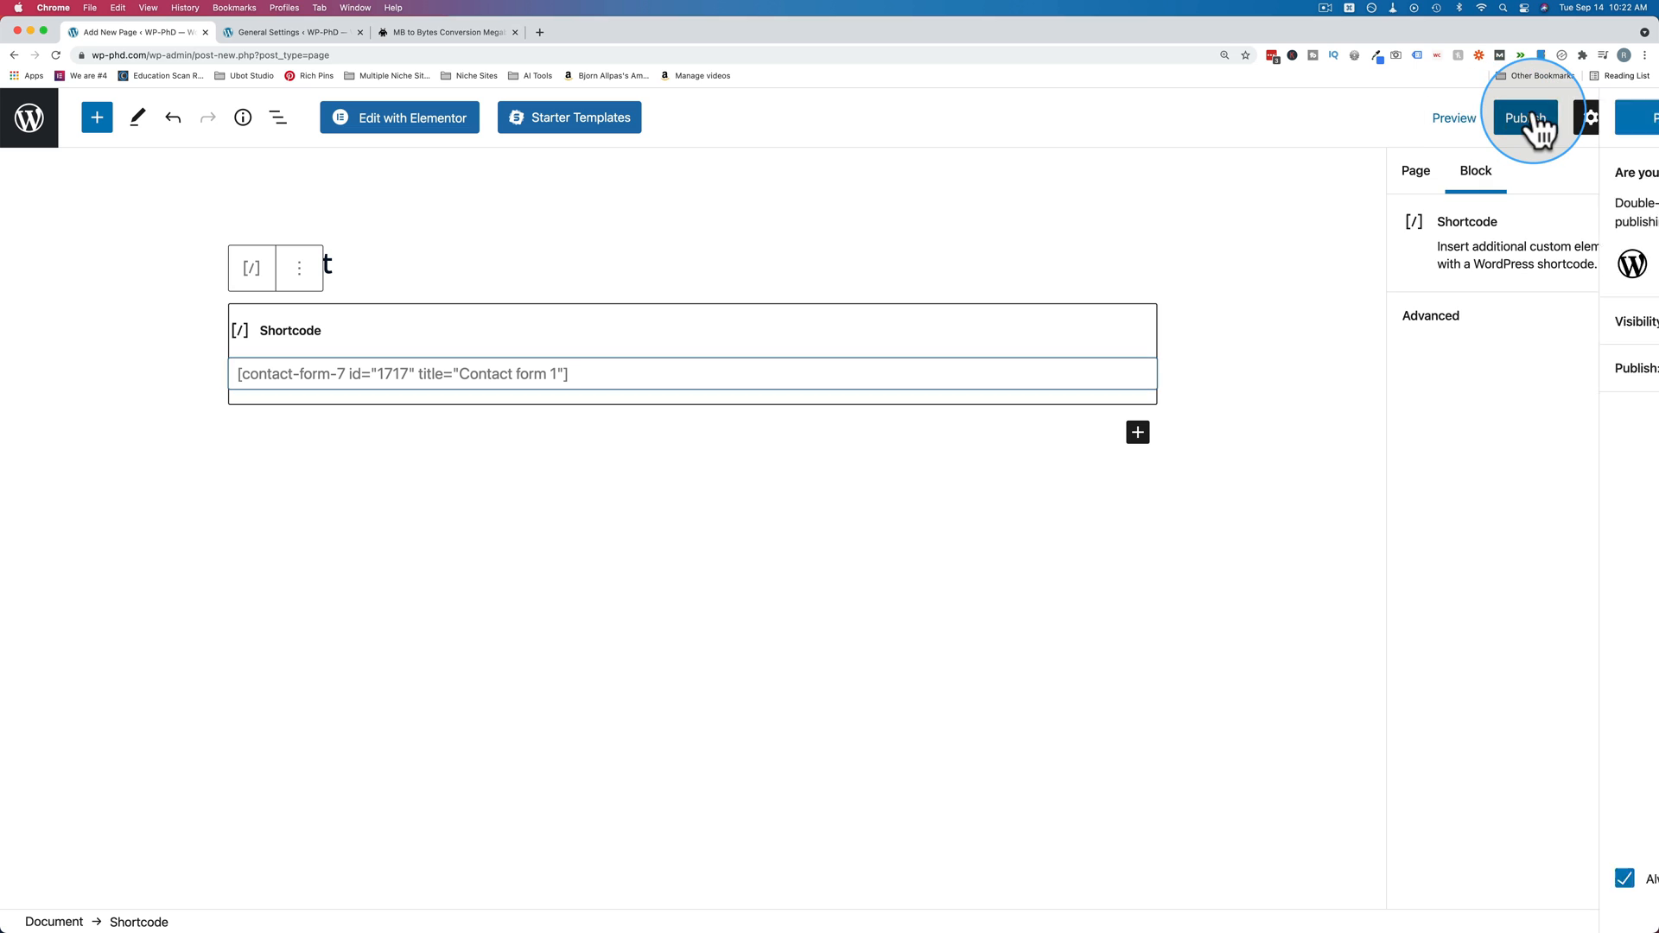
click(1525, 117)
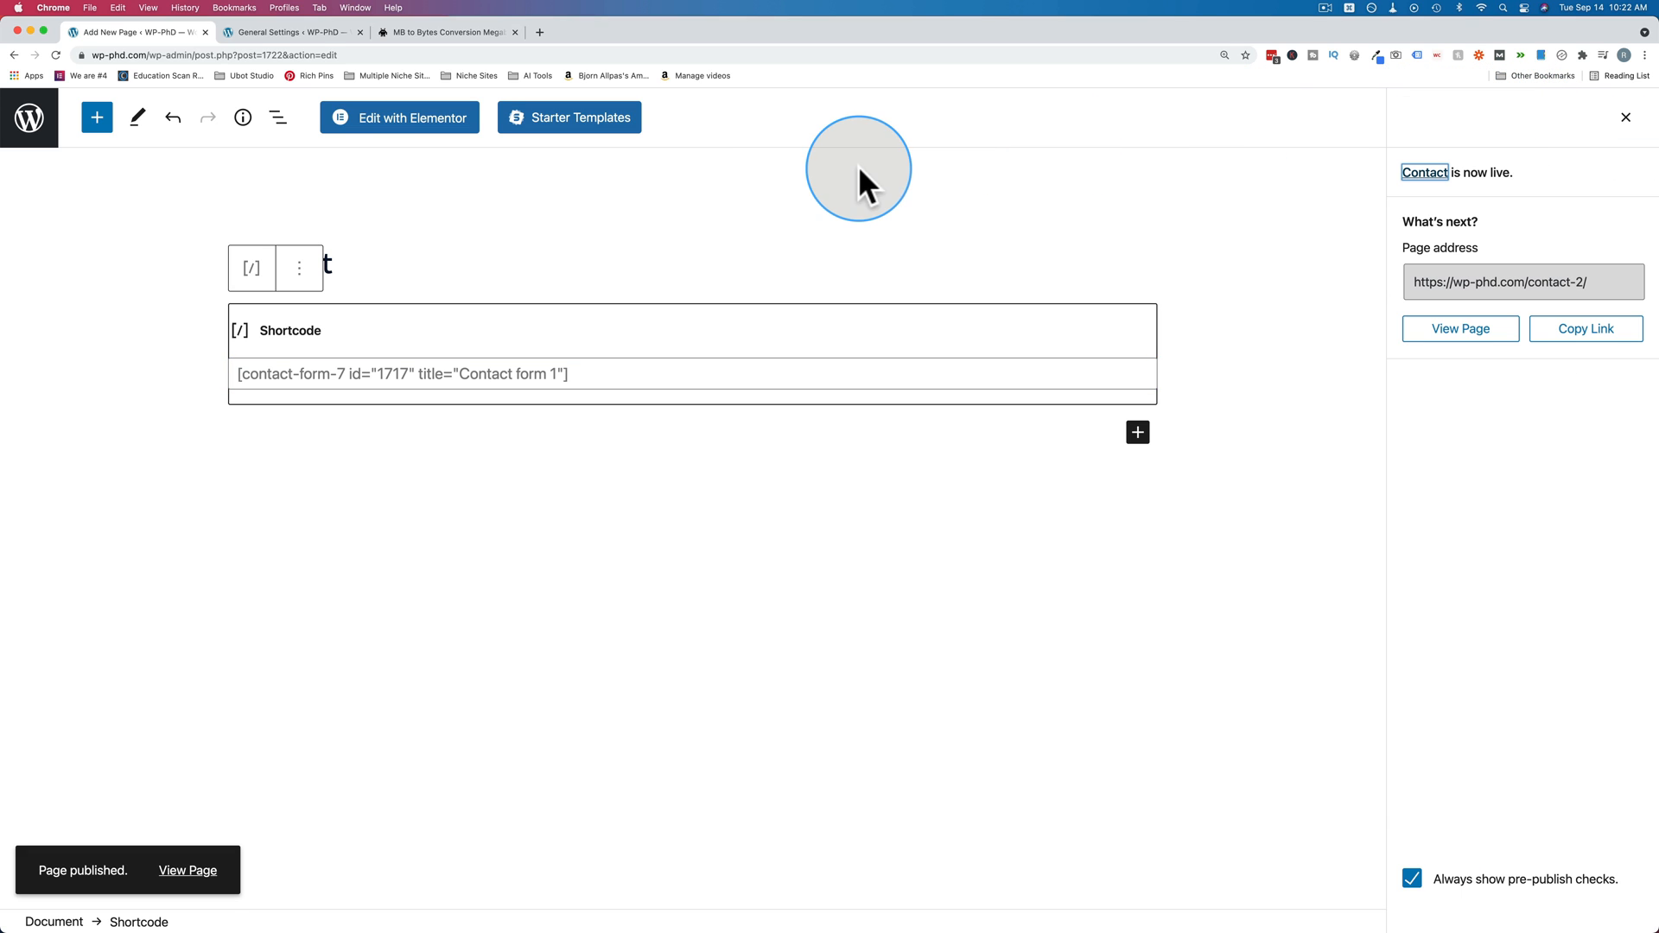
mouse_move(182, 273)
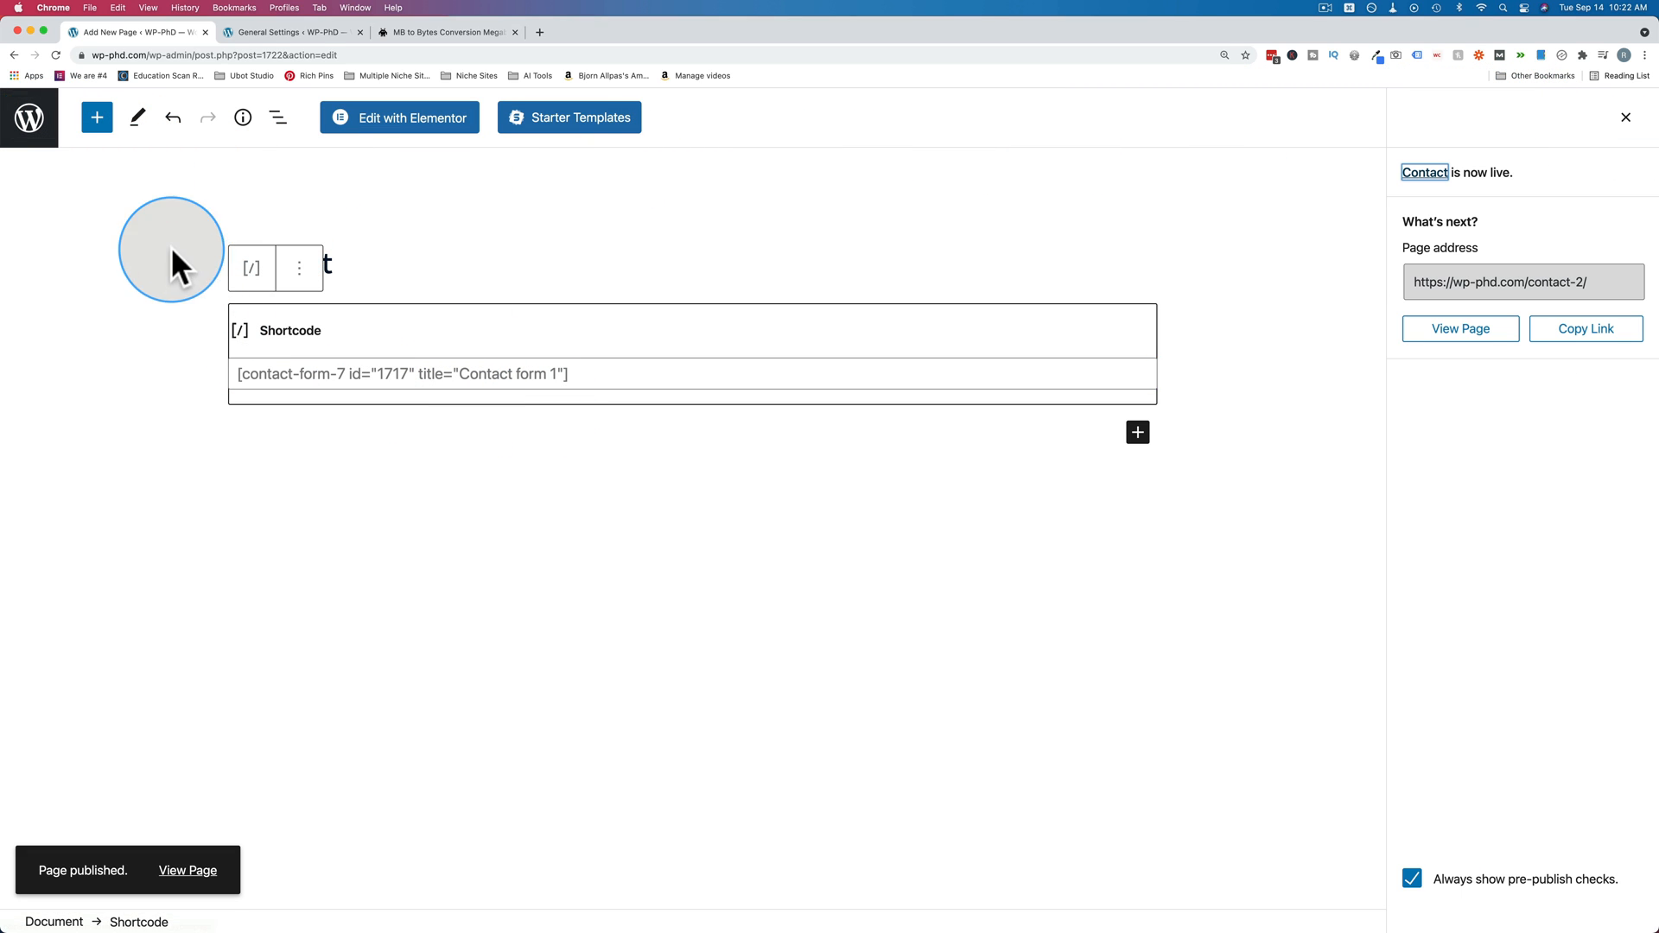
click(31, 117)
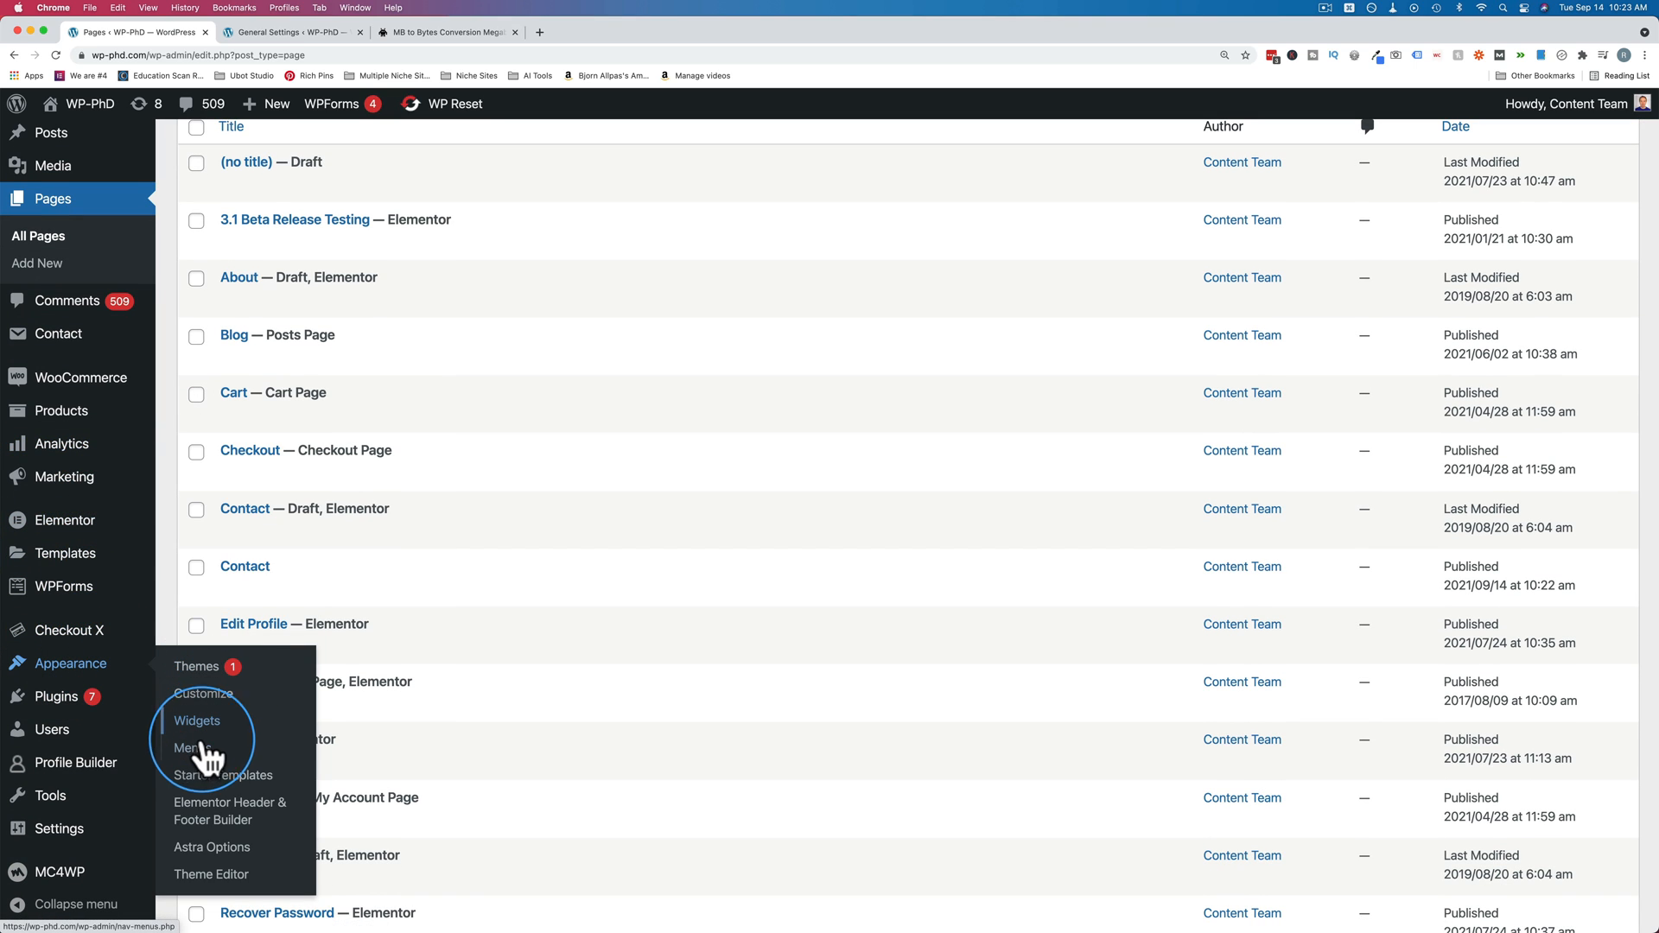
click(190, 749)
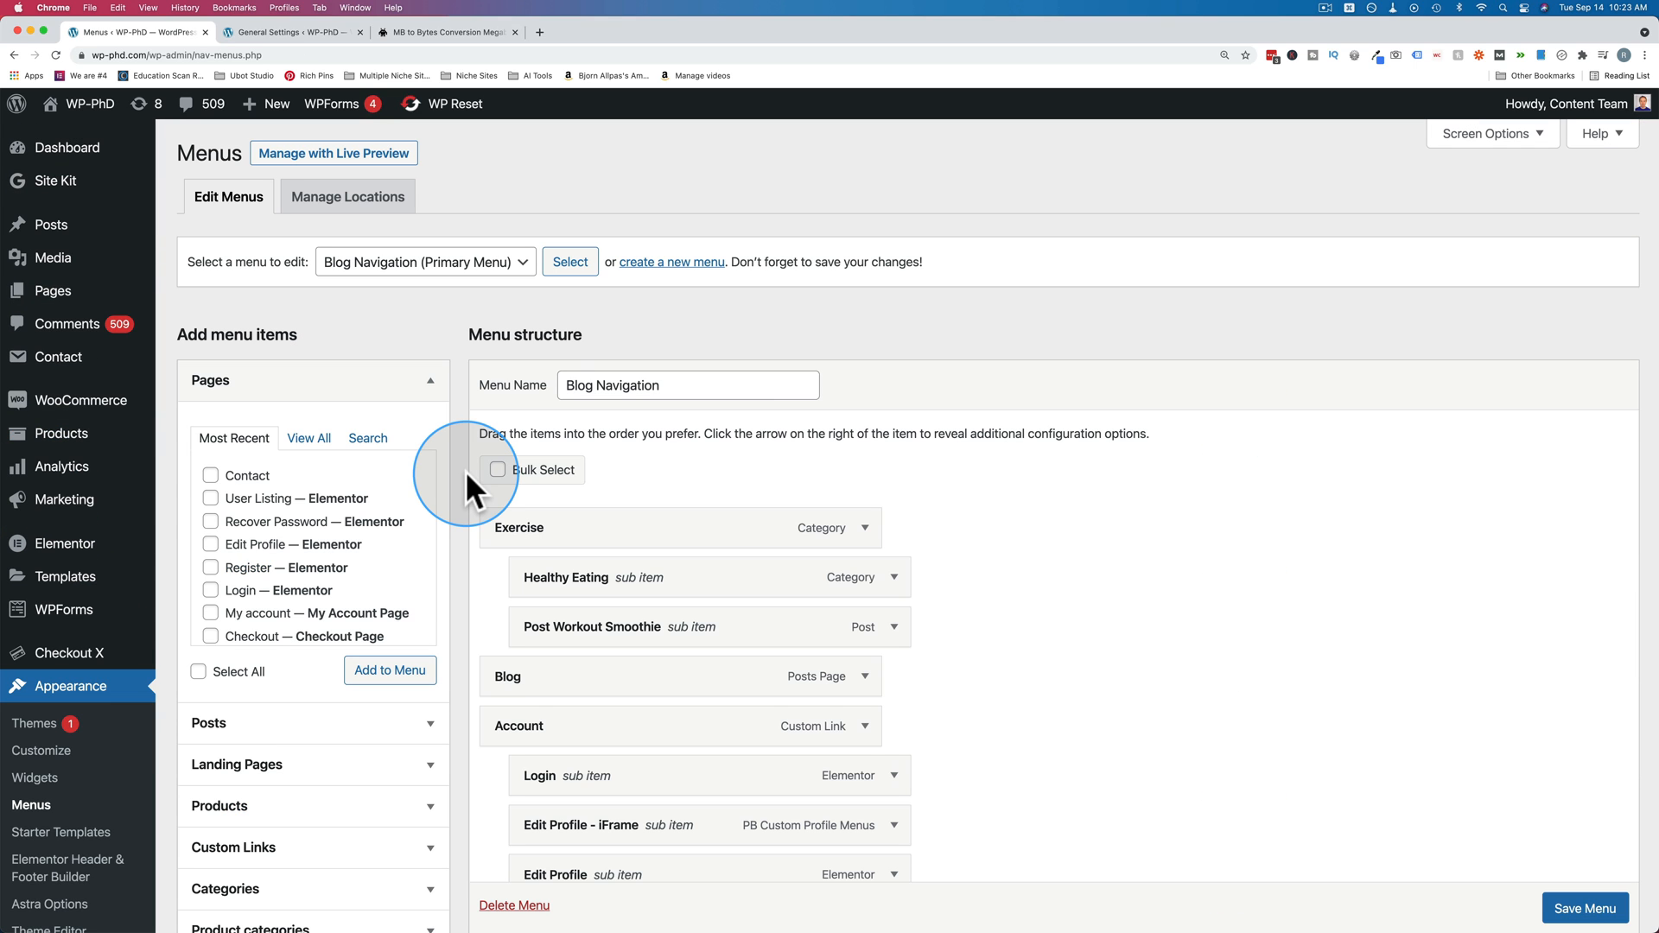
click(425, 262)
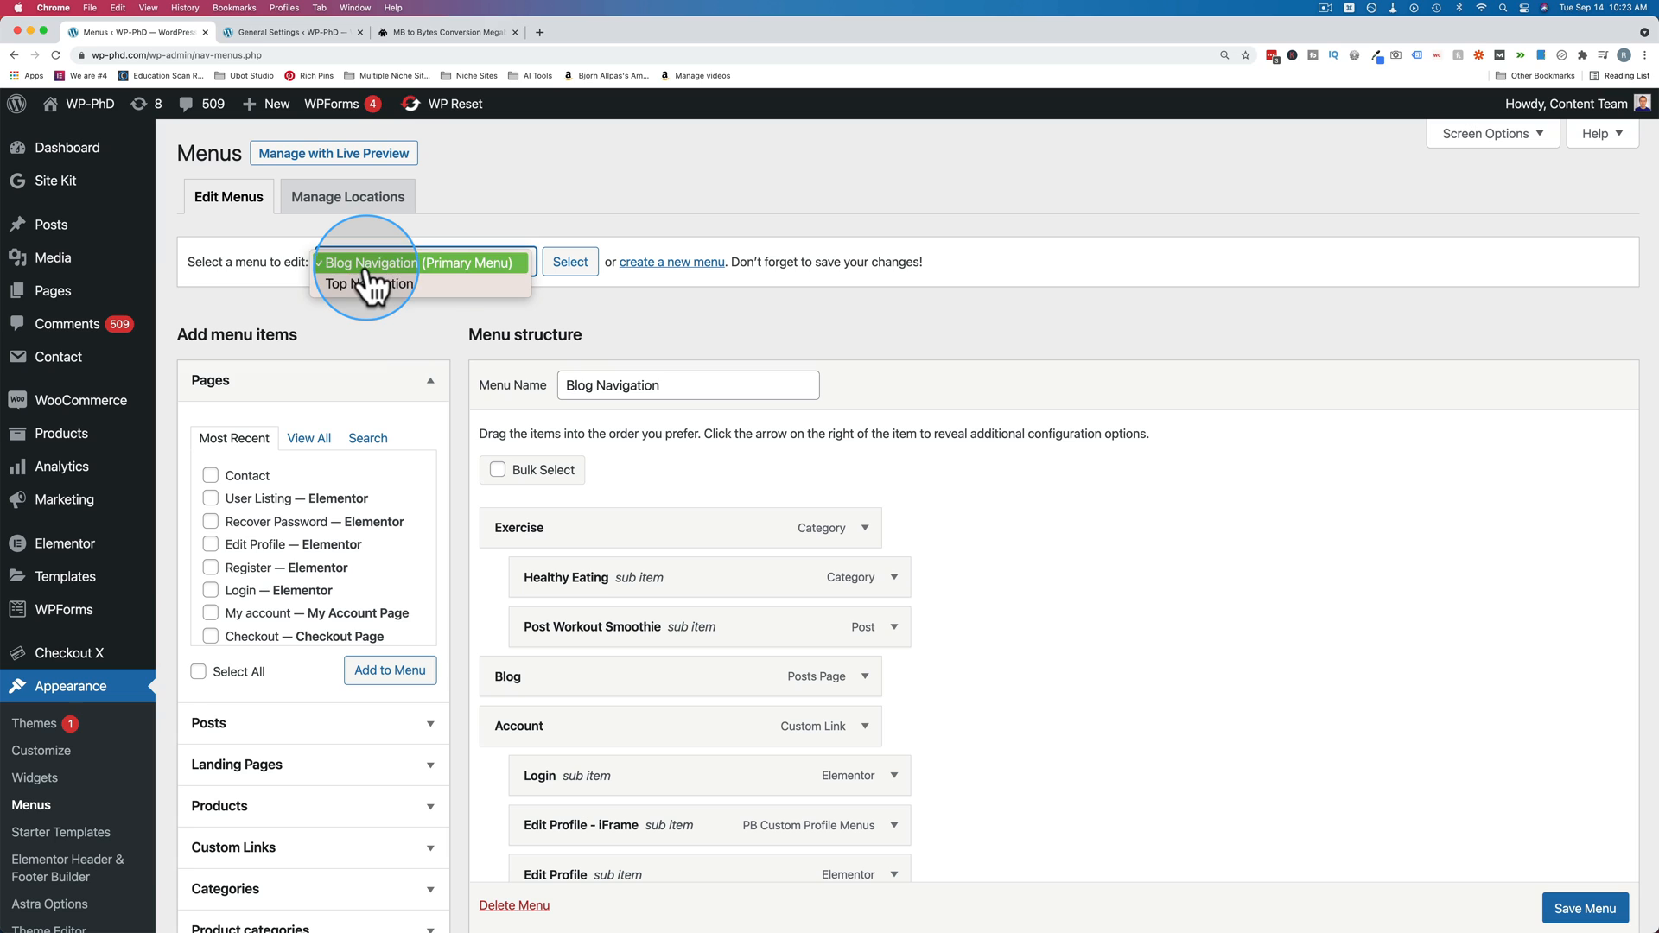
mouse_move(421, 269)
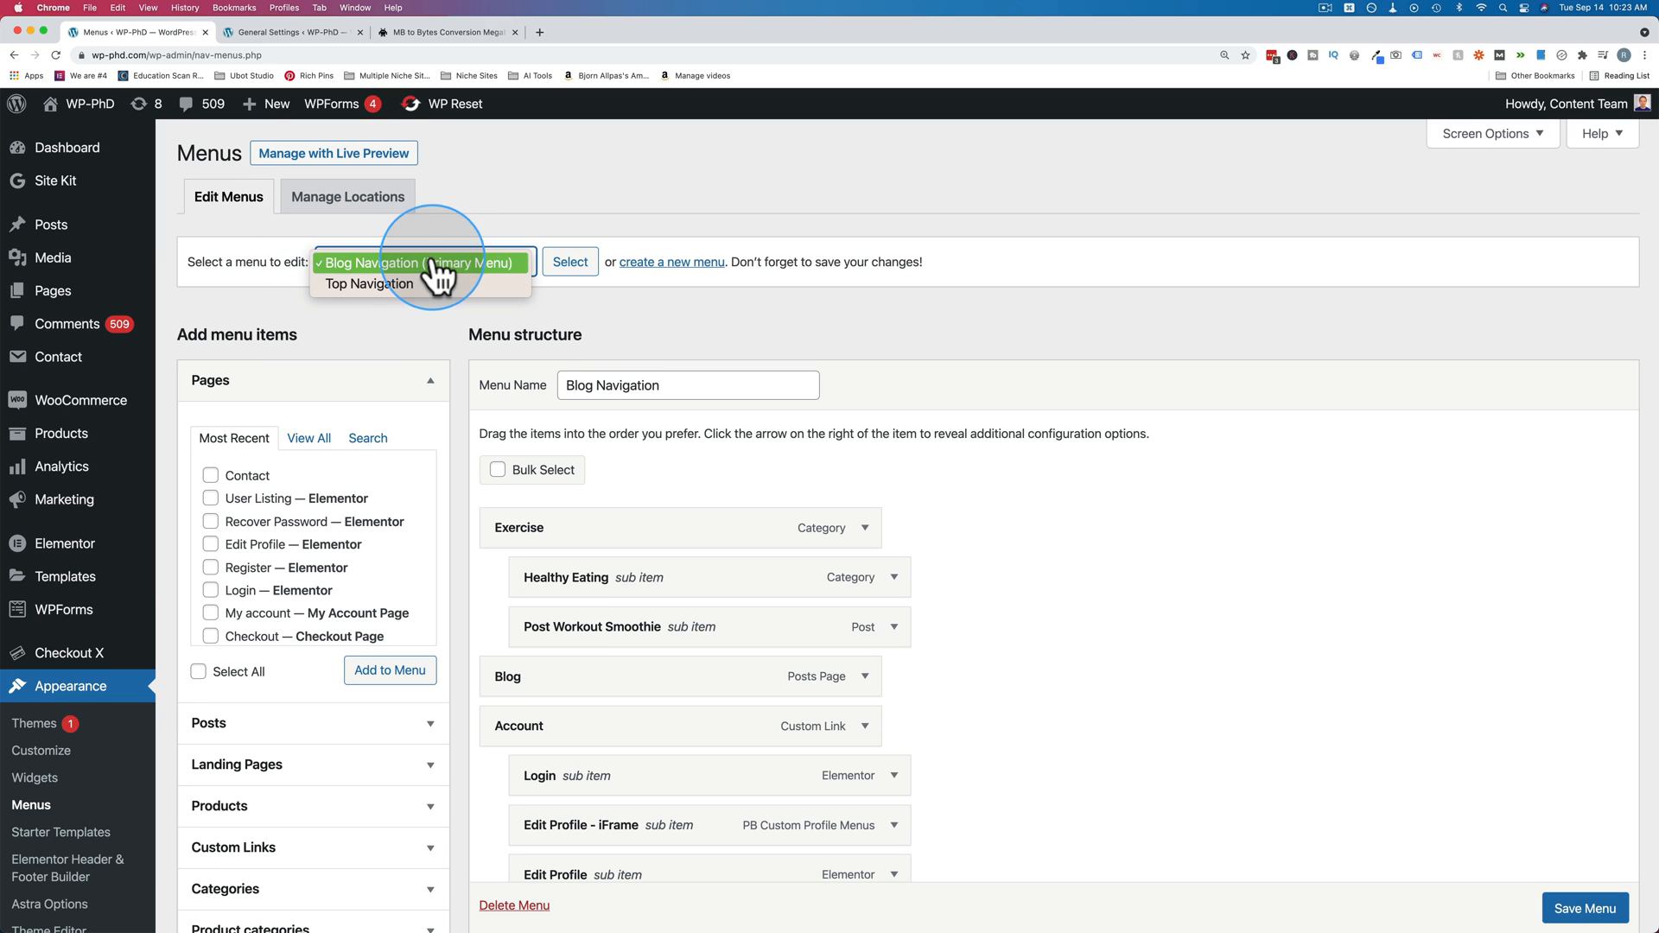
mouse_move(422, 276)
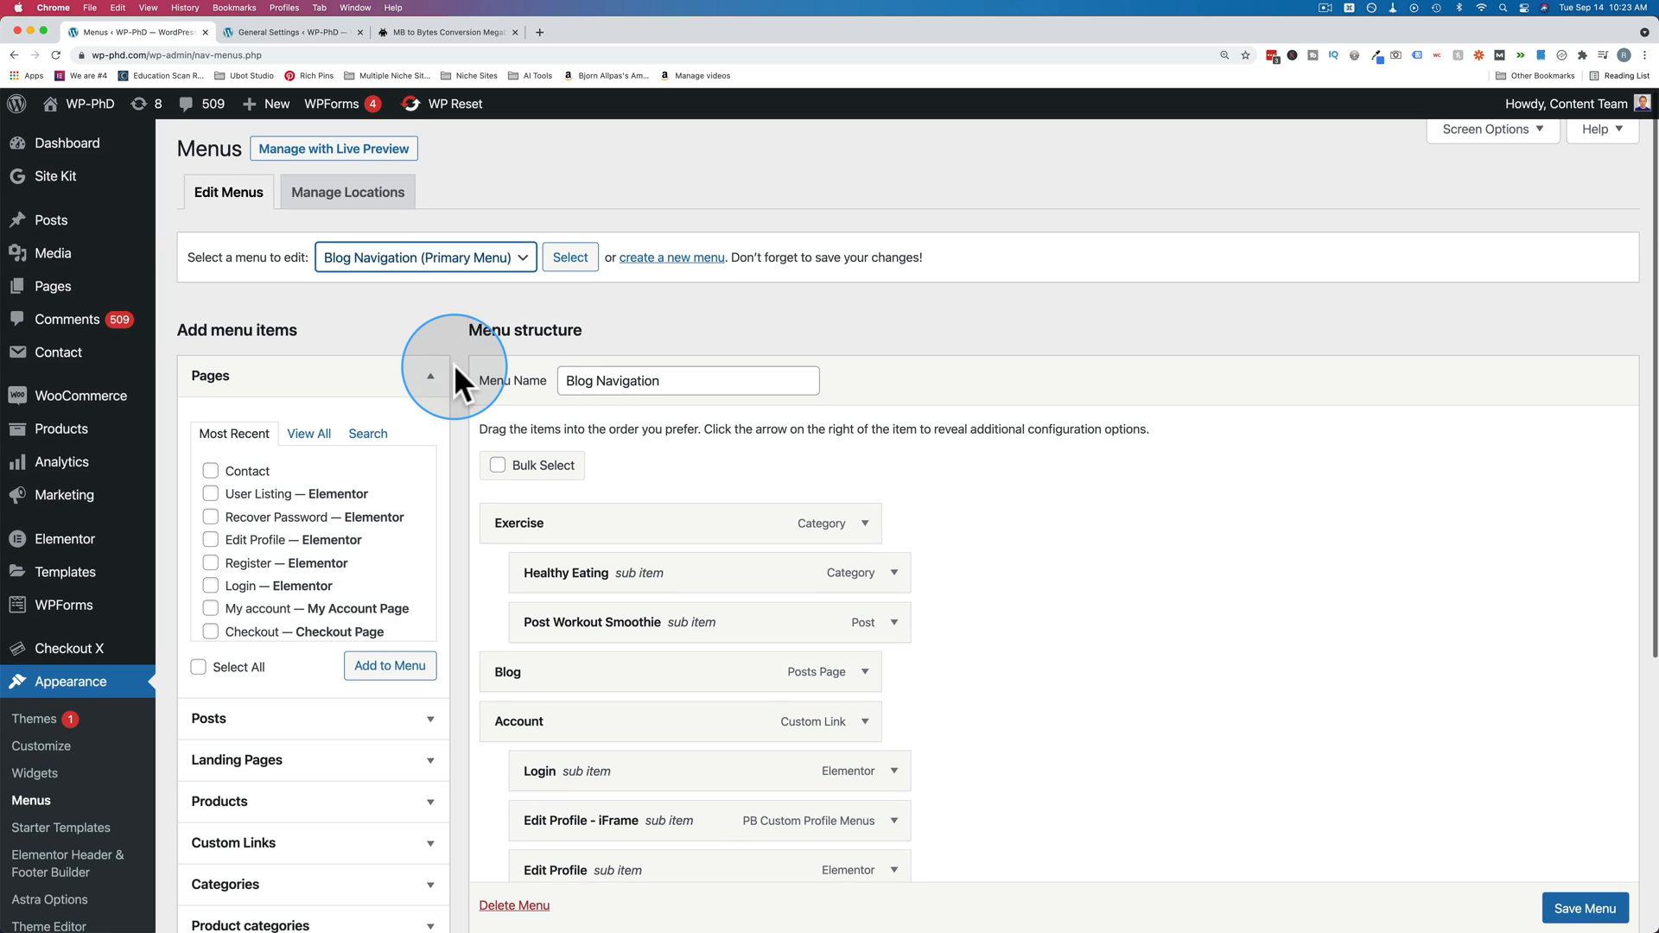
scroll(down, 3)
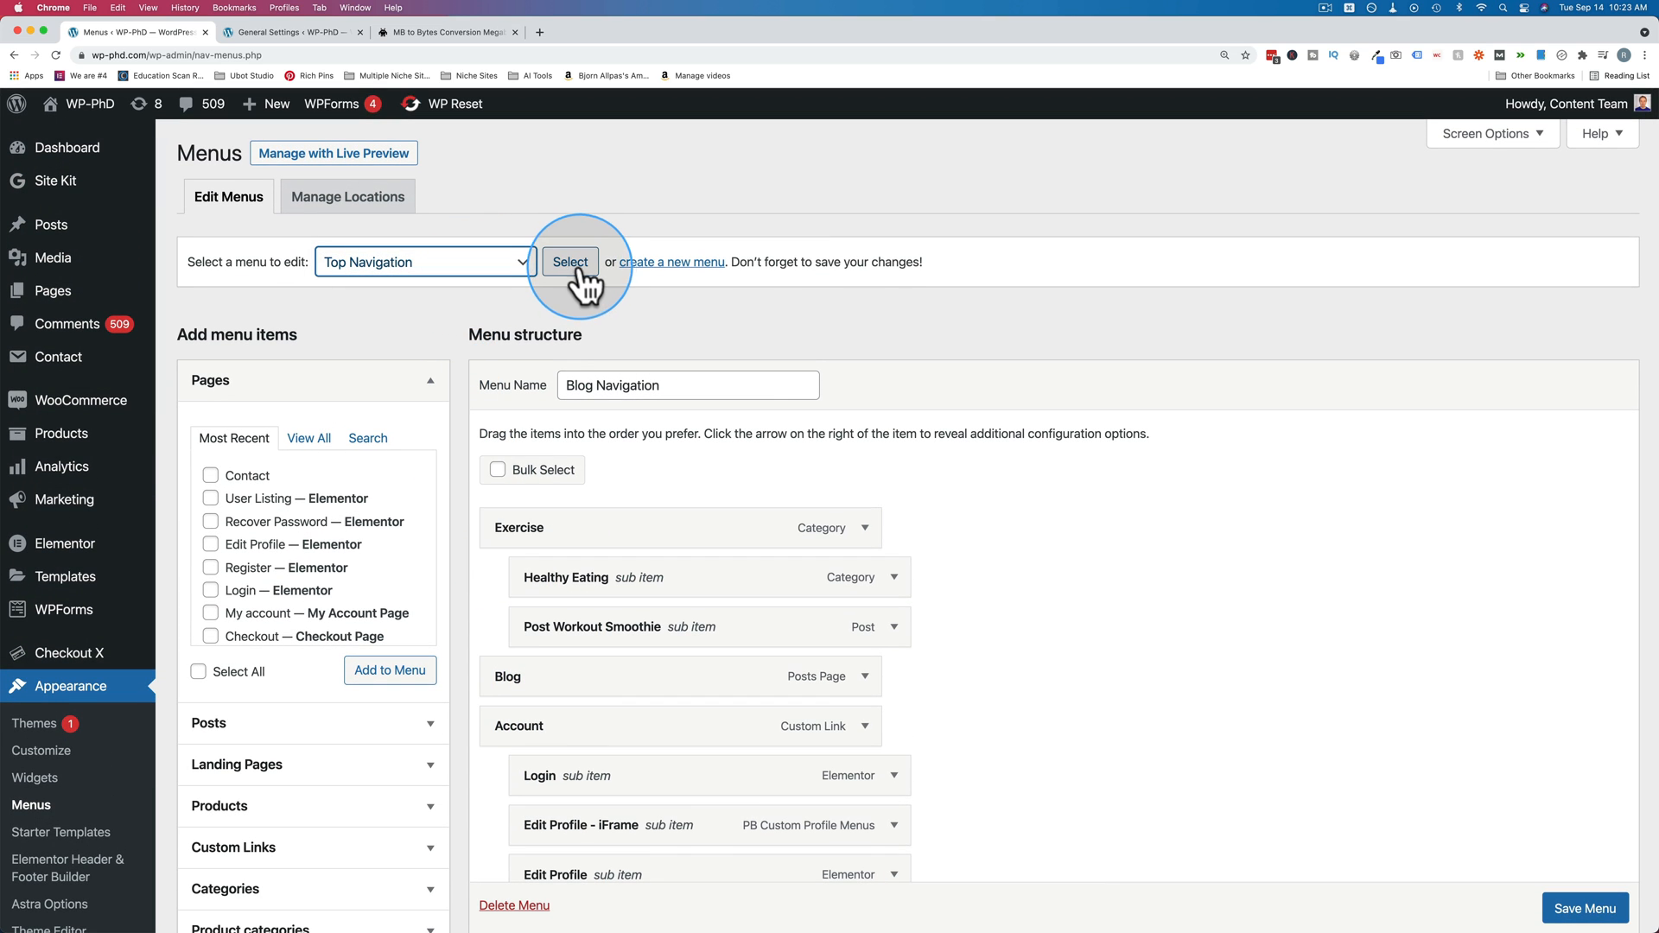
mouse_move(560, 308)
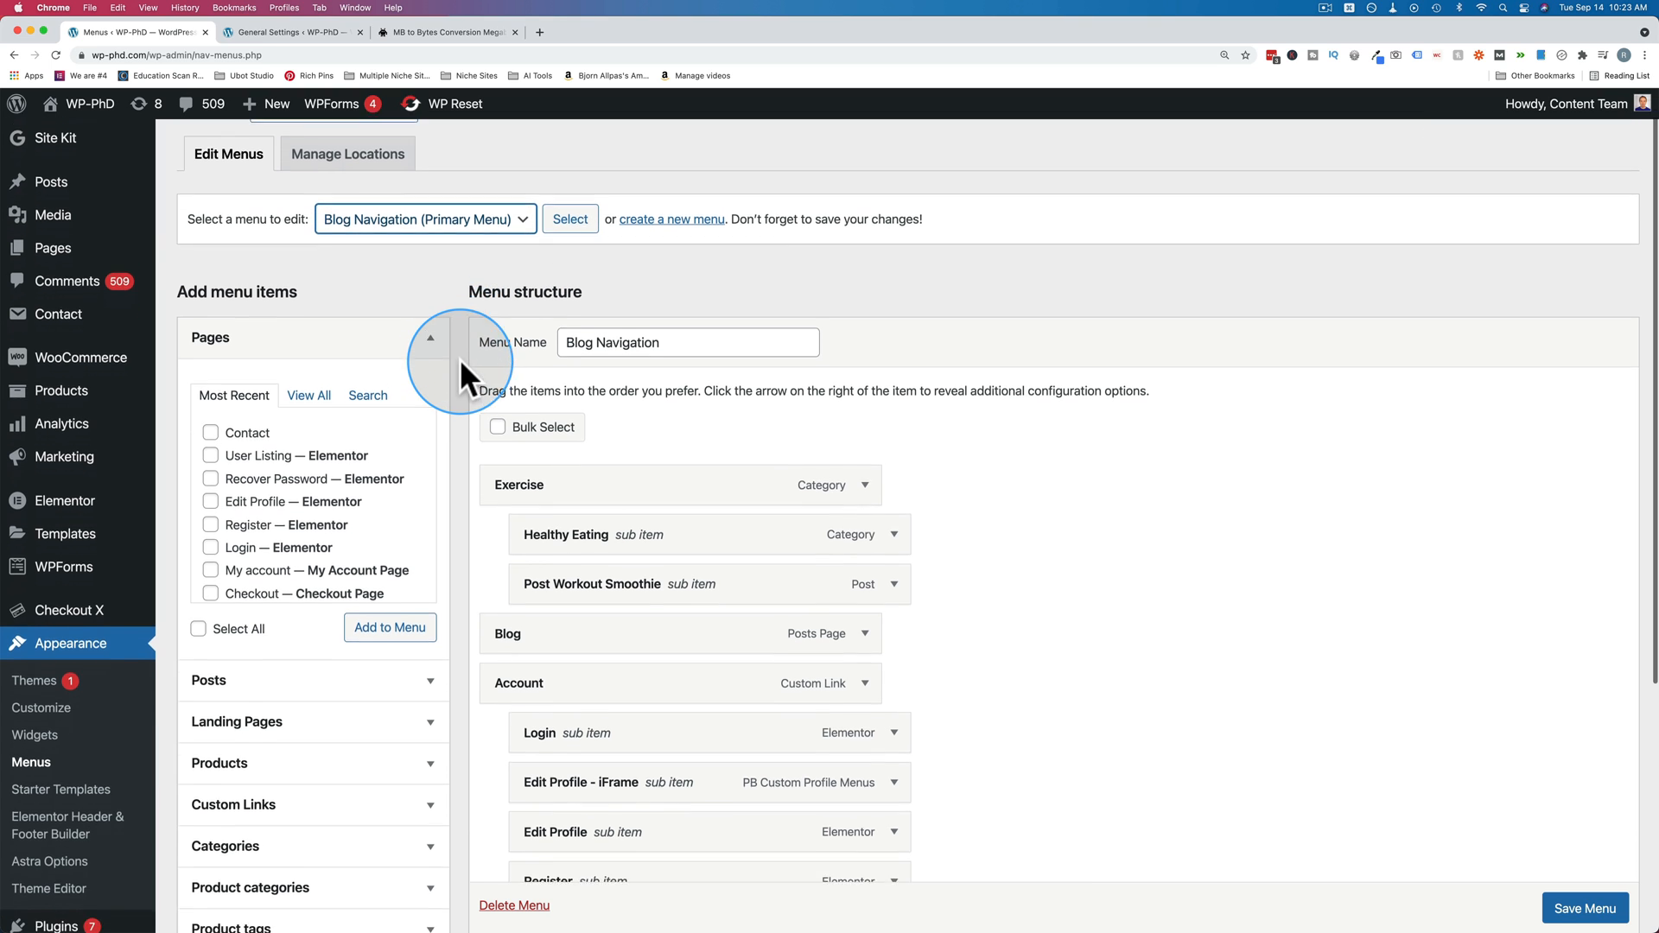
Add the Contact page as a new item in the Blog Navigation menu
scroll(down, 3)
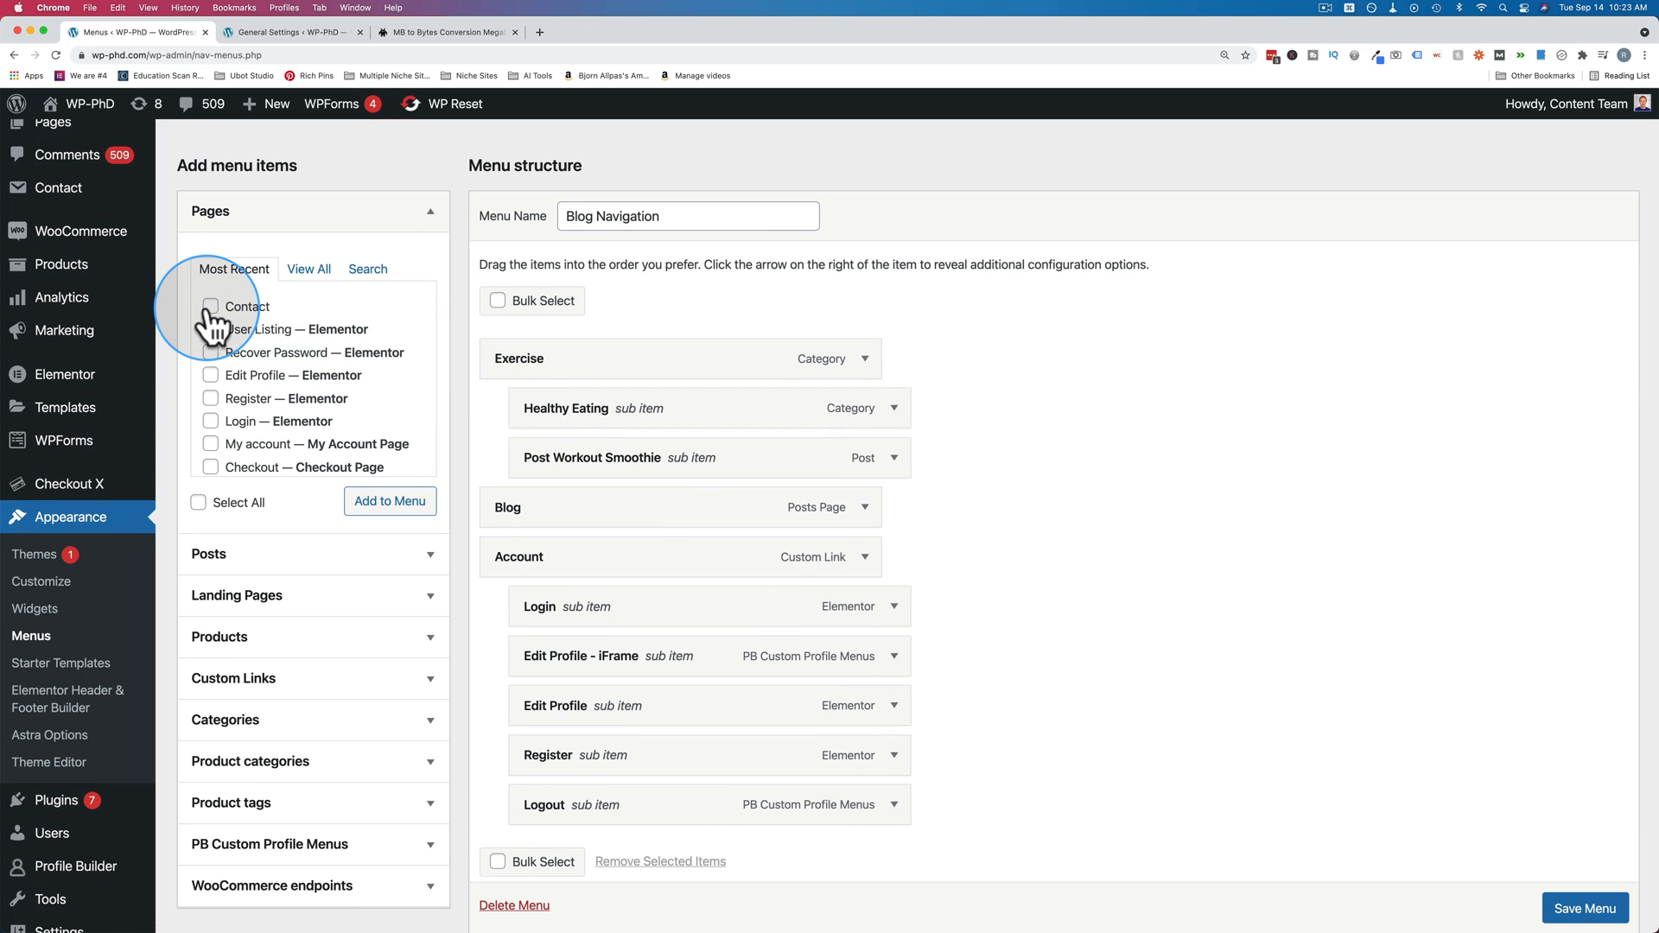
click(211, 307)
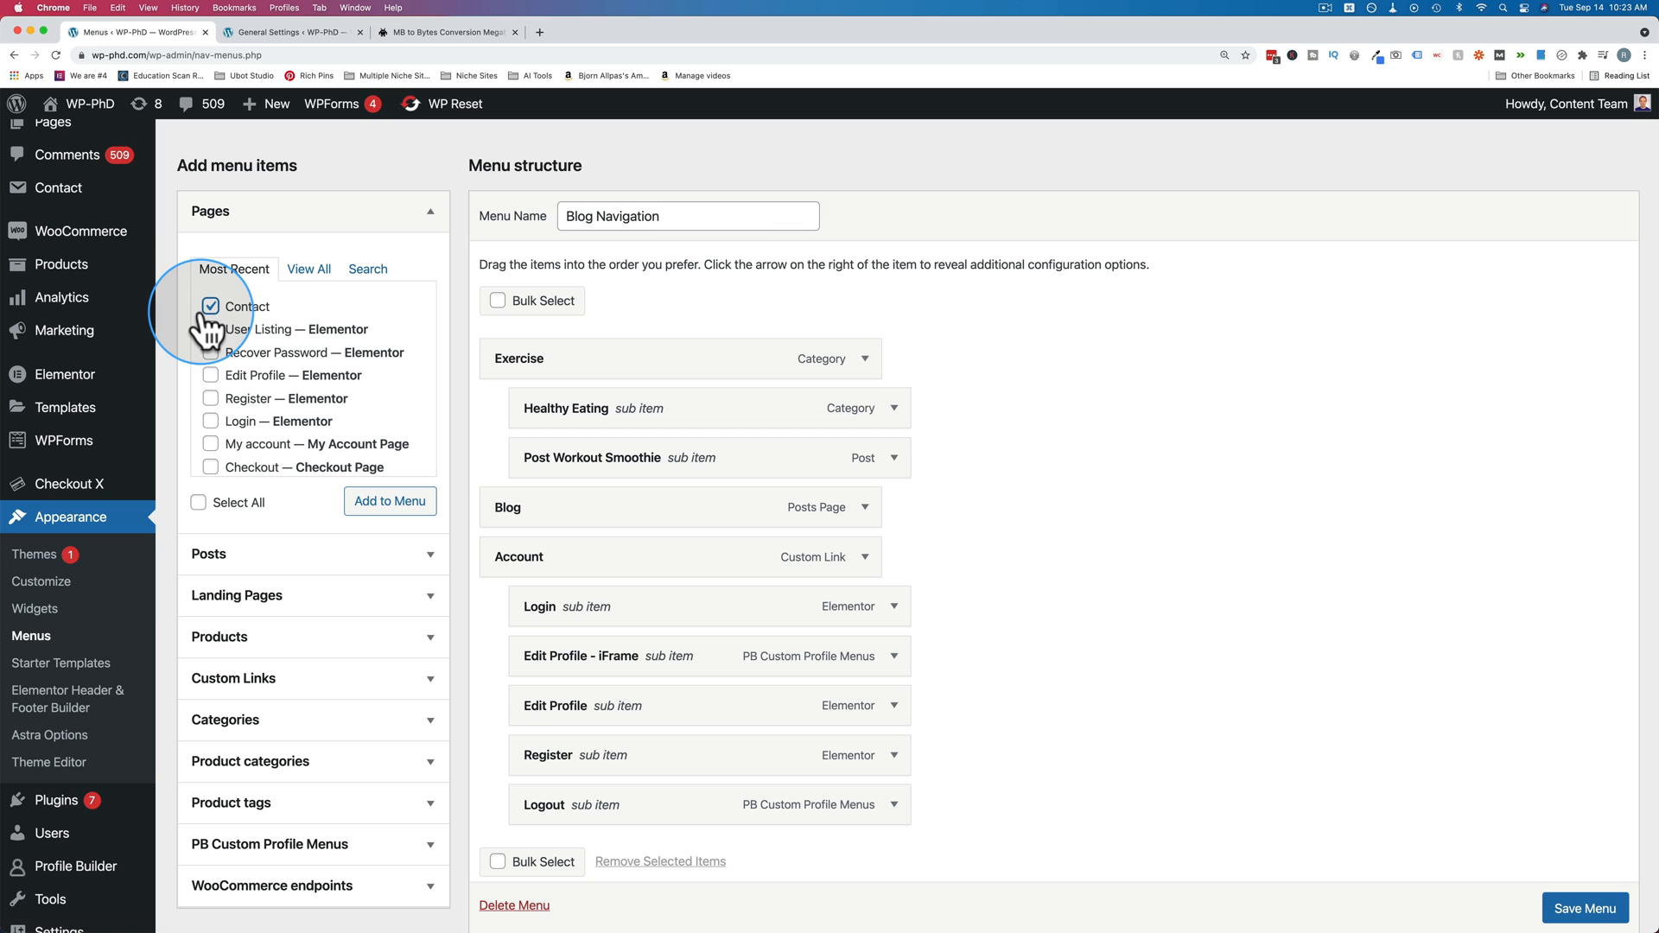
click(308, 268)
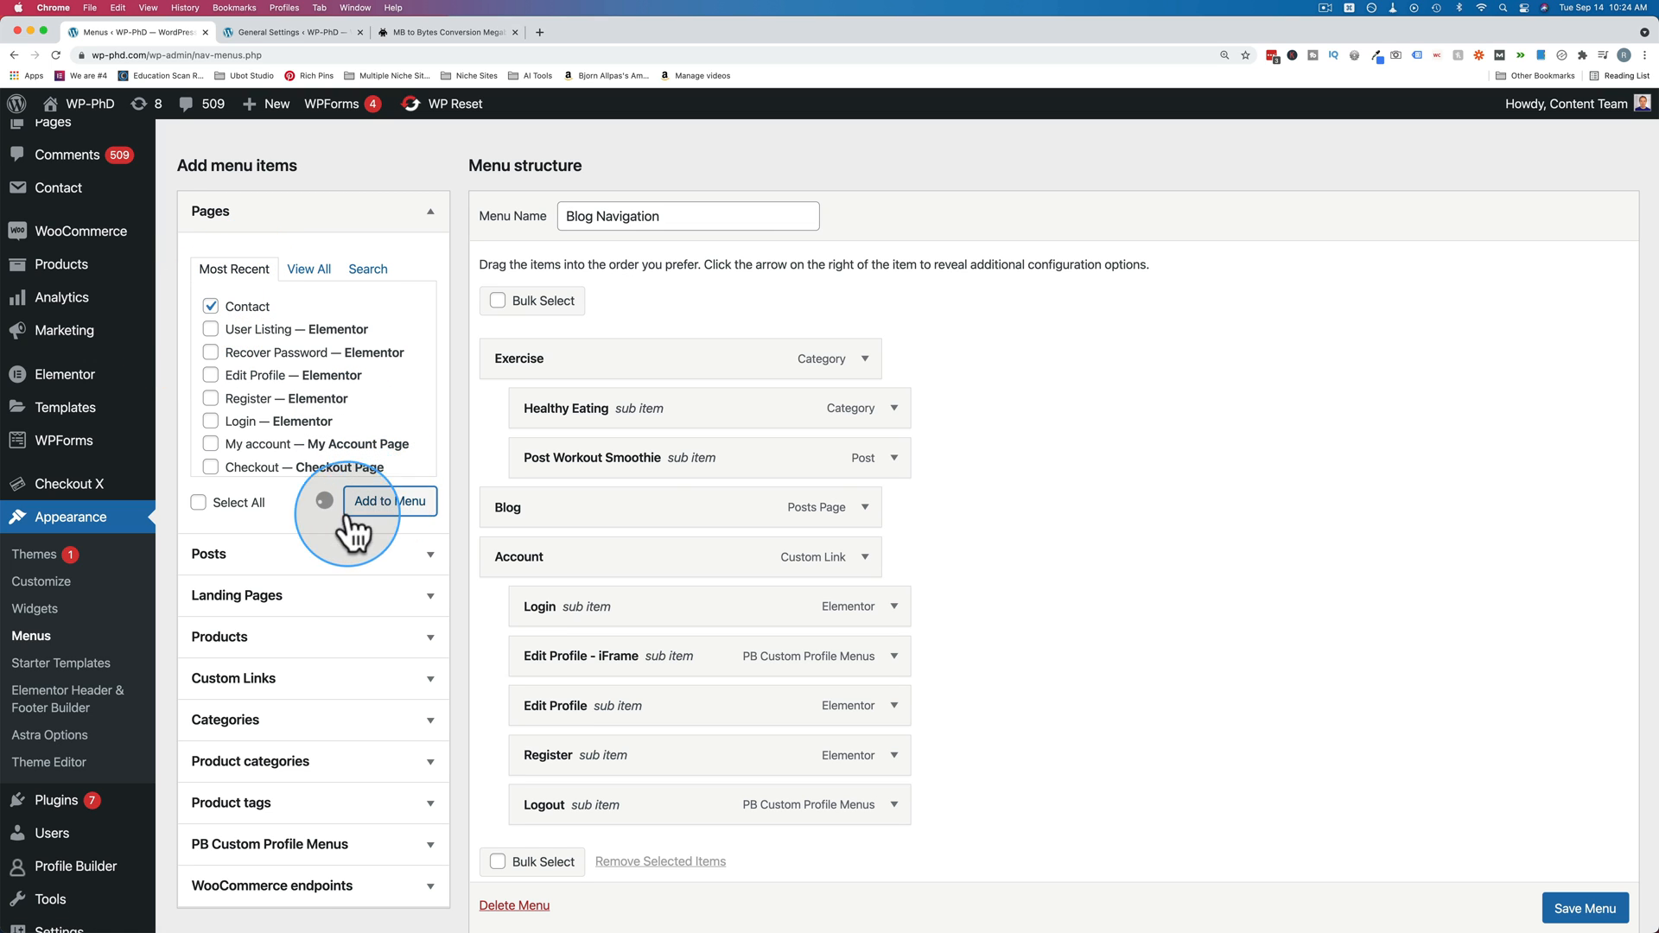
click(391, 501)
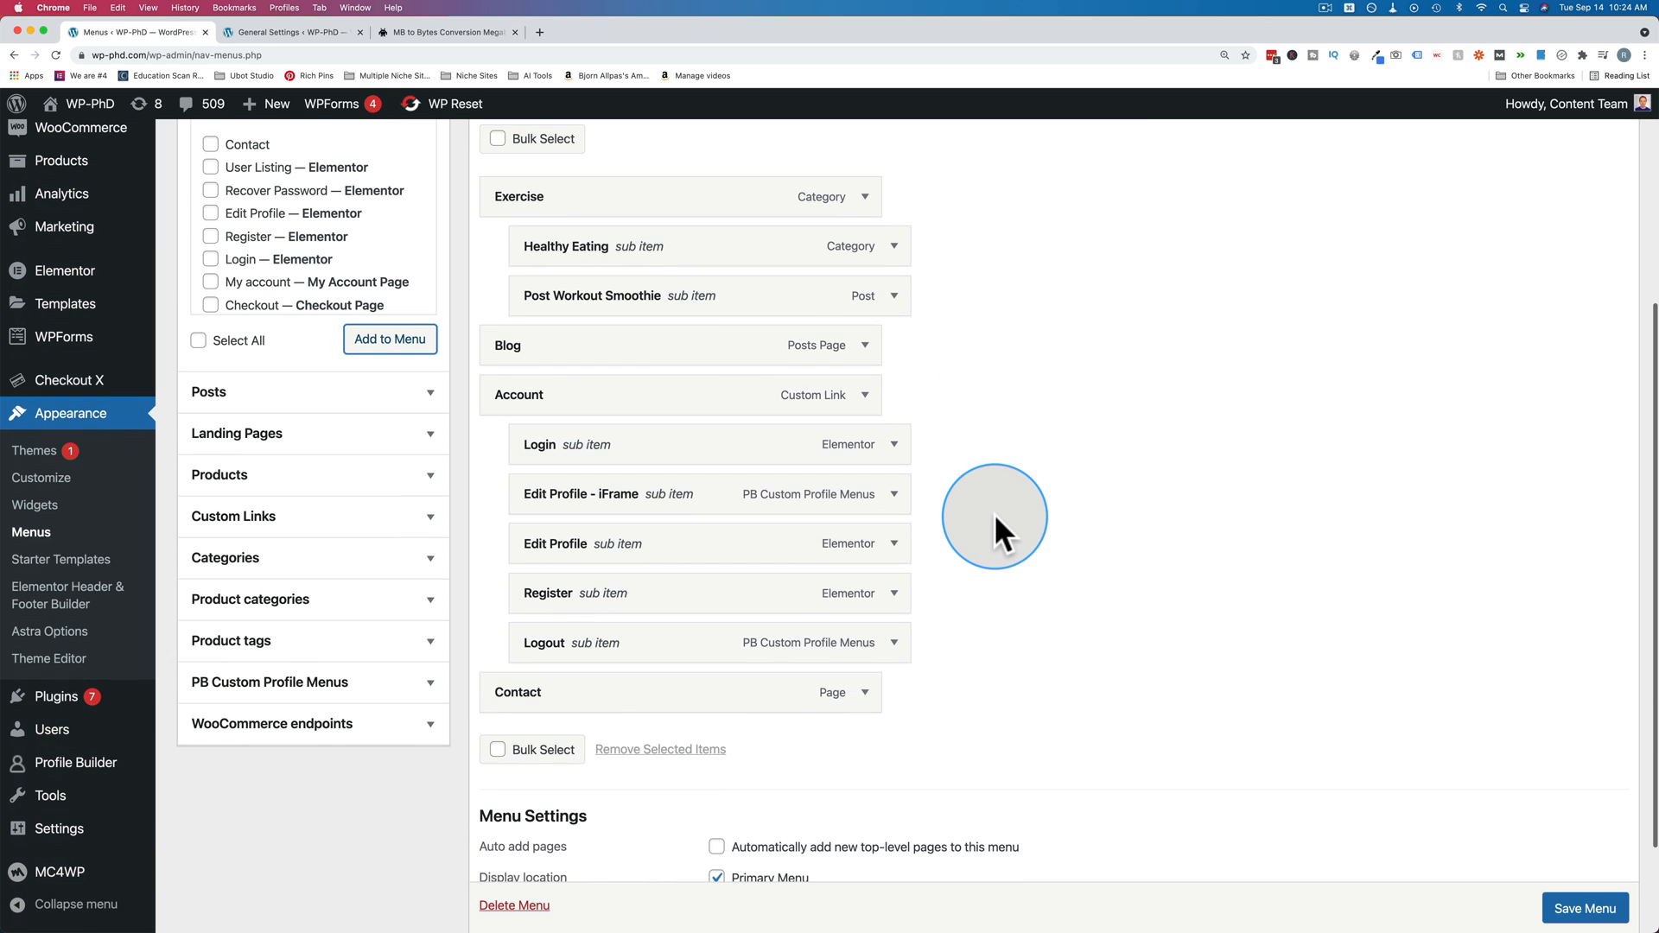
Save the updated Blog Navigation menu
scroll(down, 3)
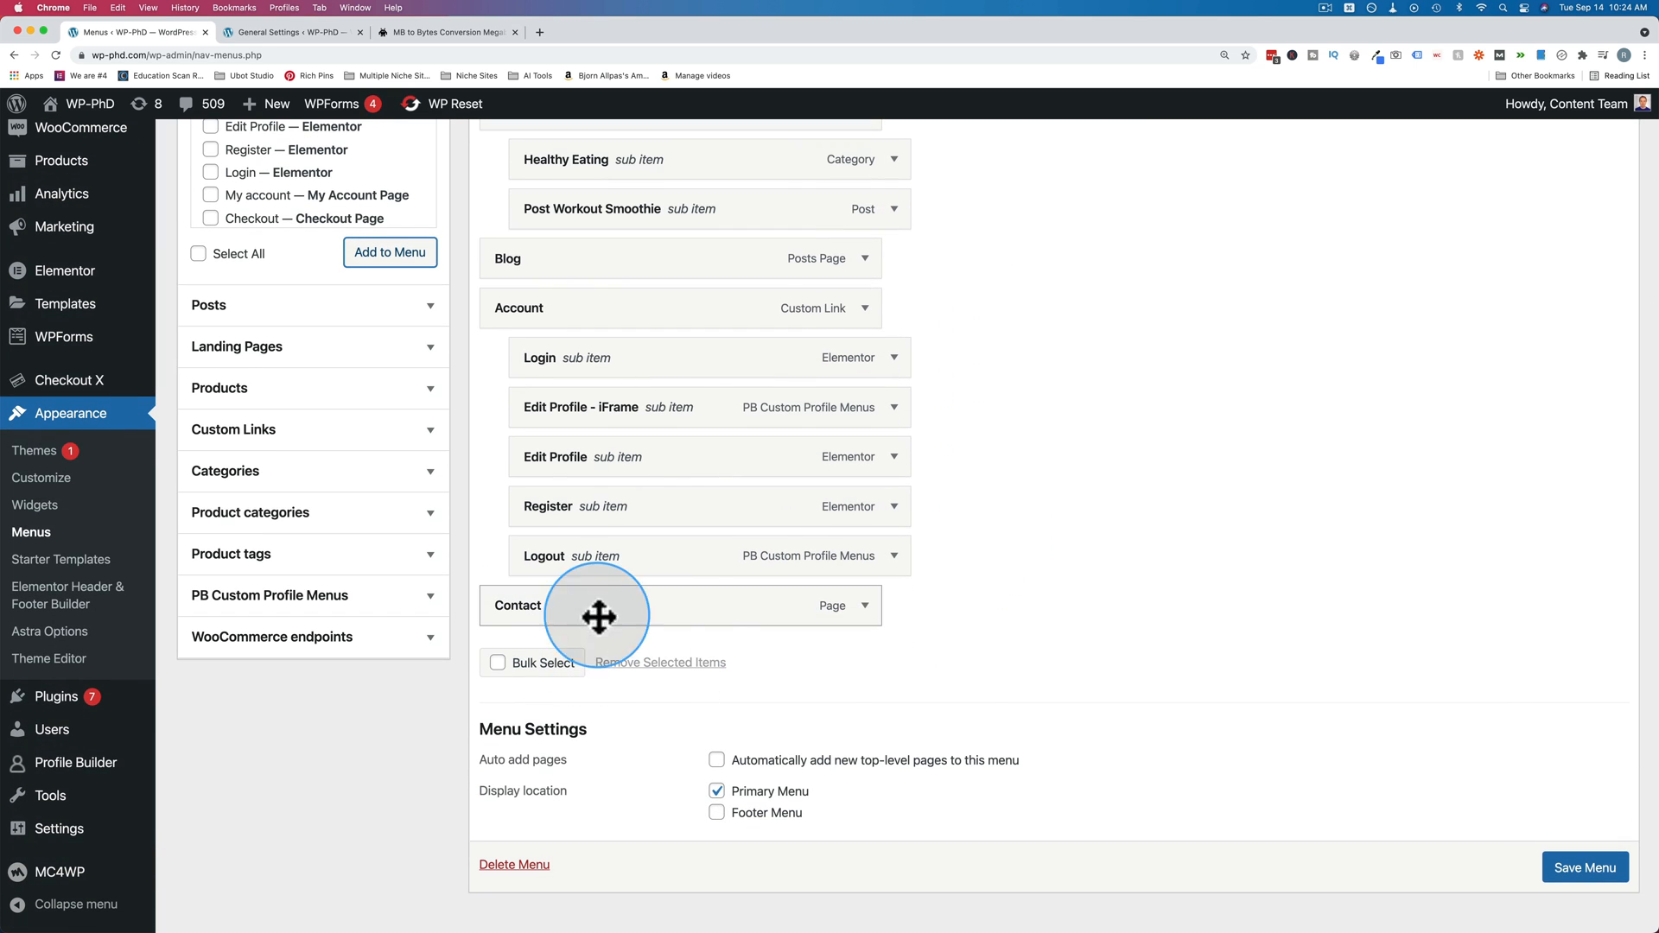
click(1585, 867)
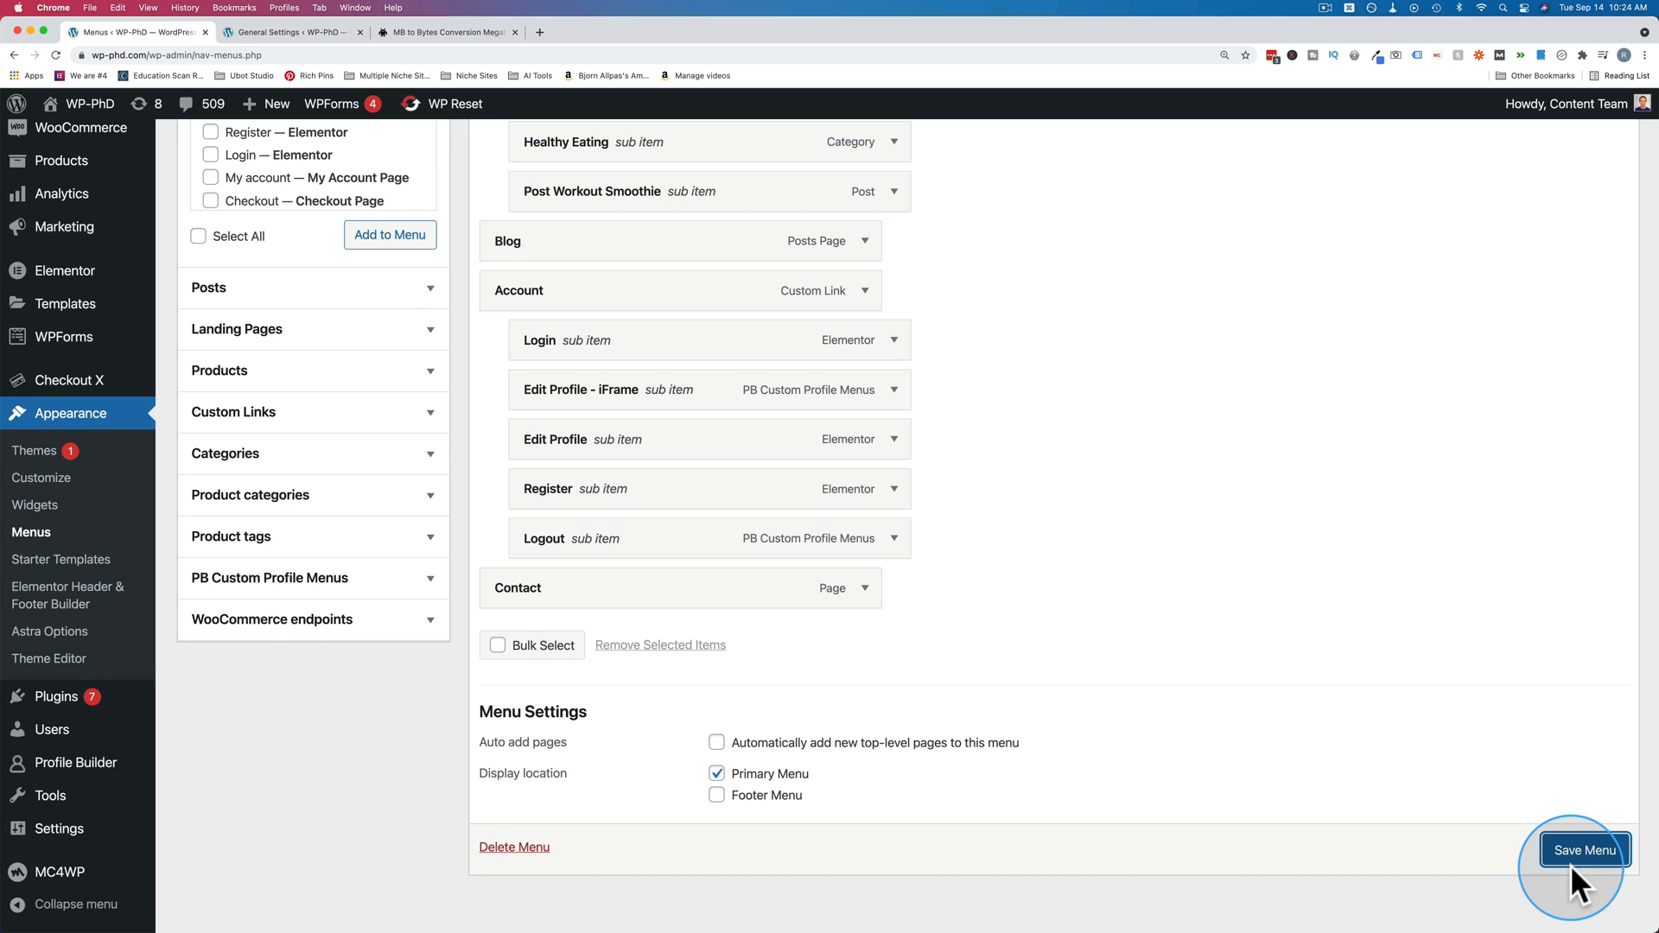
click(1585, 850)
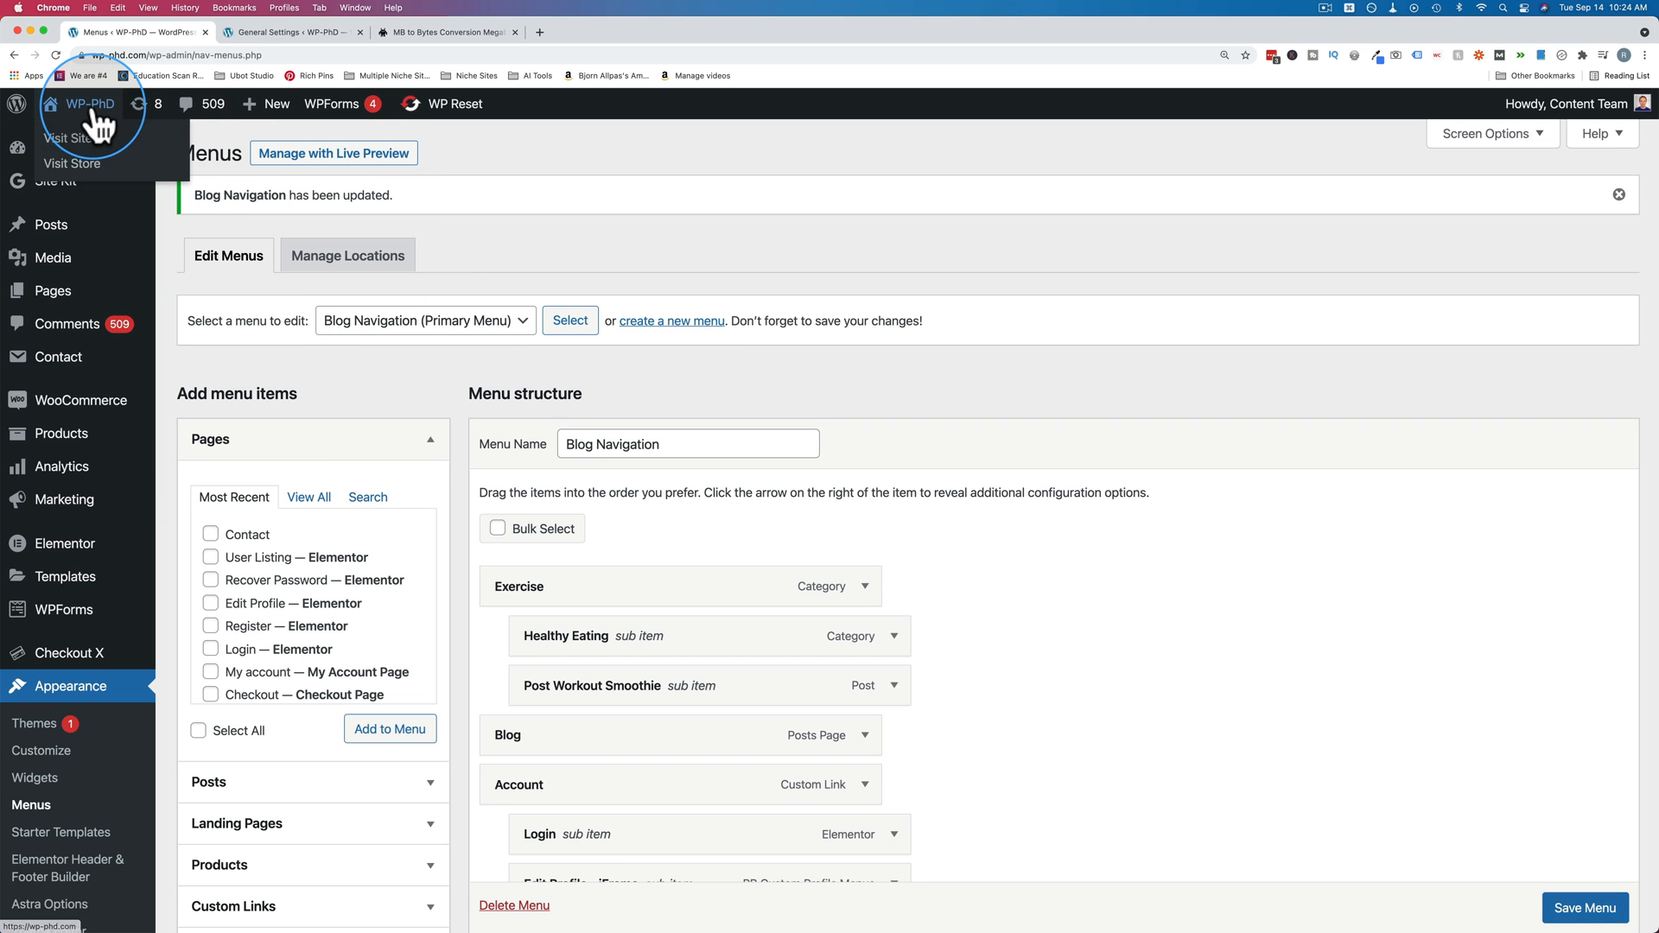
Visit the live site and open the Contact page from the header menu to reach the form
click(53, 139)
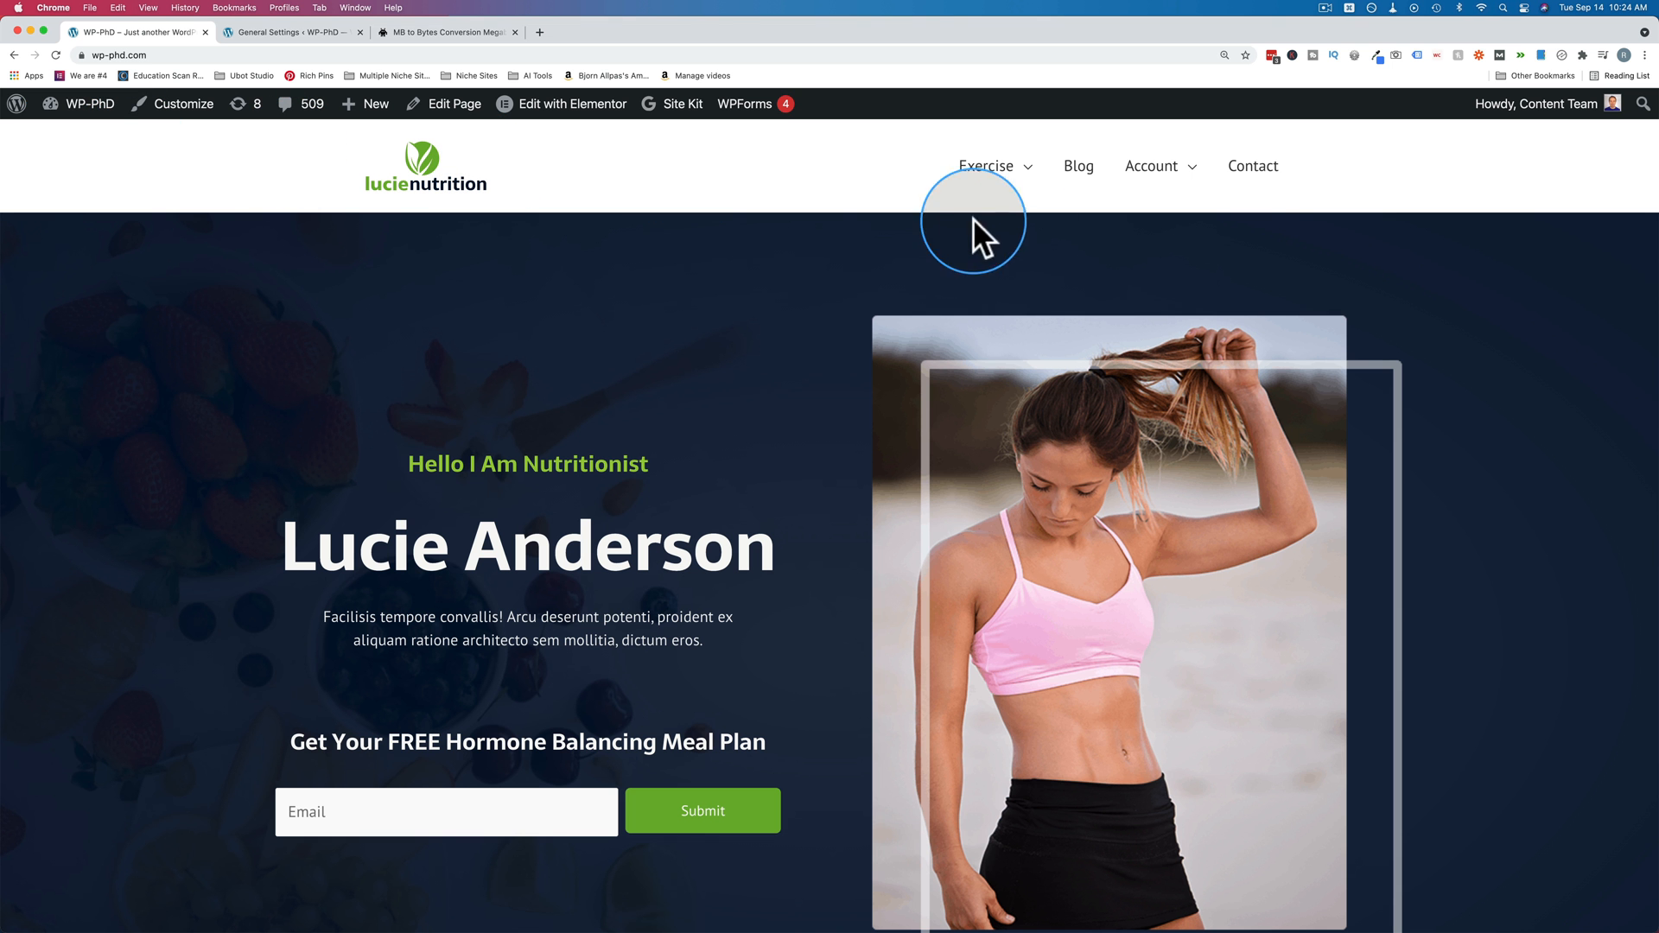
mouse_move(1262, 173)
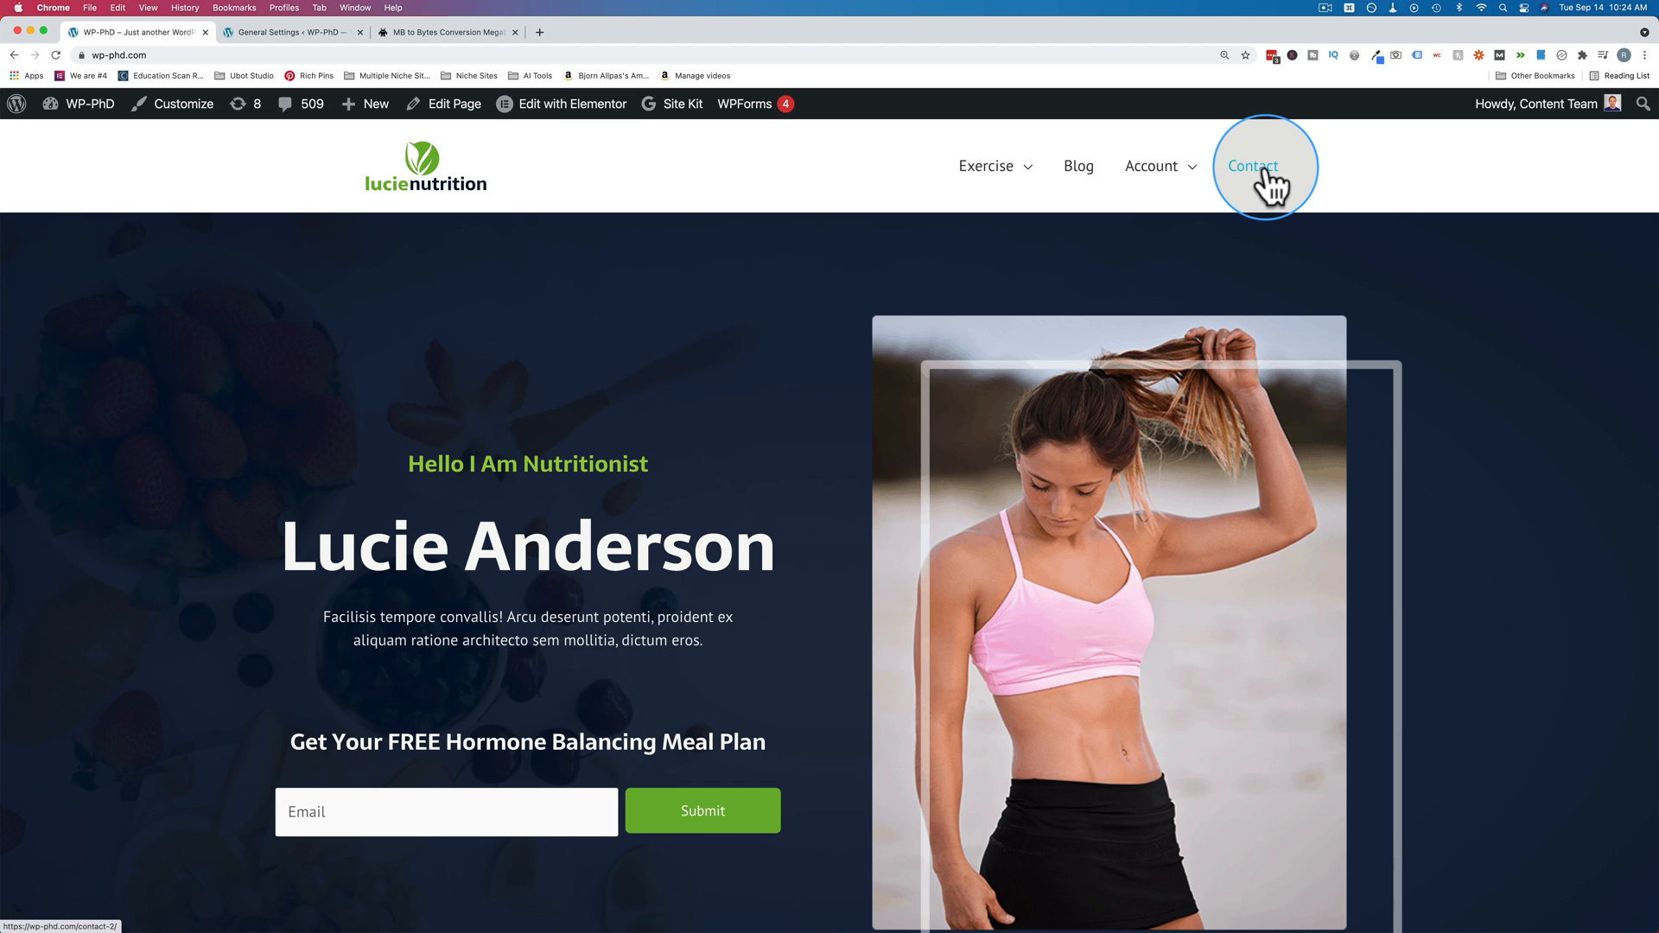
click(1254, 166)
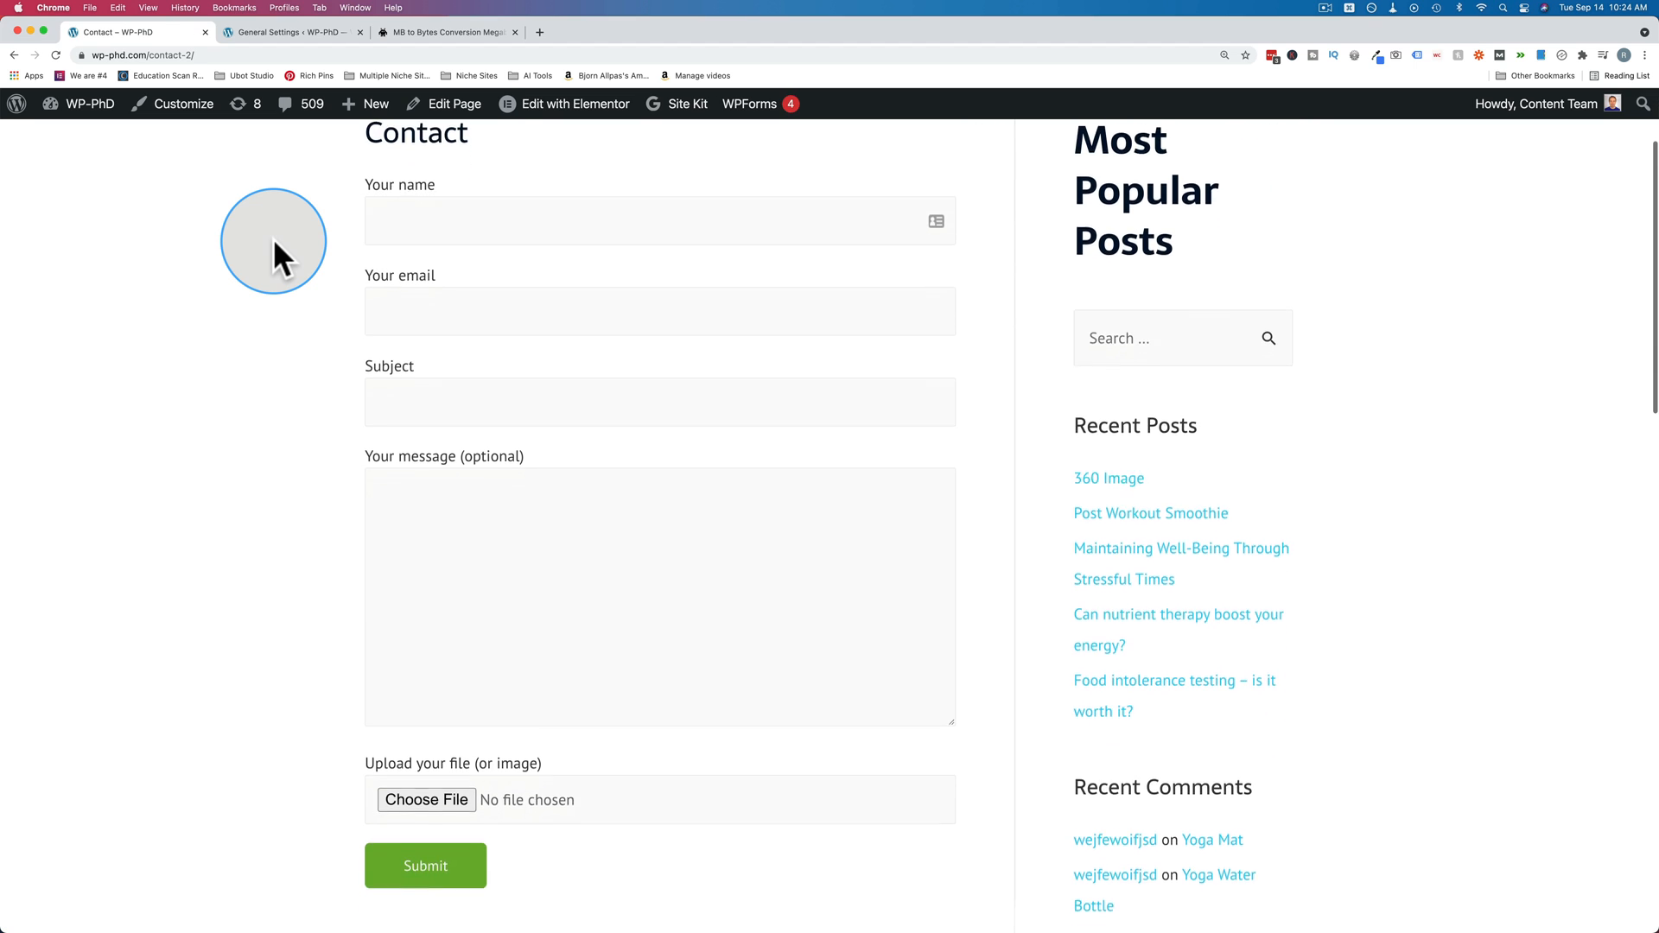
scroll(down, 3)
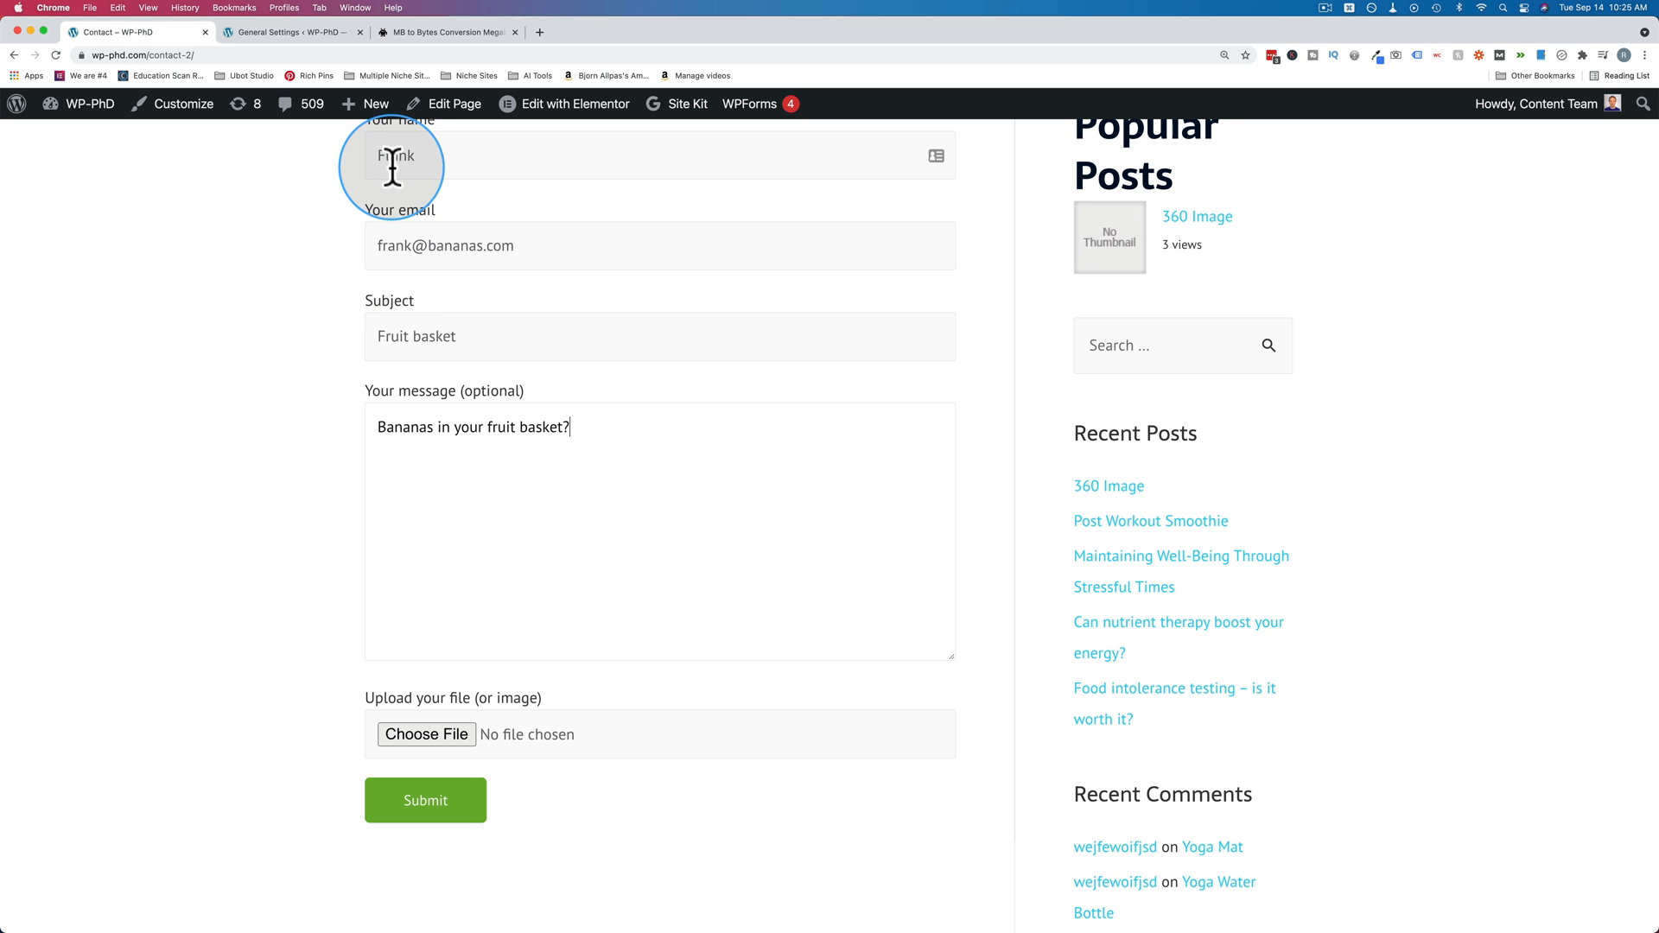
scroll(down, 3)
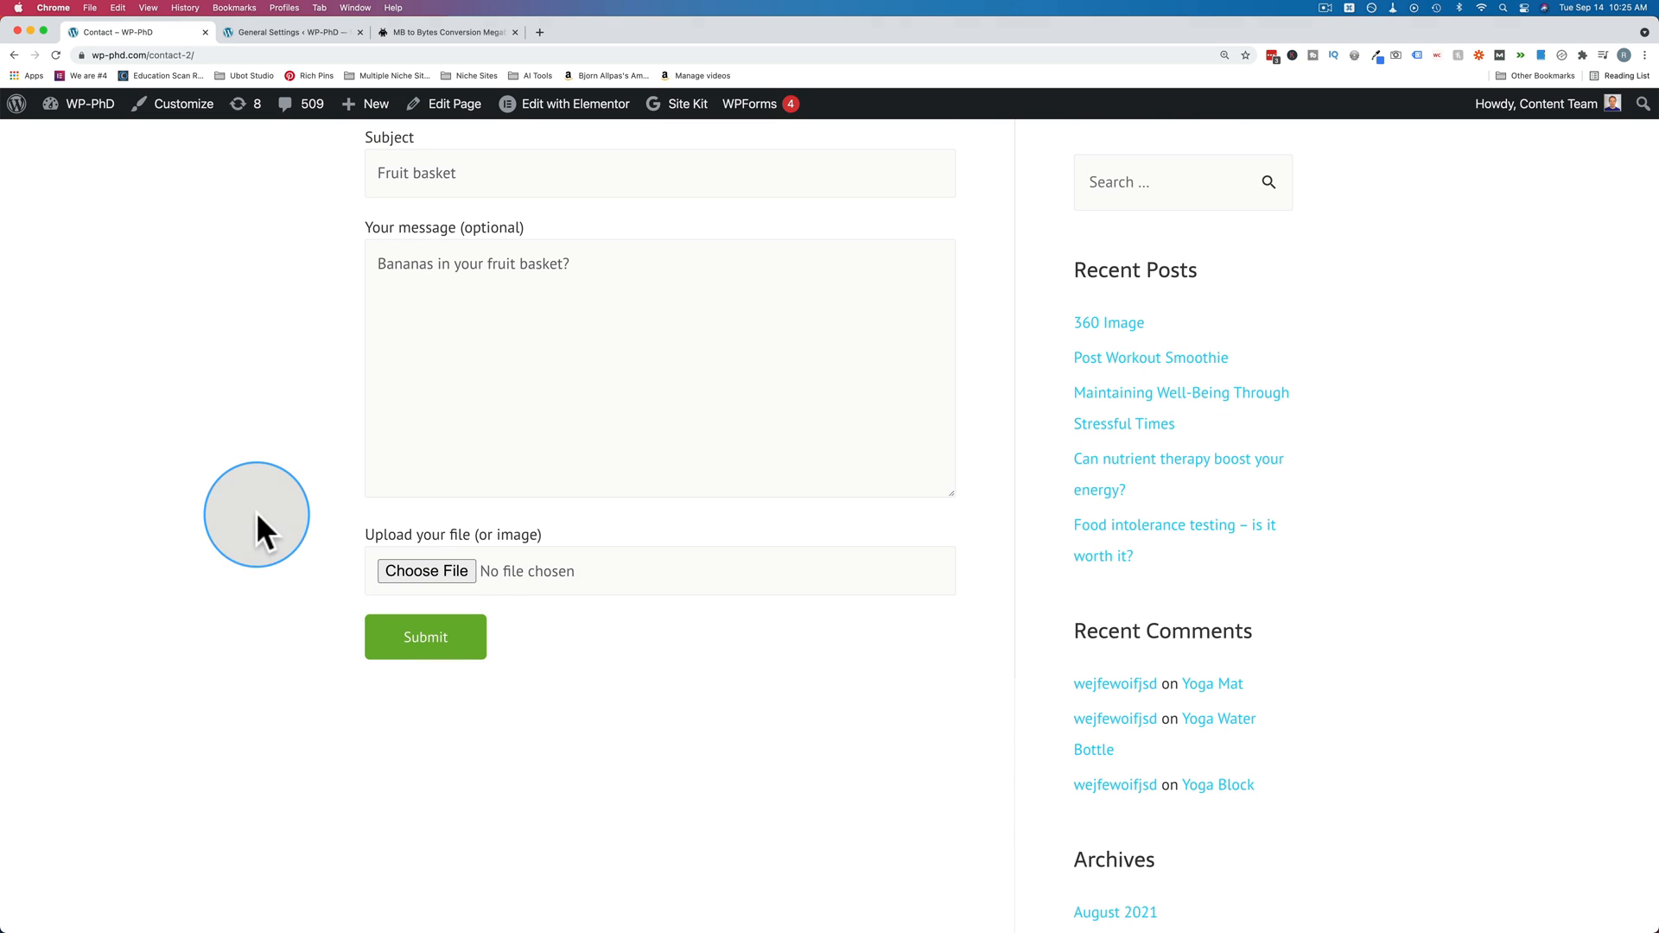
Attach working-on-a-computer.jpg to the form and submit the 'Fruit basket' test message
click(426, 571)
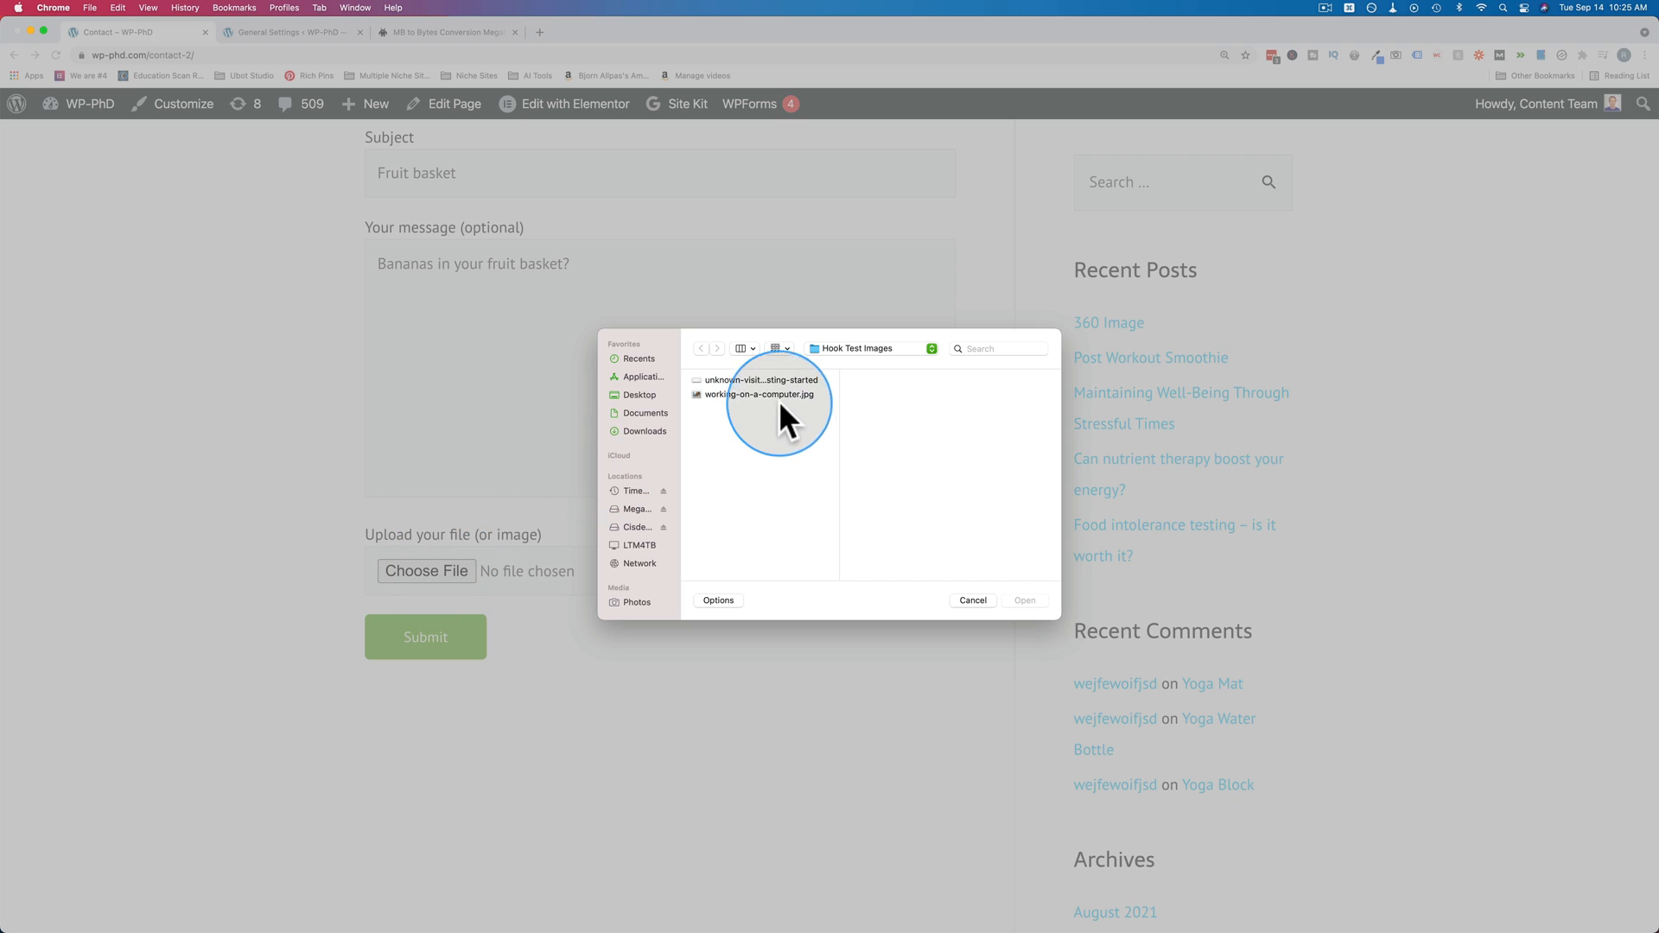
click(757, 394)
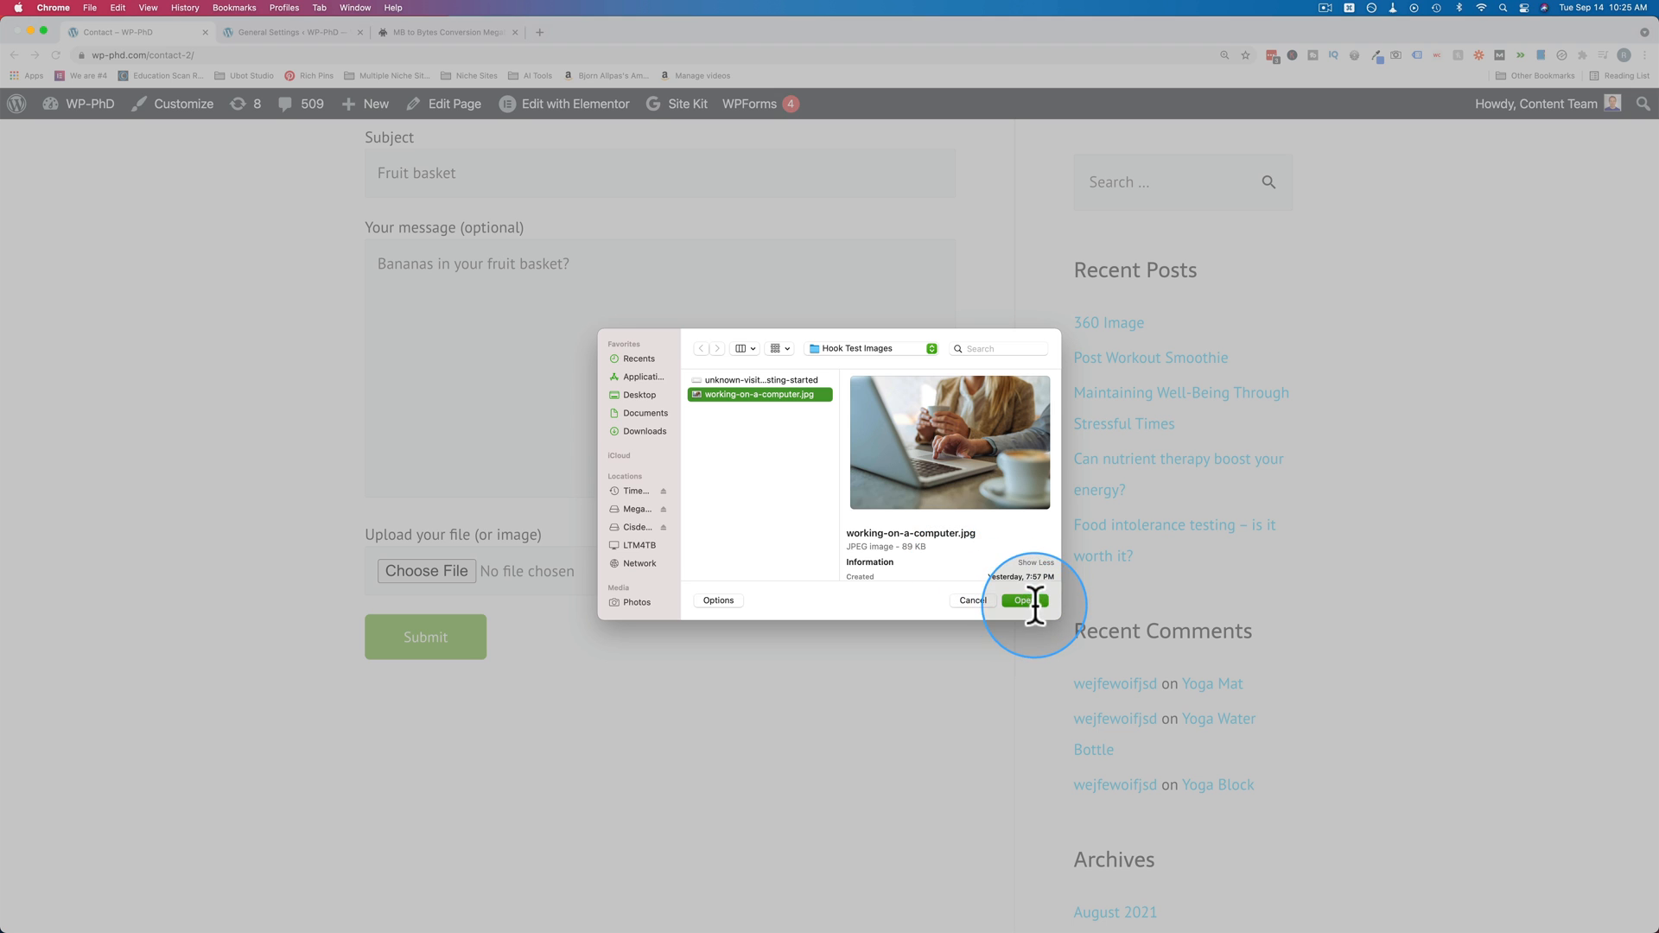
click(1023, 599)
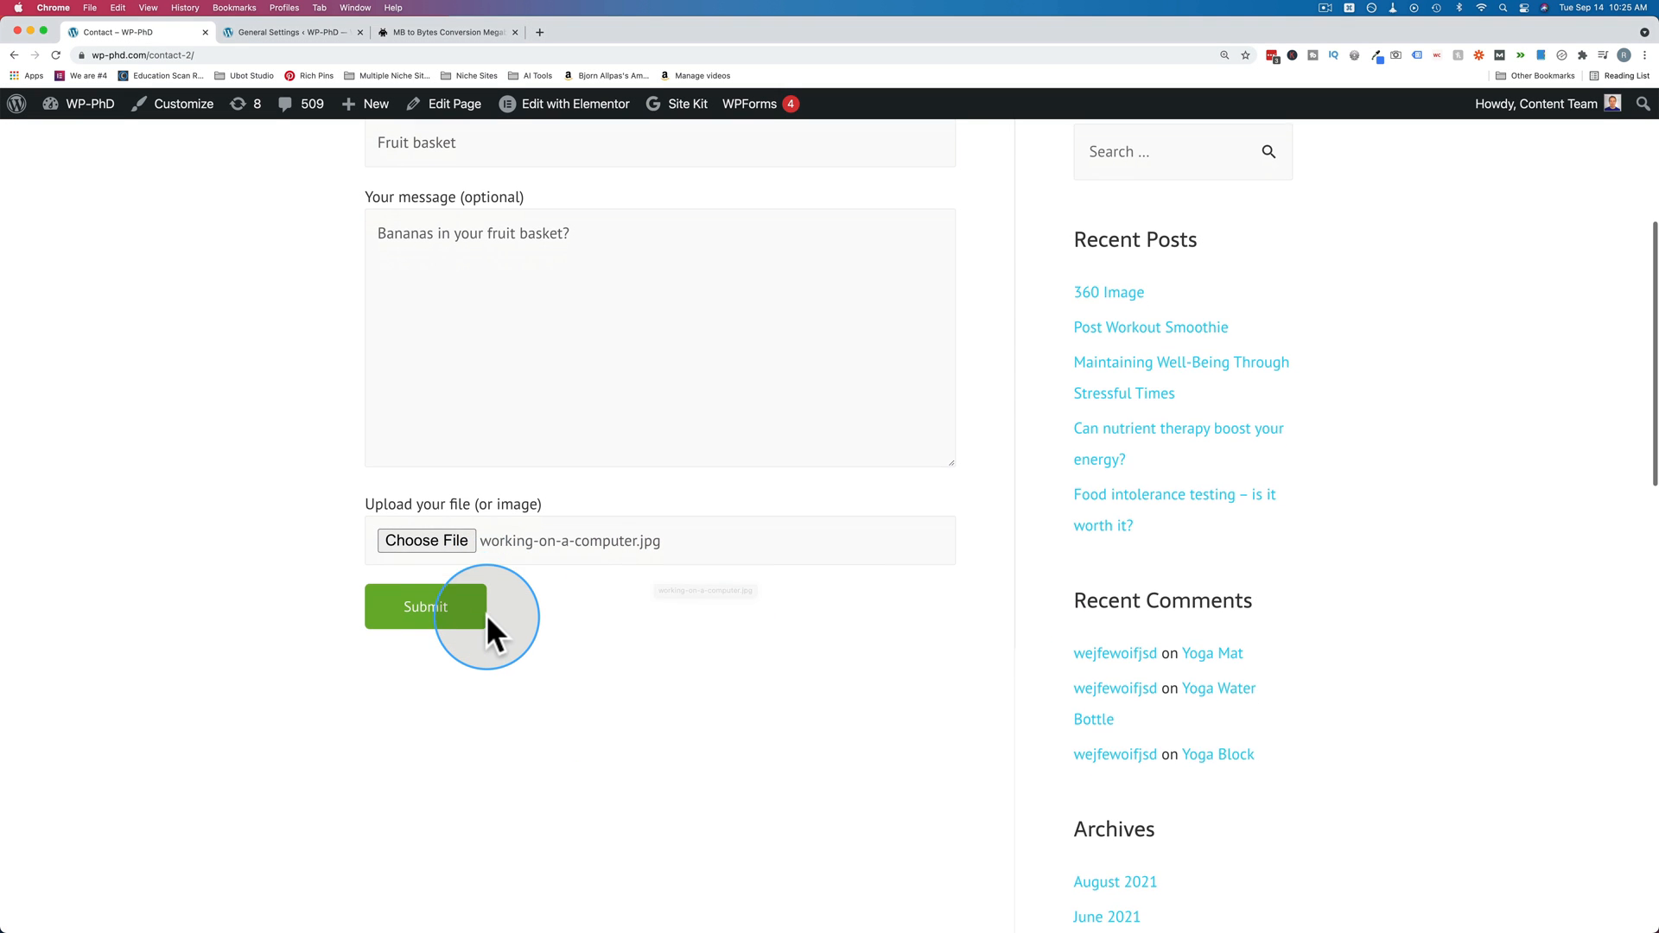
click(425, 607)
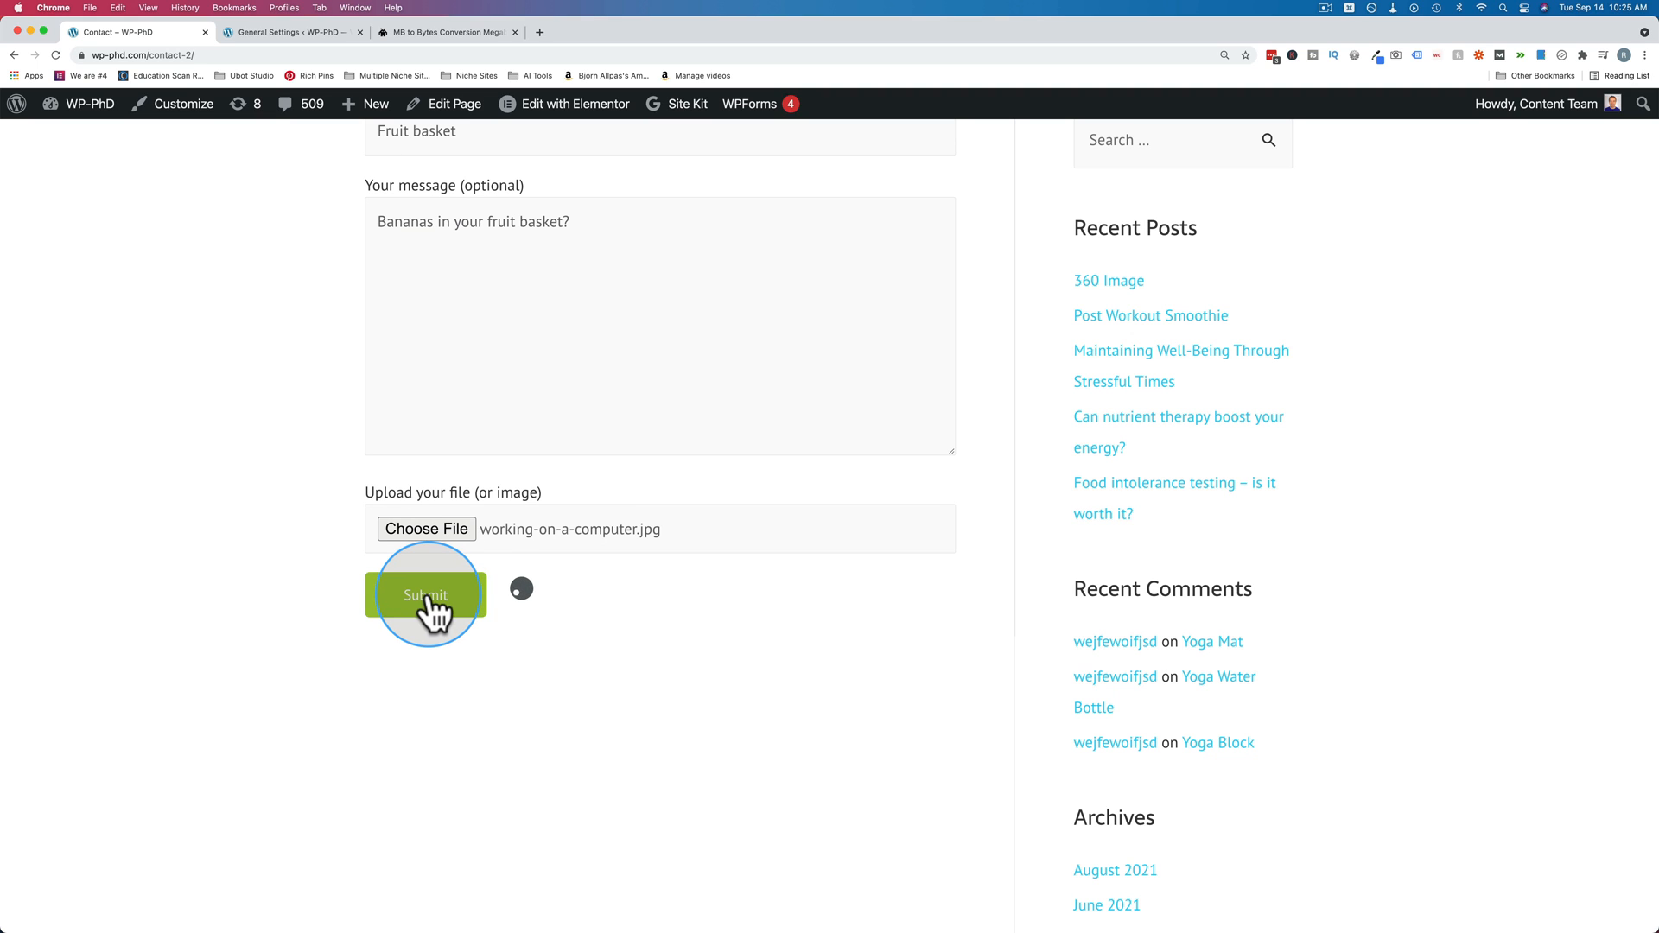
click(425, 594)
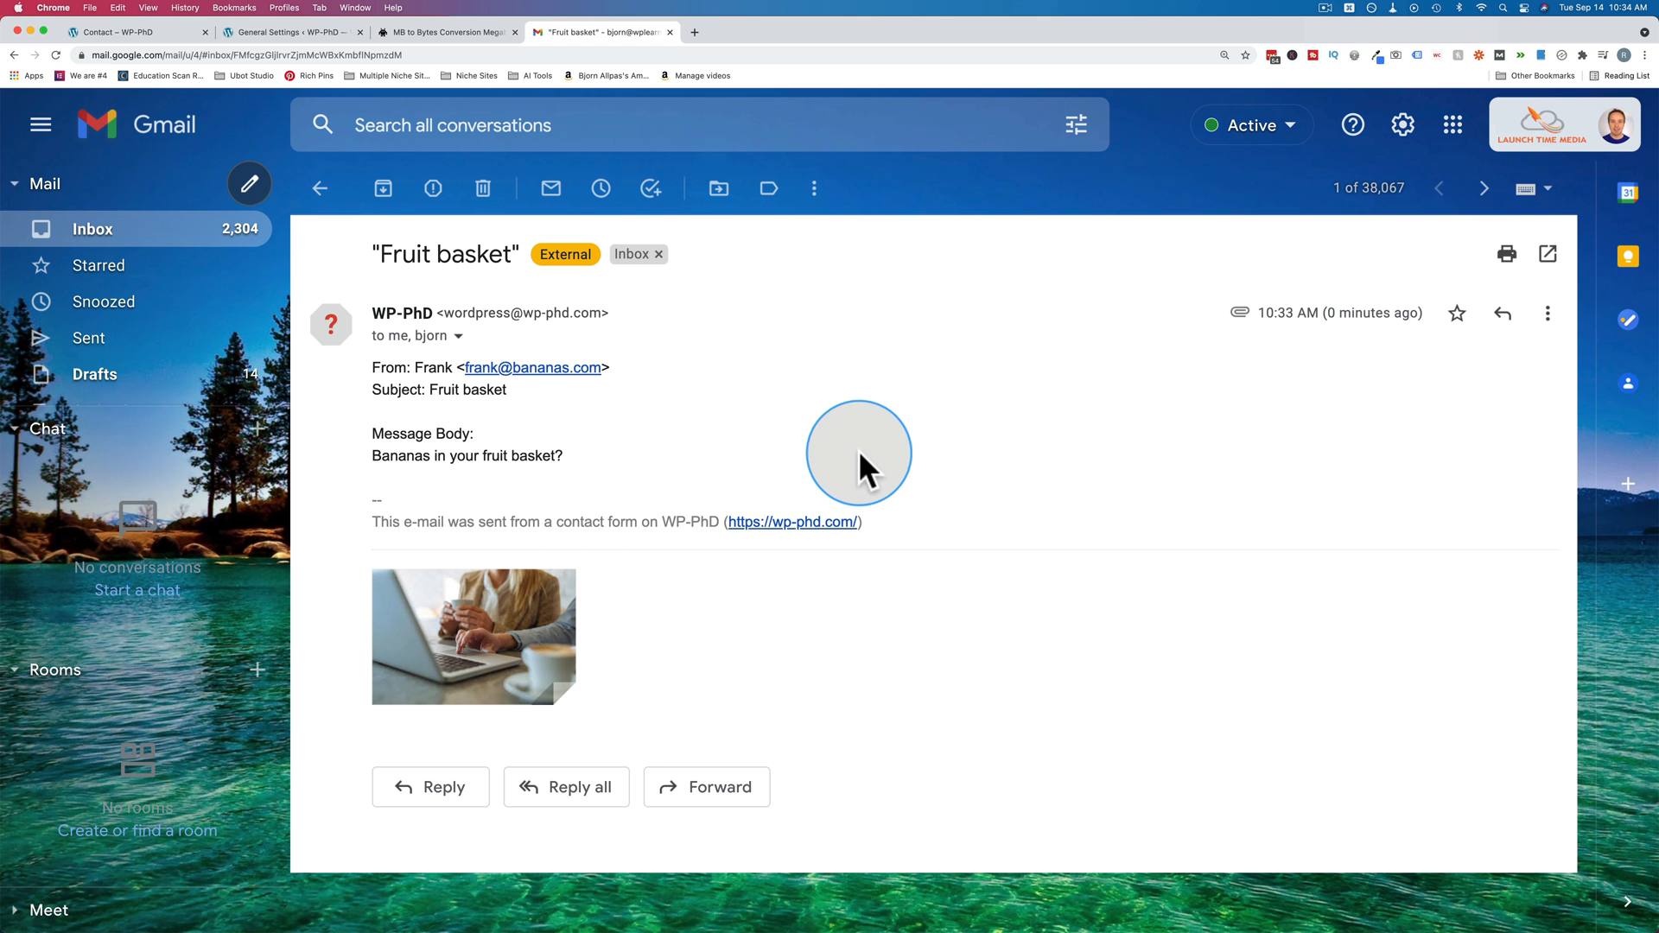
mouse_move(861, 488)
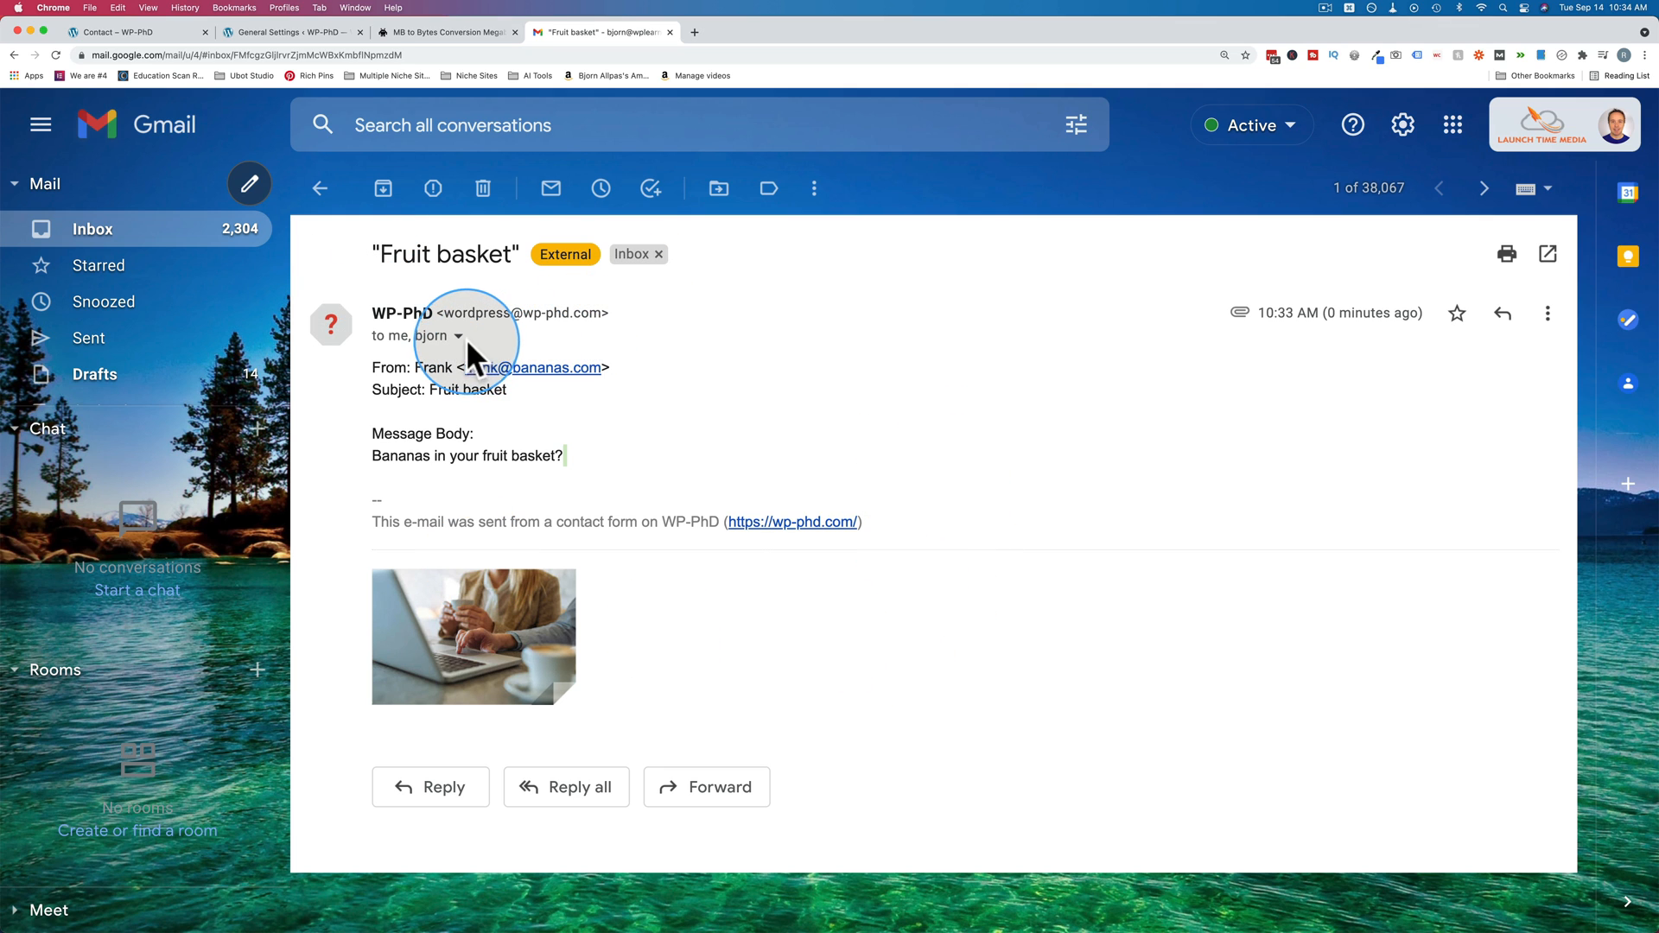
Expand the Fruit basket email's header details showing reply-to address and two recipients
click(458, 335)
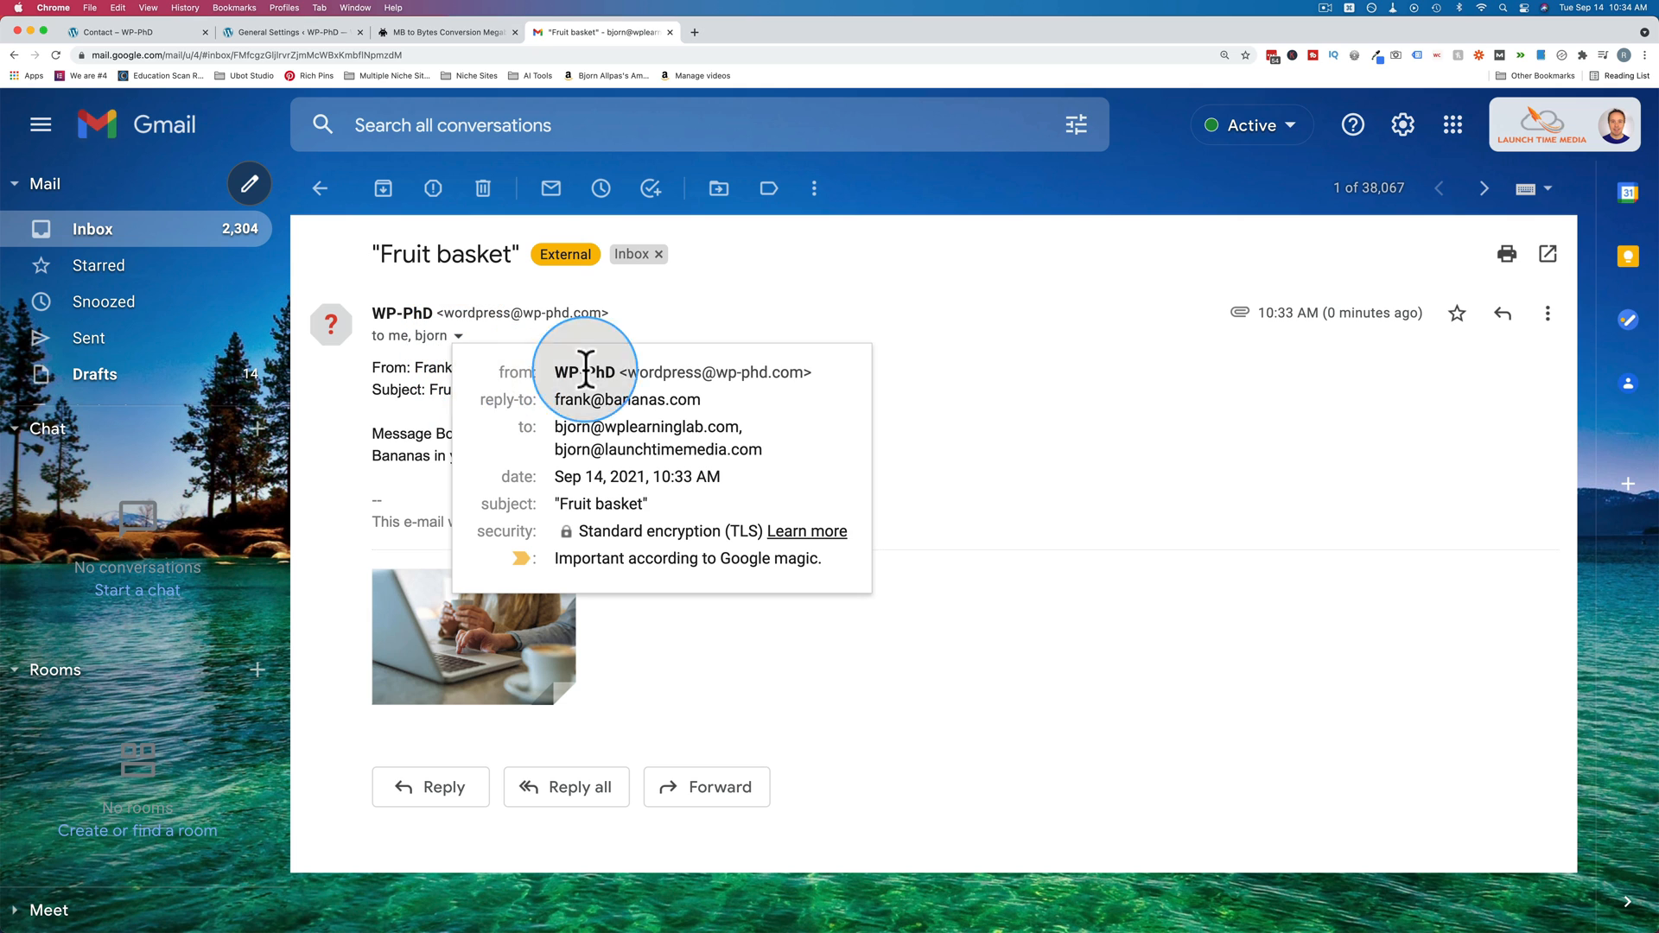
mouse_move(338, 440)
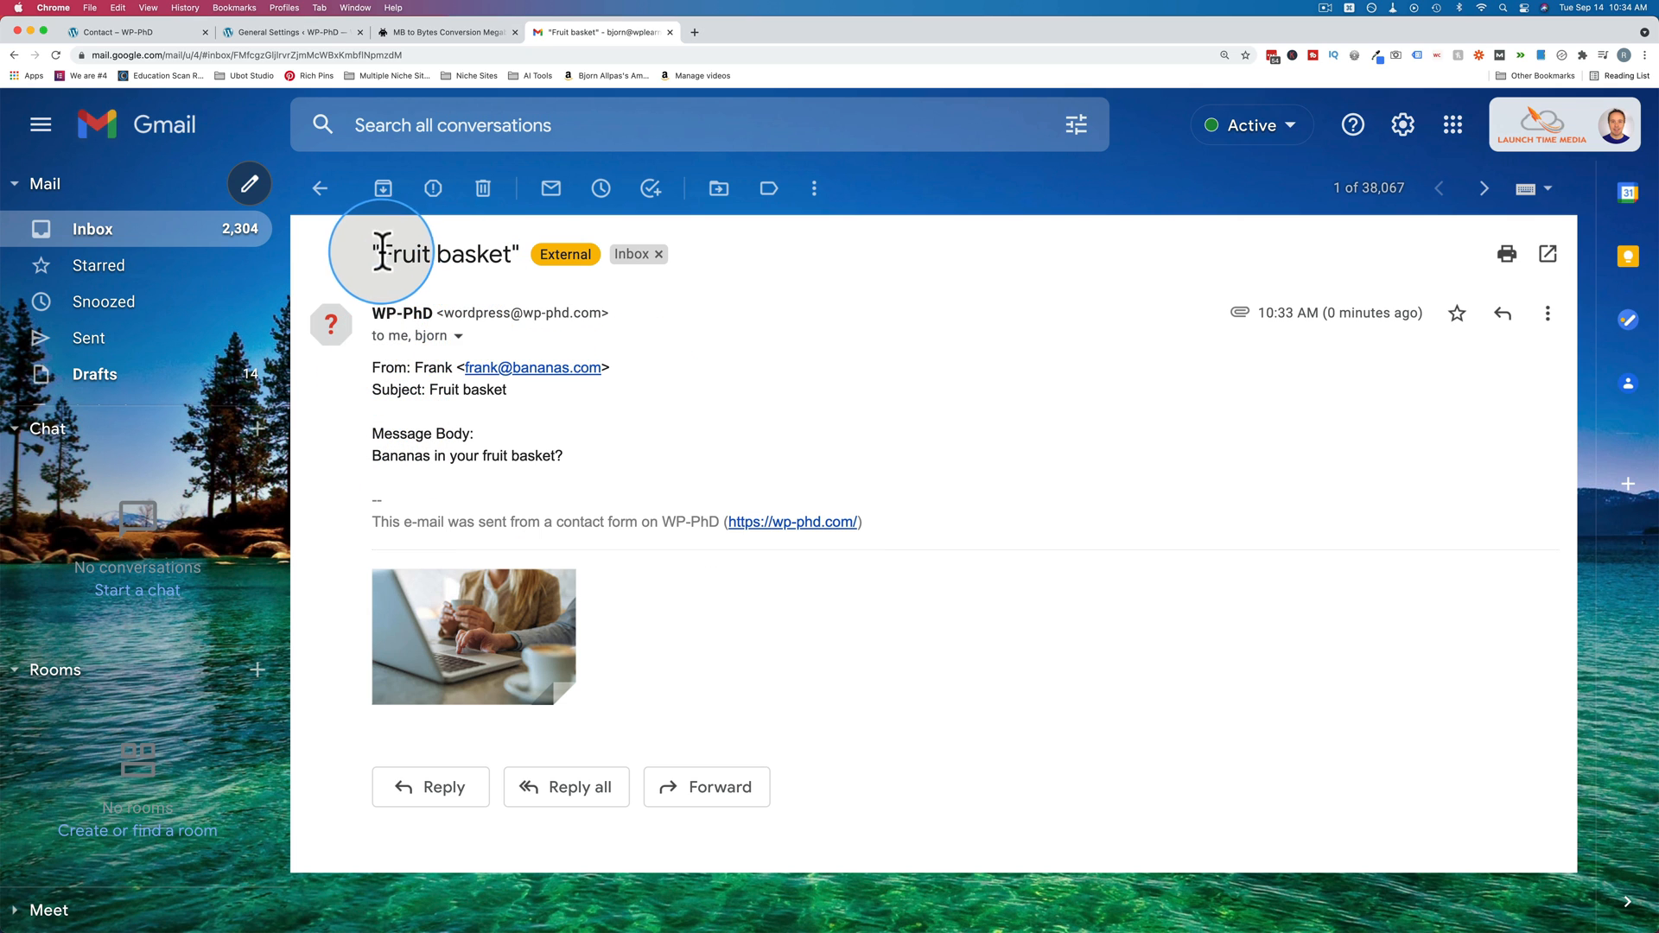
mouse_move(394, 366)
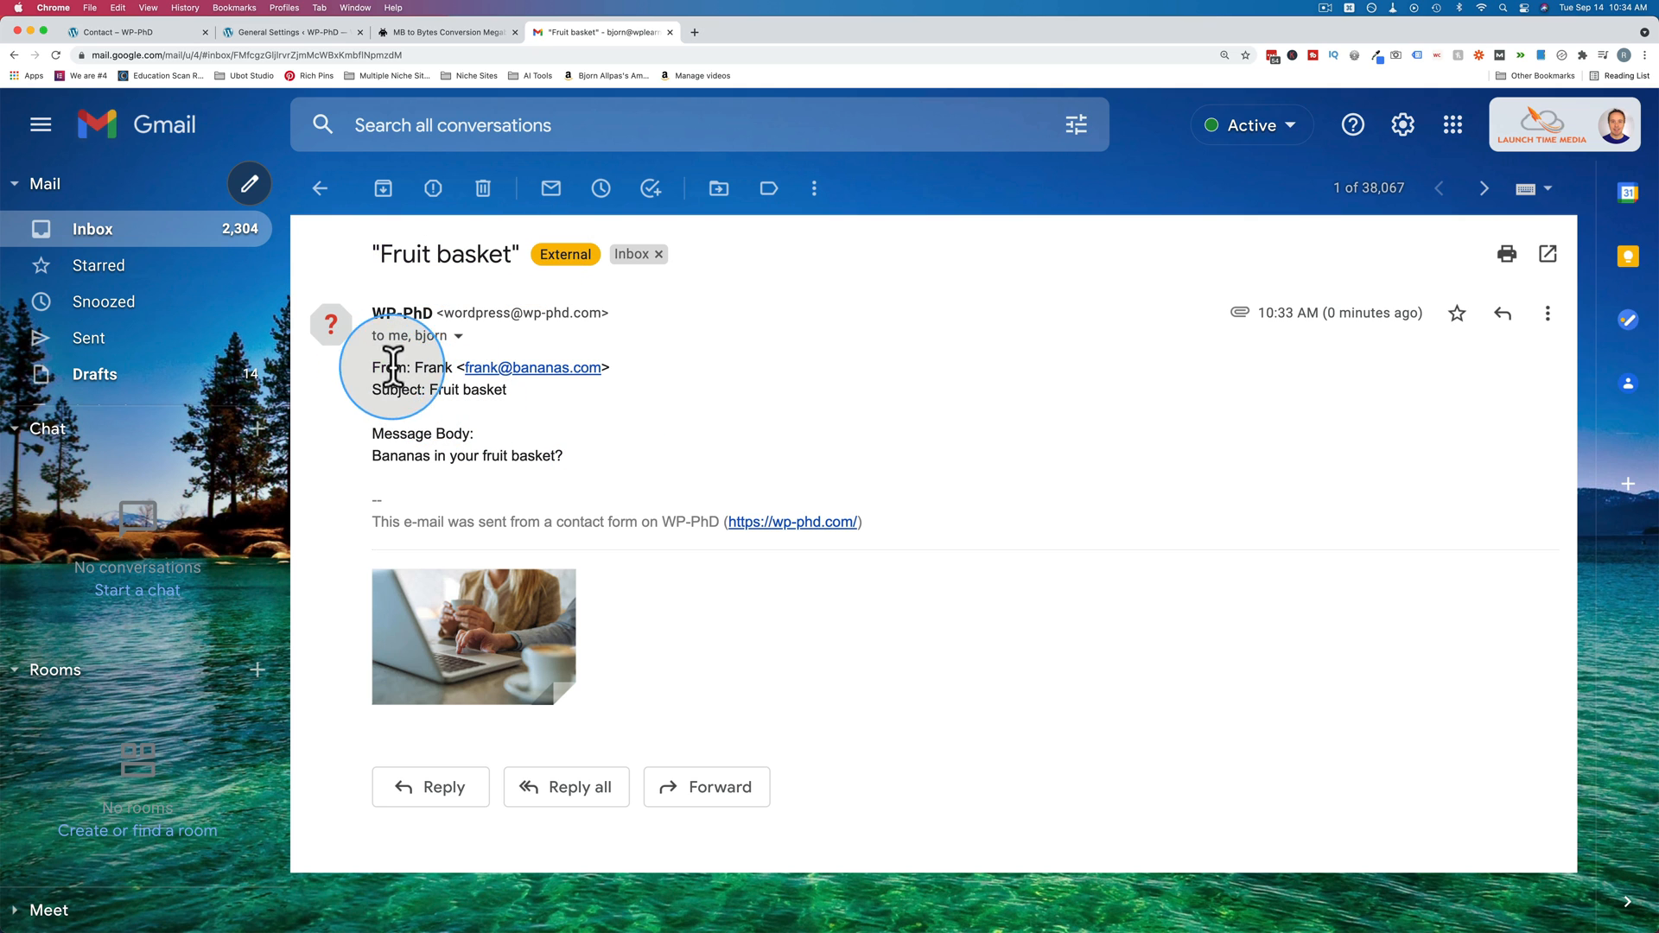